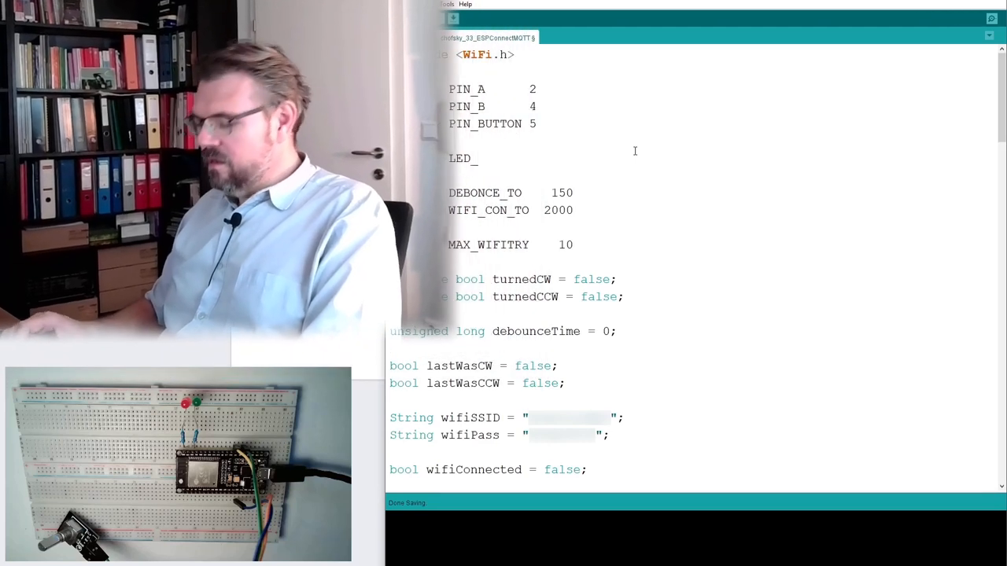
# Finish '#define LED_WIFI 22' and begin a '#define LED_IOT' line below it.
pyautogui.write('WIFI')
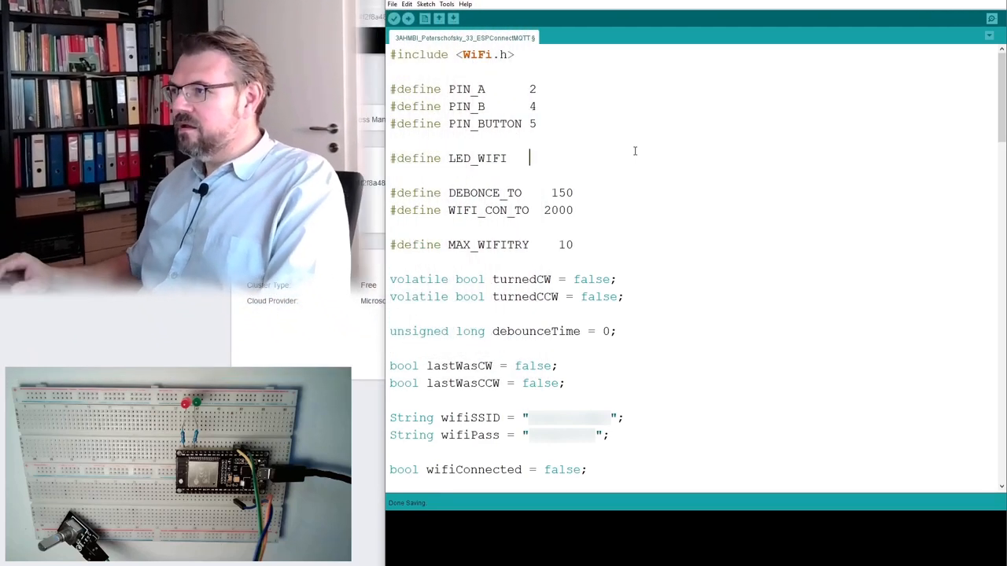
pyautogui.write('22')
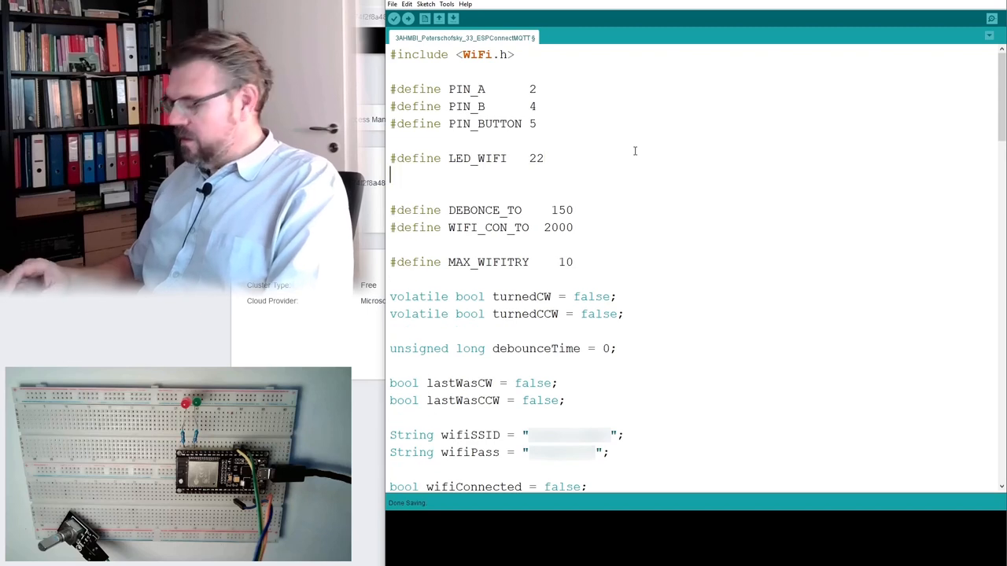
pyautogui.write('#define')
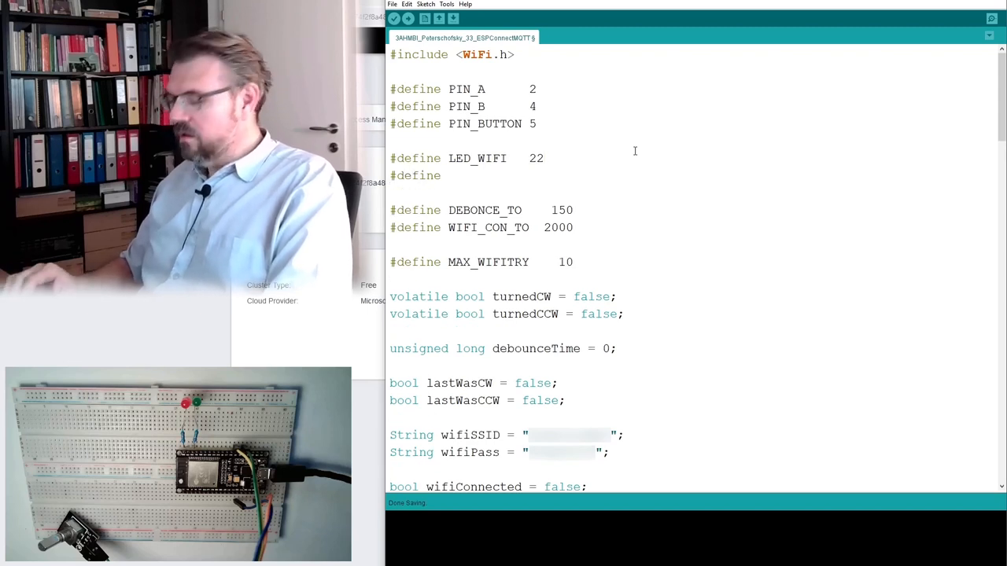
pyautogui.write('LED_')
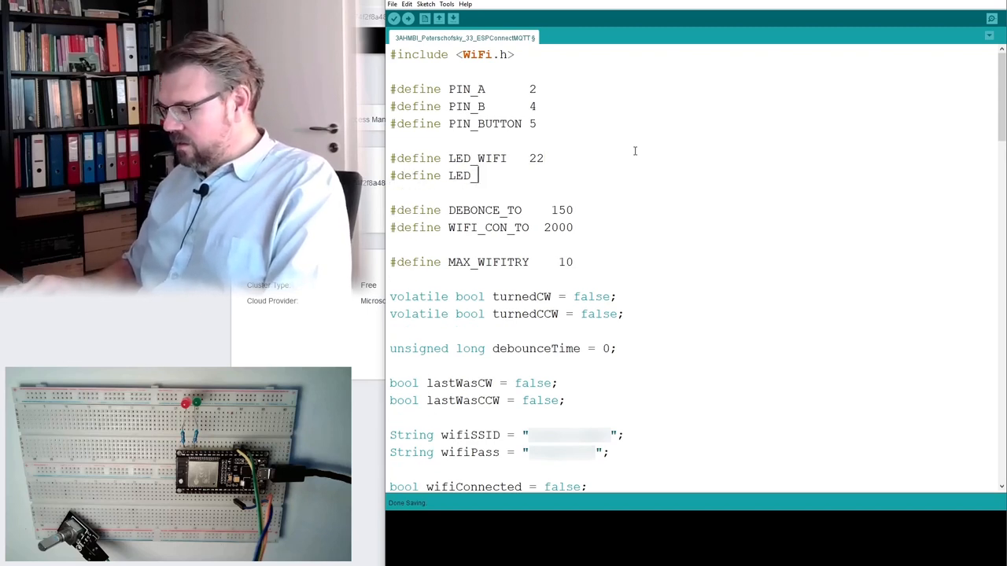
pyautogui.write('IOT')
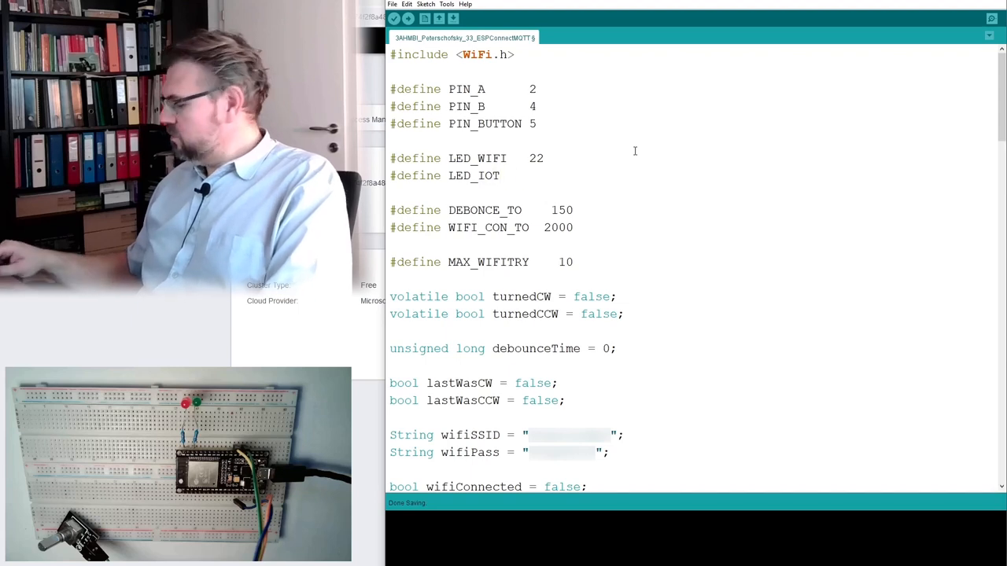
# In setup, configure LED_WIFI as an output with pinMode(LED_WIFI, OUTPUT).
pyautogui.scroll(-3)
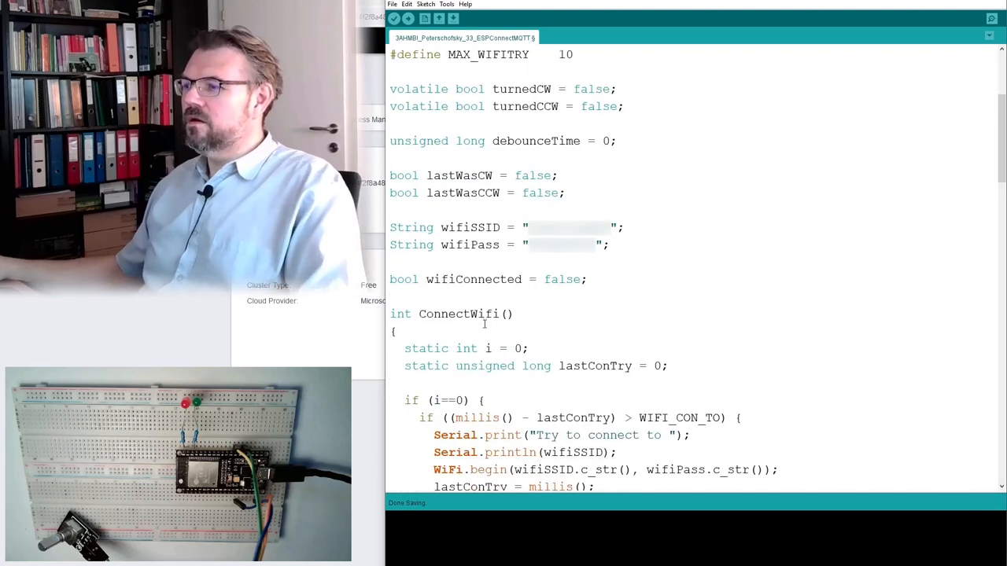
pyautogui.scroll(-3)
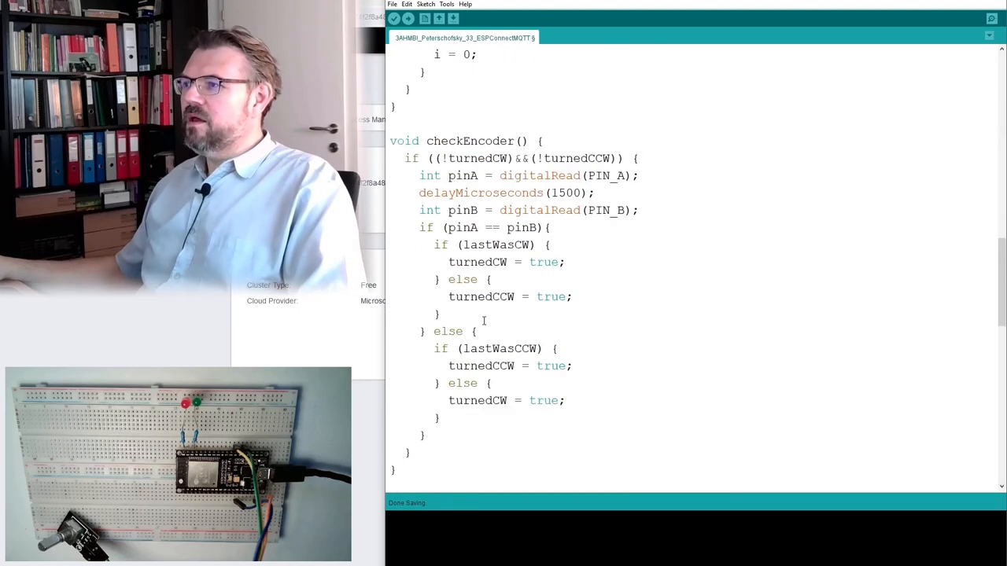
pyautogui.scroll(-3)
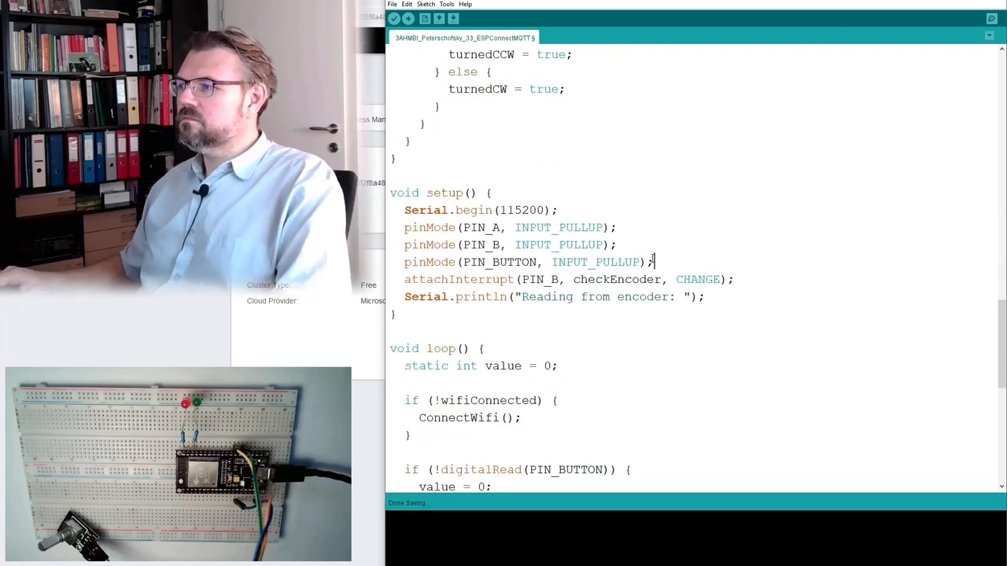
pyautogui.write('pinMo')
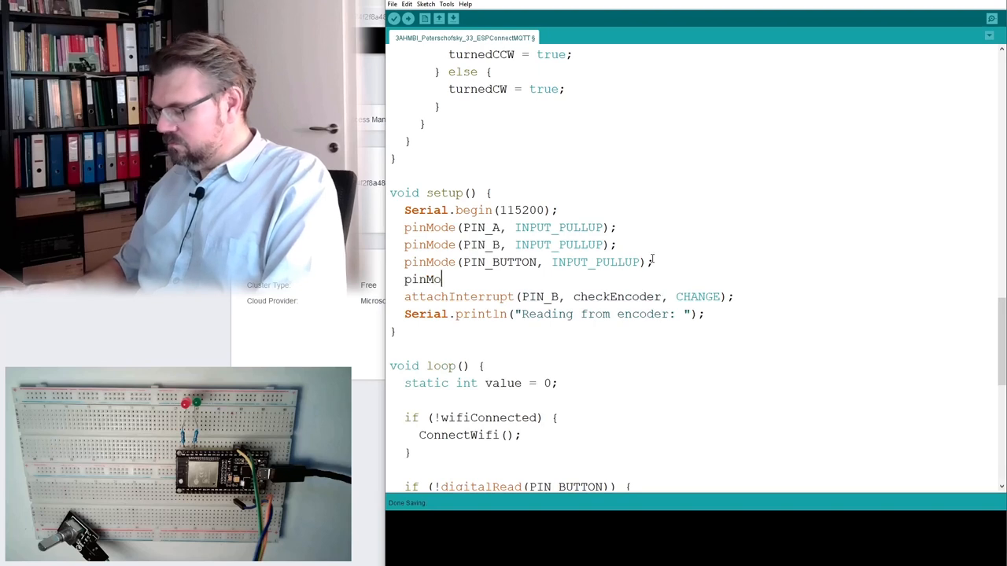
pyautogui.write('de(')
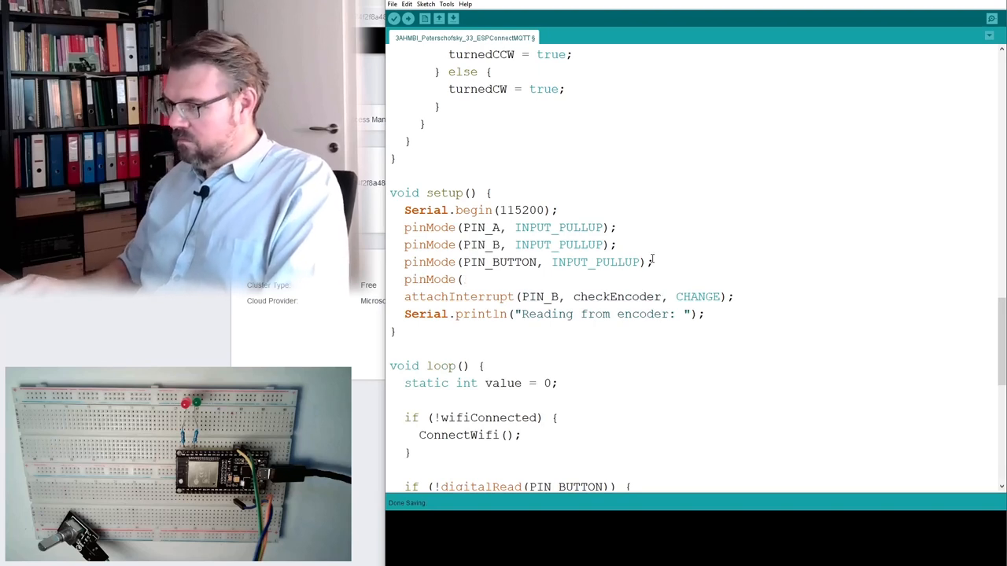
pyautogui.write('LED_WIFI')
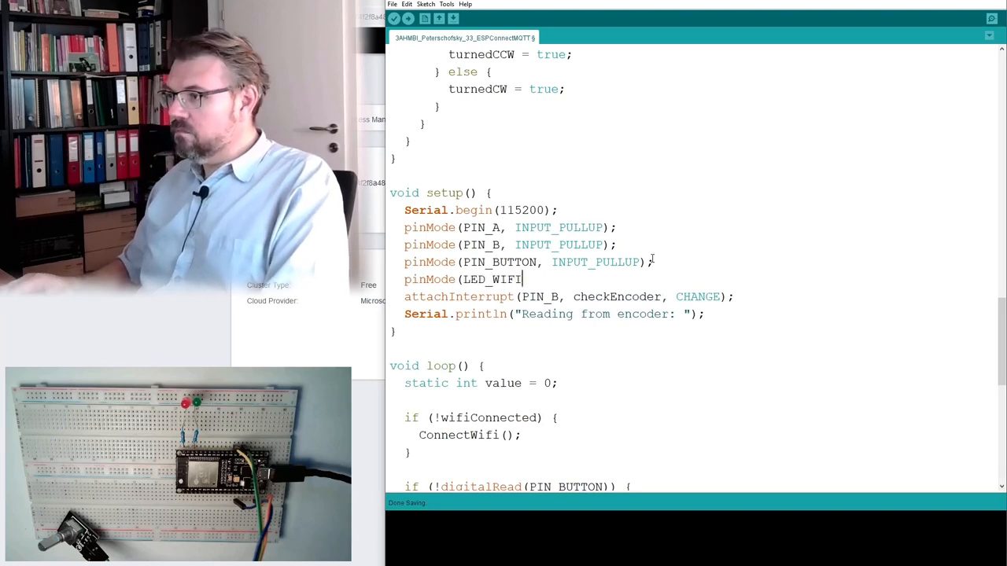
pyautogui.press('backspace')
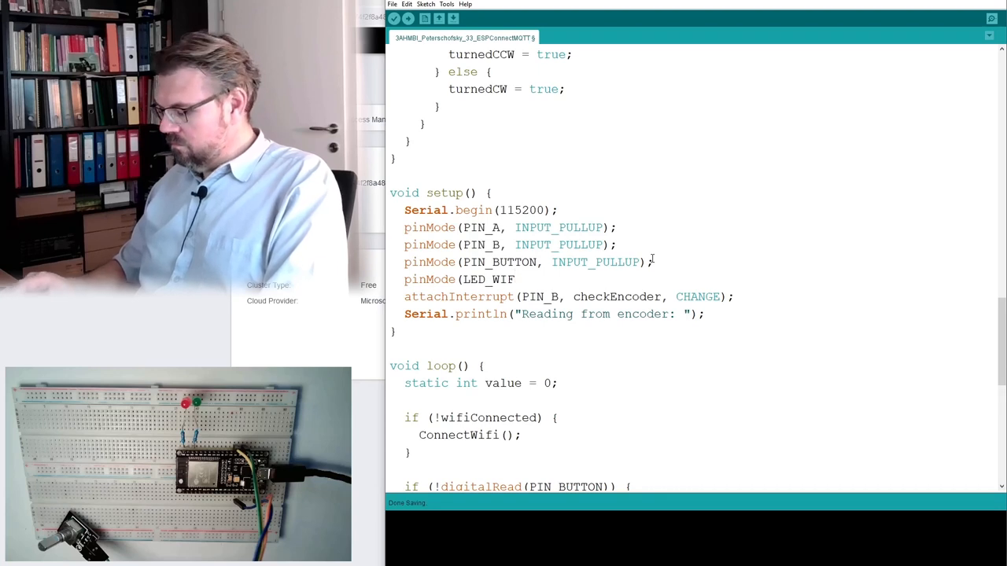
pyautogui.write('I, OUTPUT);')
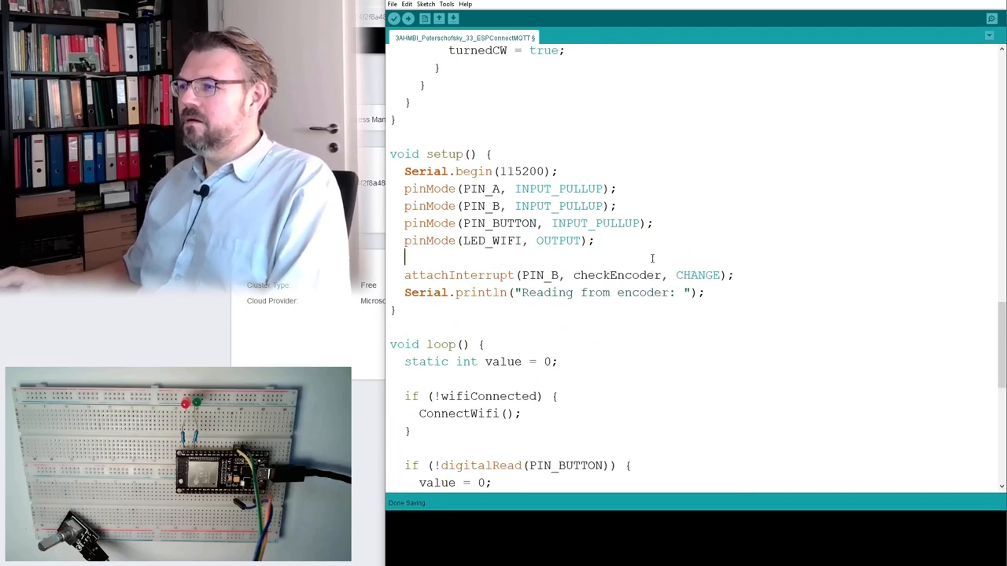
# Duplicate the pinMode line and rename its pin to LED_IOT.
pyautogui.write('pinMode(LED_WIFI, OUTPUT);')
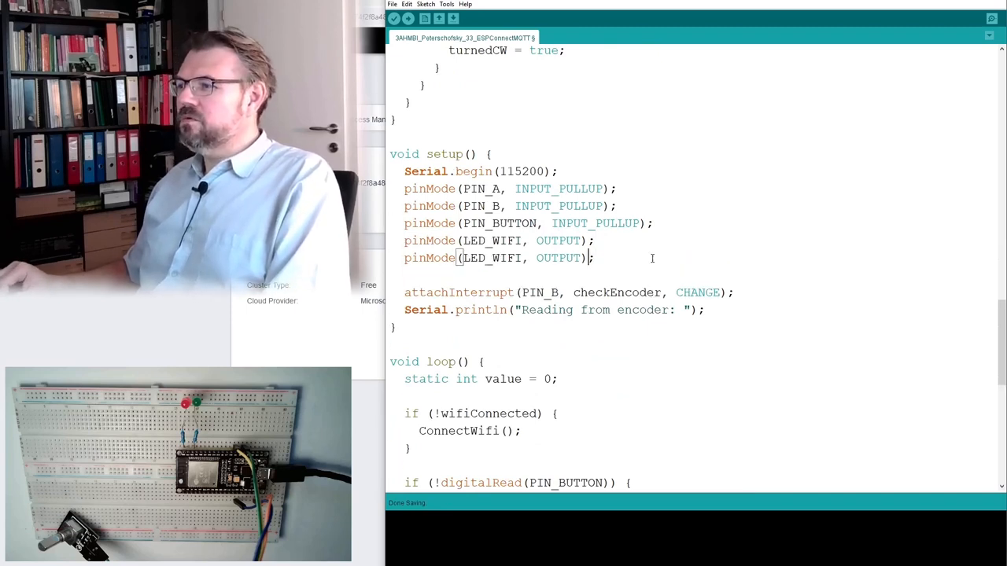
pyautogui.doubleClick(507, 258)
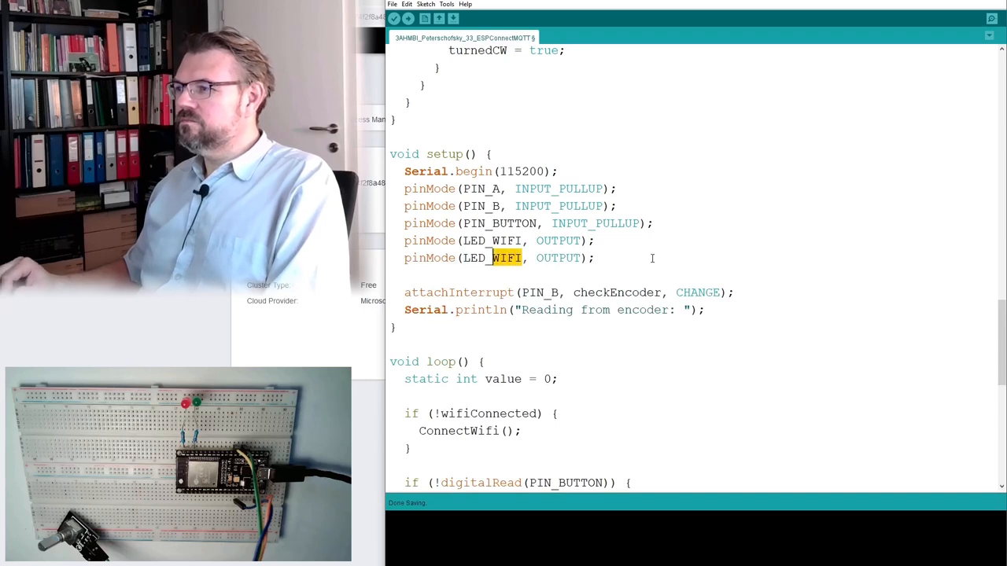
pyautogui.write('IOT')
pyautogui.click(412, 448)
pyautogui.write(' else {')
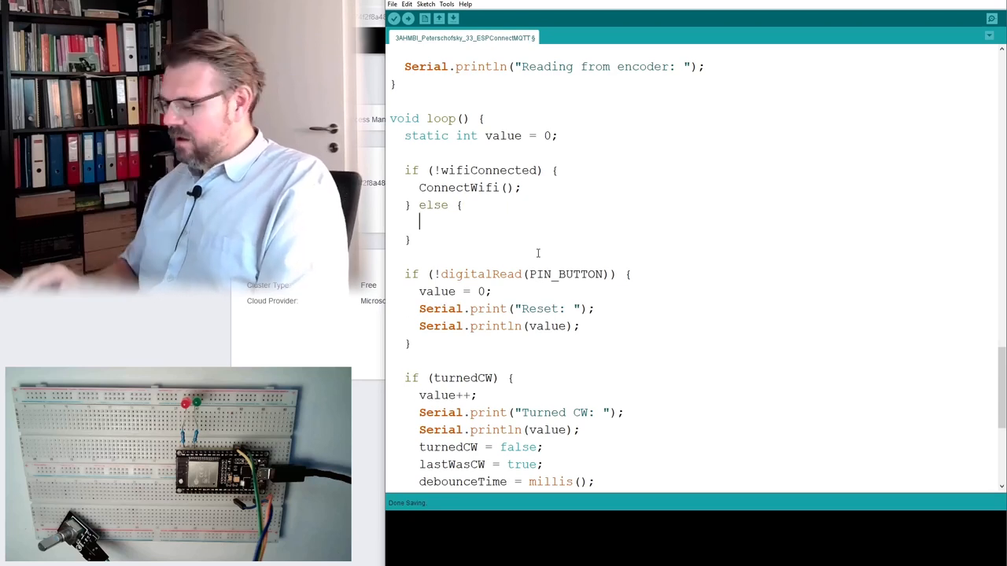
# Add an if (WiFi.status() != WL_CONNECTED) check that sets wifiConneced to false.
pyautogui.write('if (')
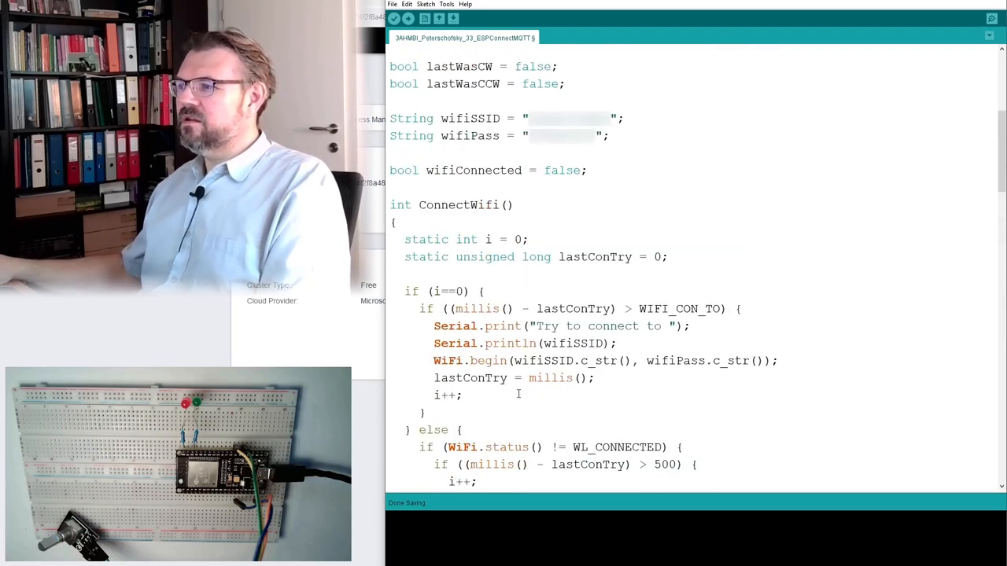
pyautogui.scroll(-3)
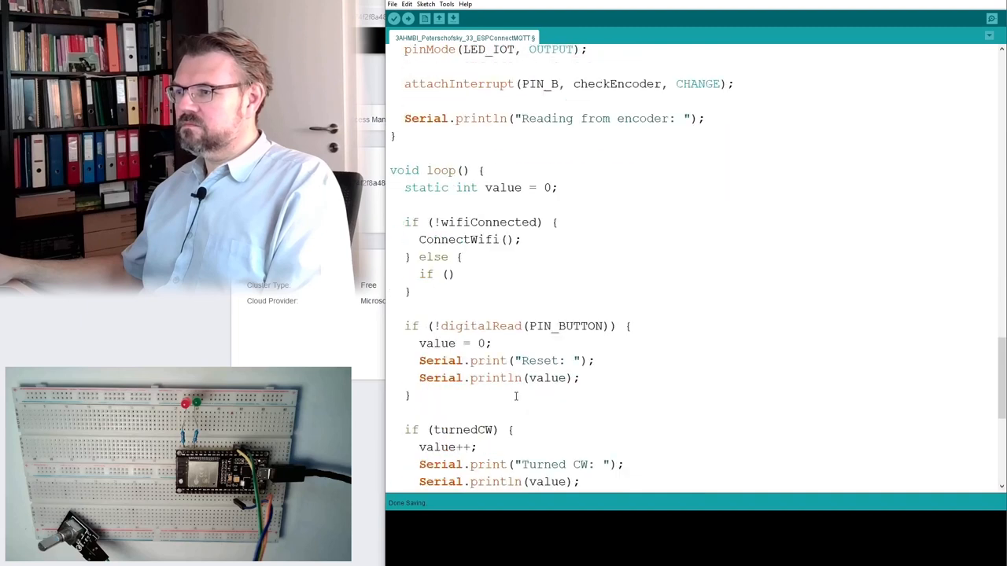
pyautogui.write('WiFi.status() != WL_CONNECTED) {')
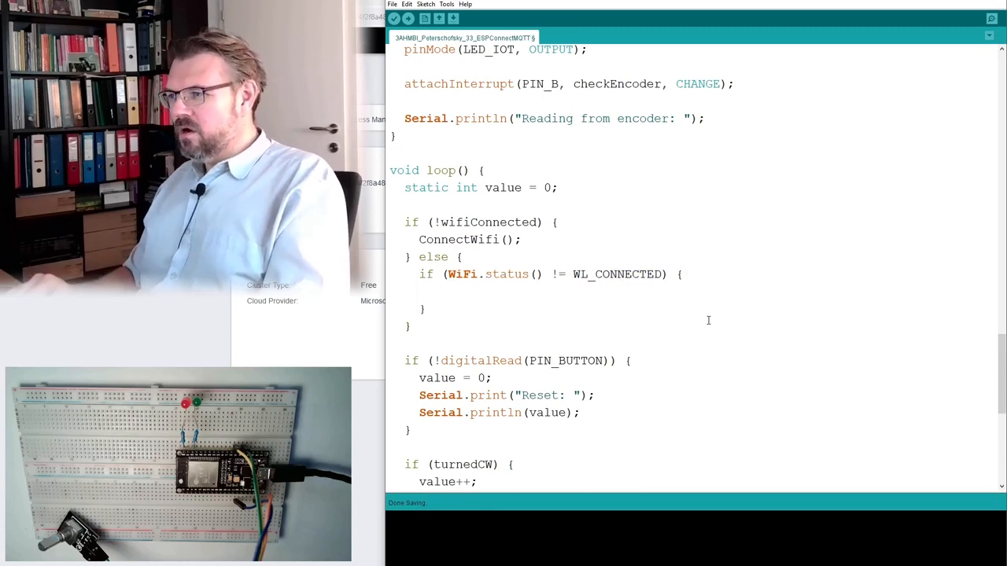
pyautogui.write('wifiConneced =')
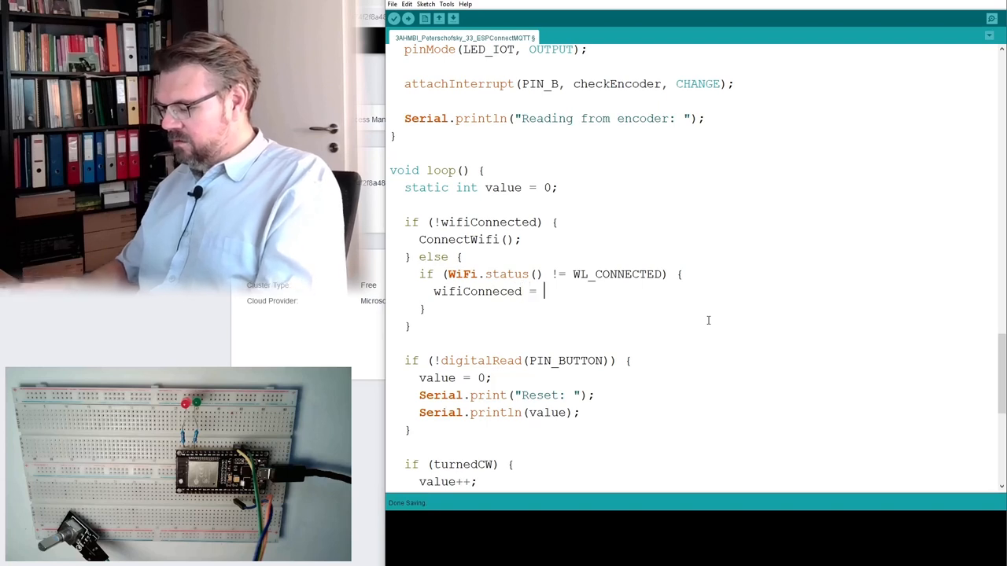
pyautogui.write('false;')
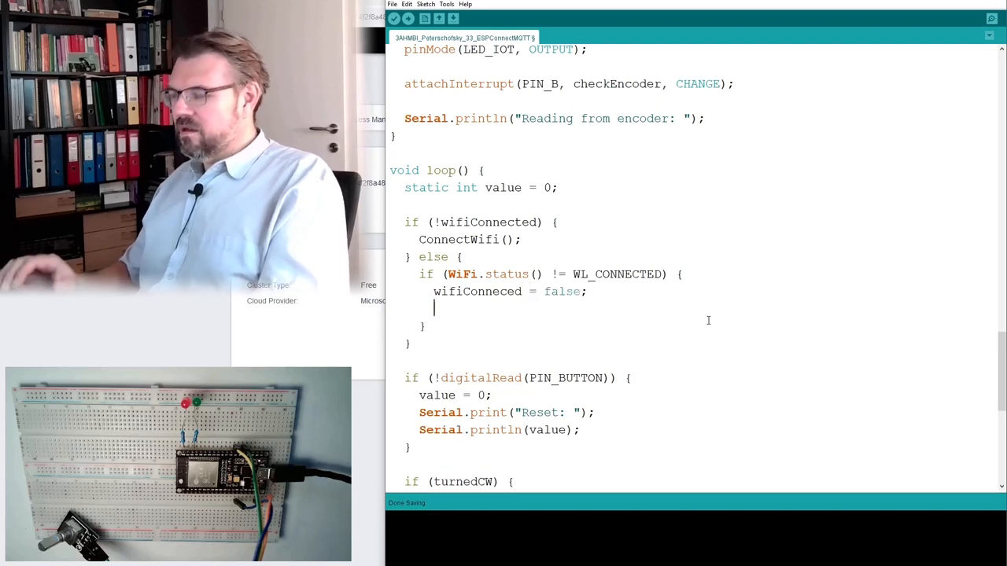
# Write LED_WIFI LOW when disconnected, and HIGH in an else branch.
pyautogui.write('dig')
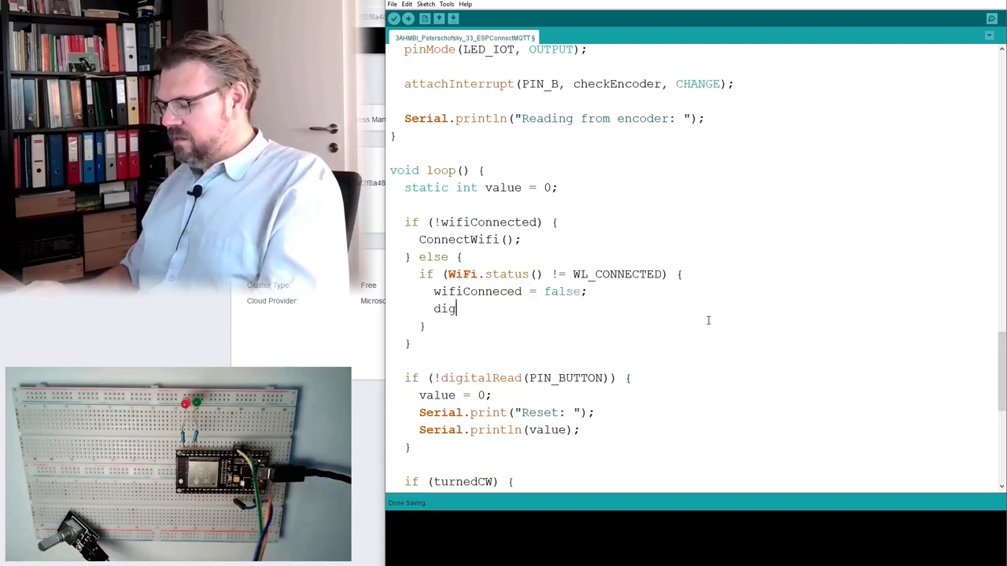
pyautogui.write('ital')
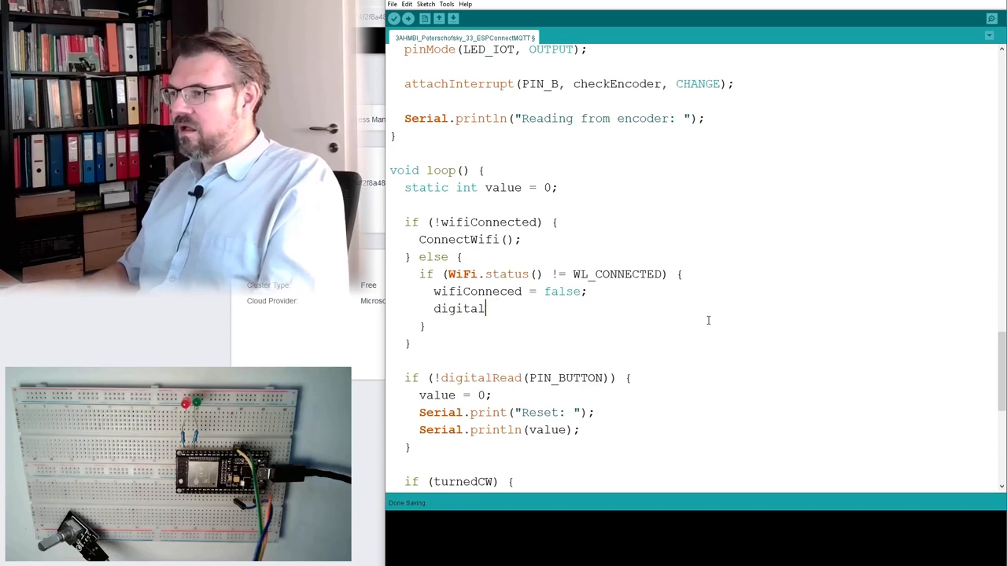
pyautogui.write('Ou')
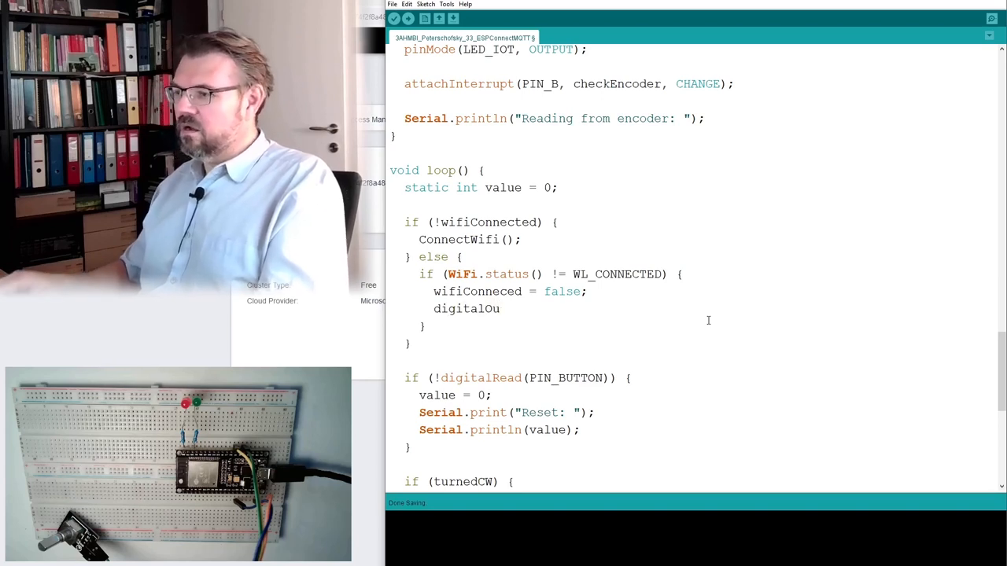
pyautogui.press('BackSpace')
pyautogui.write('Write(')
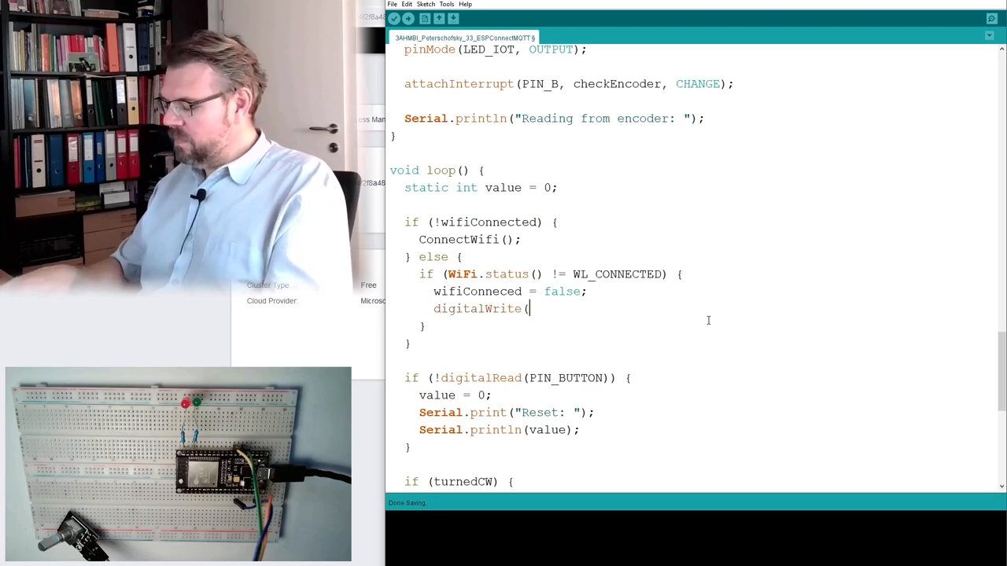
pyautogui.write('LED_')
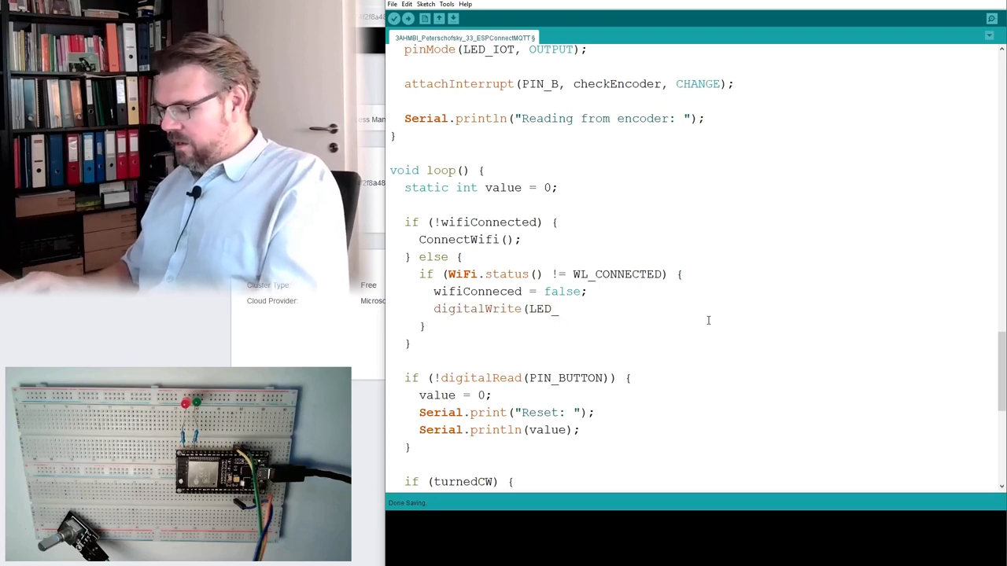
pyautogui.write('WIFI')
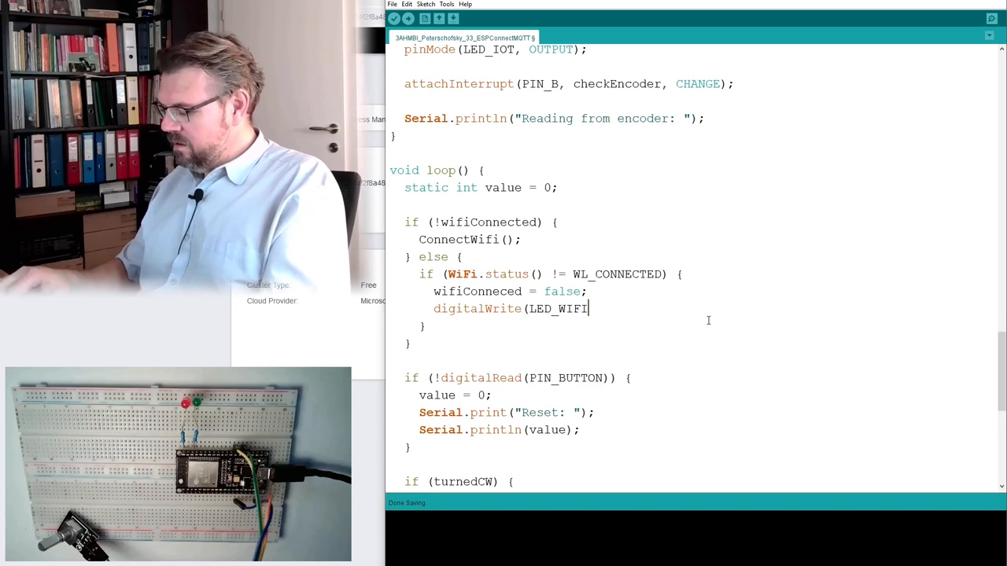
pyautogui.write(', LOW);')
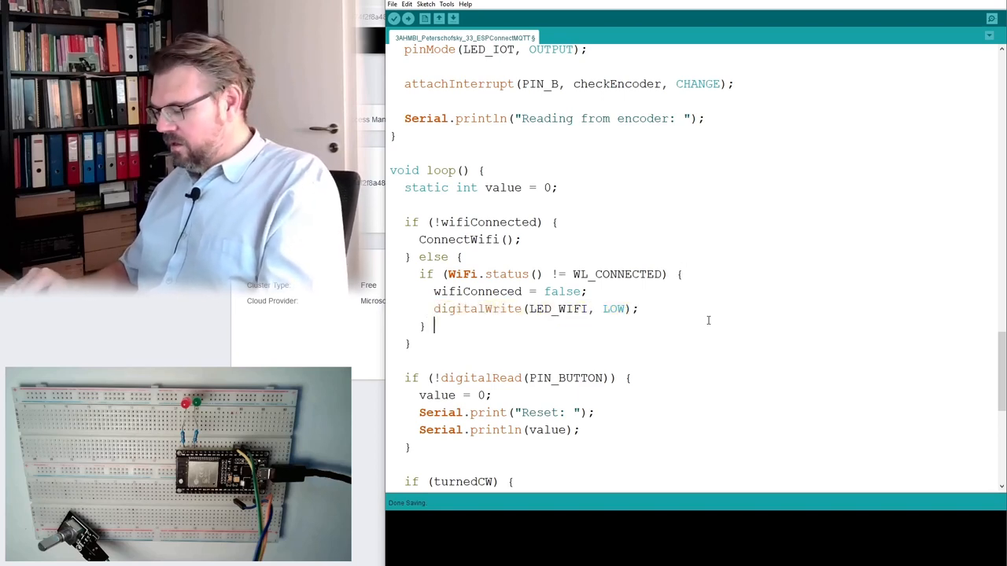
pyautogui.write('else {')
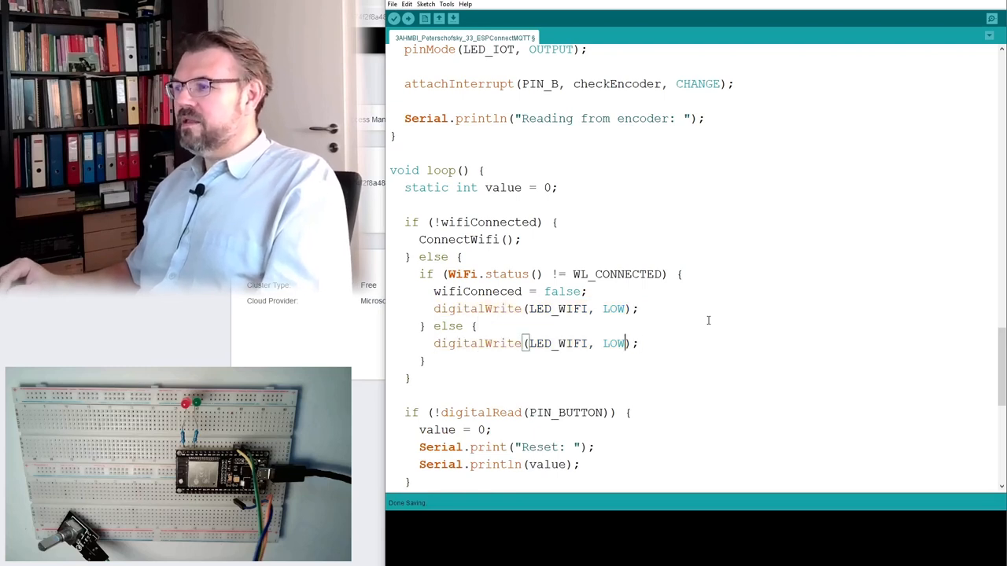
pyautogui.write('HIGH')
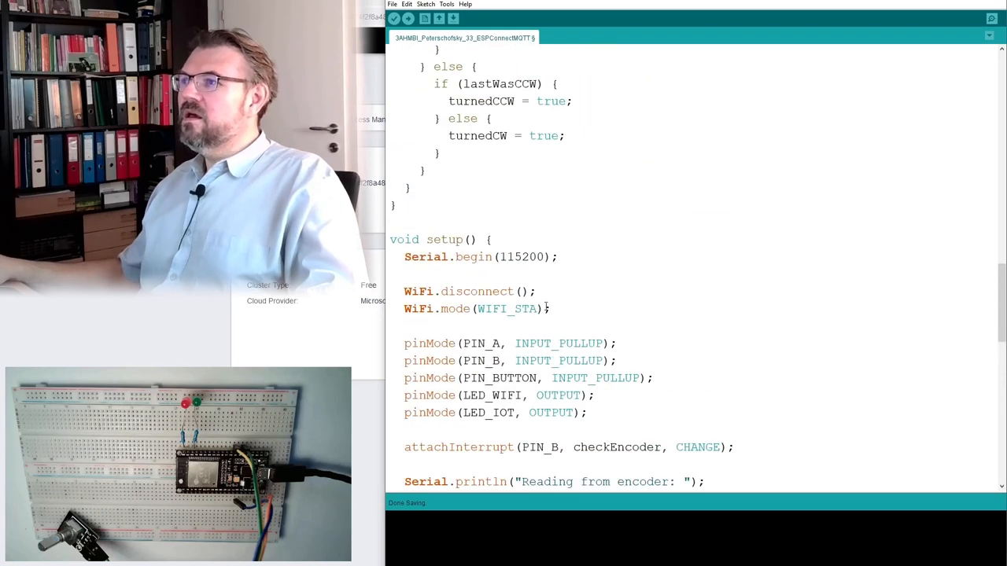
# In the WiFi retry block, write LED_WIFI HIGH when i % 2, else LOW.
pyautogui.scroll(-3)
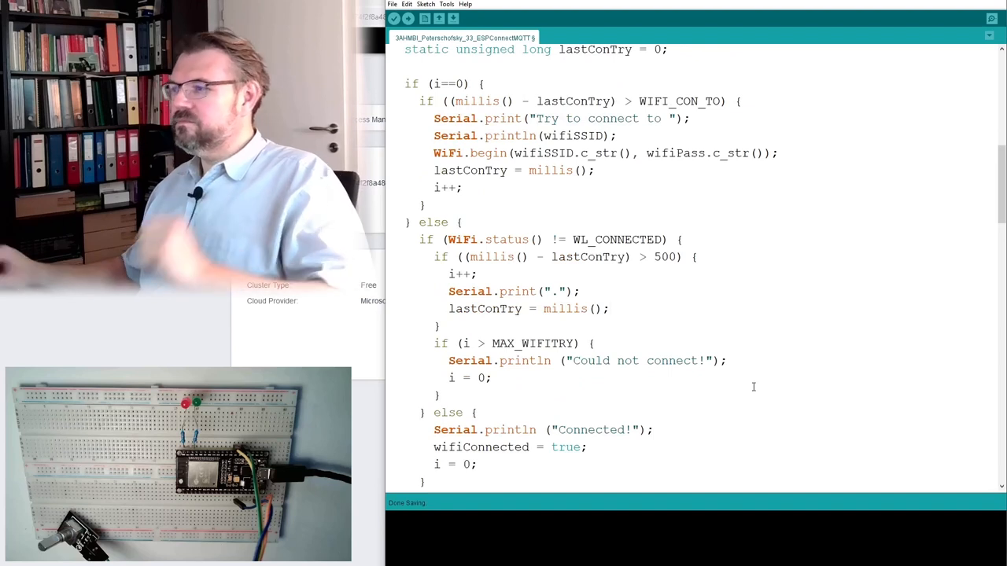
pyautogui.write('if (')
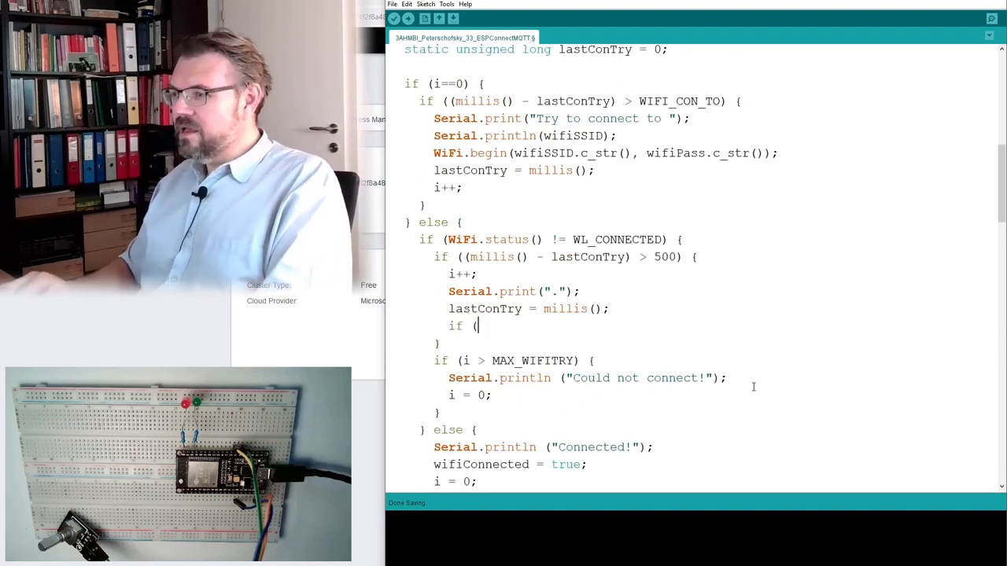
pyautogui.write('i%')
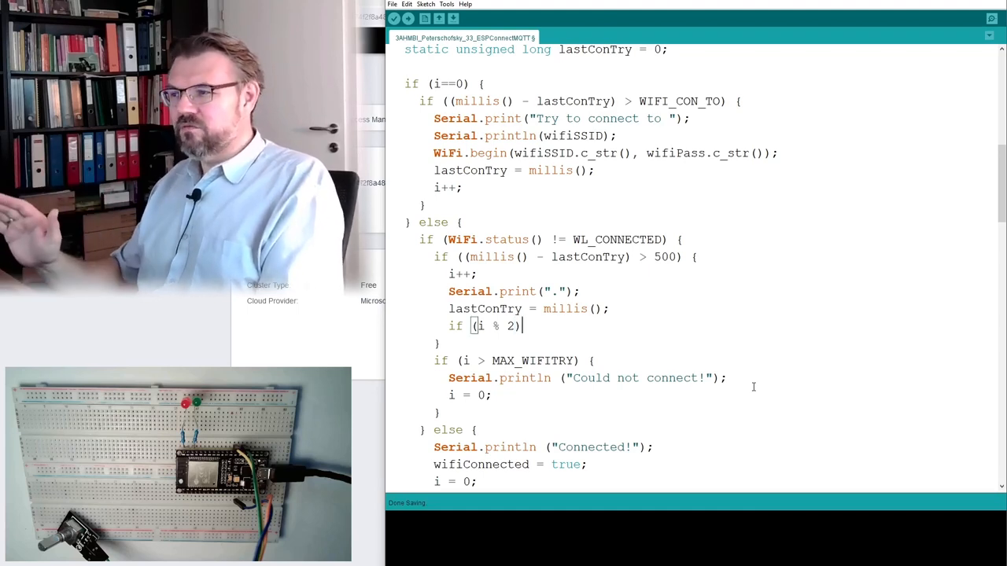
pyautogui.write('digitalWrite(LED_WIFI, LOW);')
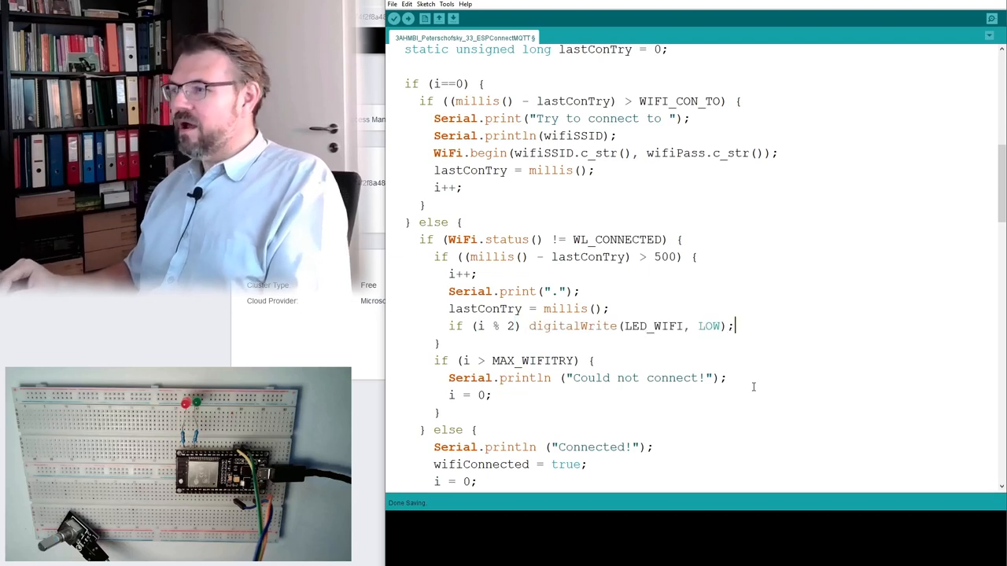
pyautogui.doubleClick(708, 325)
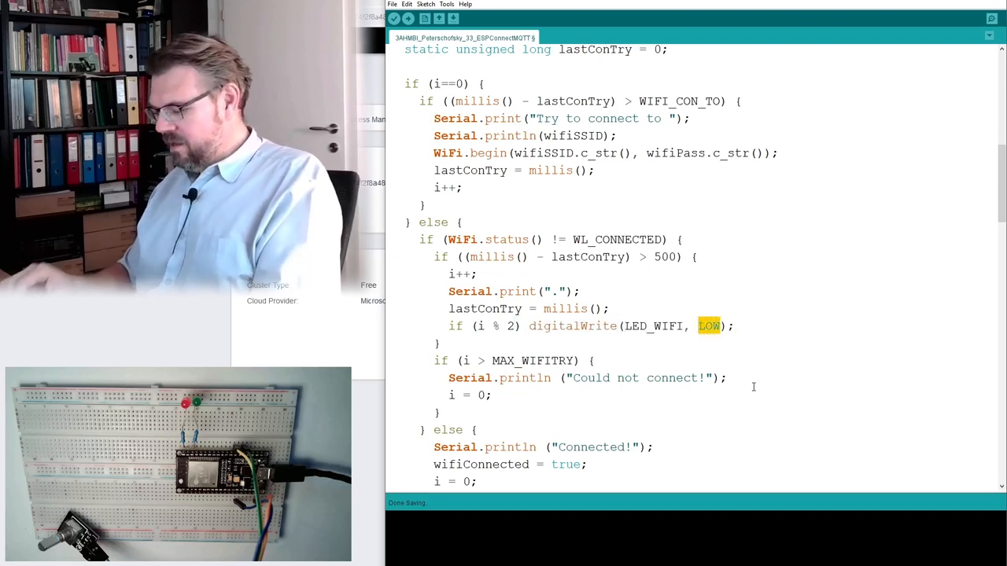
pyautogui.write('HIGH); e')
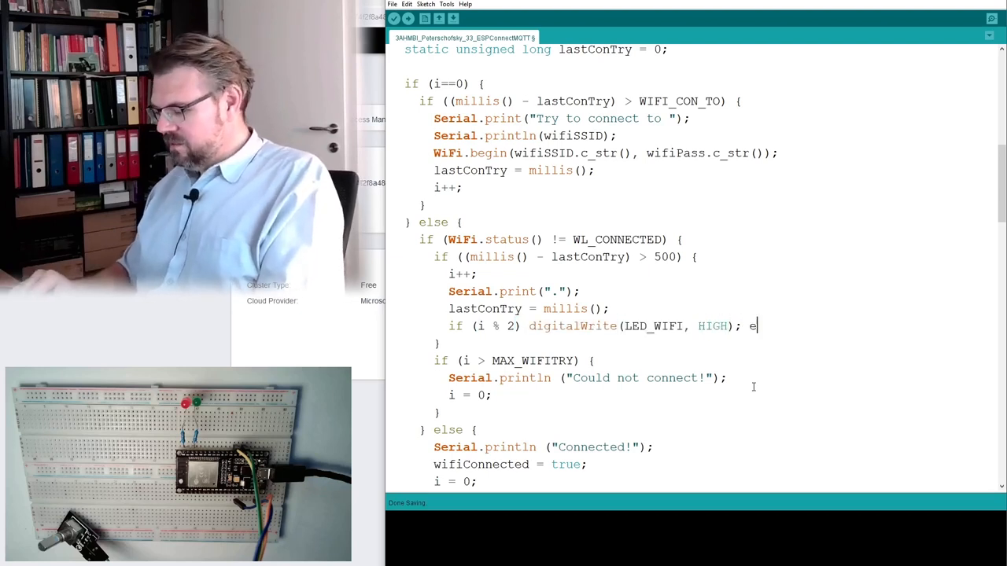
pyautogui.write('lse digitalWrite(LED_WIFI, LOW);')
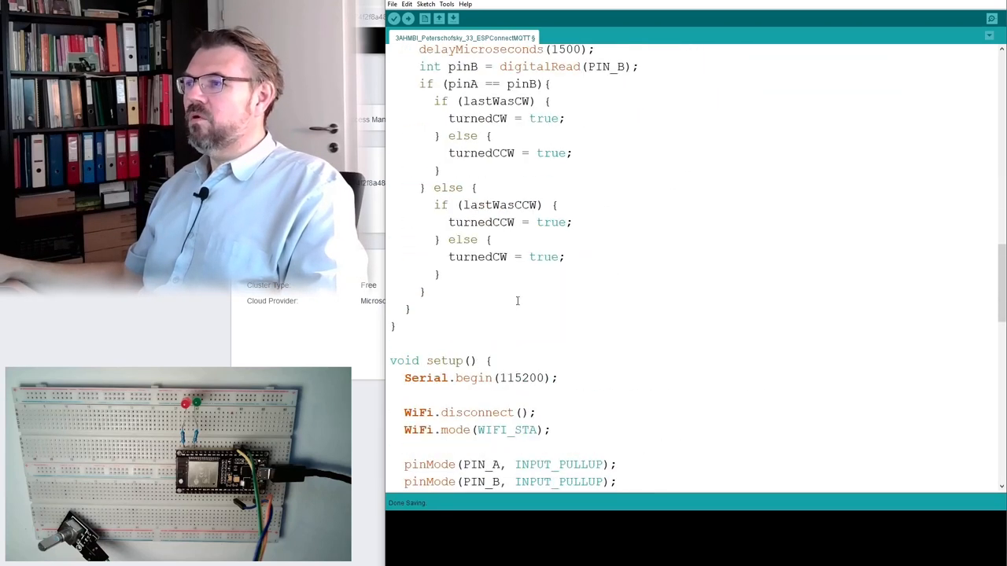
# Verify the sketch with the checkmark button to compile it.
pyautogui.click(408, 18)
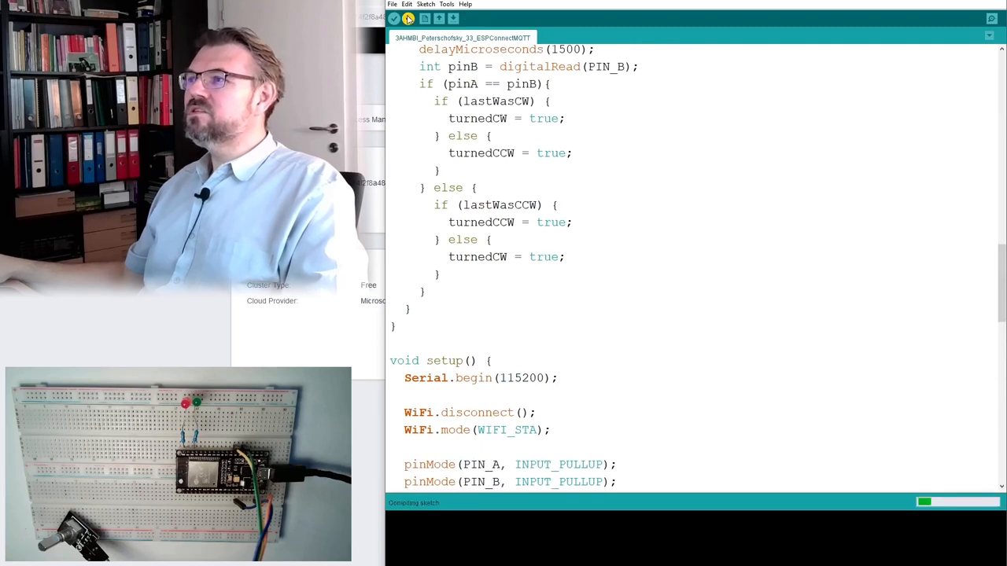
pyautogui.moveTo(635, 333)
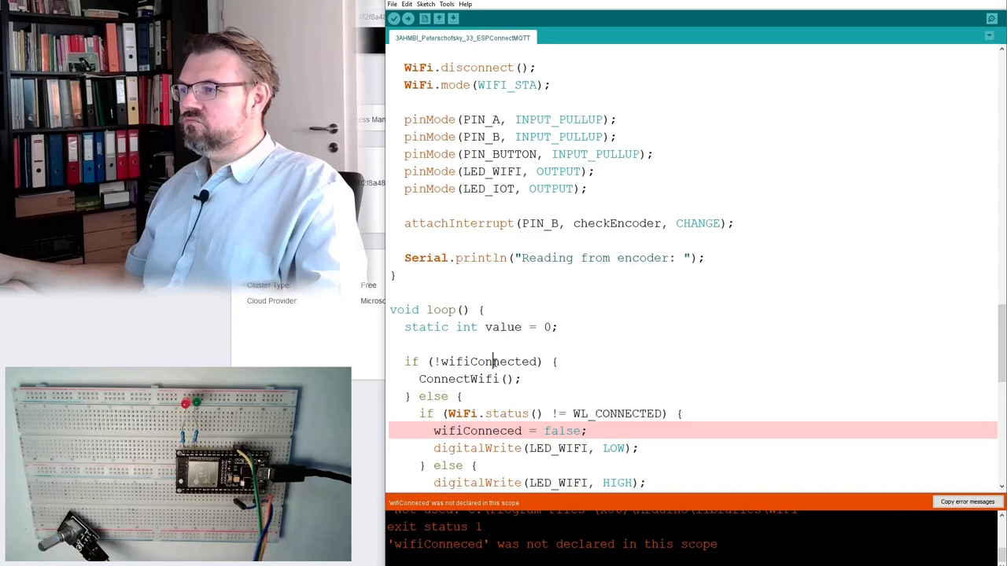
# Correct the misspelled wifiConneced variable to wifiConnected and recompile.
pyautogui.doubleClick(487, 361)
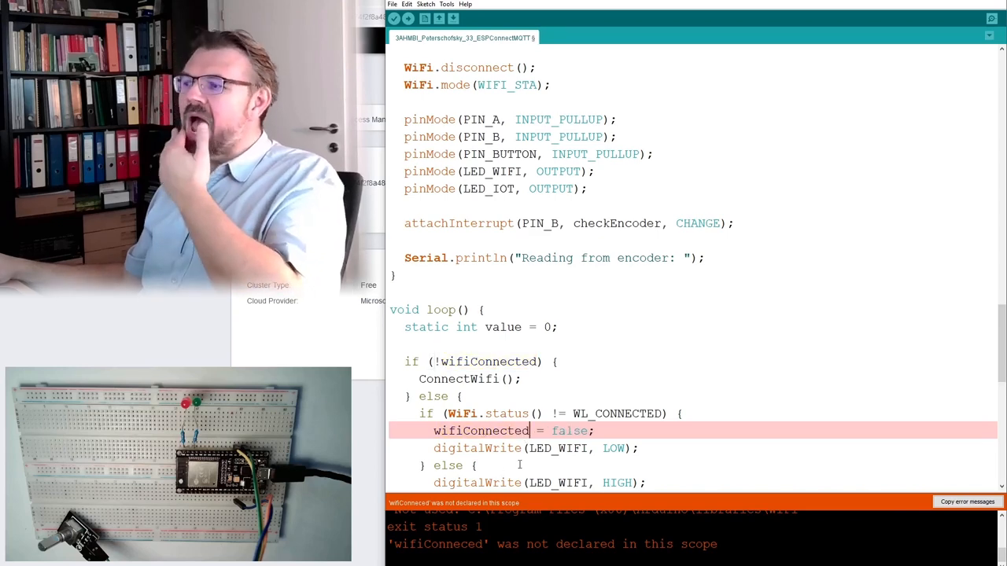
pyautogui.click(394, 19)
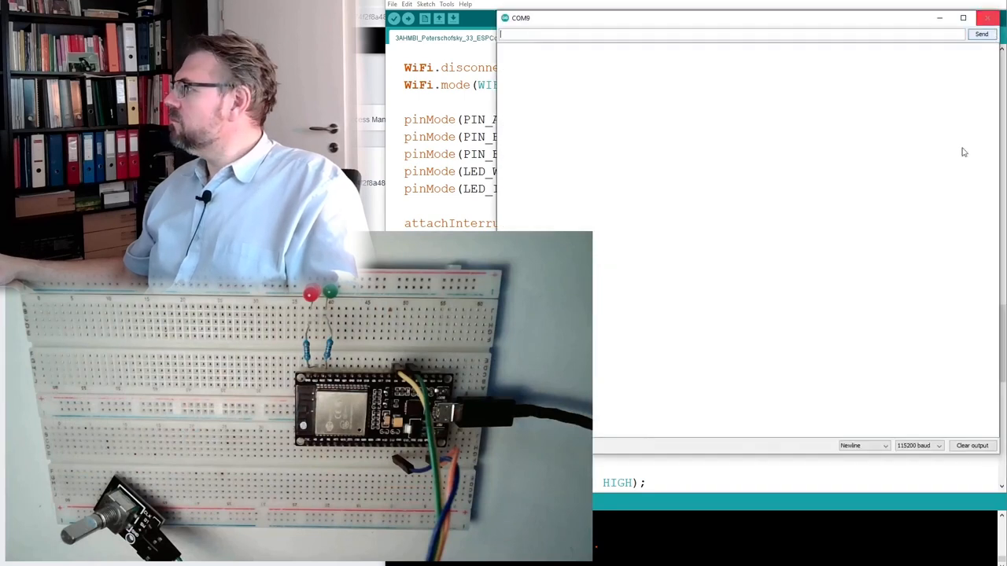
pyautogui.moveTo(787, 177)
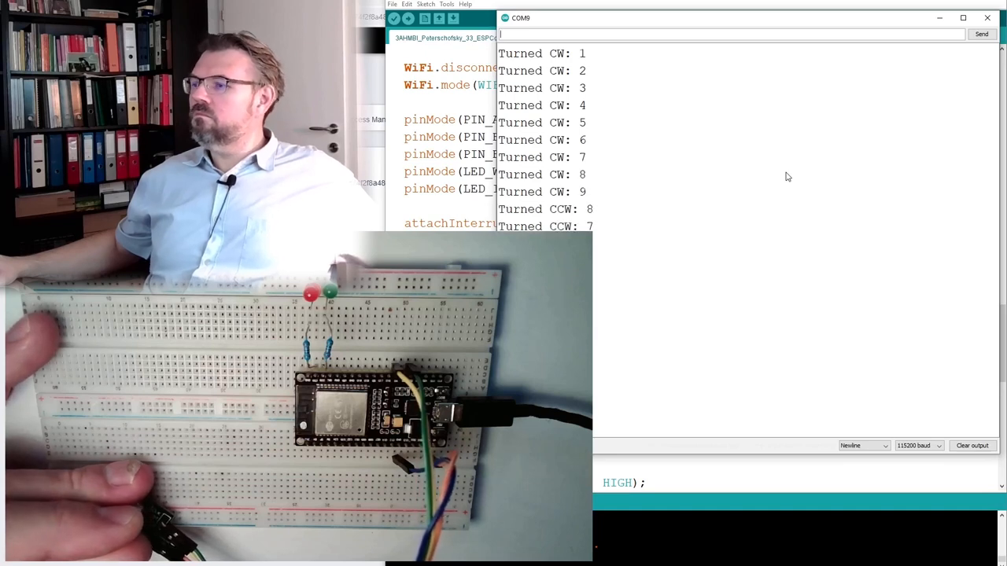
# Upload to the ESP32, check encoder counts at 115200 baud, then close the Serial Monitor.
pyautogui.click(986, 18)
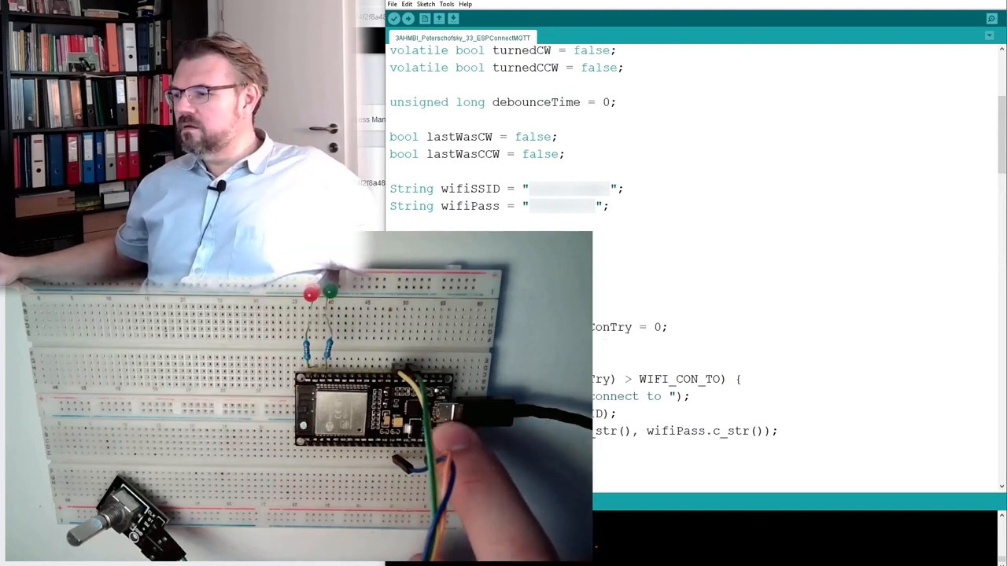
pyautogui.click(992, 18)
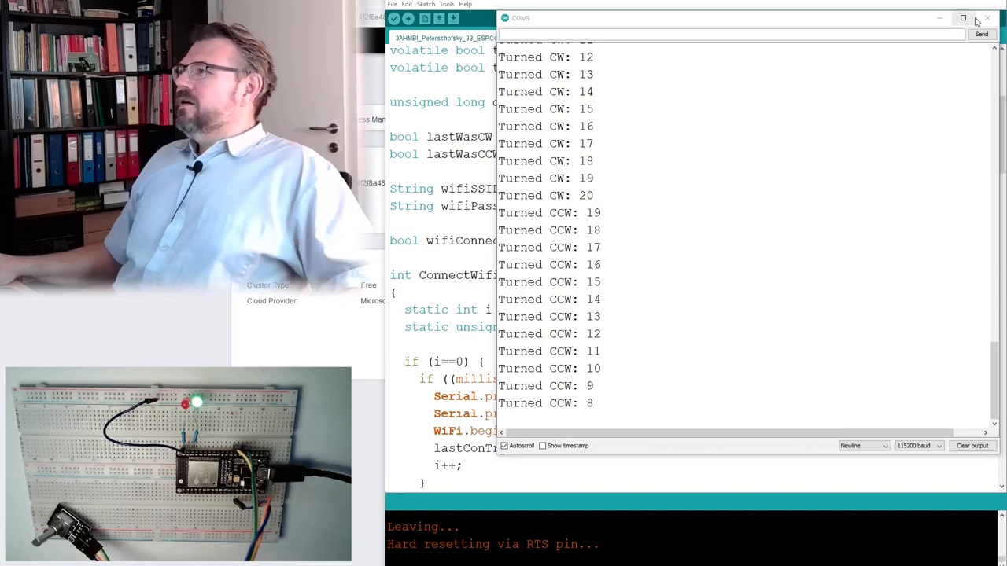
pyautogui.click(988, 18)
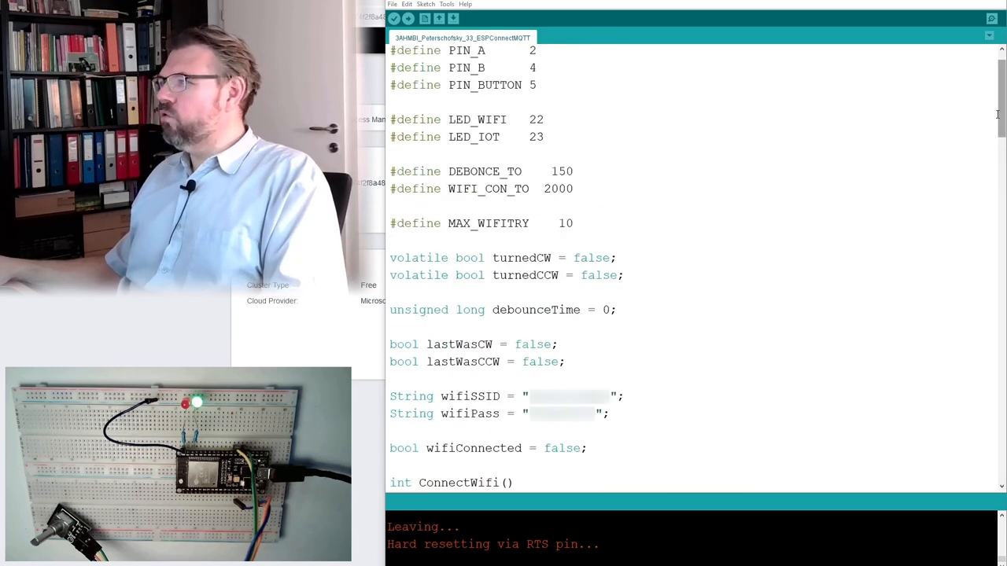
# Add #include <WiFi.h> and #include <WiFiClientSecure.h> at the top of the sketch.
pyautogui.write('#include <WiFi.h>')
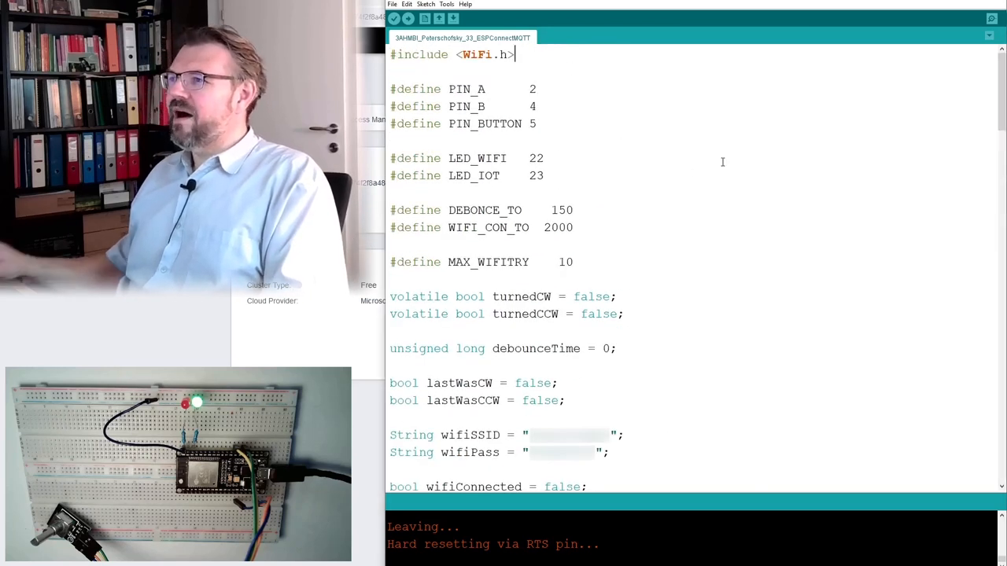
pyautogui.write('#include <WiFiClientSecure.h>')
pyautogui.write('#include <PubSubClient.h>')
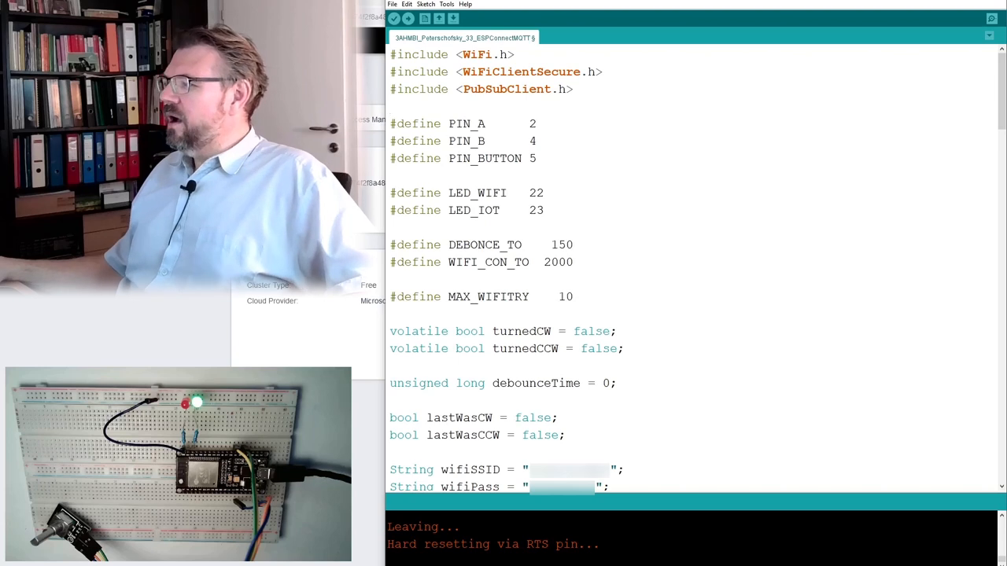
pyautogui.scroll(-3)
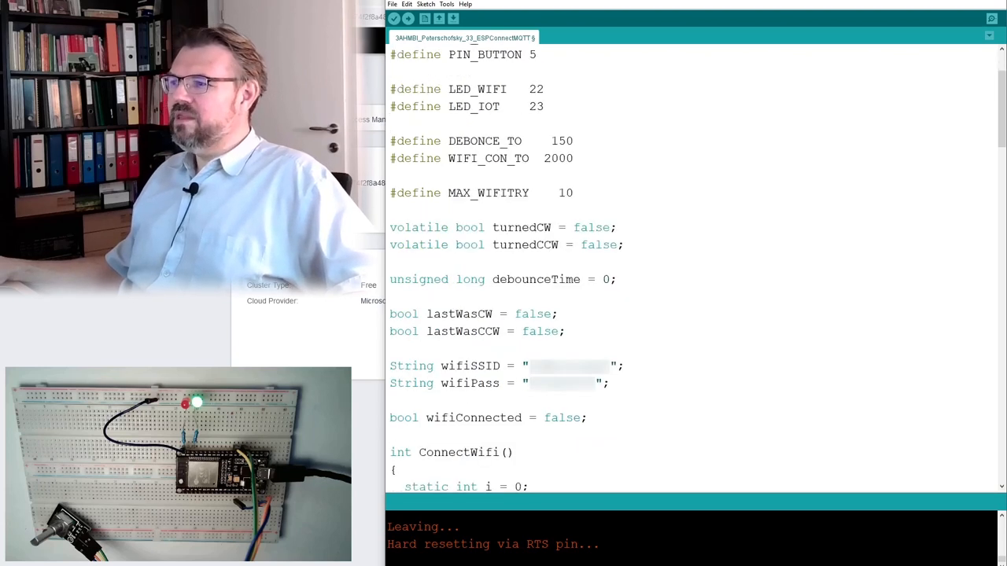
pyautogui.scroll(-3)
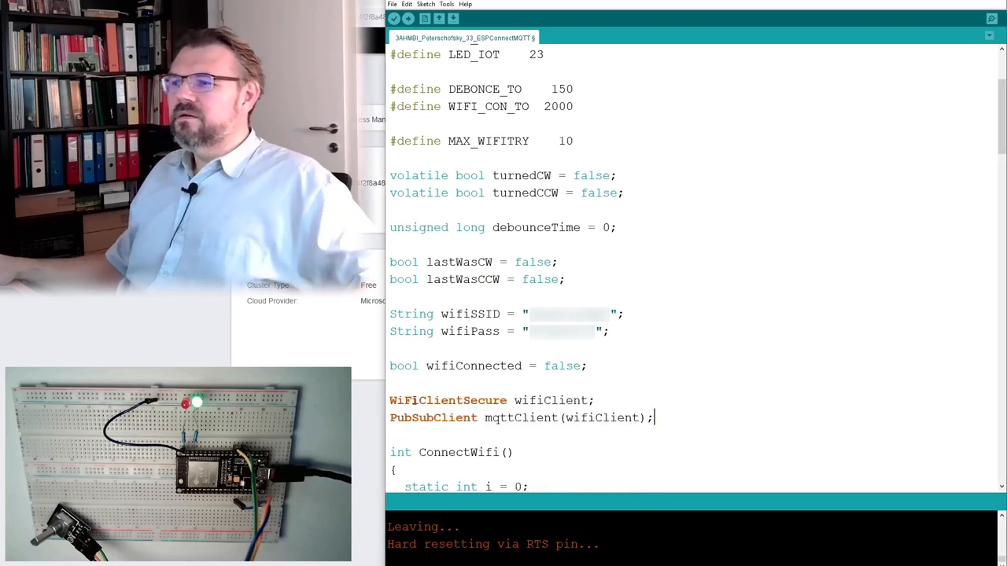
# Highlight WiFiClientSecure, PubSubClient, wifiClient and mqttClient in the declarations to explain them.
pyautogui.doubleClick(550, 400)
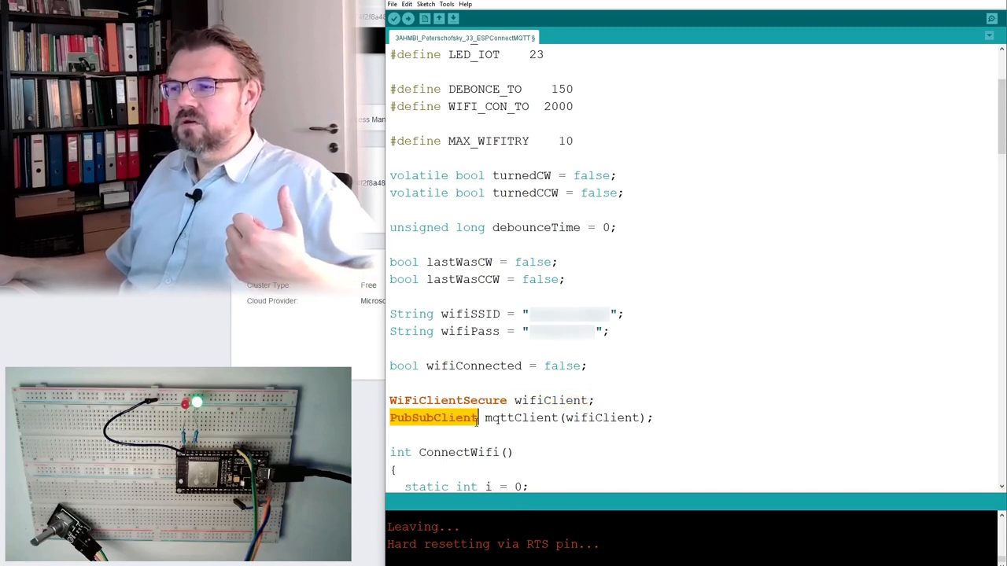
pyautogui.doubleClick(519, 418)
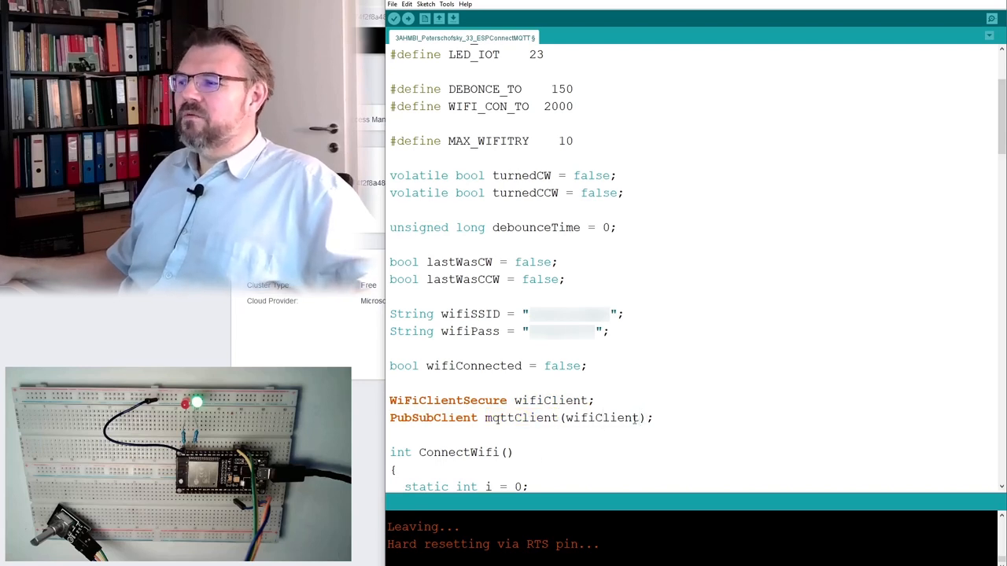
pyautogui.doubleClick(603, 418)
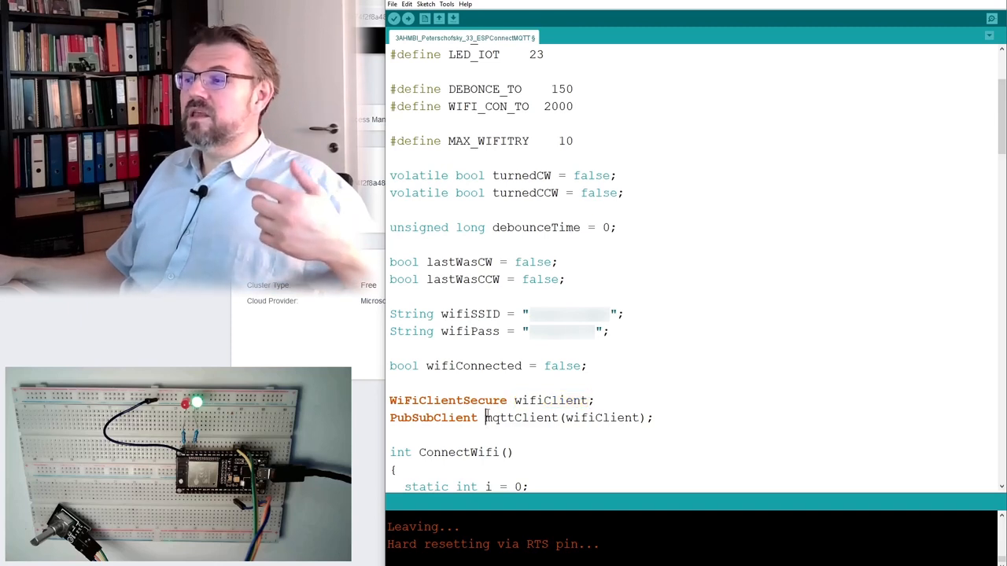
pyautogui.doubleClick(520, 418)
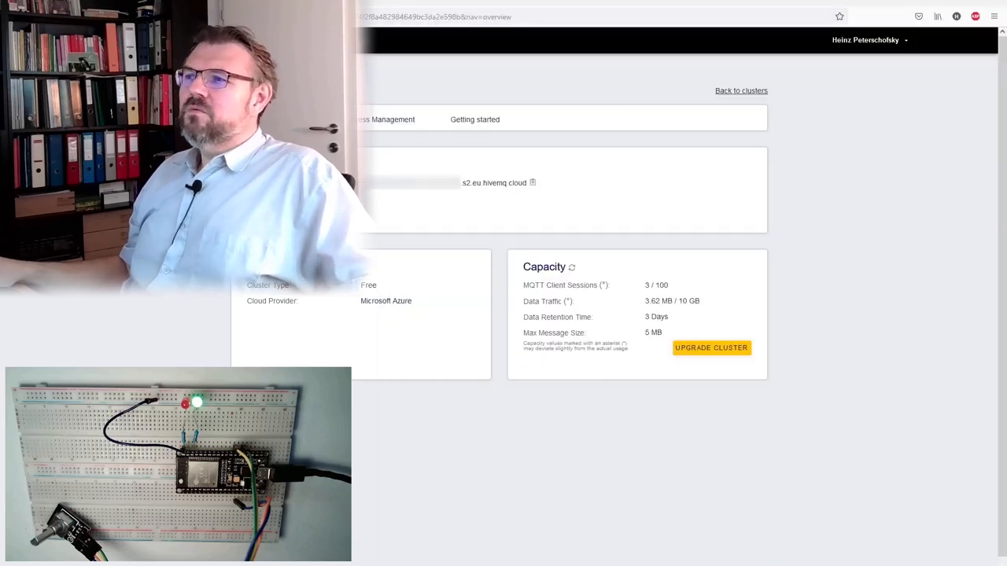
pyautogui.moveTo(423, 231)
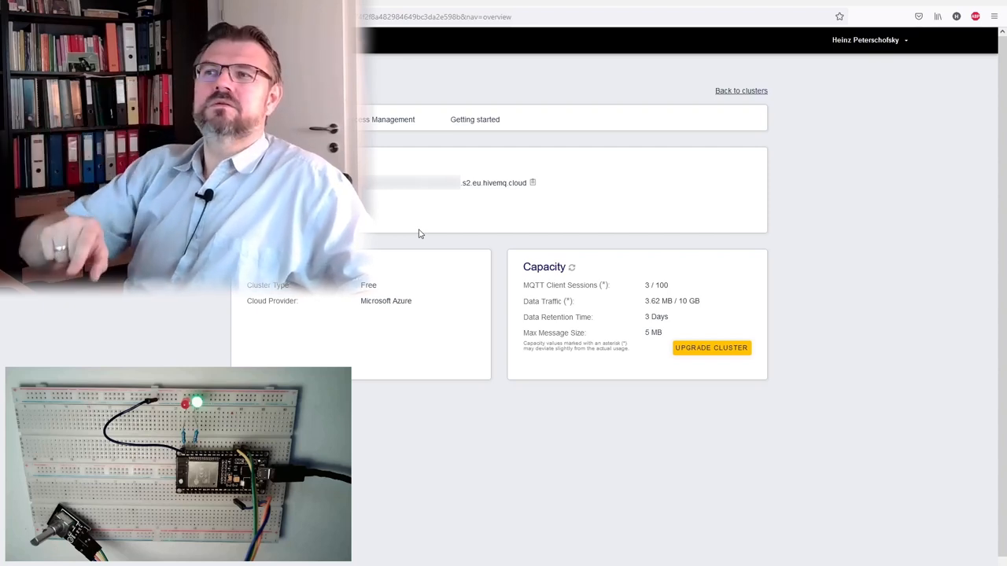
pyautogui.moveTo(659, 521)
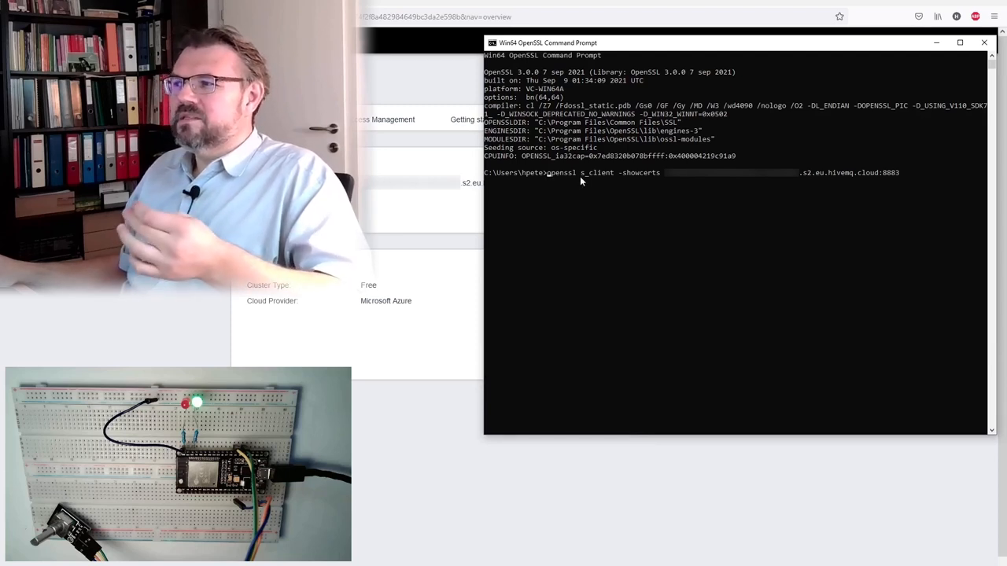
pyautogui.moveTo(604, 179)
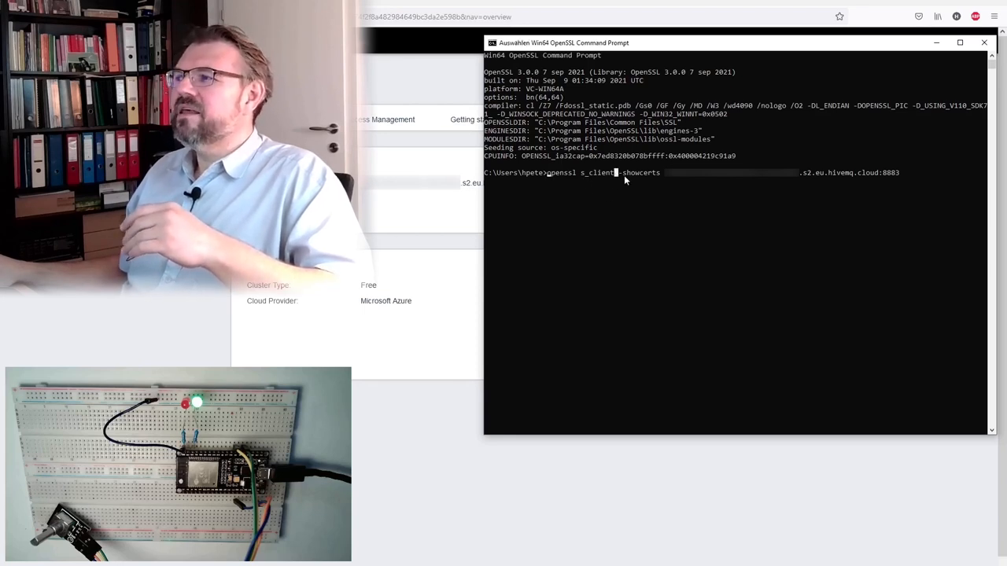
pyautogui.moveTo(669, 195)
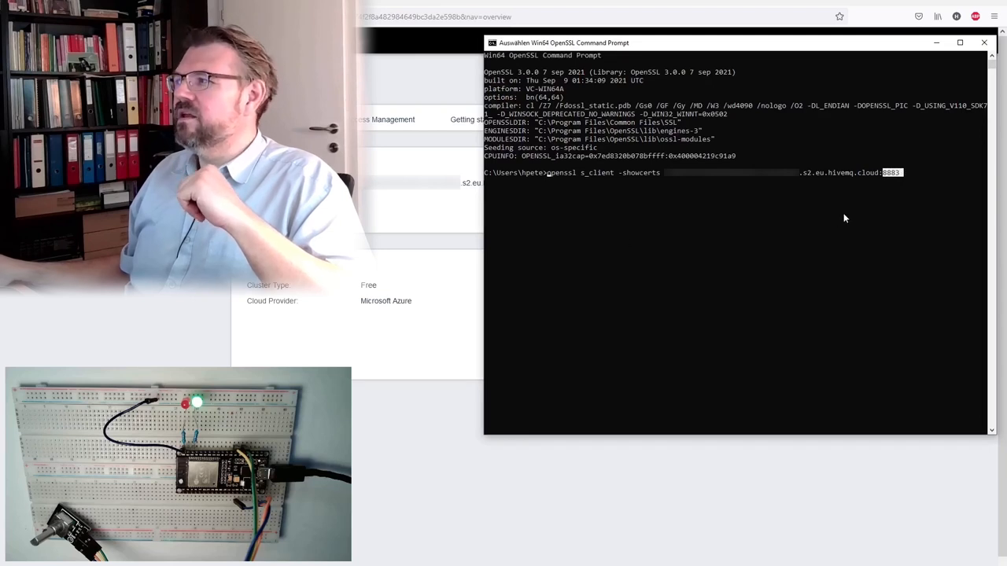
pyautogui.moveTo(887, 187)
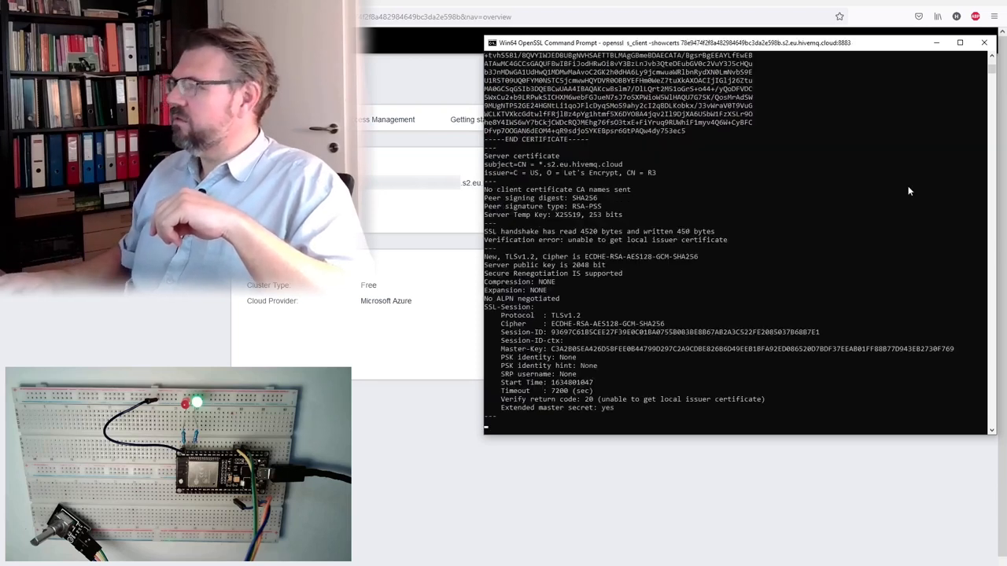
pyautogui.moveTo(680, 270)
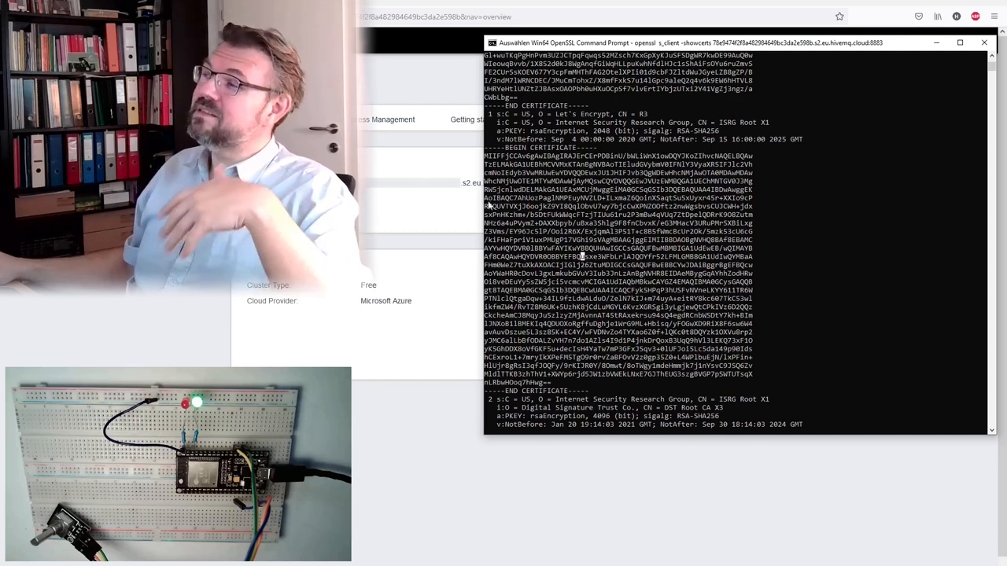
pyautogui.moveTo(465, 305)
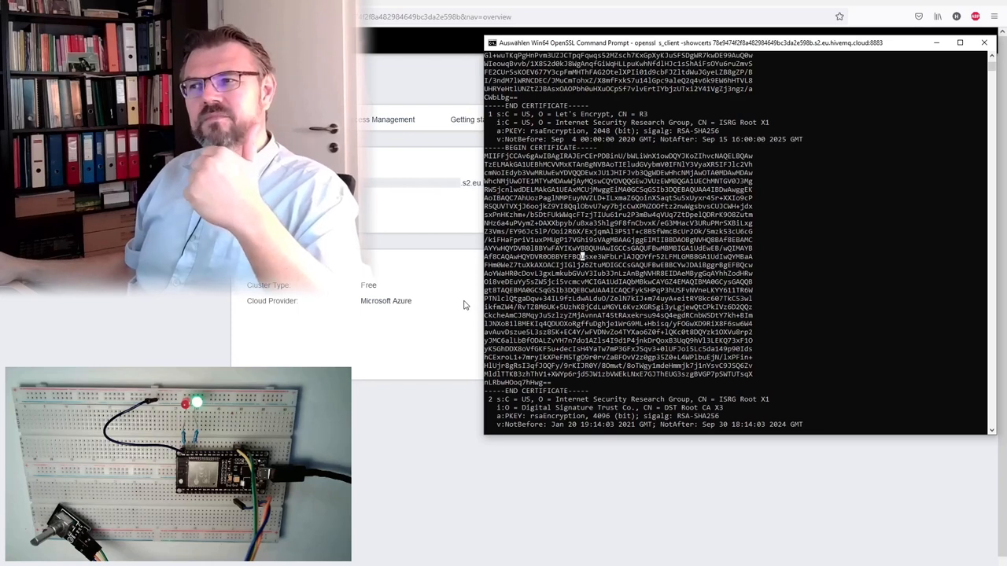
pyautogui.moveTo(561, 392)
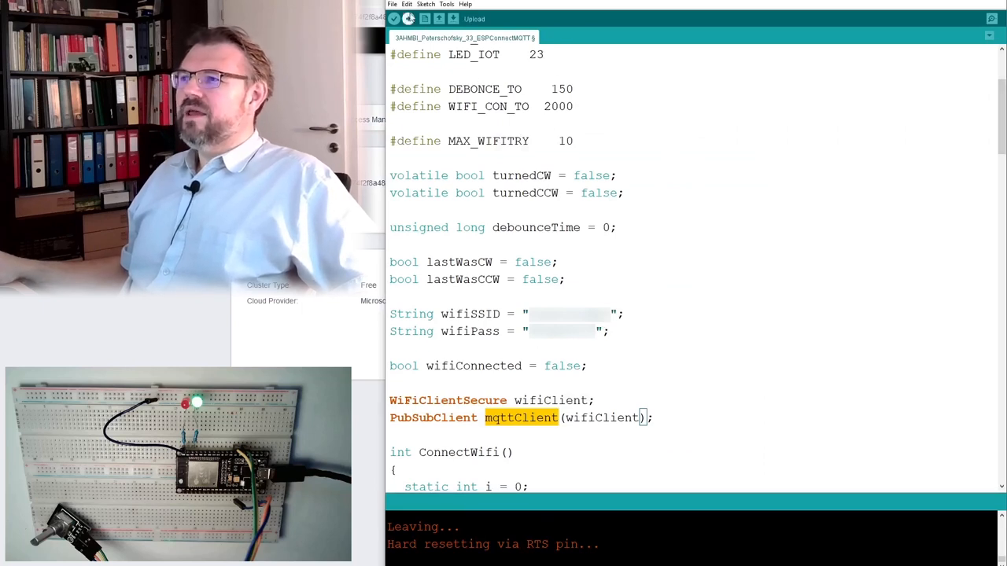
# Save the sketch and add a new file tab named root_ca.h.
pyautogui.click(391, 5)
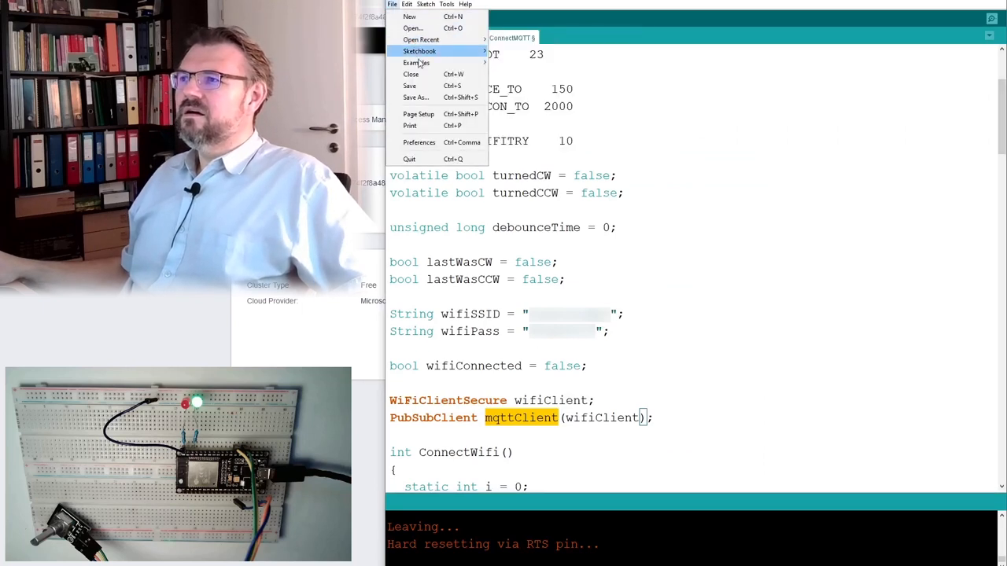
pyautogui.click(409, 86)
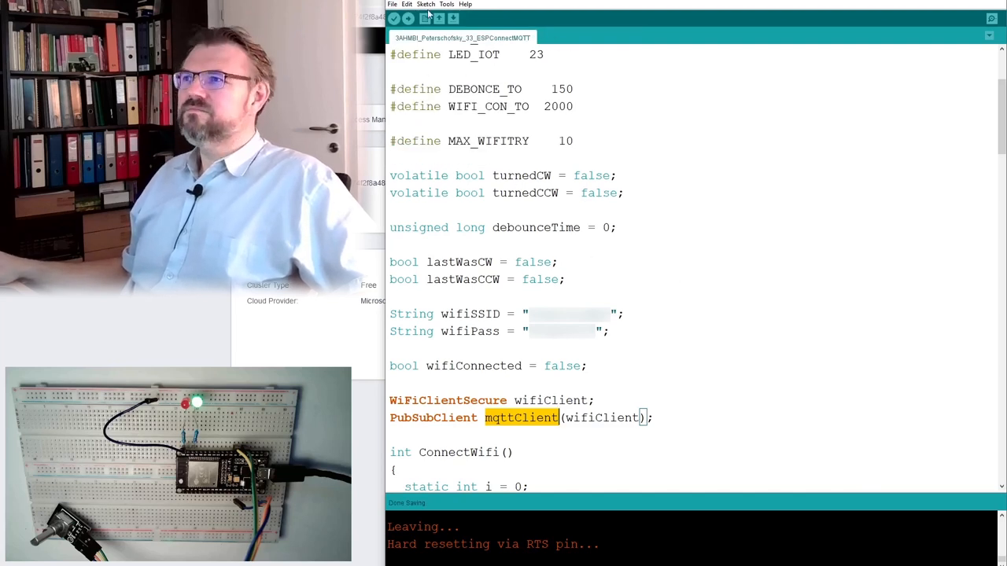
pyautogui.click(990, 35)
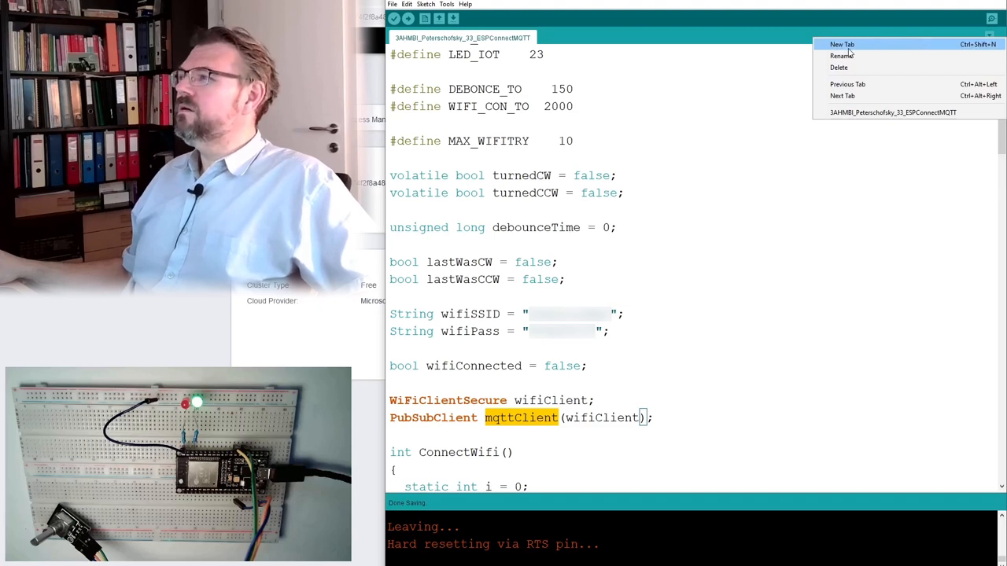
pyautogui.click(841, 44)
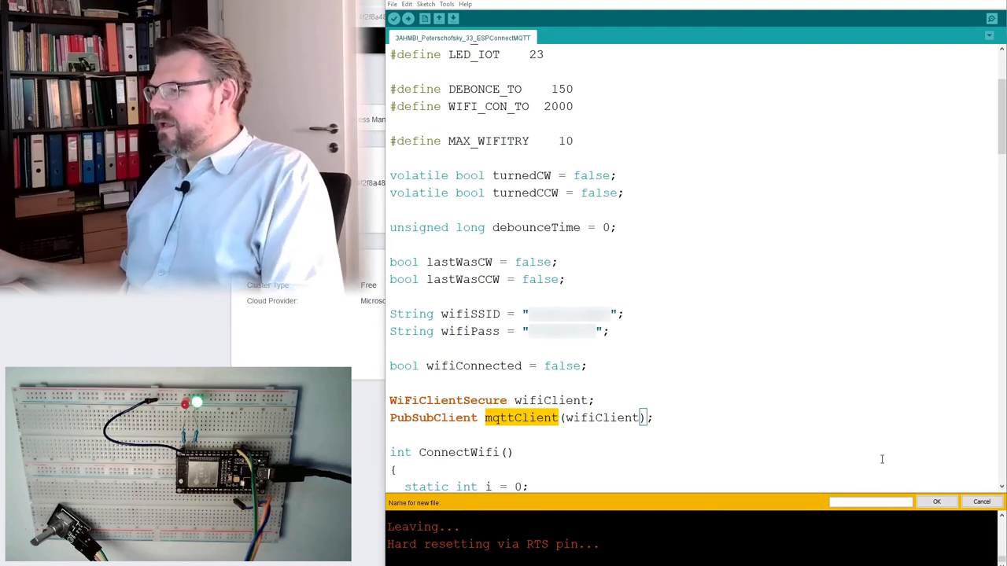
pyautogui.write('root_ca.h')
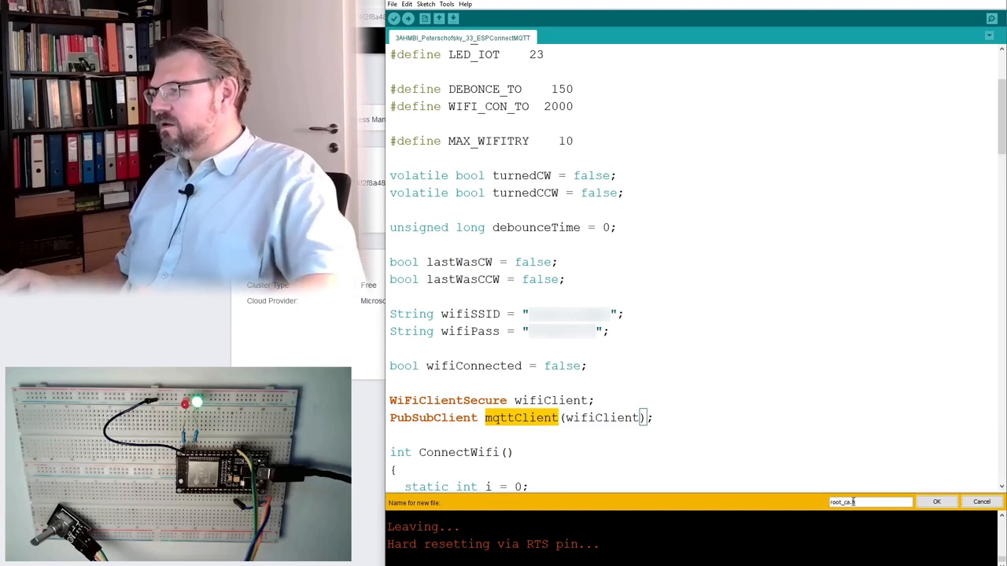
pyautogui.click(936, 501)
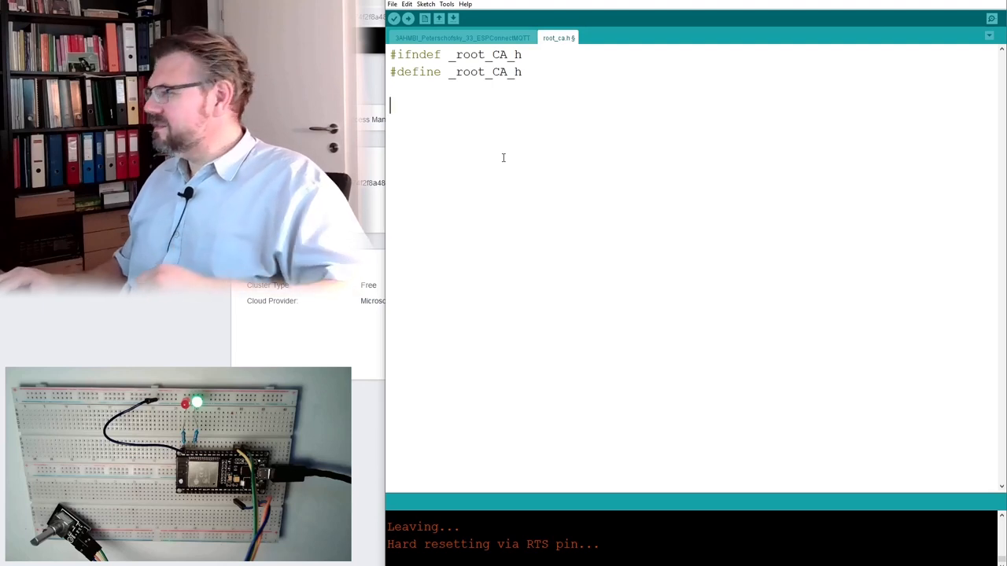
# Close root_ca.h with #endif and store the ISRG root certificate as PROGMEM raw string root_ca.
pyautogui.write('#endif')
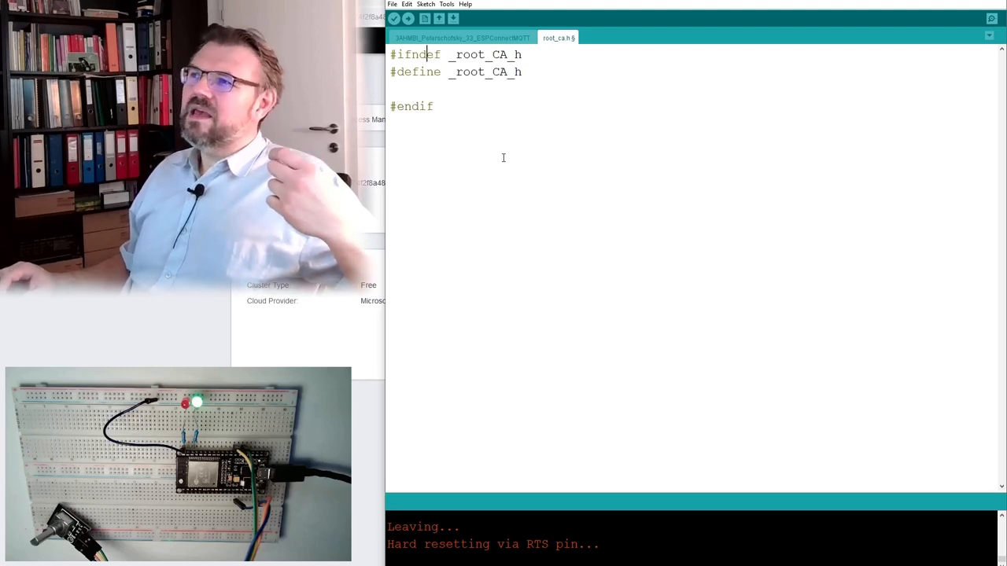
pyautogui.doubleClick(485, 54)
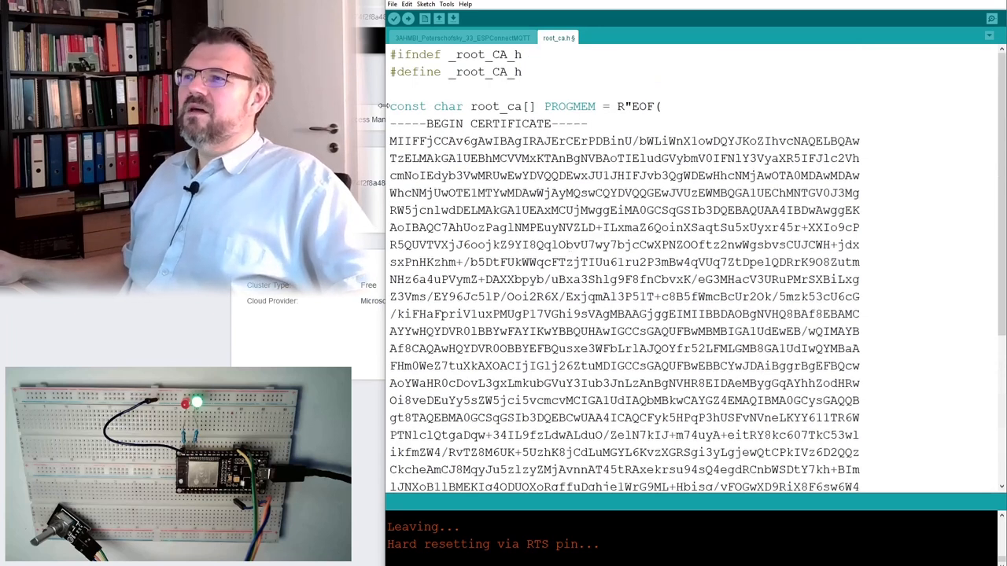
pyautogui.doubleClick(455, 106)
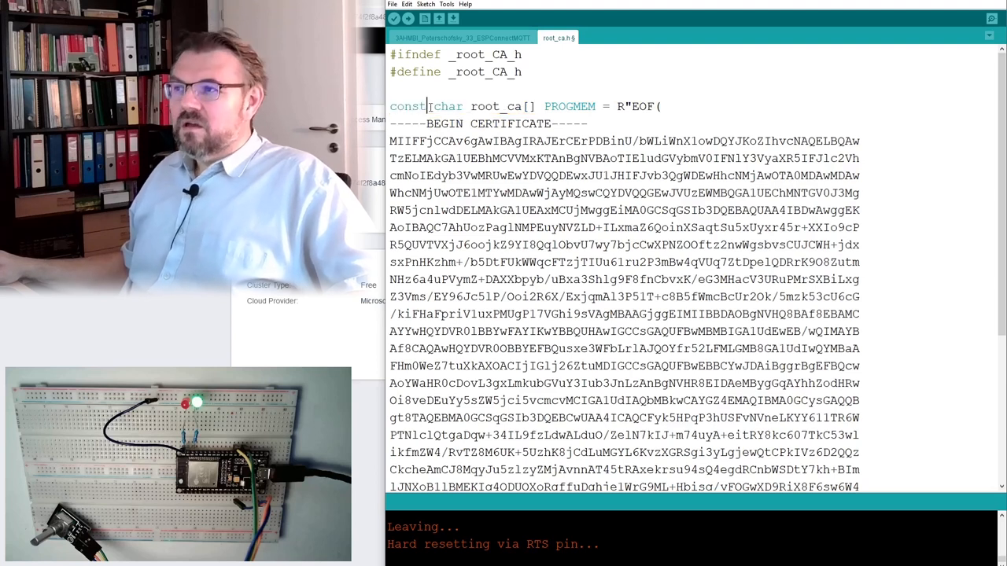
pyautogui.doubleClick(569, 106)
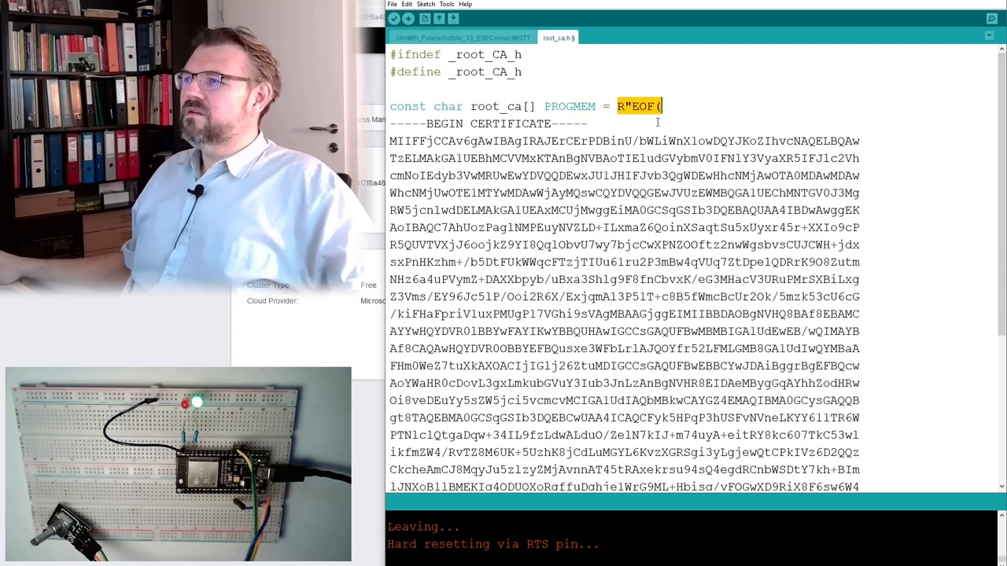
pyautogui.scroll(-3)
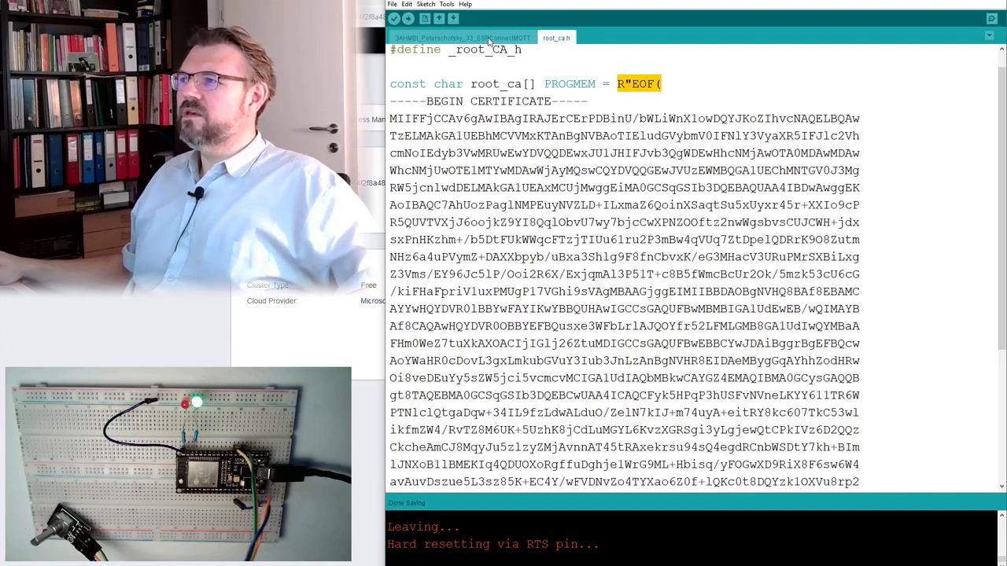
# Add #include "root_ca.h" below the PubSubClient.h include in the main sketch.
pyautogui.click(463, 37)
pyautogui.write('#i')
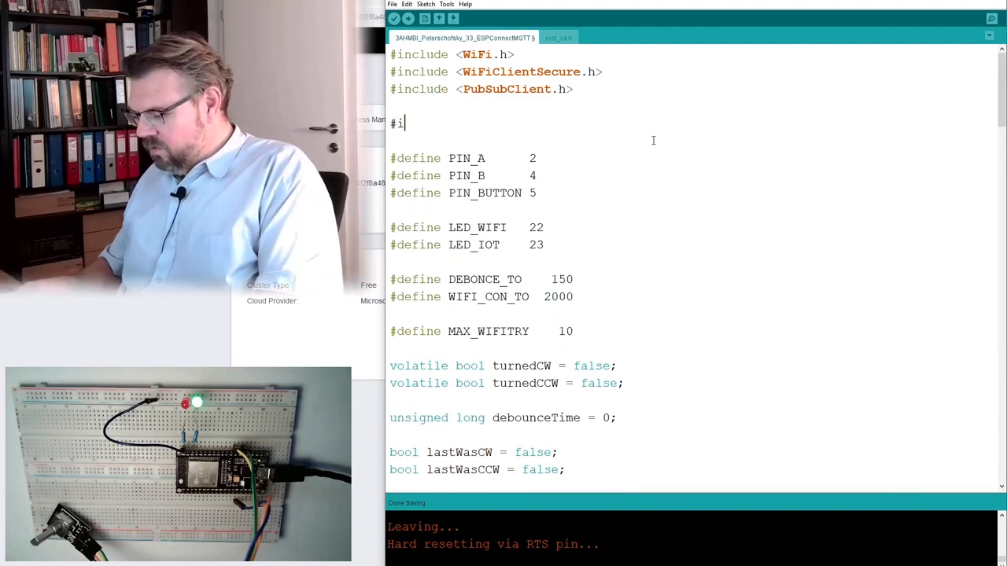
pyautogui.write('nclude')
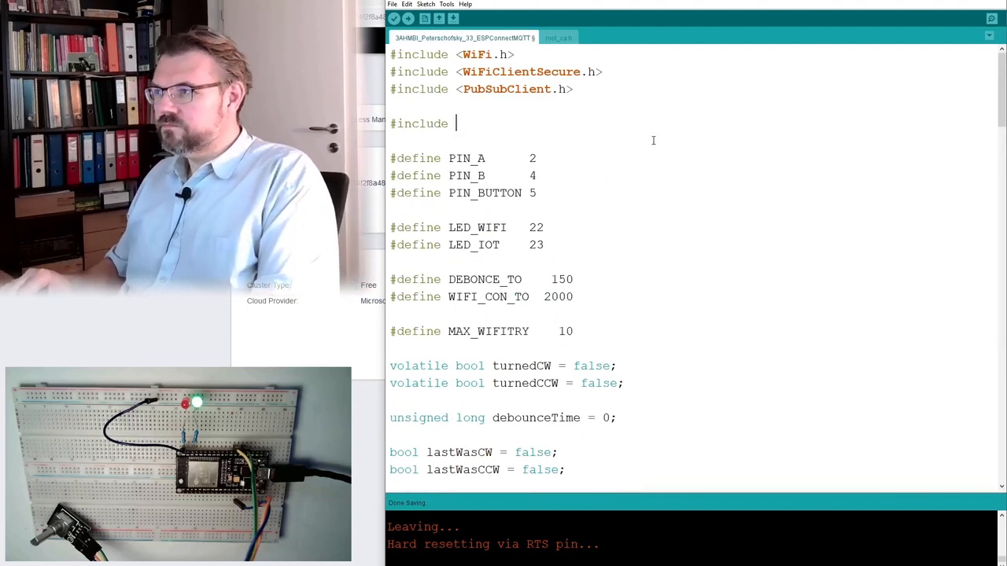
pyautogui.write('"root')
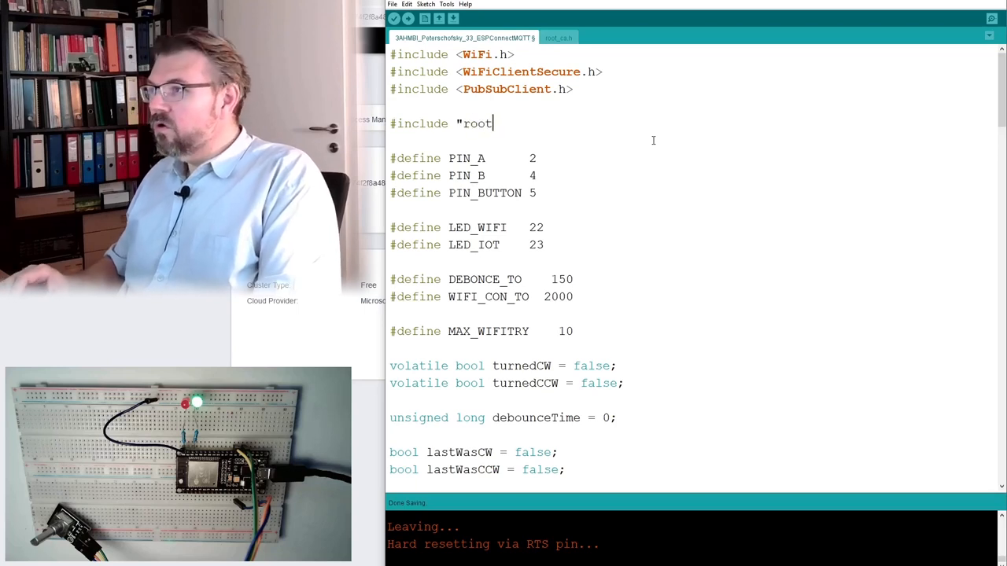
pyautogui.write('_ca.h')
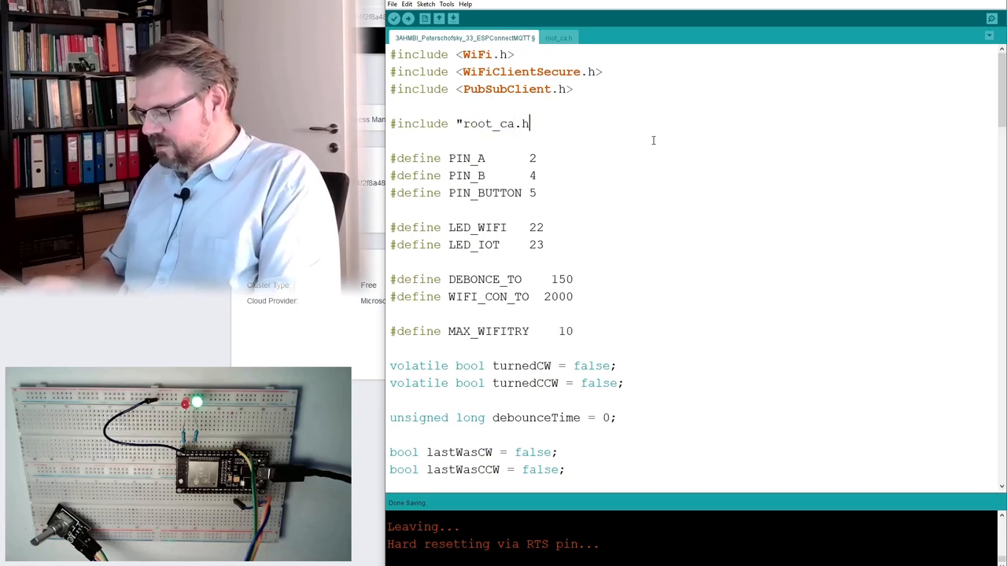
pyautogui.write('"')
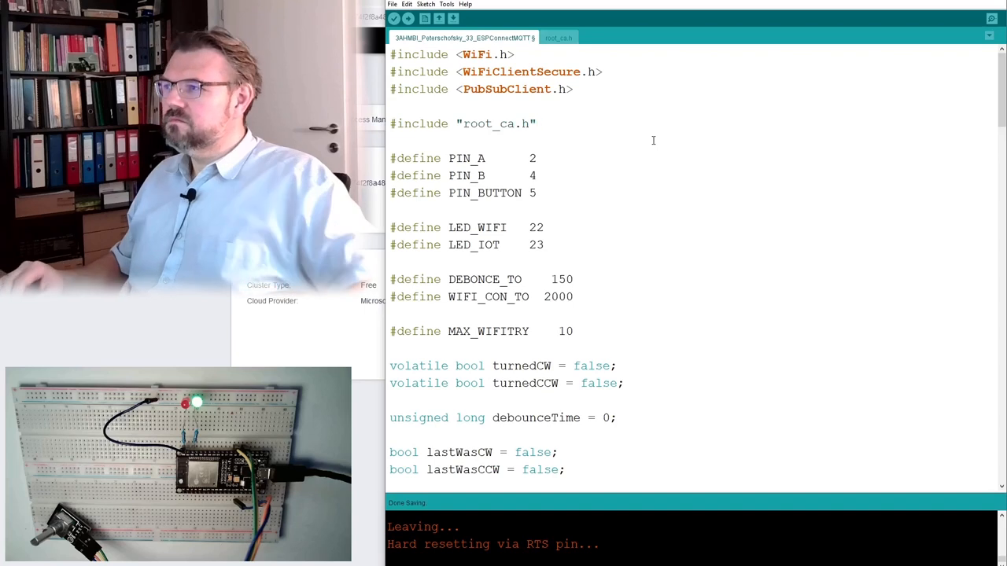
# Check the root_ca array name in root_ca.h, then return to the main sketch.
pyautogui.click(558, 37)
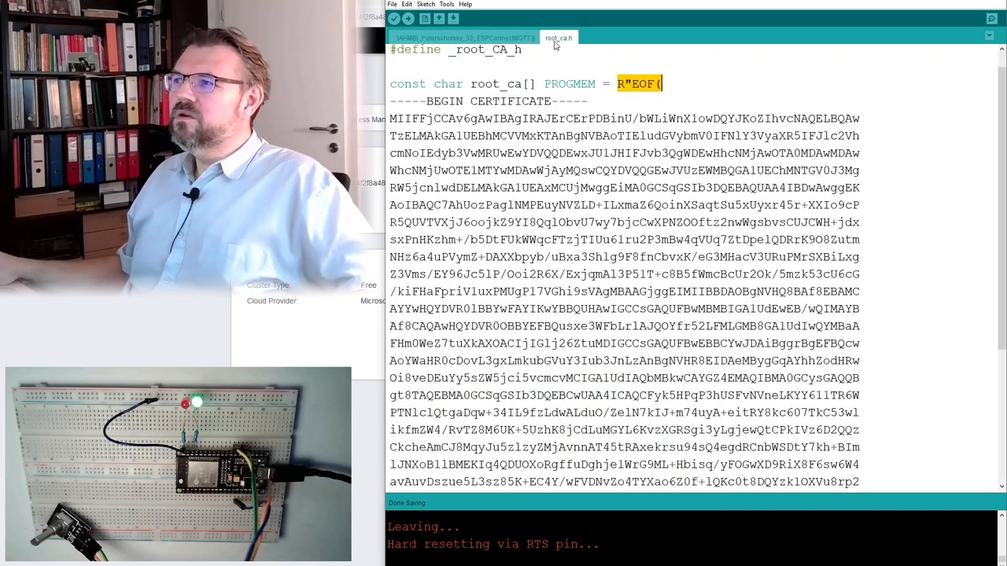
pyautogui.click(462, 37)
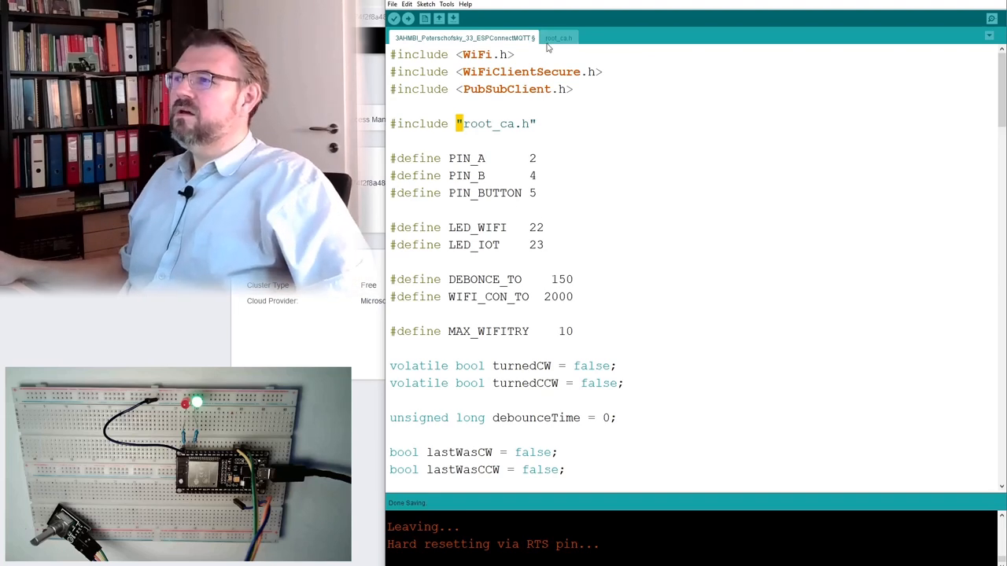
pyautogui.click(558, 37)
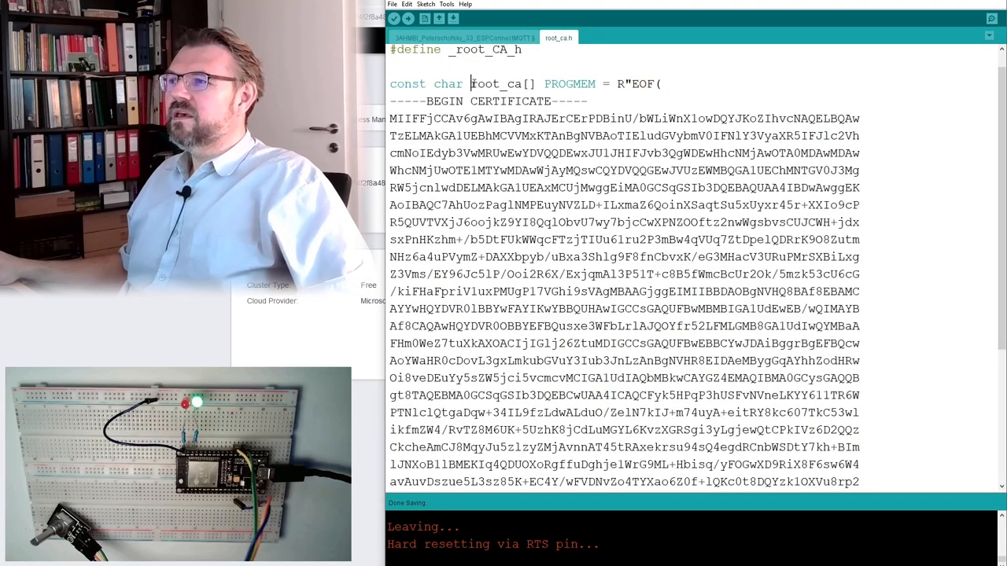
pyautogui.doubleClick(497, 84)
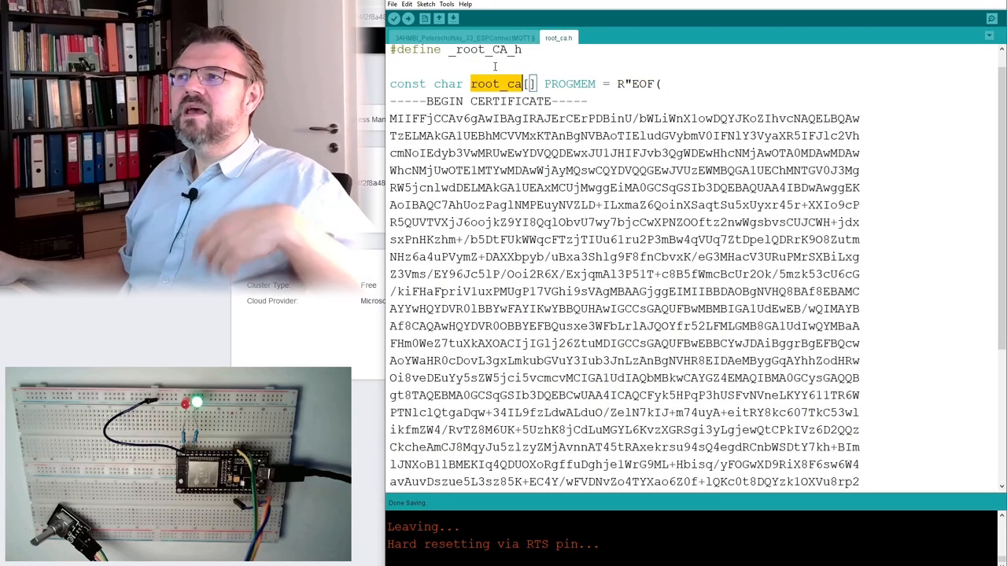
pyautogui.click(462, 37)
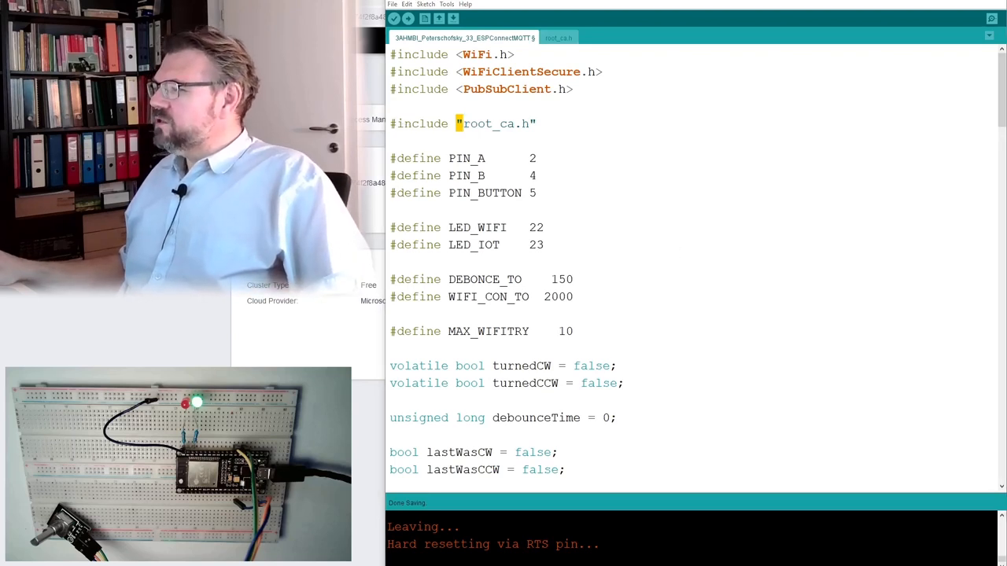
# Add wifiClient.setCACert(root_ca); to setup() after WiFi.mode(WIFI_STA).
pyautogui.scroll(-3)
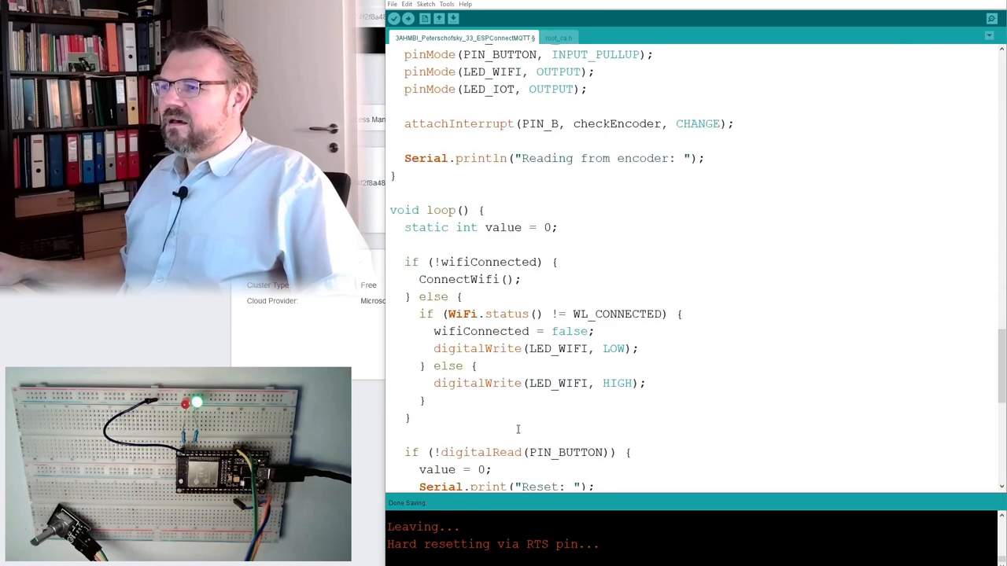
pyautogui.scroll(-3)
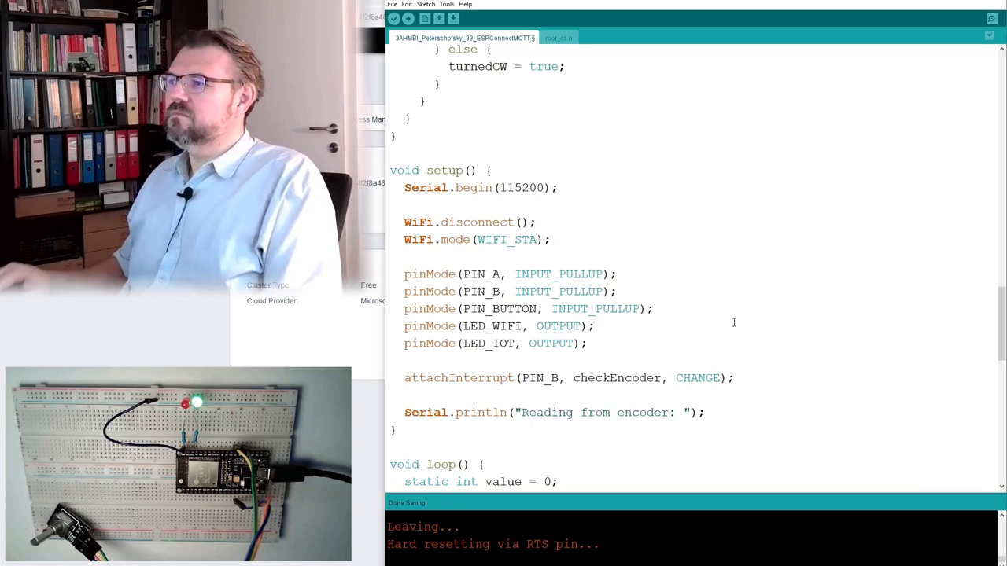
pyautogui.write('wifiClient.setCACert(root_ca);')
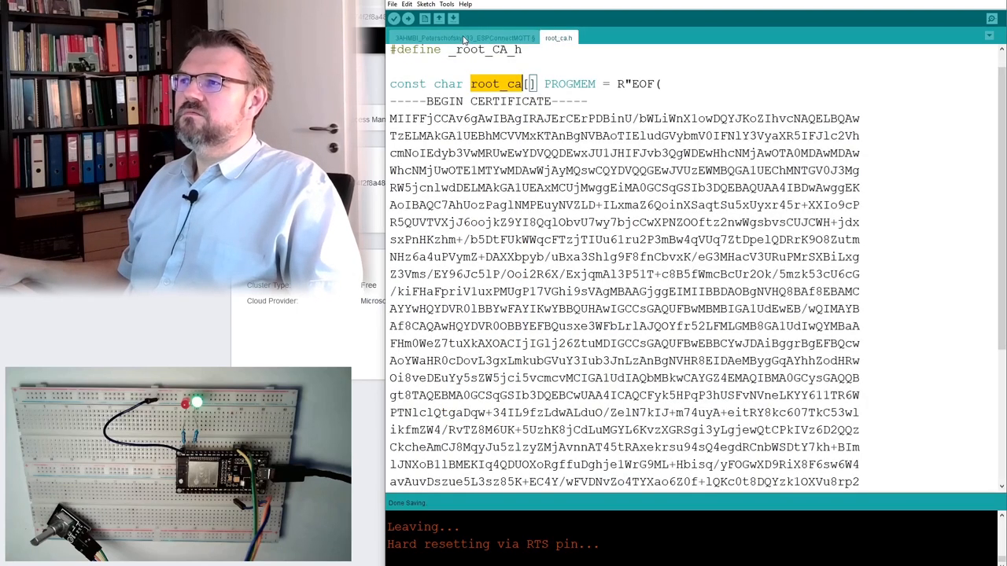
pyautogui.click(463, 37)
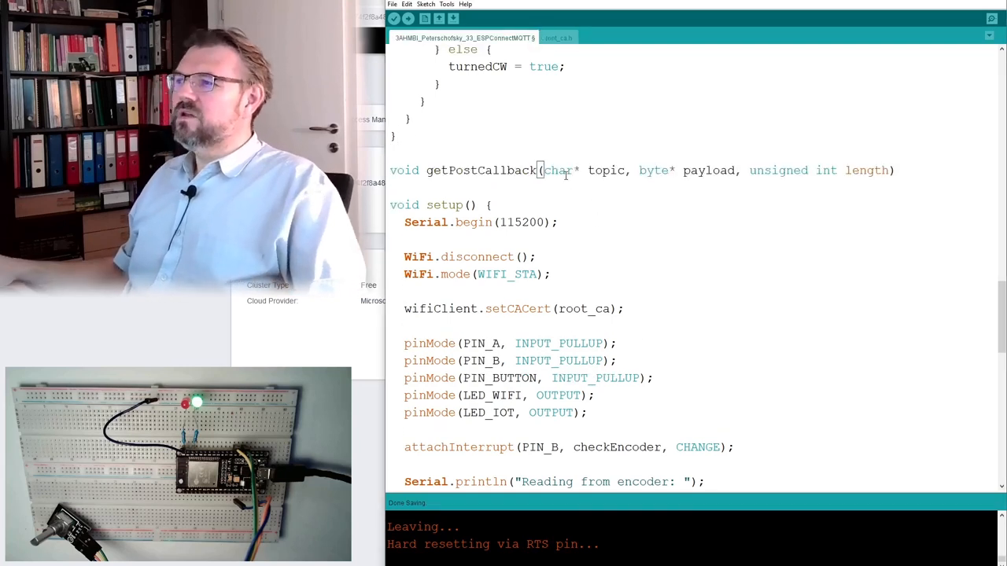
# Give the getPostCallback(topic, payload, length) function an empty body.
pyautogui.doubleClick(606, 170)
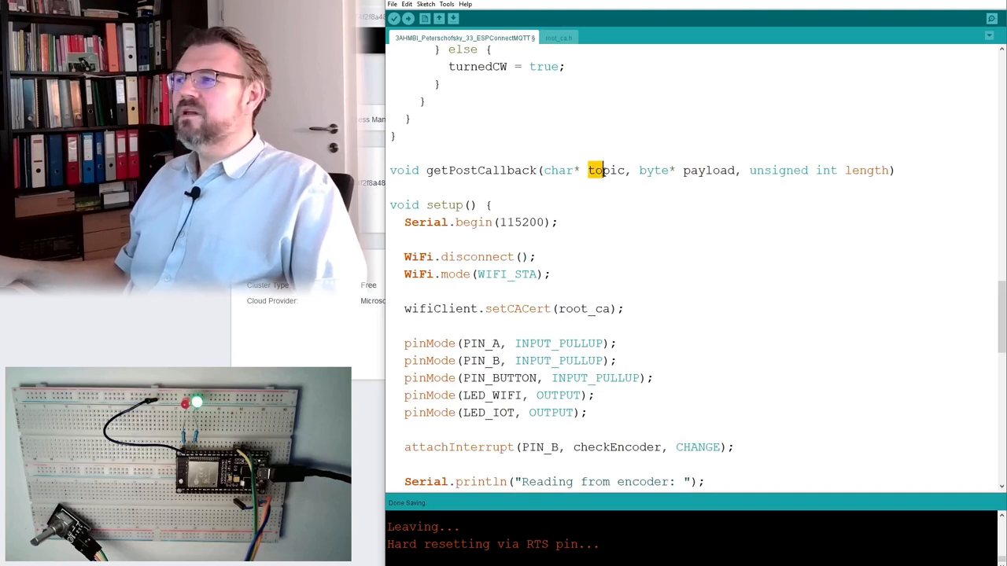
pyautogui.doubleClick(606, 170)
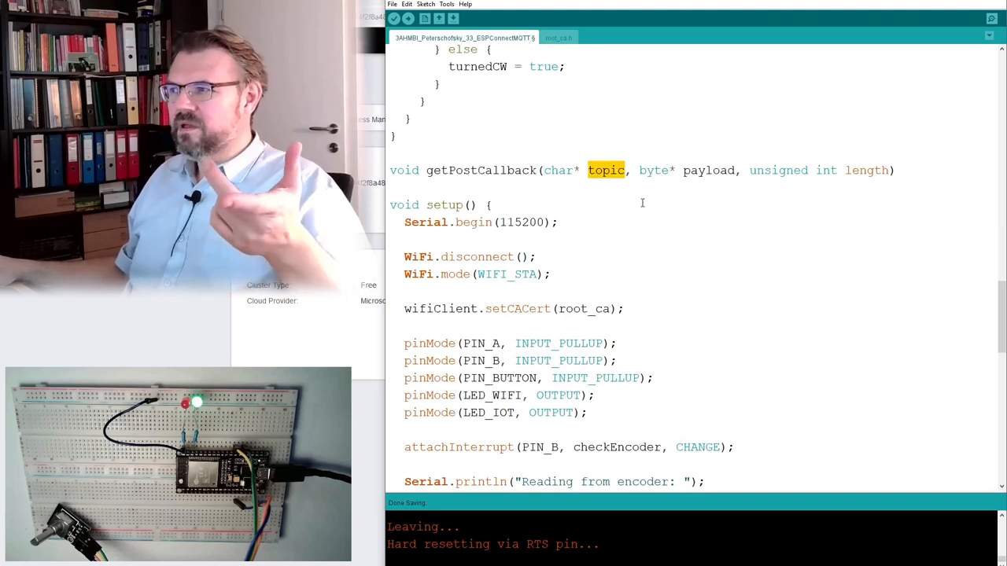
pyautogui.doubleClick(700, 169)
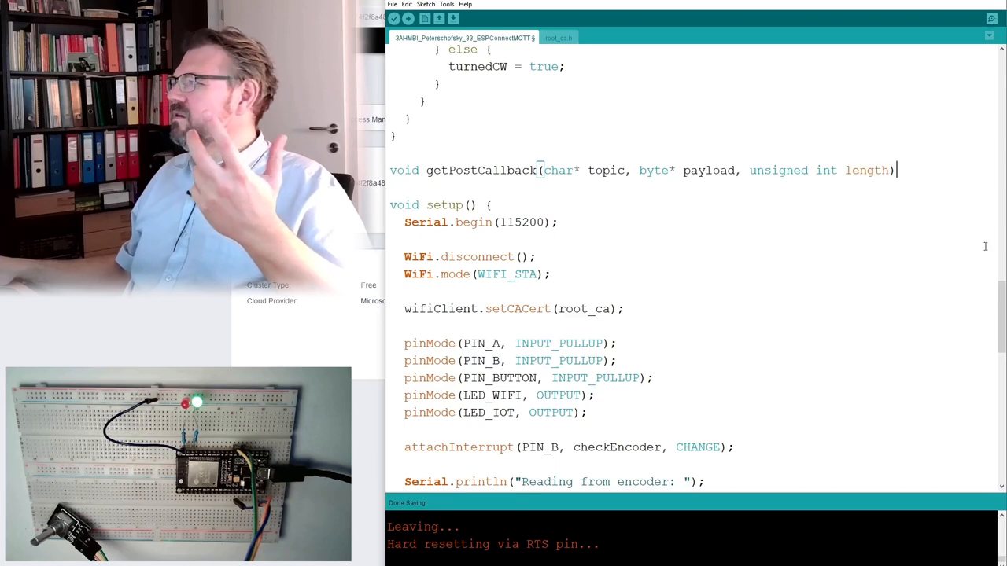
pyautogui.write('{')
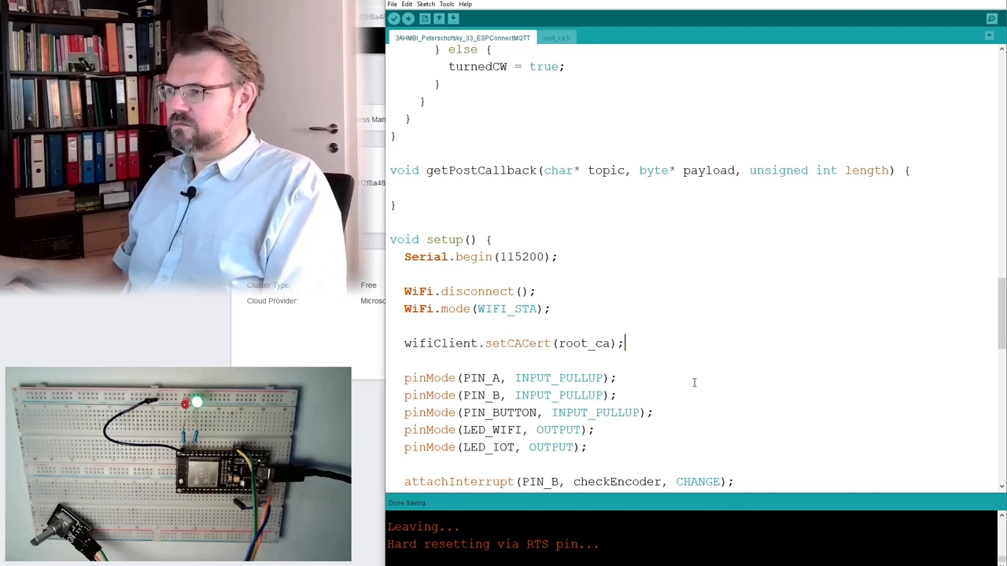
# Register the callback in setup() with mqttClient.setCallback(getPostCallback);.
pyautogui.write('mqttClient.setCallback(getPostCallback);')
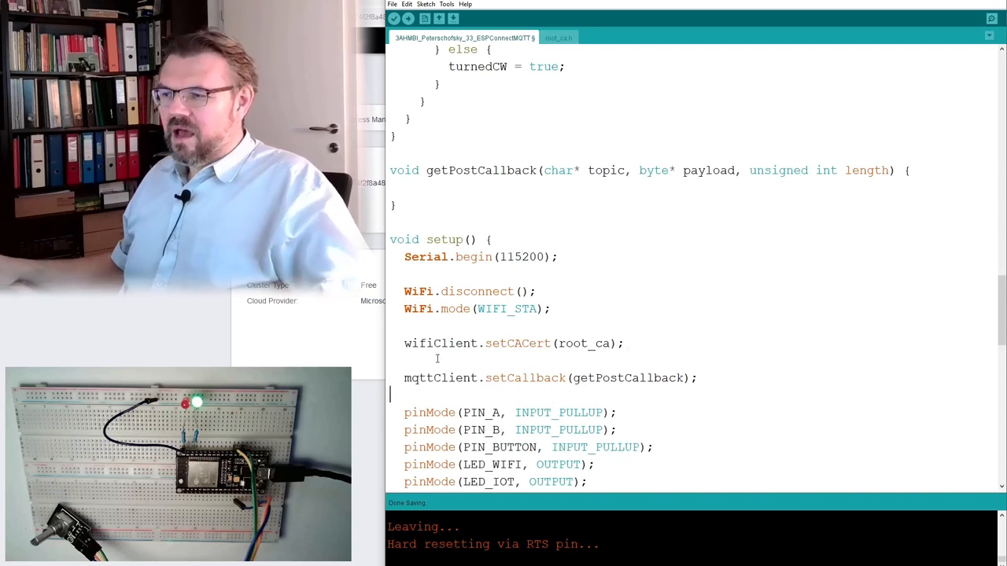
pyautogui.doubleClick(435, 377)
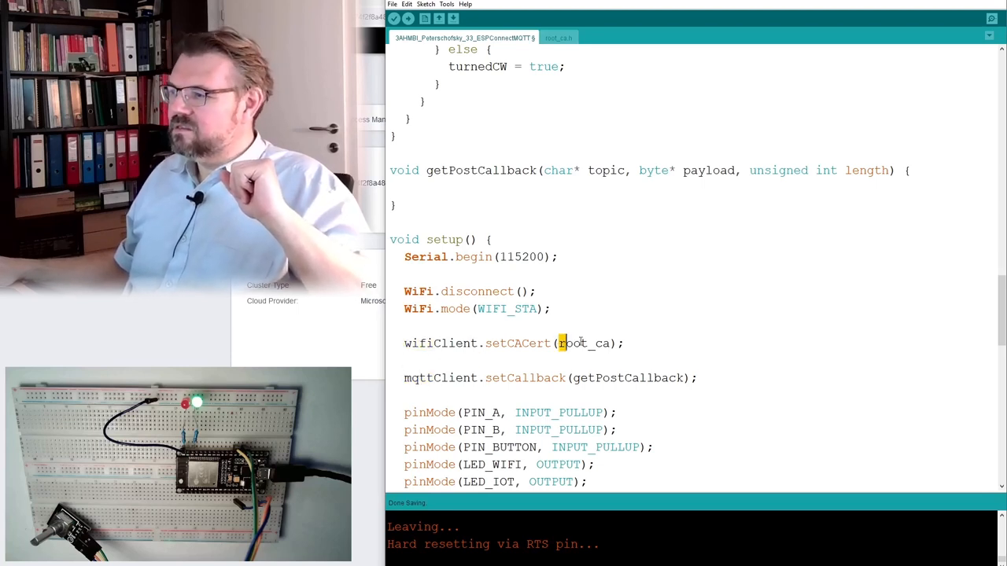
pyautogui.doubleClick(440, 378)
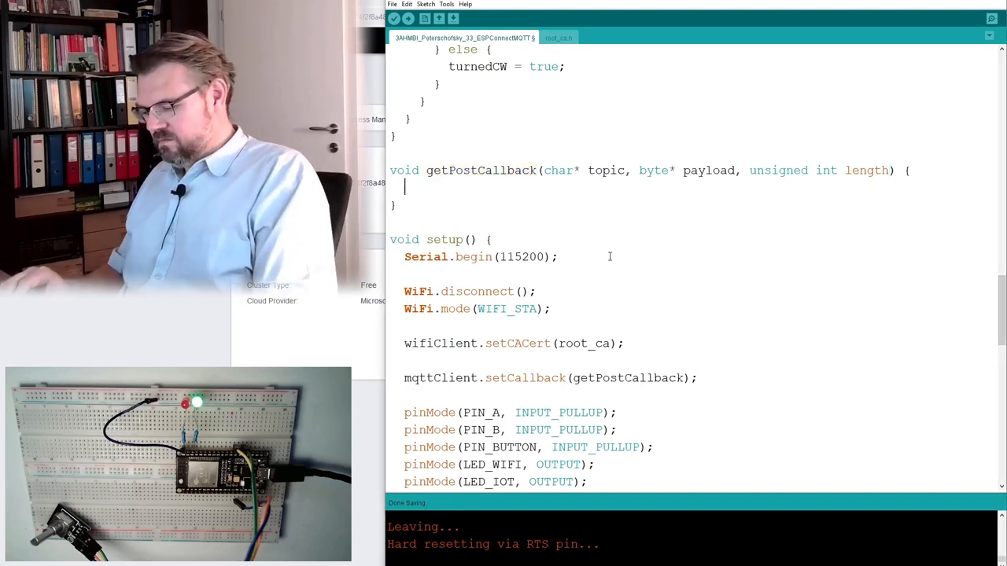
# Start a Serial.println statement in getPostCallback with an empty line above it.
pyautogui.write('SEril.p')
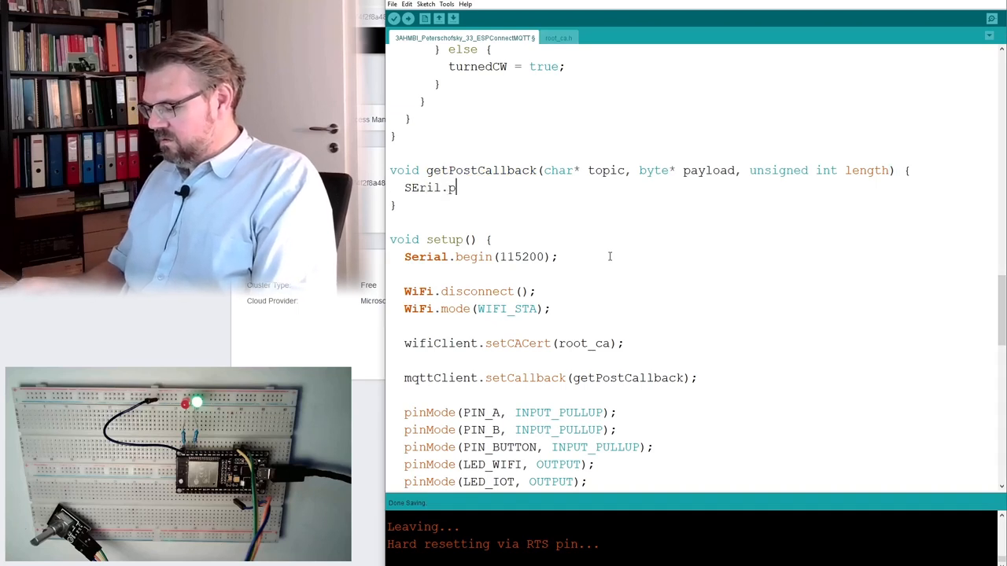
pyautogui.write('r')
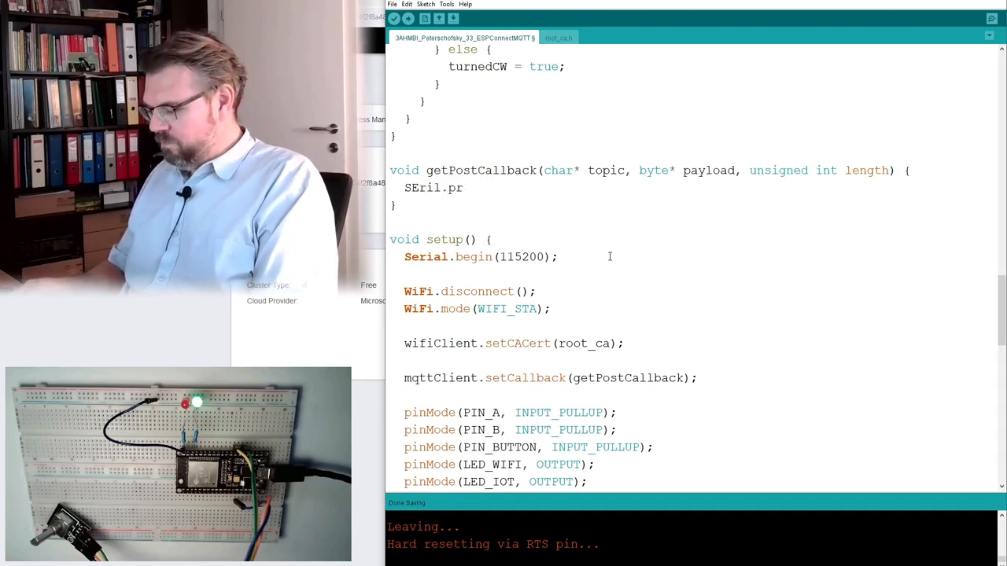
pyautogui.write('intl')
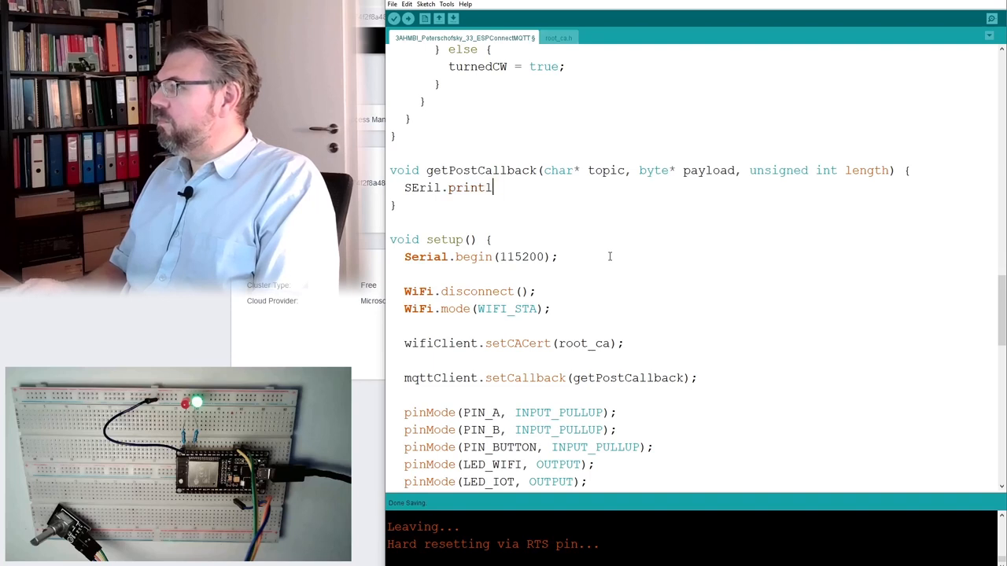
pyautogui.write('n')
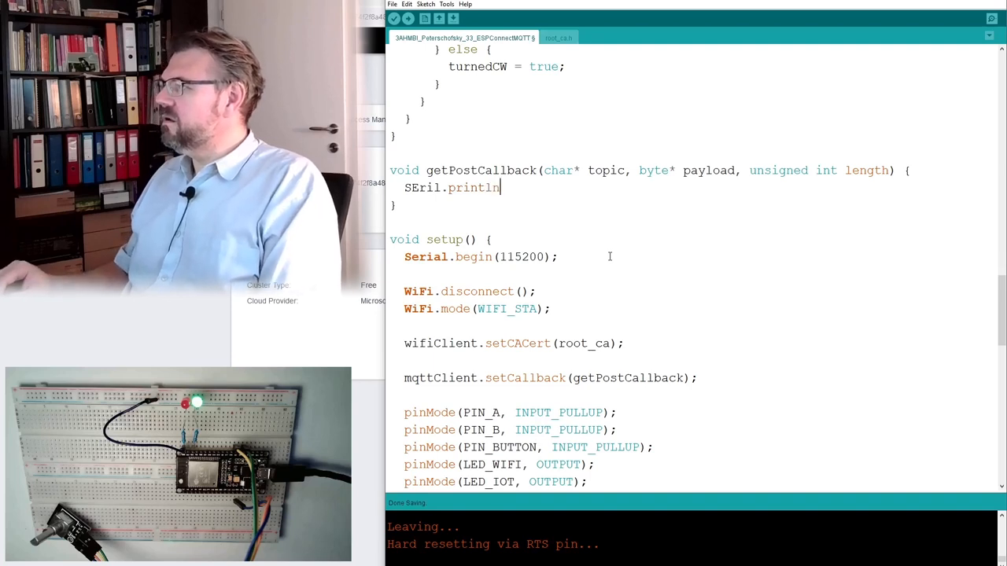
pyautogui.press('Enter')
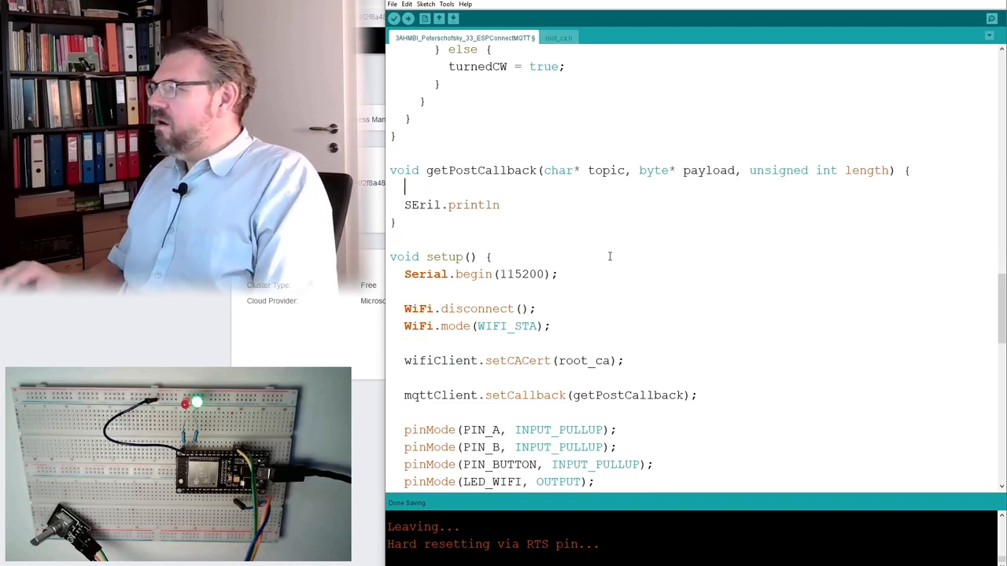
# Build String received from "Topic: ", the topic, and " Payload: ".
pyautogui.write('String')
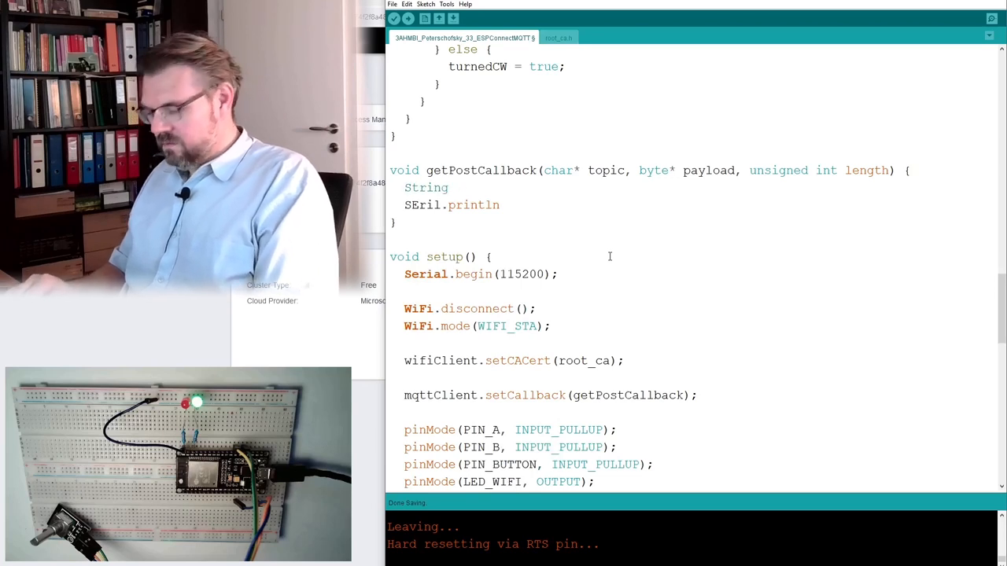
pyautogui.write('received;')
pyautogui.write('eria')
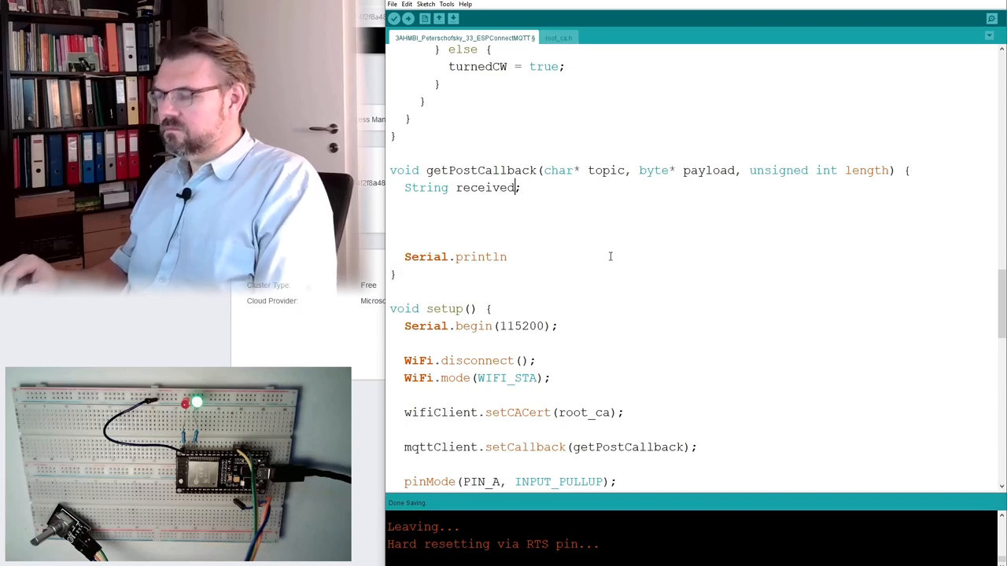
pyautogui.write('= "')
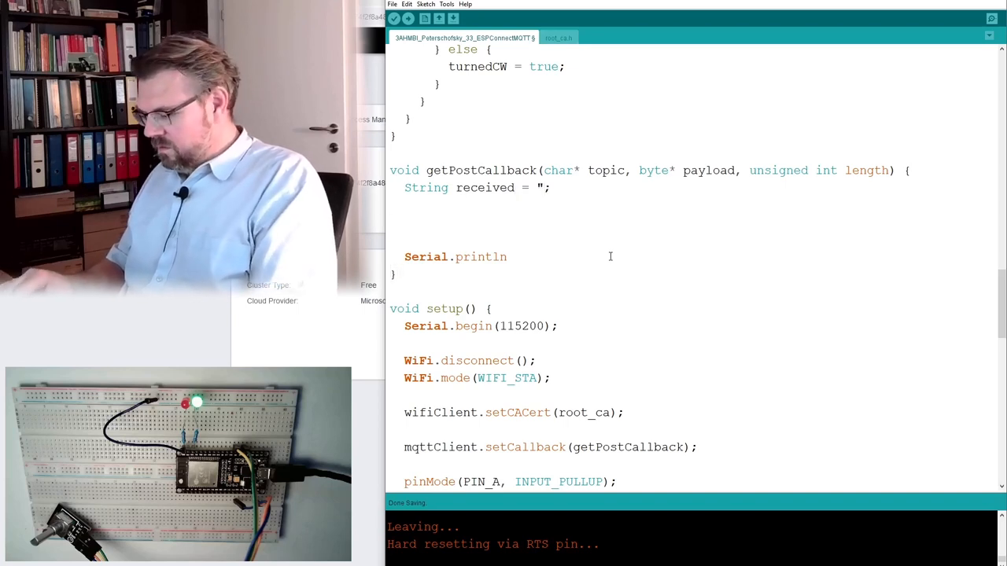
pyautogui.write('Topic')
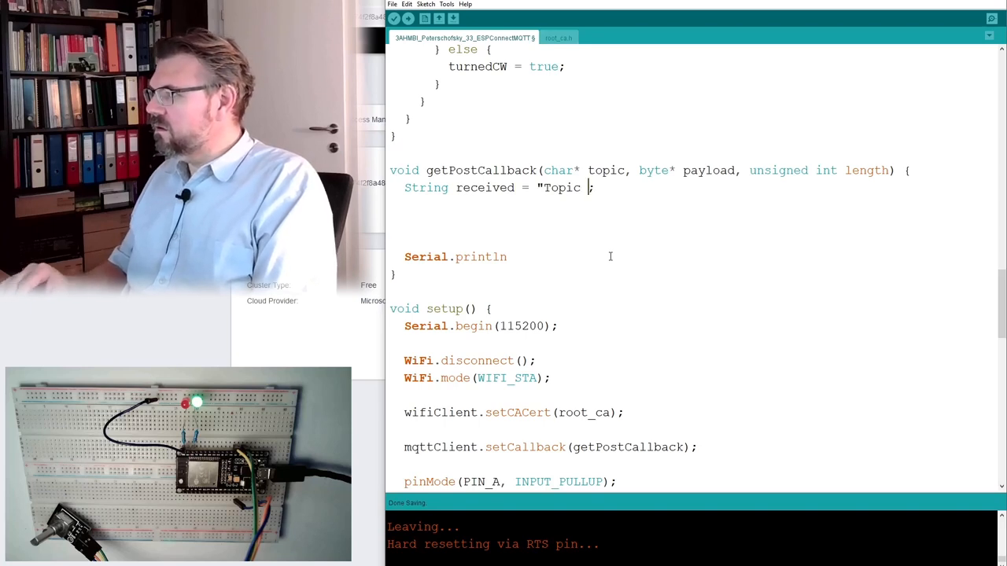
pyautogui.write(':')
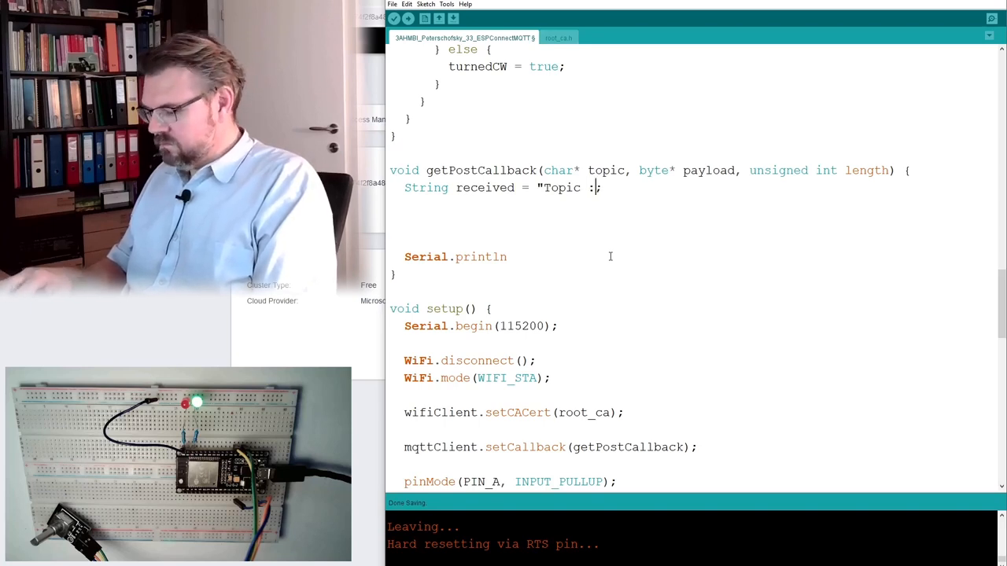
pyautogui.write('"')
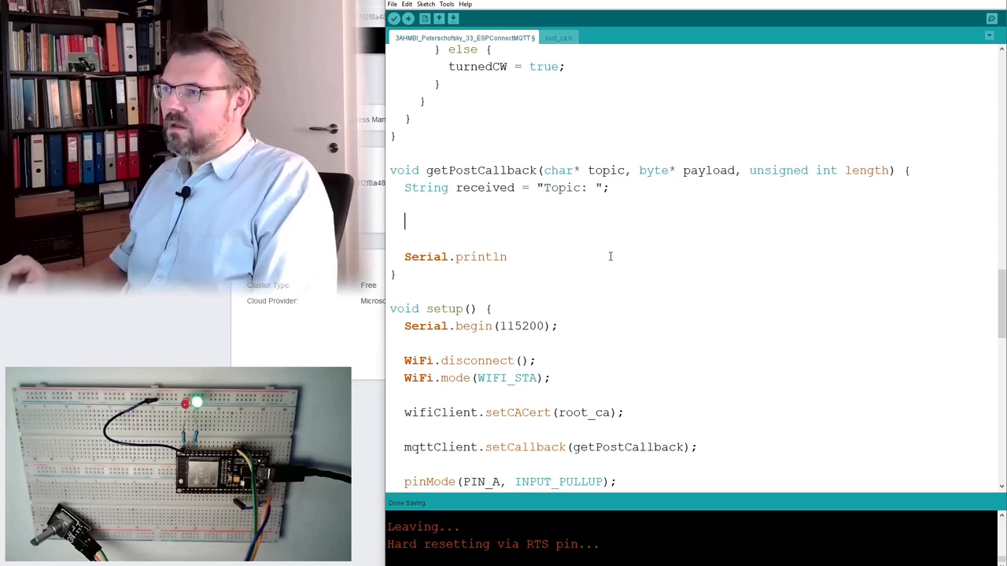
pyautogui.write('received =')
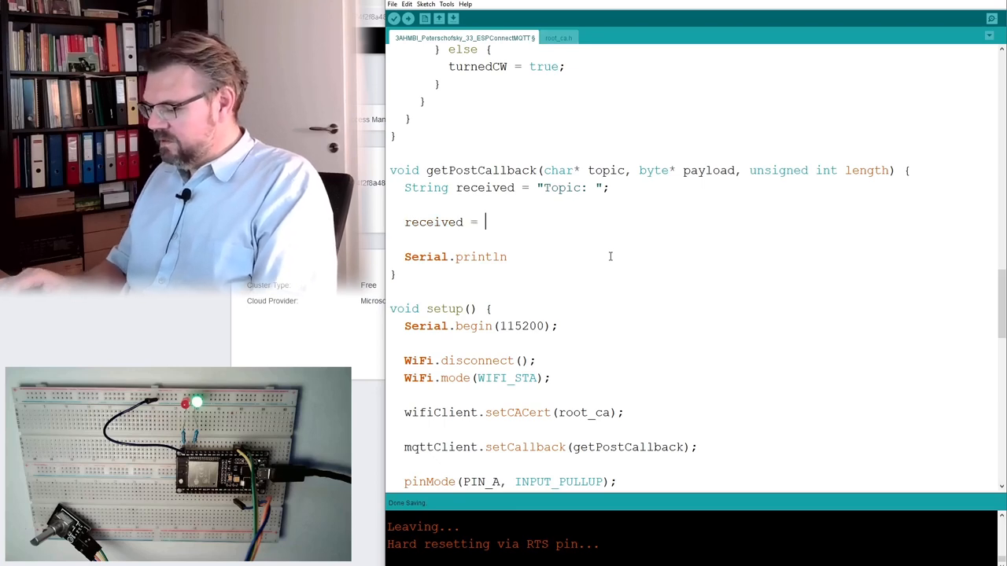
pyautogui.write('received + t')
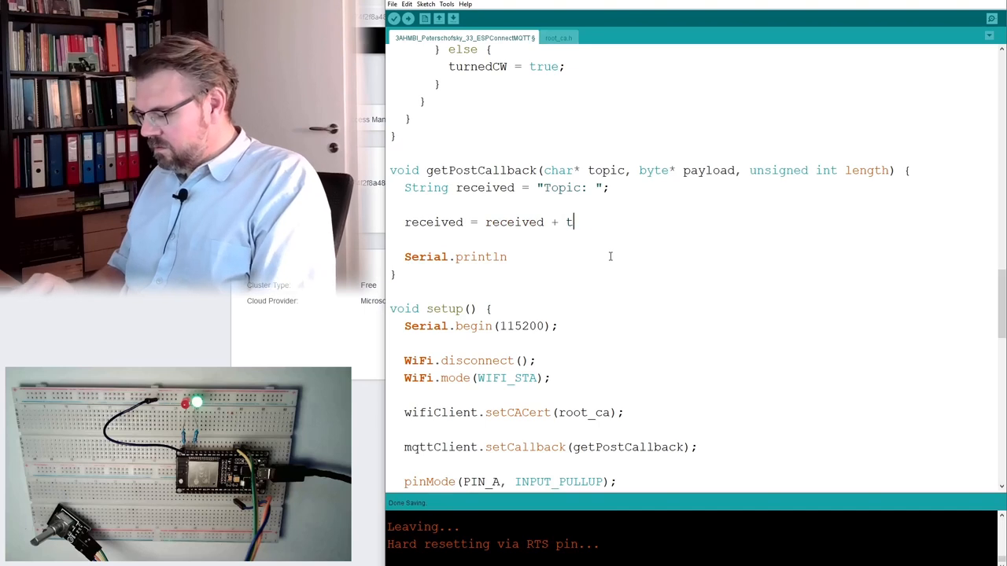
pyautogui.write('opic;')
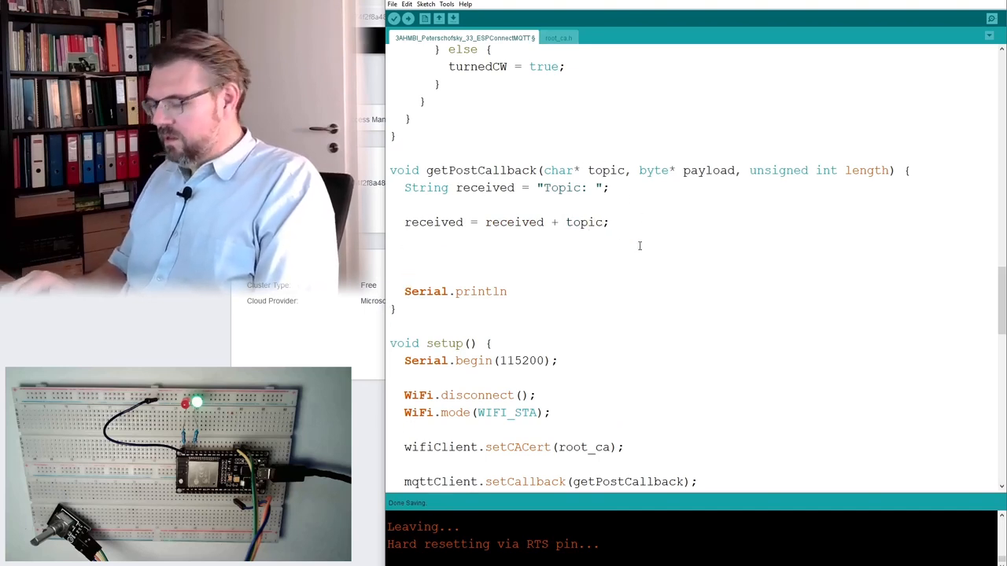
pyautogui.write('received')
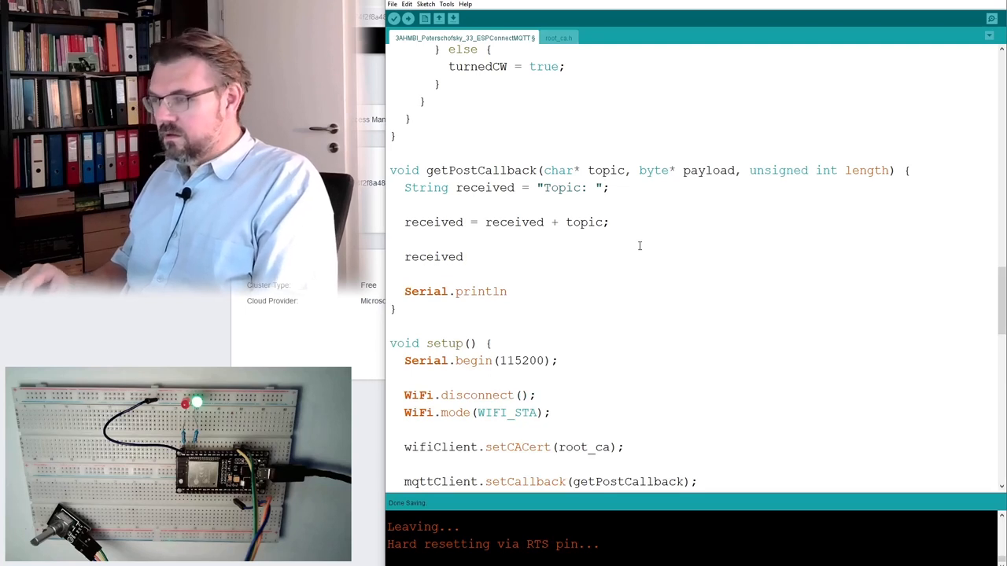
pyautogui.write('= received')
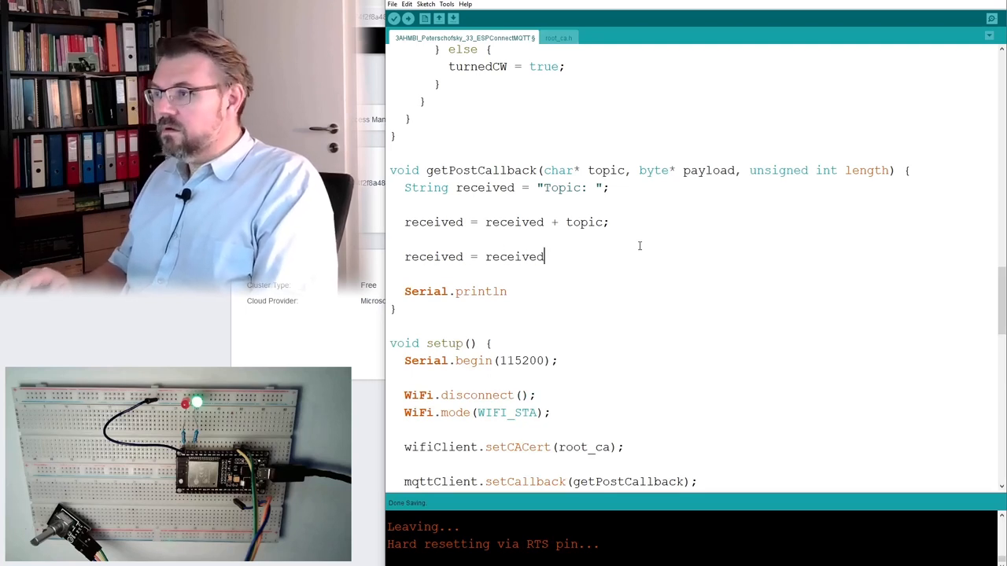
pyautogui.write('+')
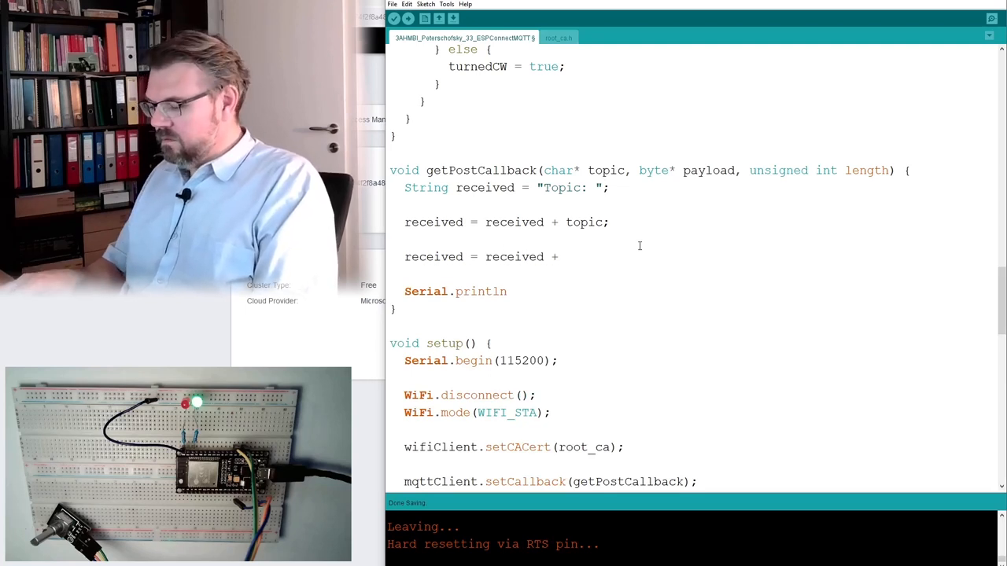
pyautogui.write('" Pa')
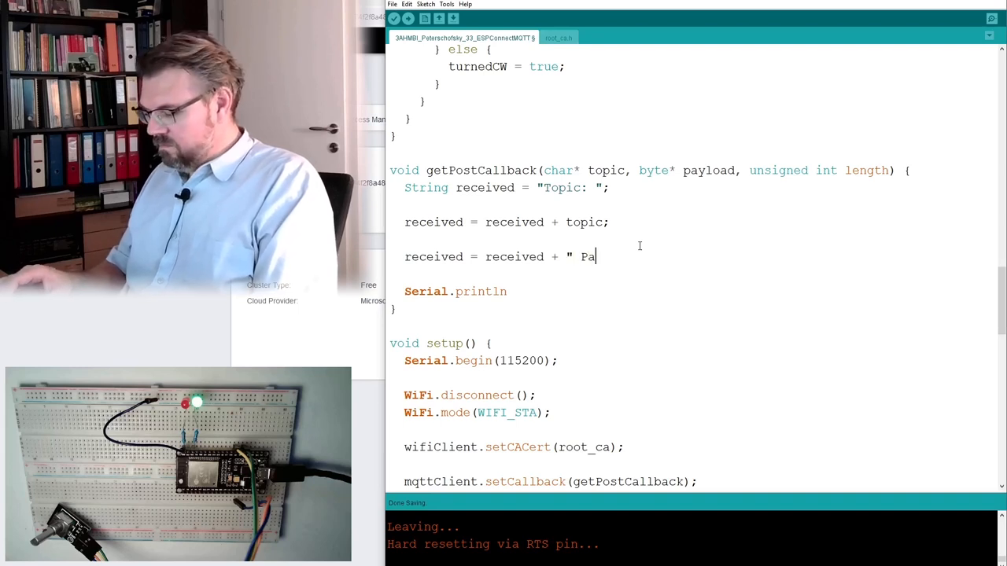
pyautogui.write('yl')
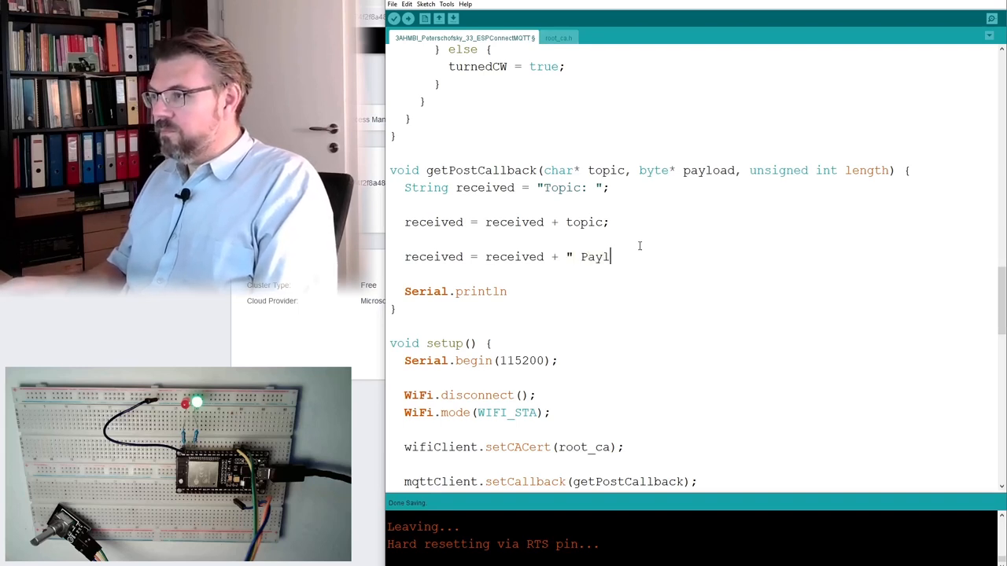
pyautogui.write('oad')
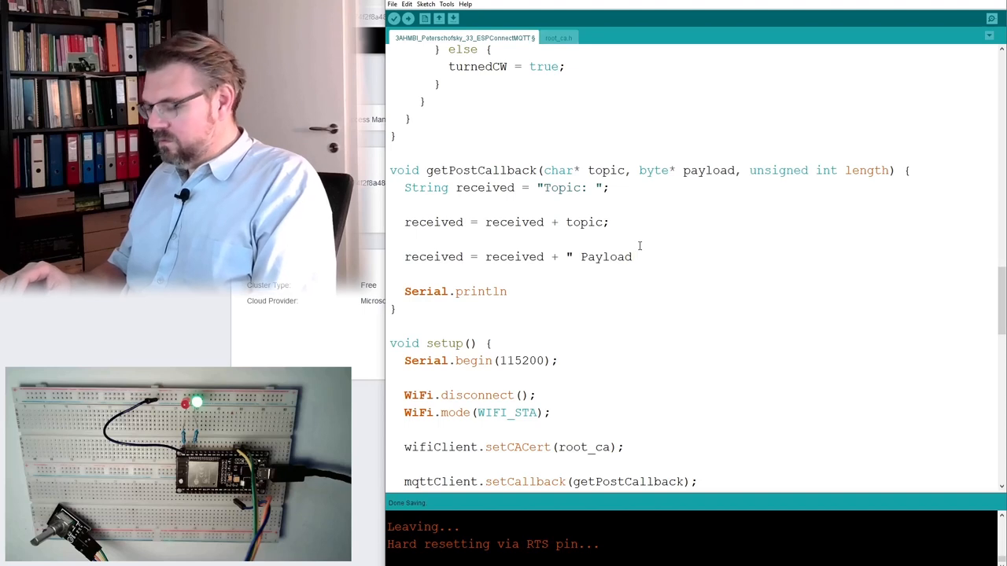
pyautogui.write(': ");')
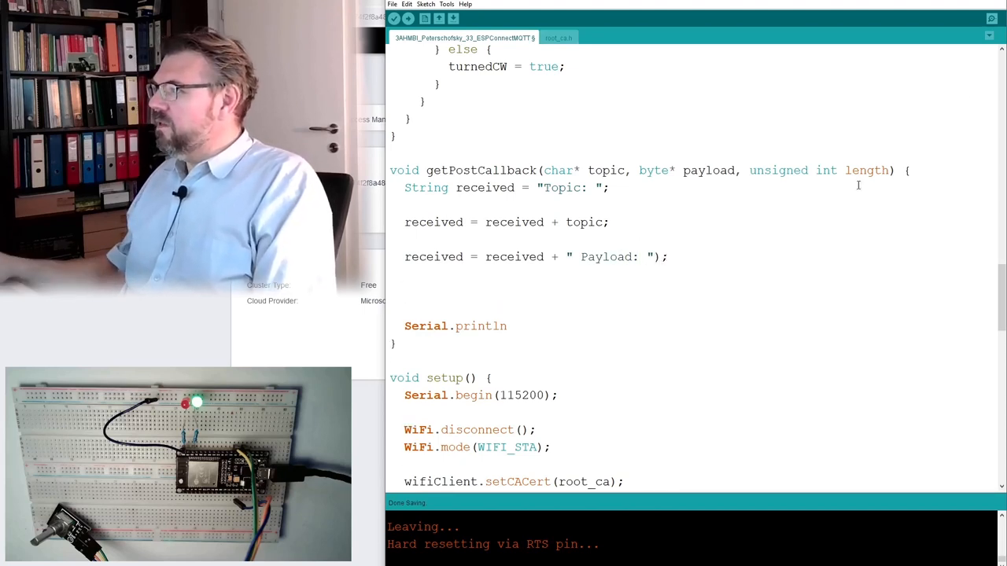
# Append each (char)payload[i] to received in a for loop over length, then println(received).
pyautogui.write('for')
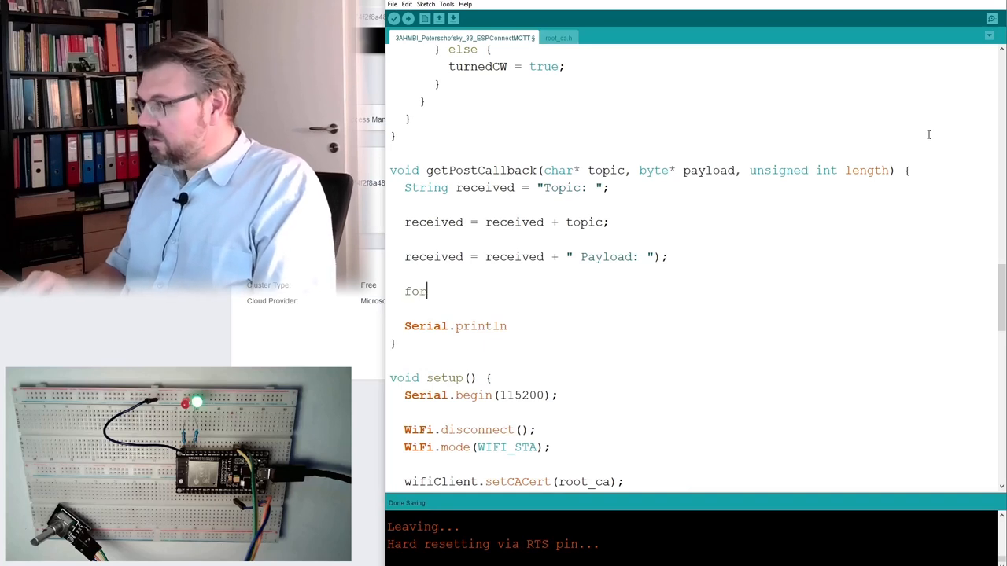
pyautogui.write('(int')
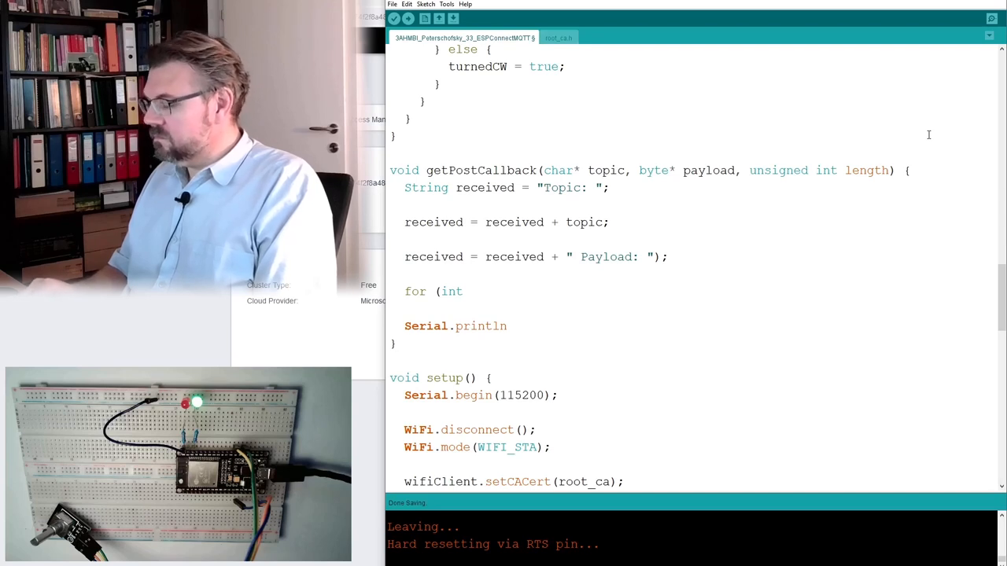
pyautogui.write('i')
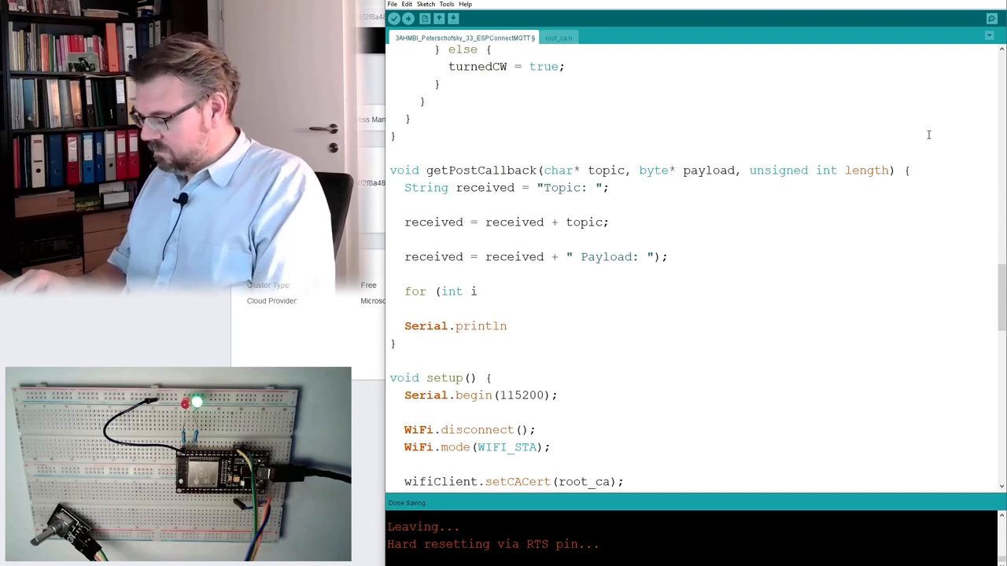
pyautogui.write('= 0;')
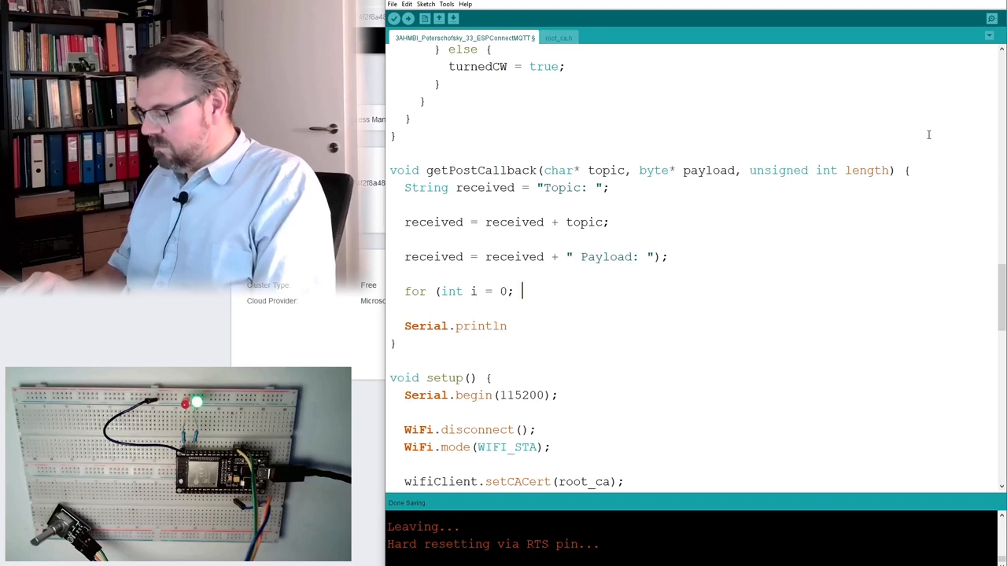
pyautogui.write('i < leng')
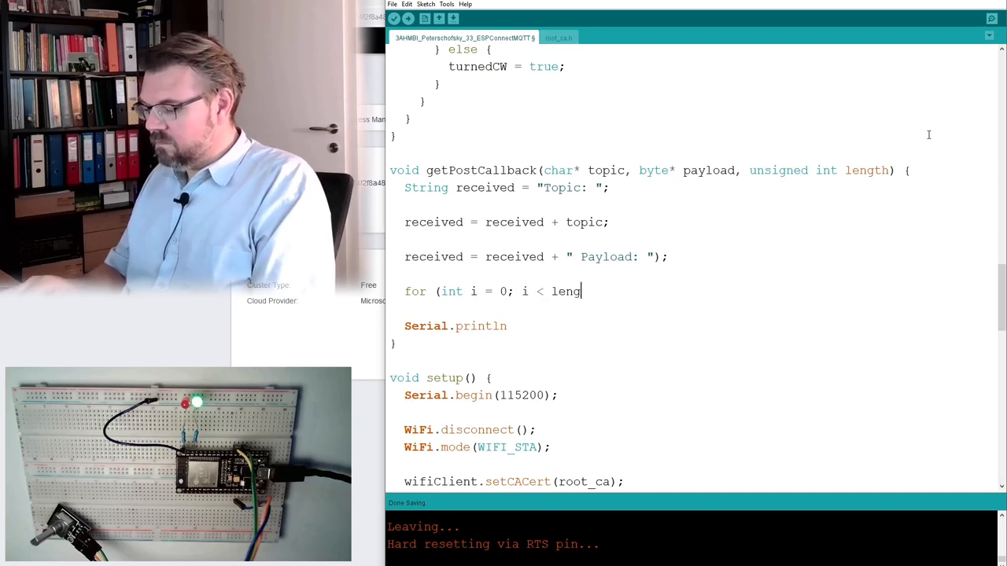
pyautogui.write('th; i++')
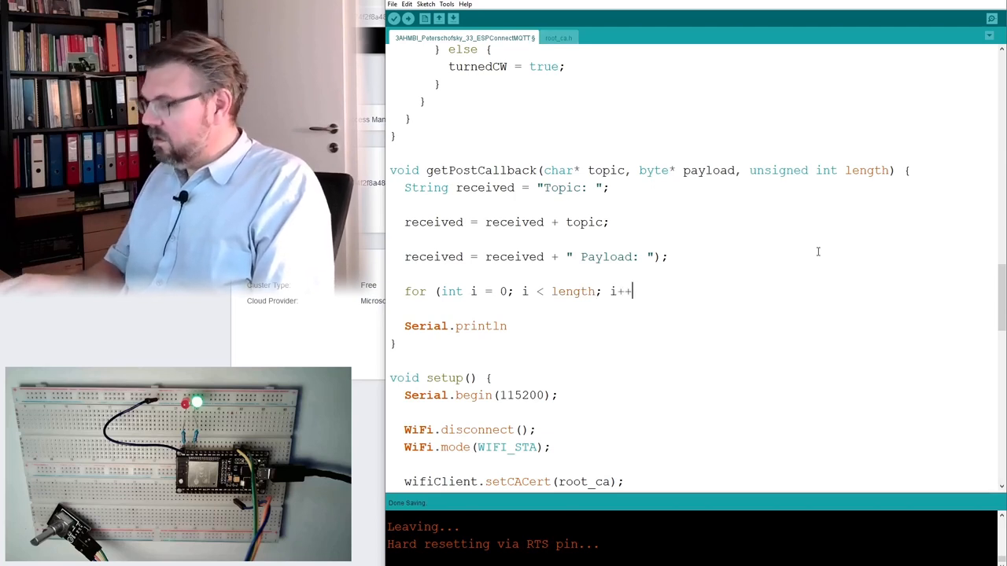
pyautogui.write(')')
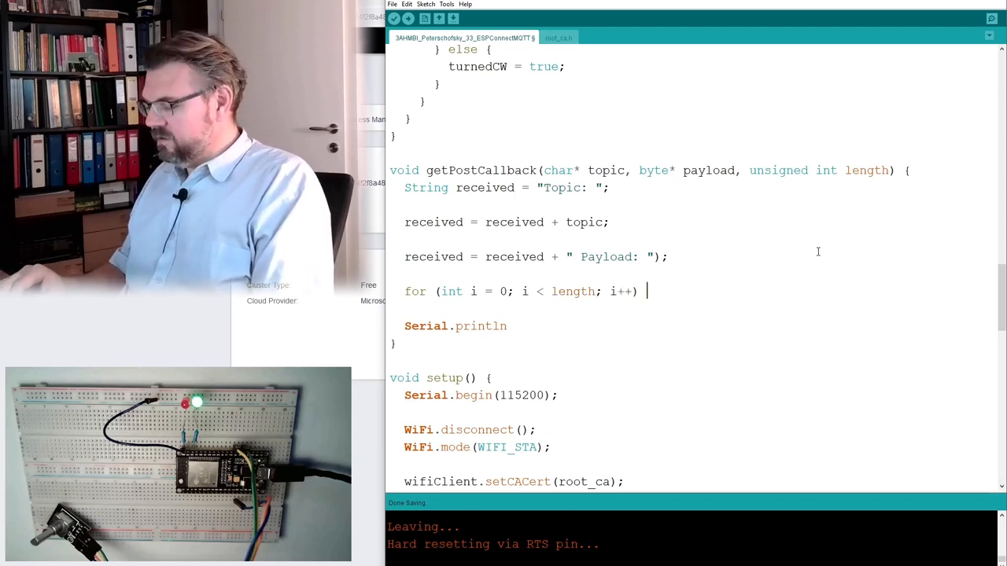
pyautogui.doubleClick(434, 257)
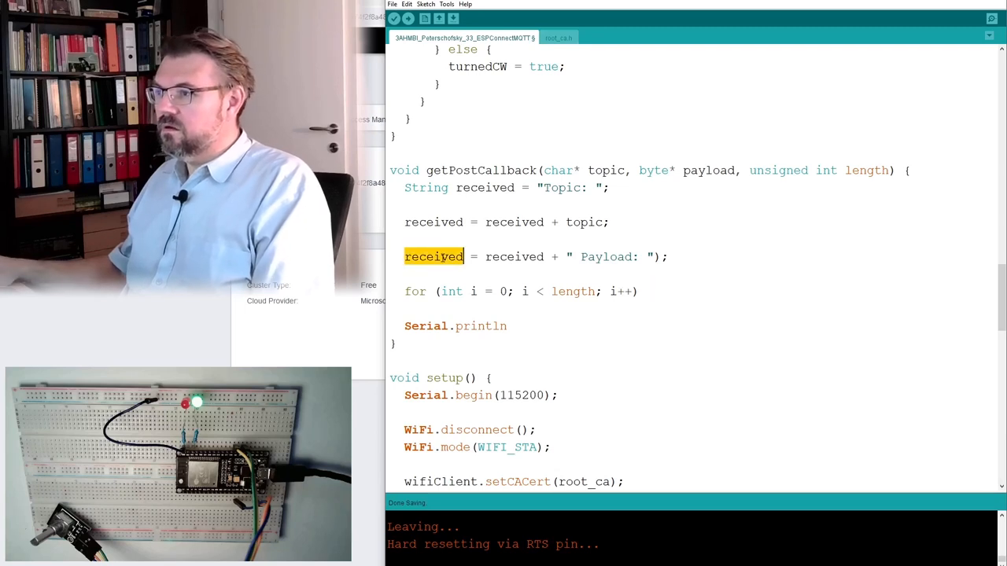
pyautogui.write('received')
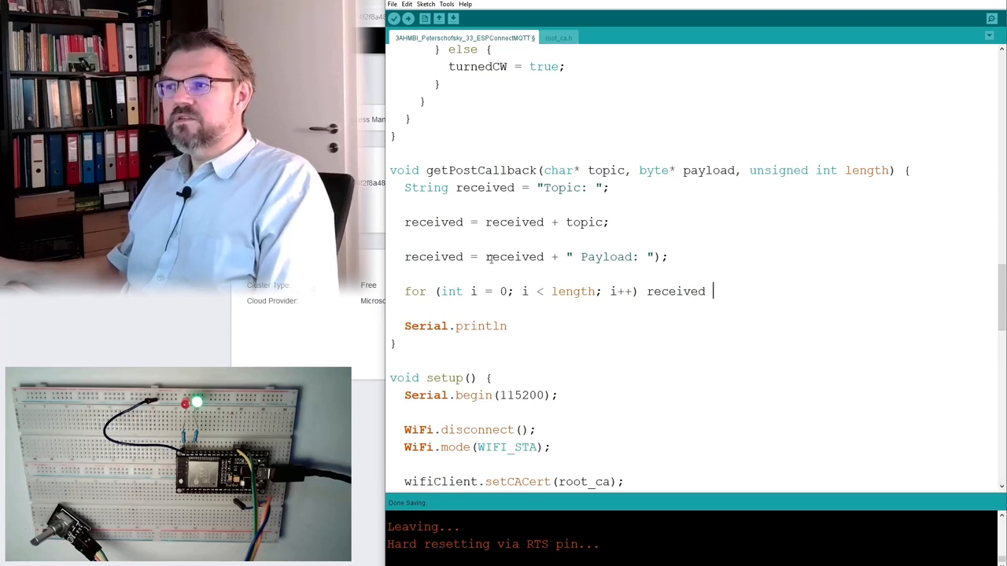
pyautogui.write('+')
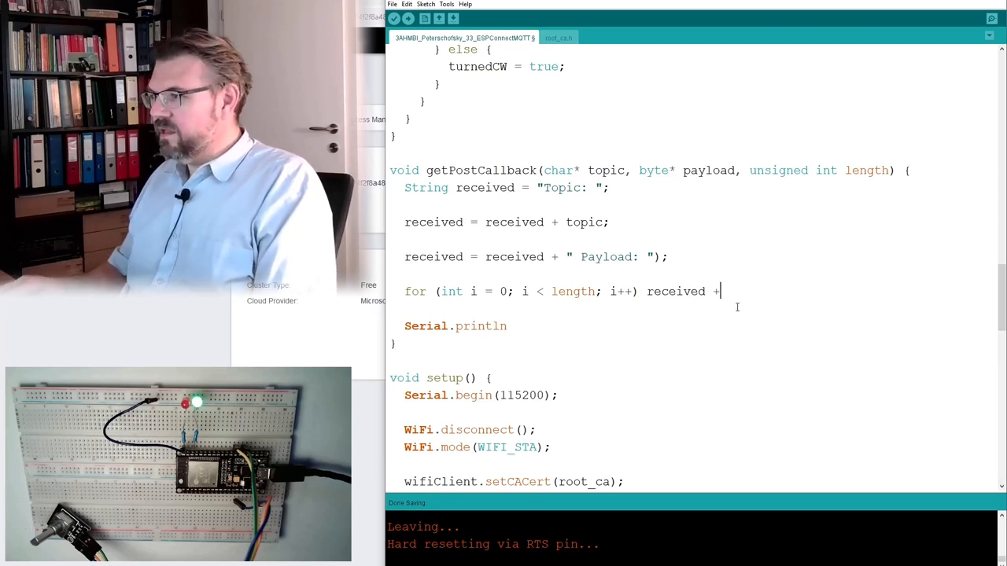
pyautogui.write('=')
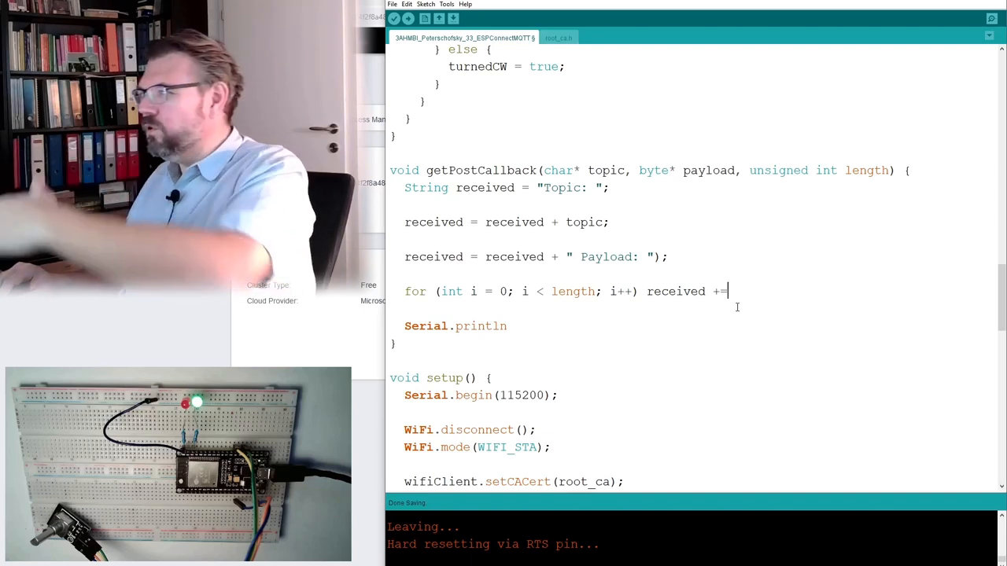
pyautogui.write('(c')
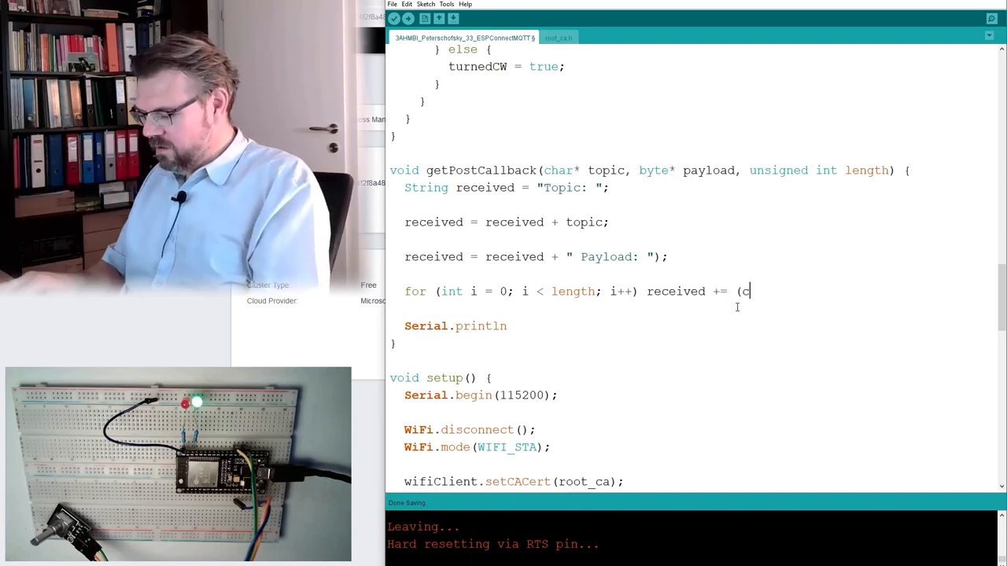
pyautogui.write('har)')
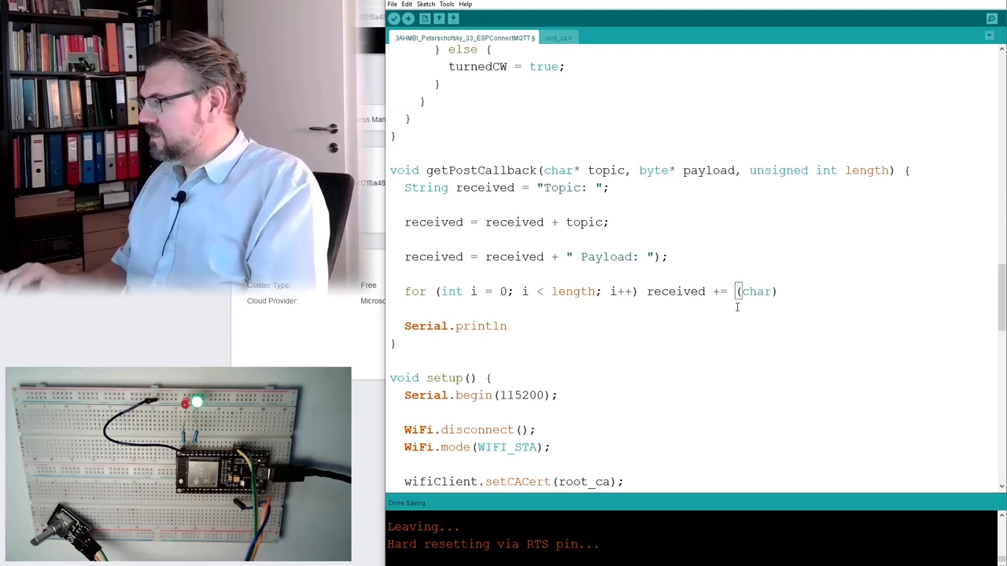
pyautogui.write('payload')
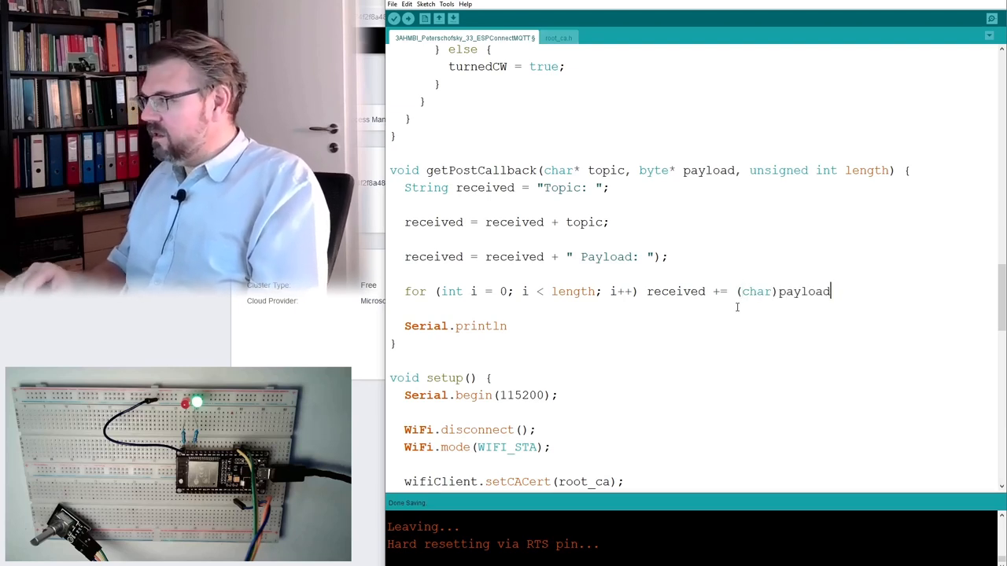
pyautogui.write('[i];')
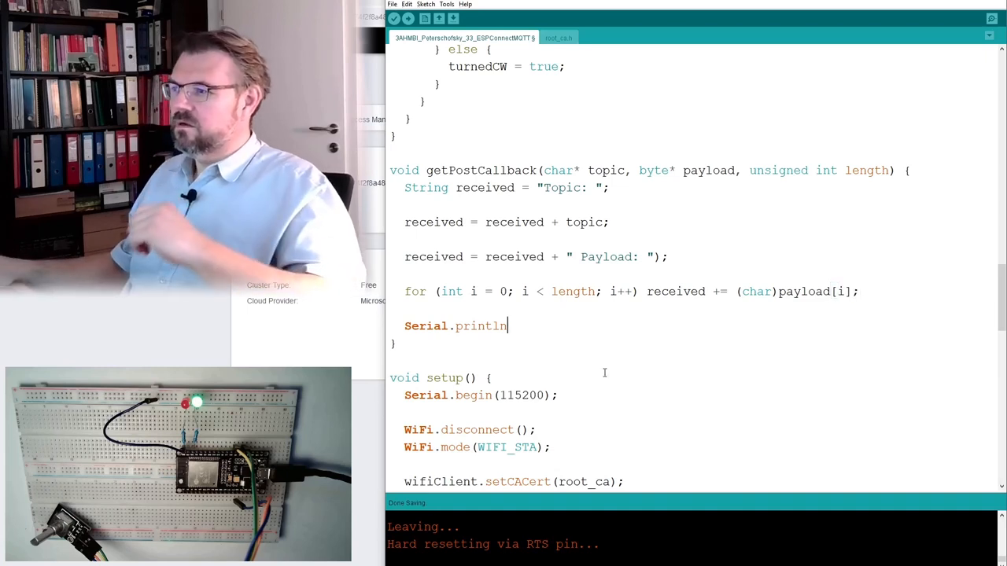
pyautogui.write('(')
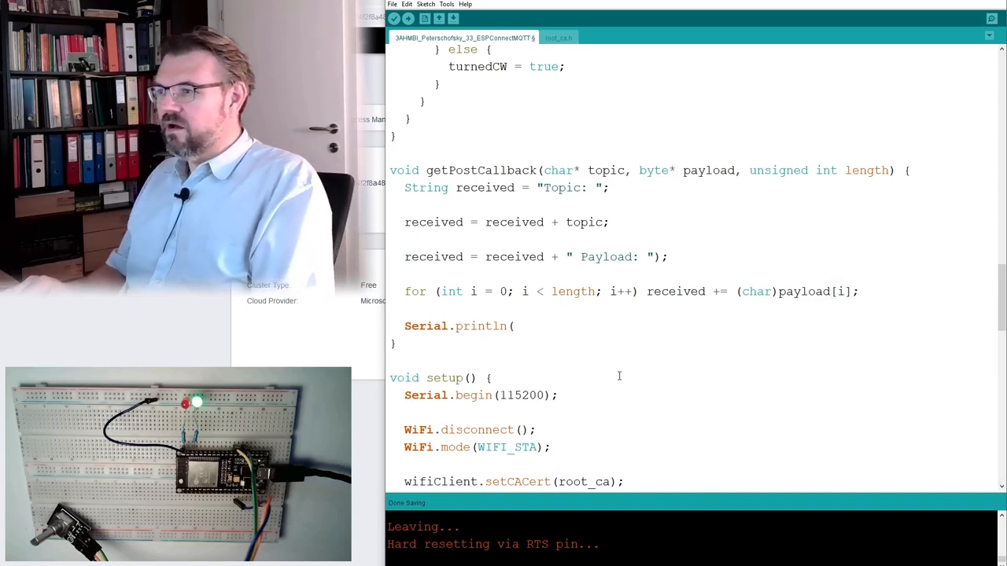
pyautogui.write('receiv')
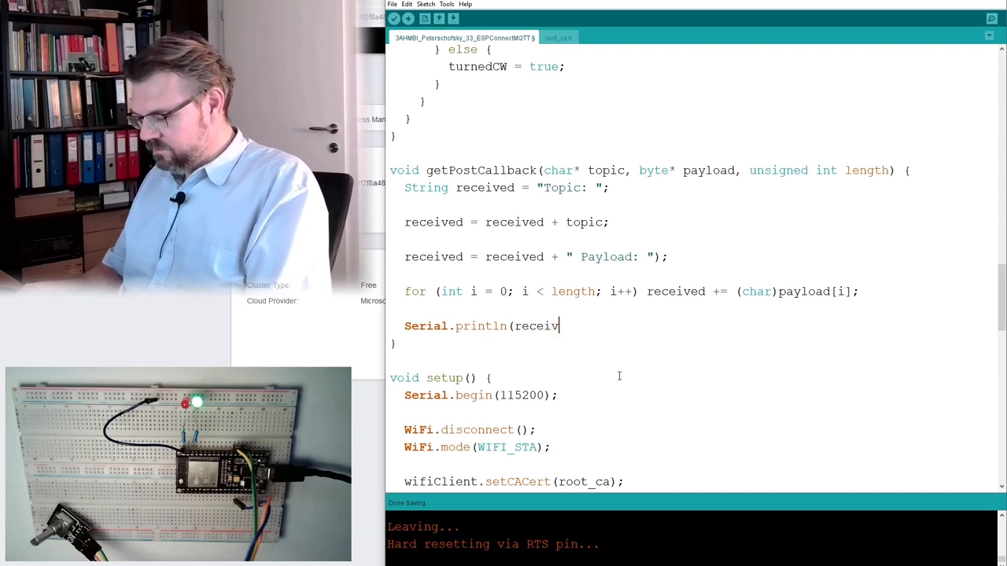
pyautogui.write('ed);')
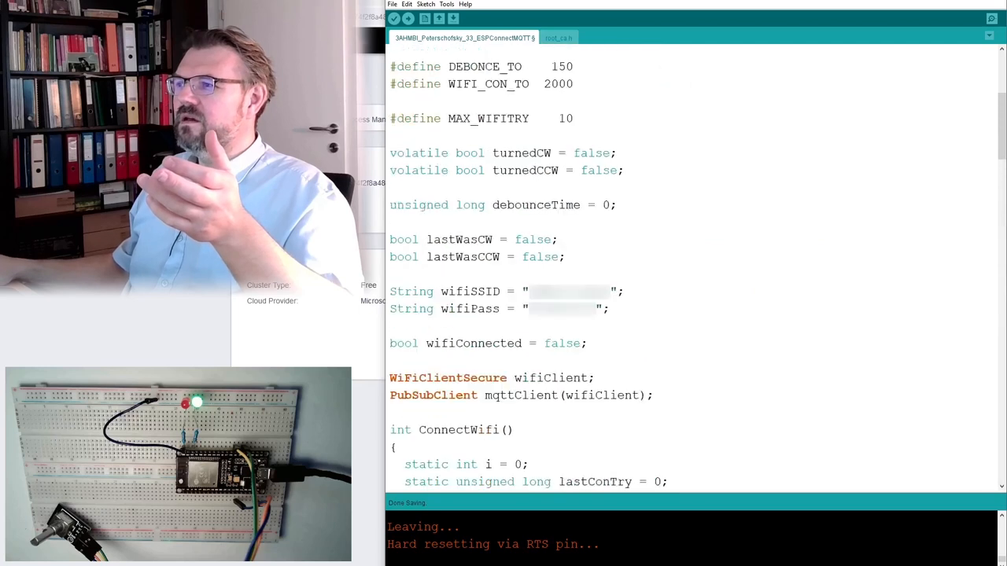
# Declare bool iotConnected = false; below the wifiConnected flag.
pyautogui.scroll(-3)
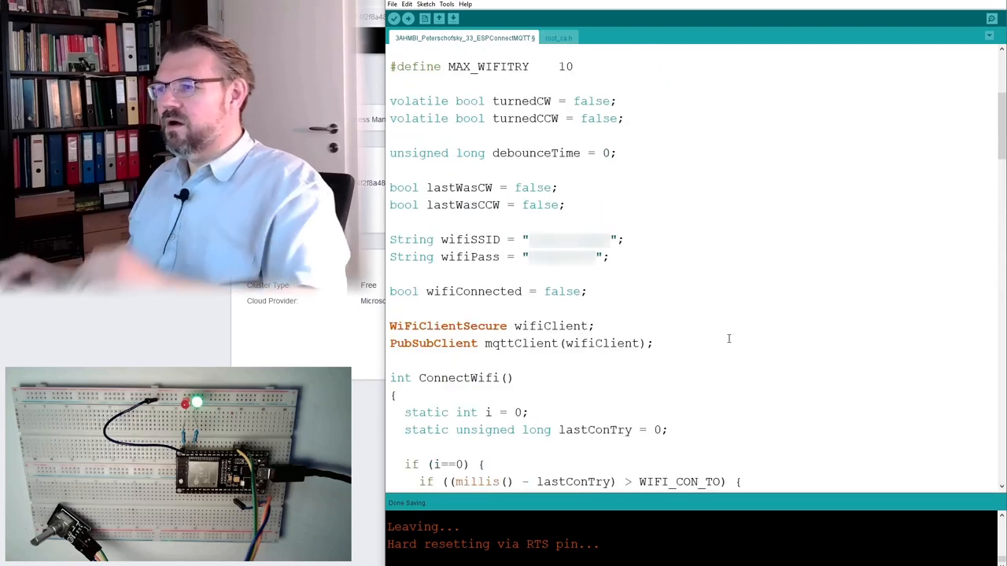
pyautogui.write('bo')
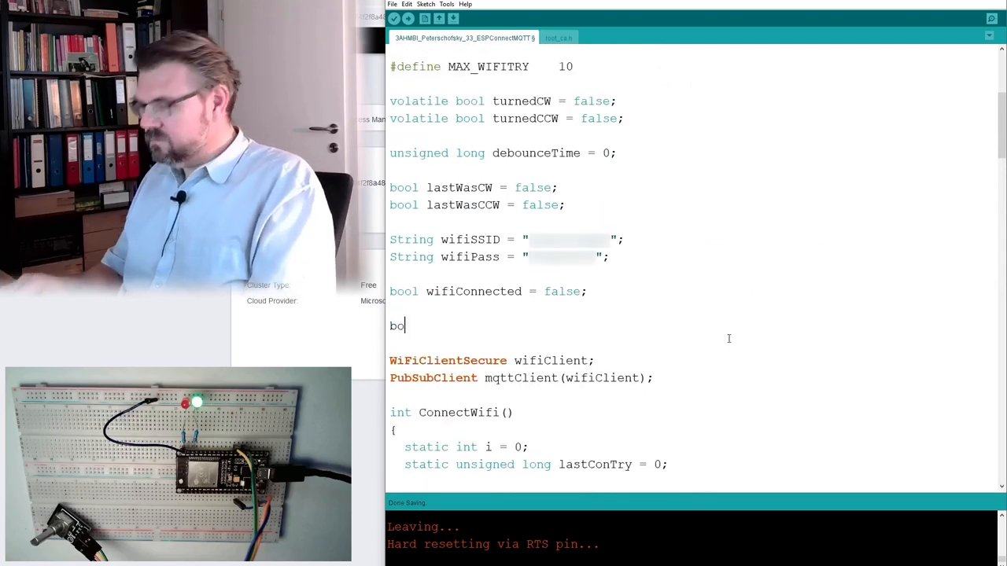
pyautogui.write('ol it')
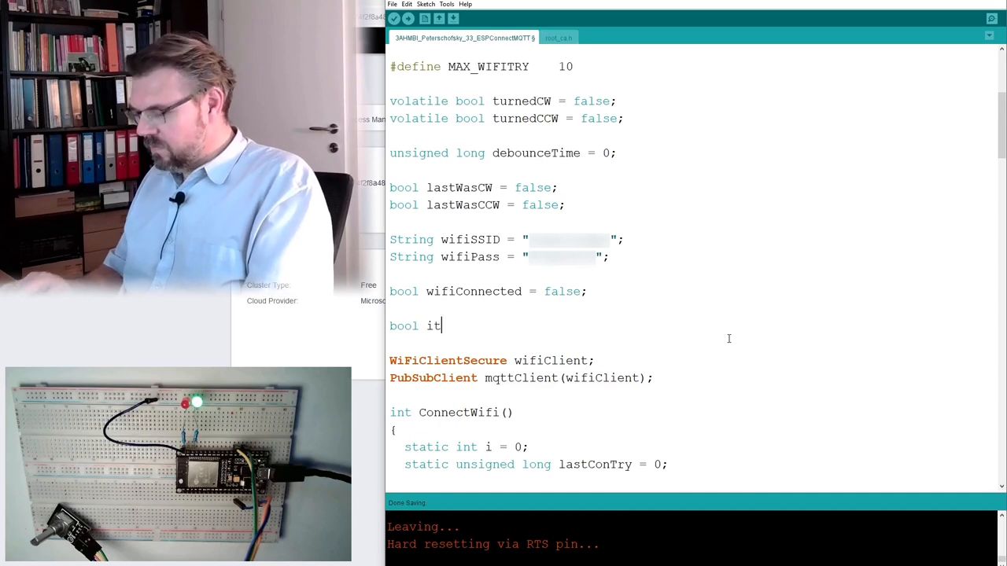
pyautogui.write('otC')
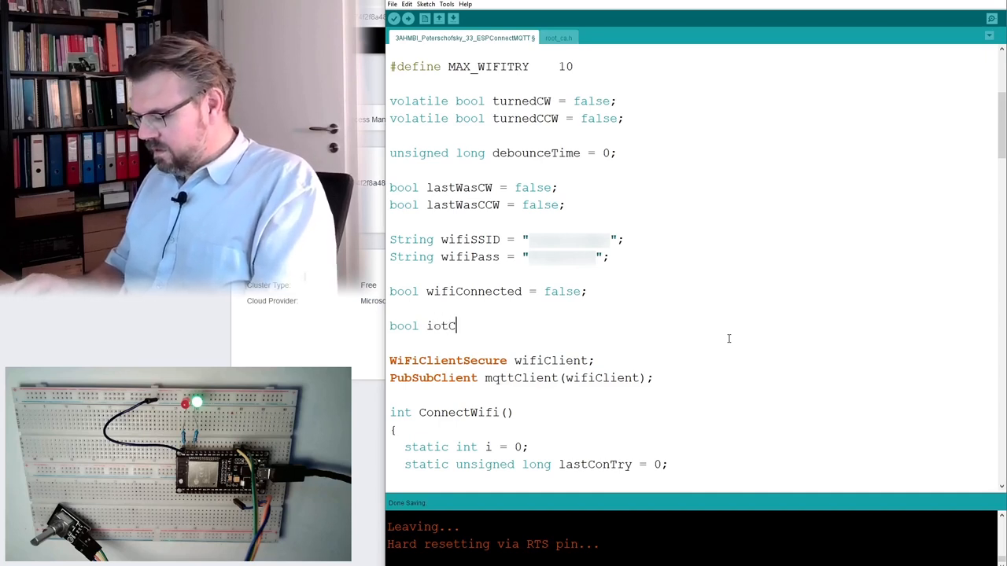
pyautogui.write('onnected')
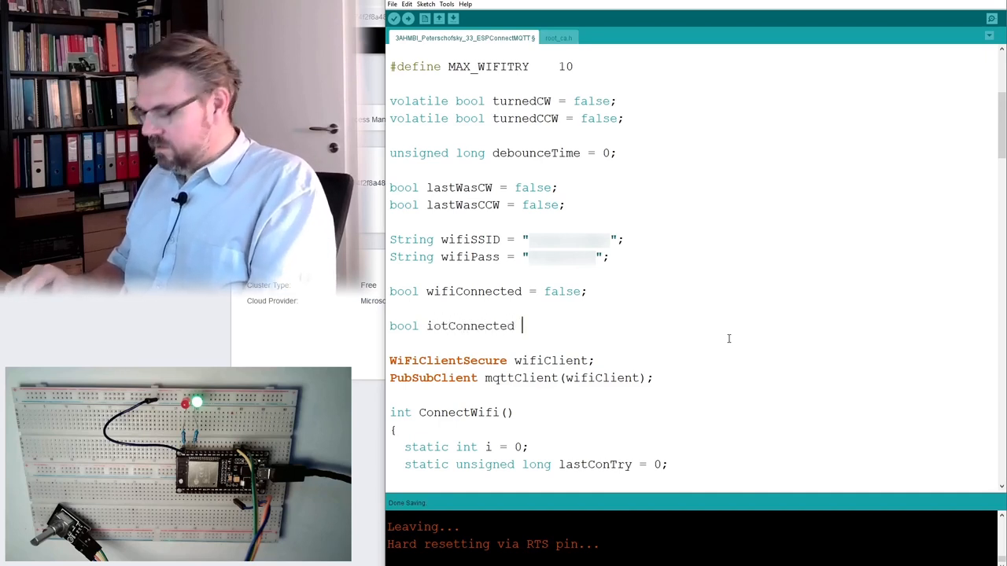
pyautogui.write('= fasle;')
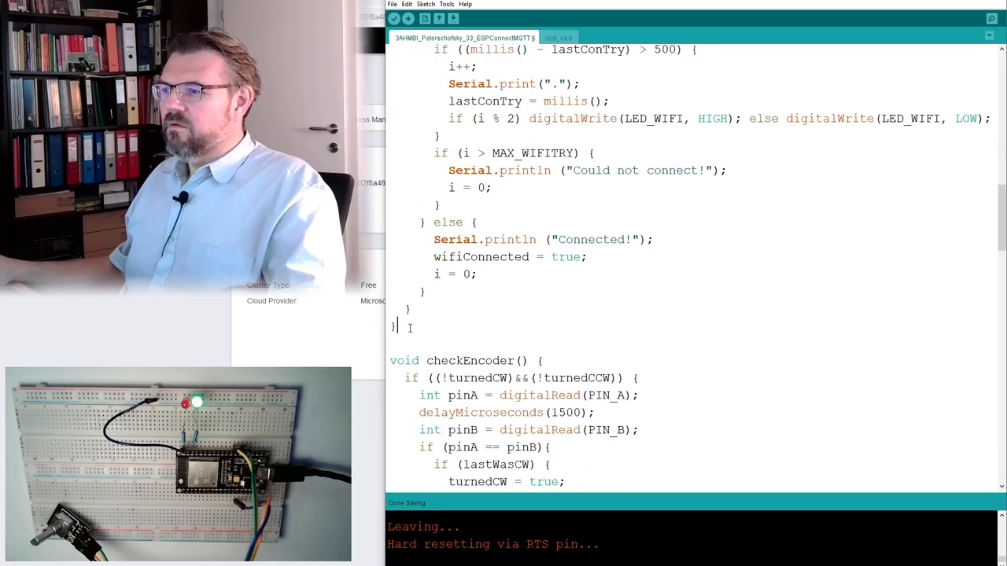
# Name a new ConnectIoT() function and select the ConnectWifi body to reuse.
pyautogui.write('Conne')
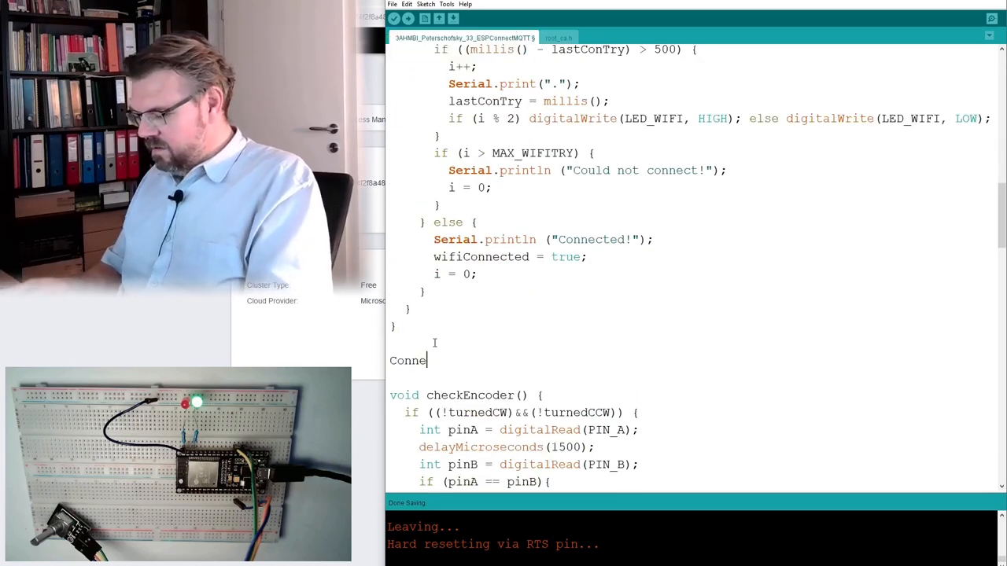
pyautogui.write('ctIoT')
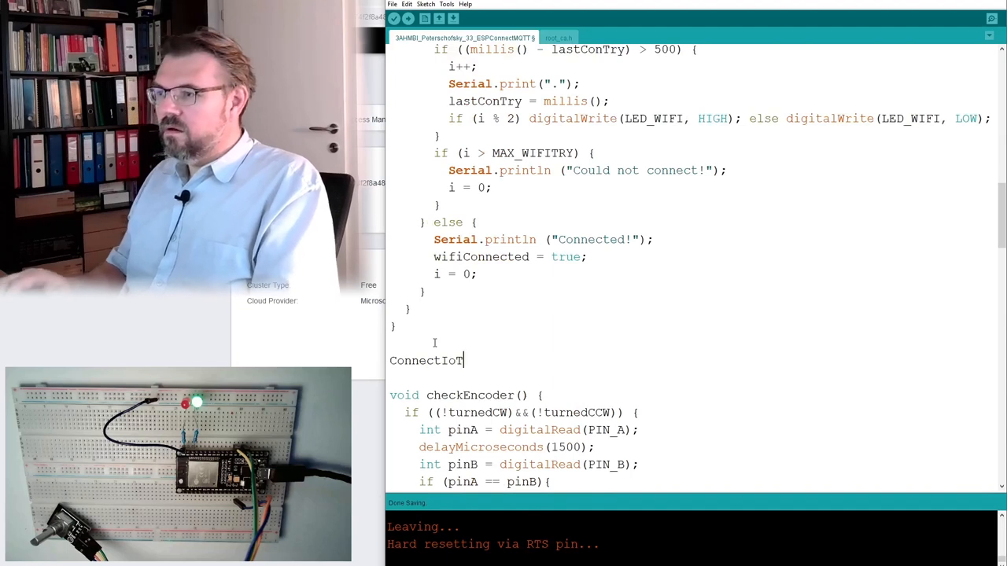
pyautogui.write('()')
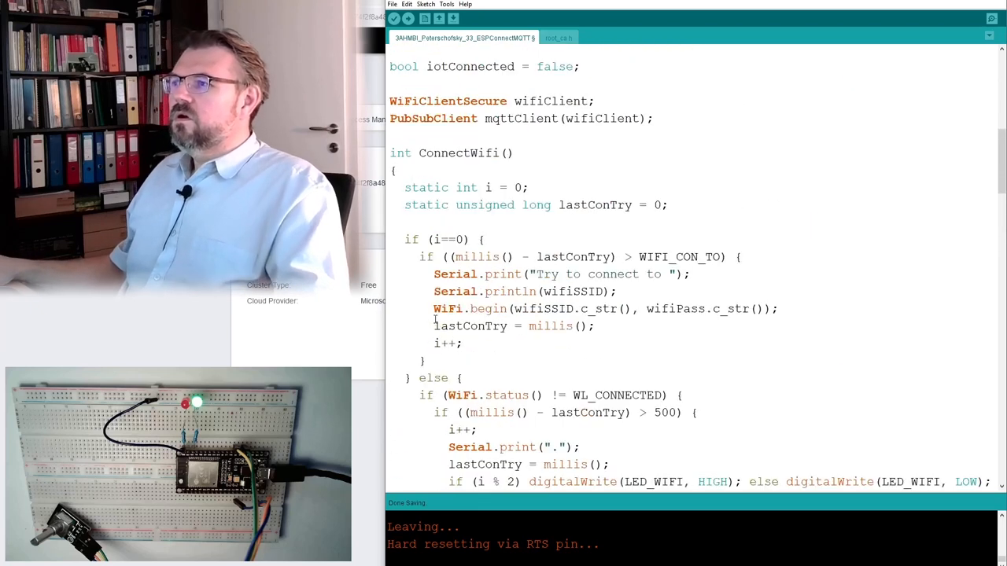
pyautogui.moveTo(405, 188); pyautogui.dragTo(669, 205)
pyautogui.write('S')
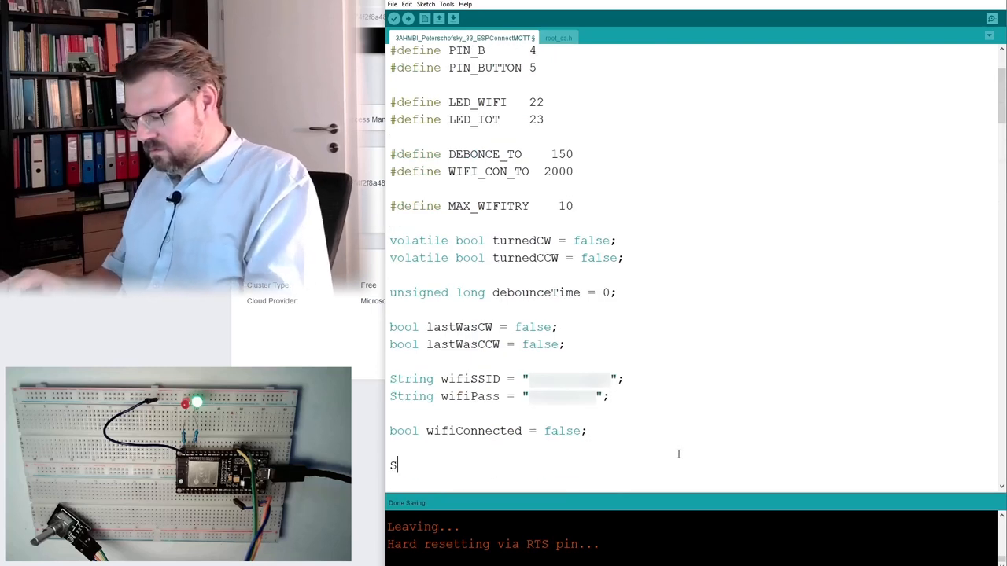
# Declare String iotHost, iotUser and iotPass with the HiveMQ cluster URL and credentials.
pyautogui.write('tring i')
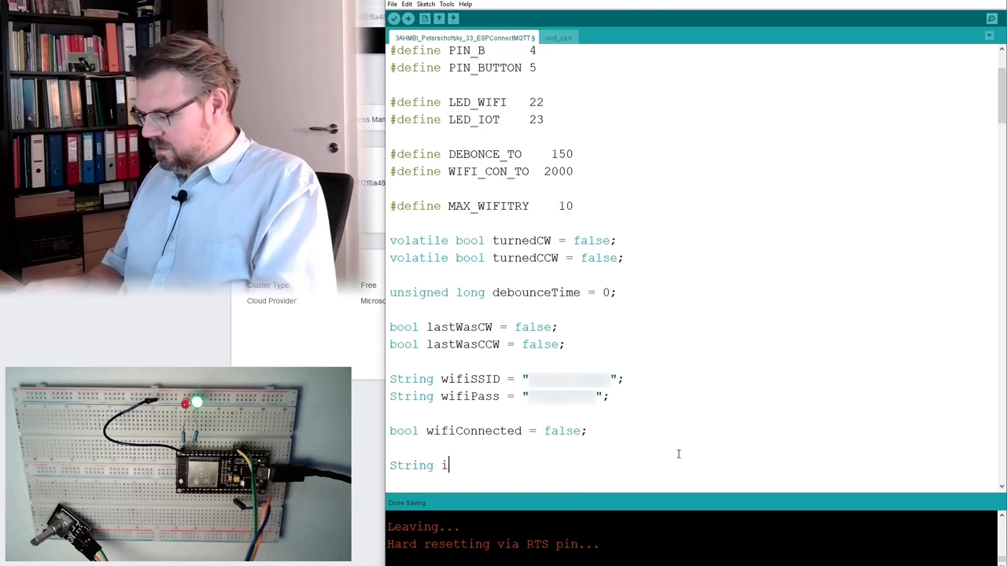
pyautogui.write('otHost = ".s2.eu.hivemq.cloud')
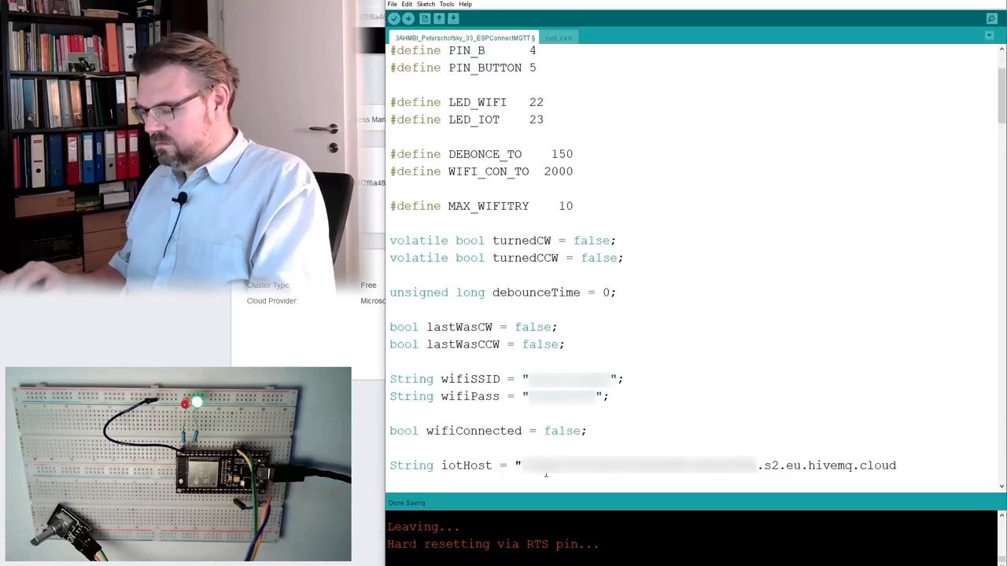
pyautogui.write('St')
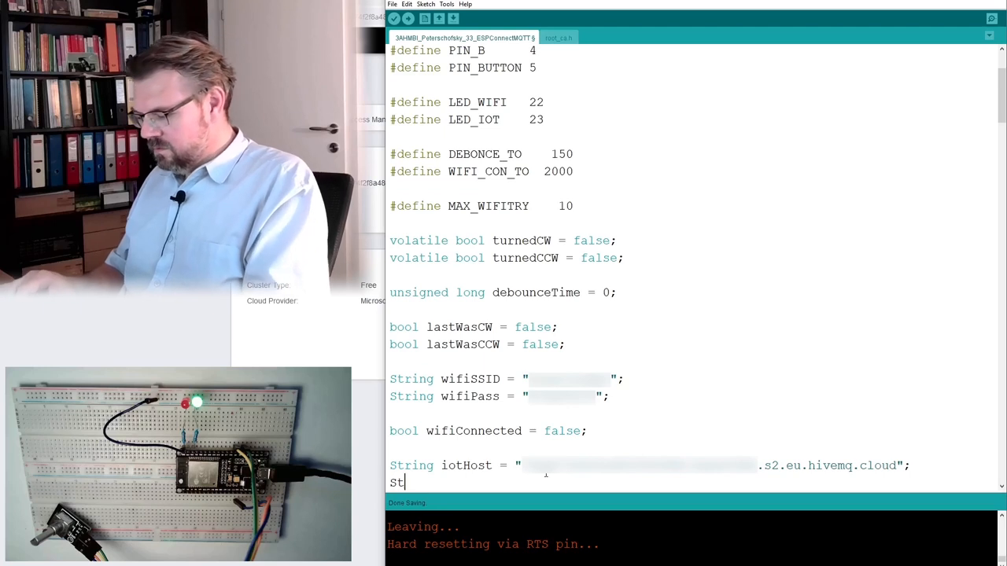
pyautogui.write('ring iot')
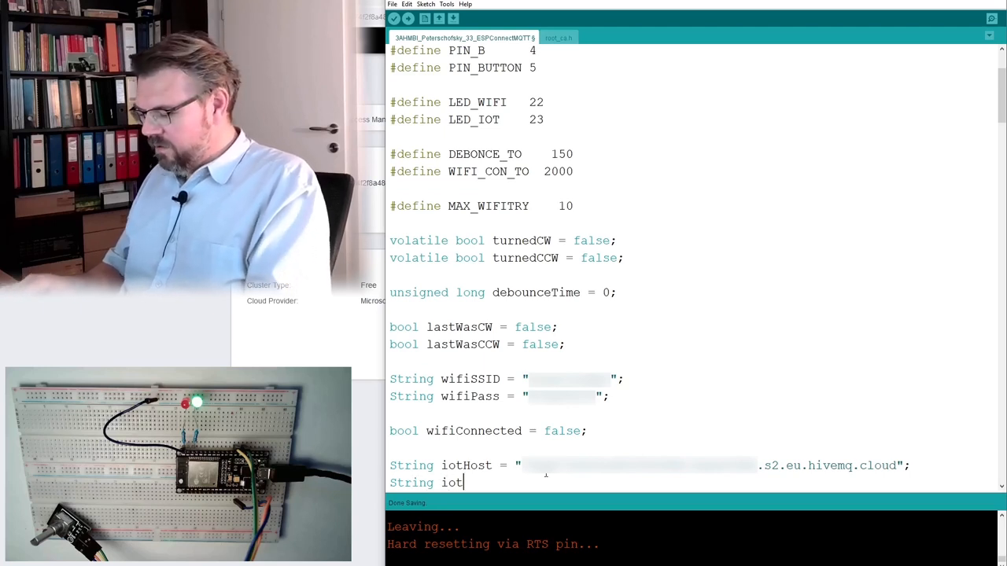
pyautogui.write('User = "";')
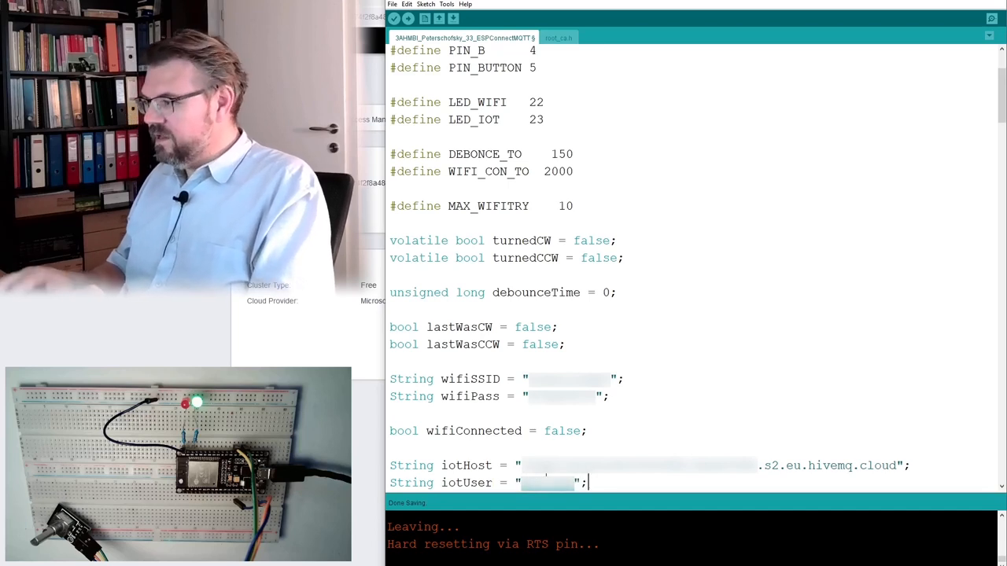
pyautogui.write('Strn')
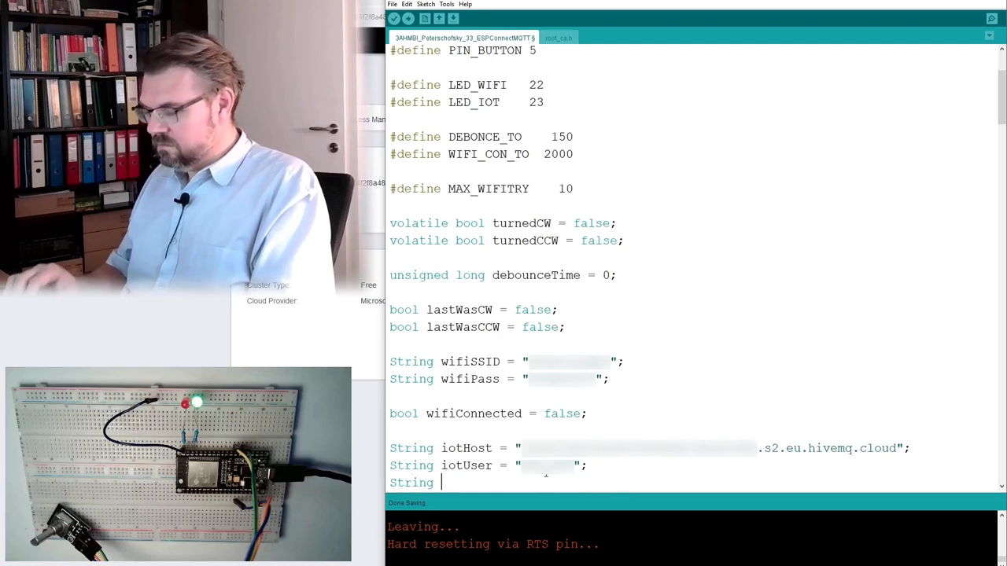
pyautogui.write('iotPass = "";')
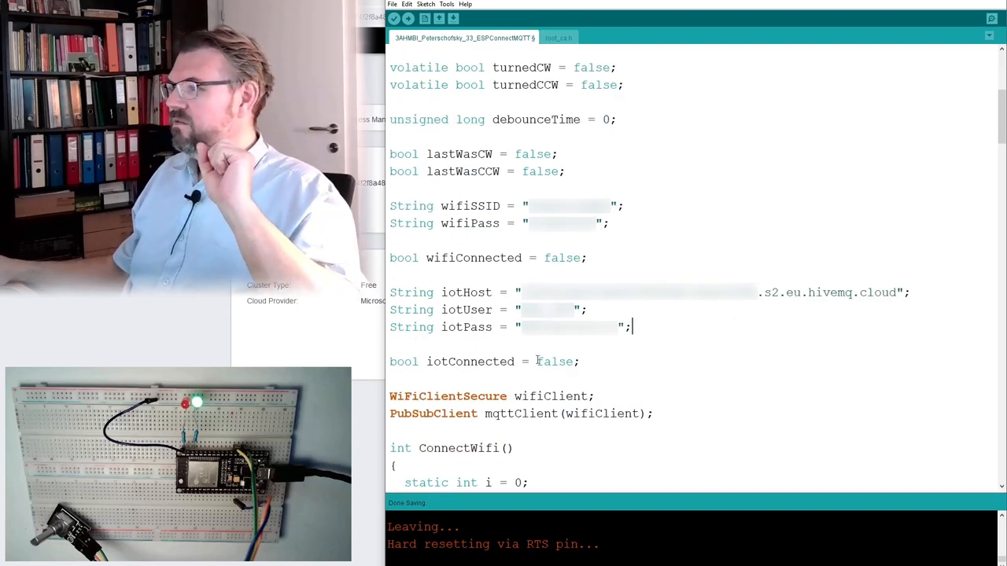
# Print iotHost with Serial.println in ConnectIoT's retry branch.
pyautogui.scroll(-3)
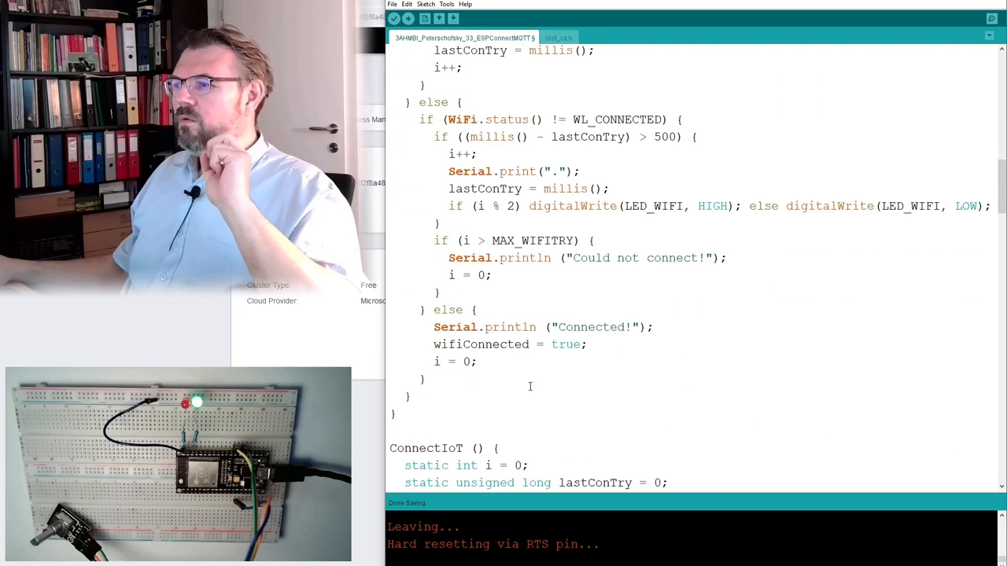
pyautogui.scroll(-3)
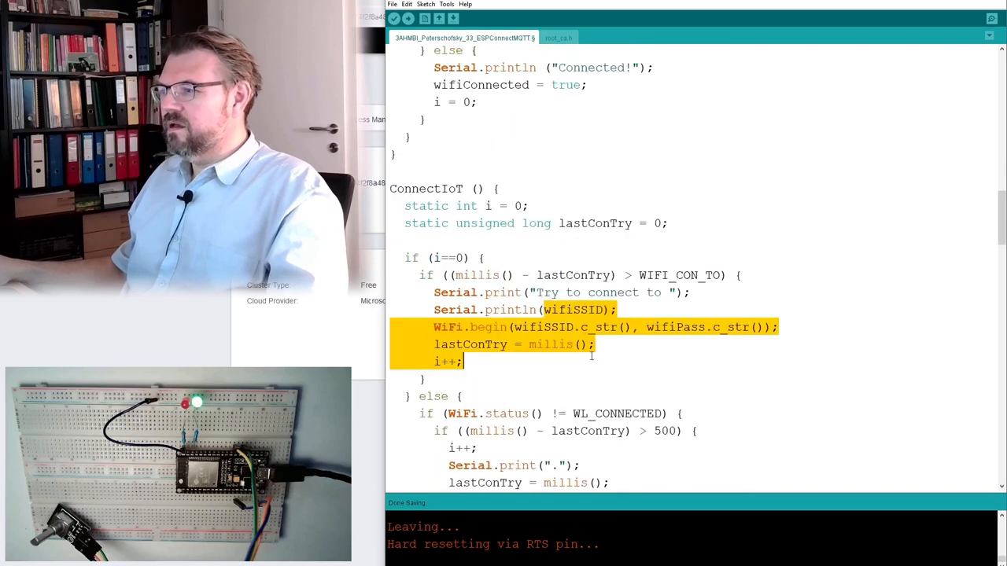
pyautogui.scroll(3)
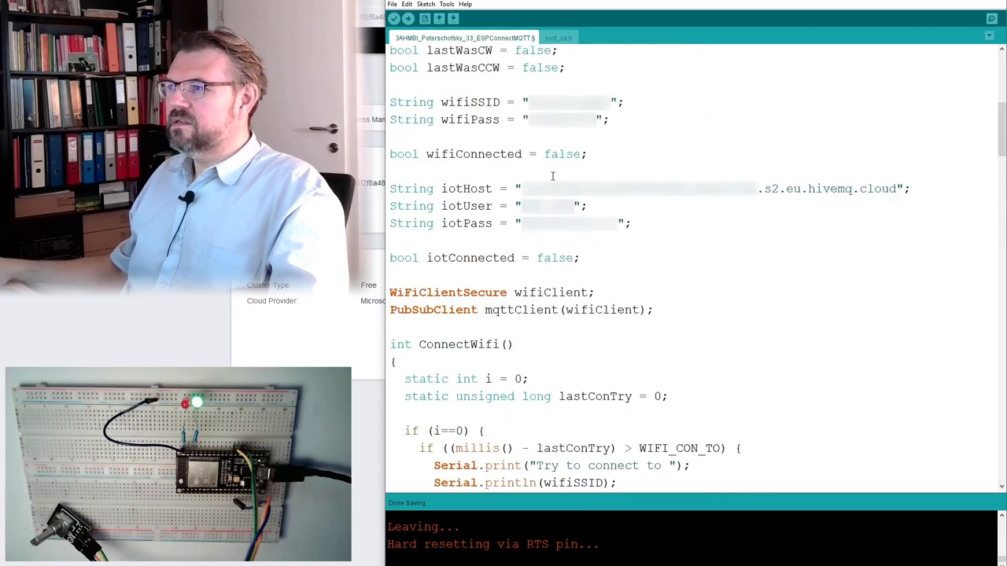
pyautogui.doubleClick(465, 188)
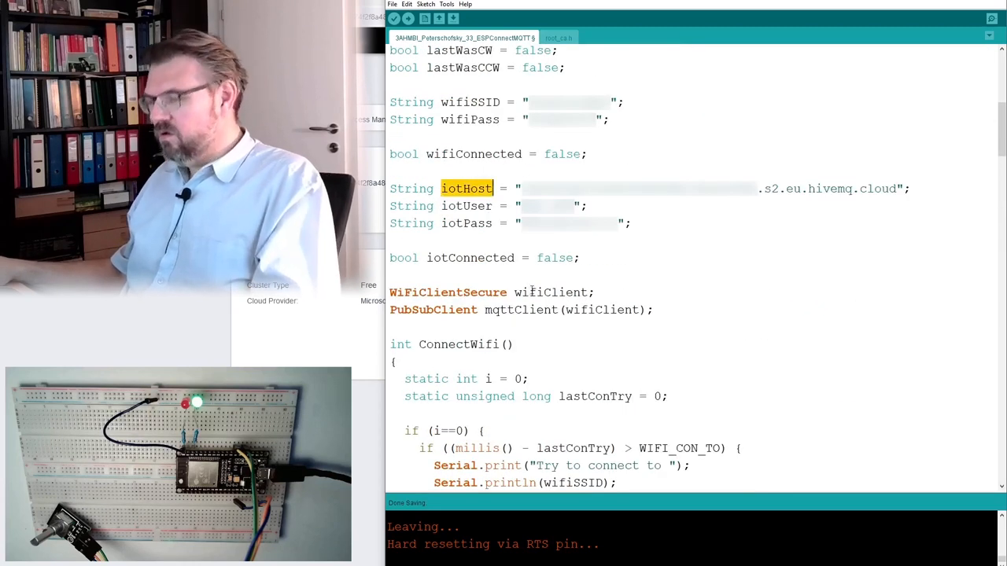
pyautogui.scroll(-3)
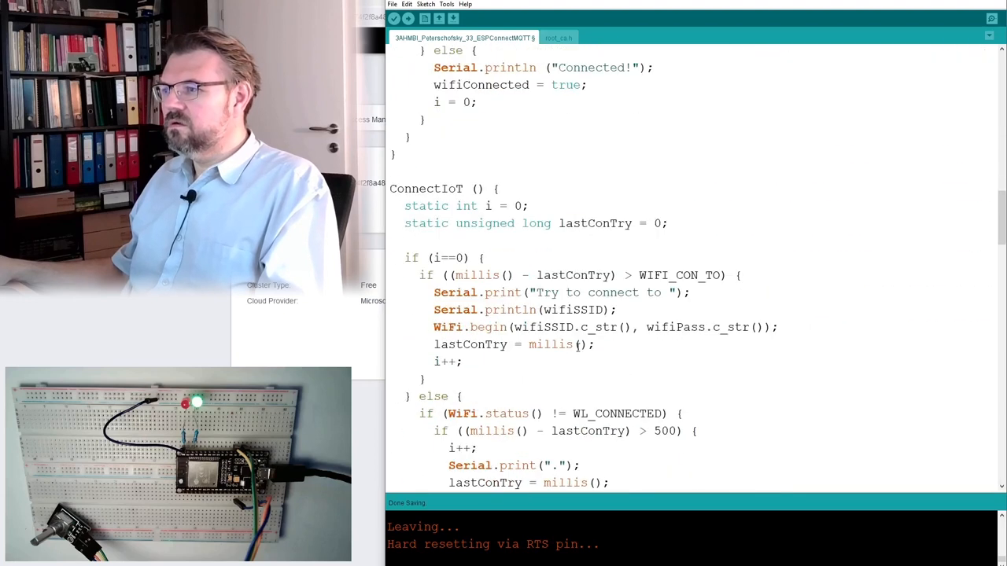
pyautogui.write('iotHost')
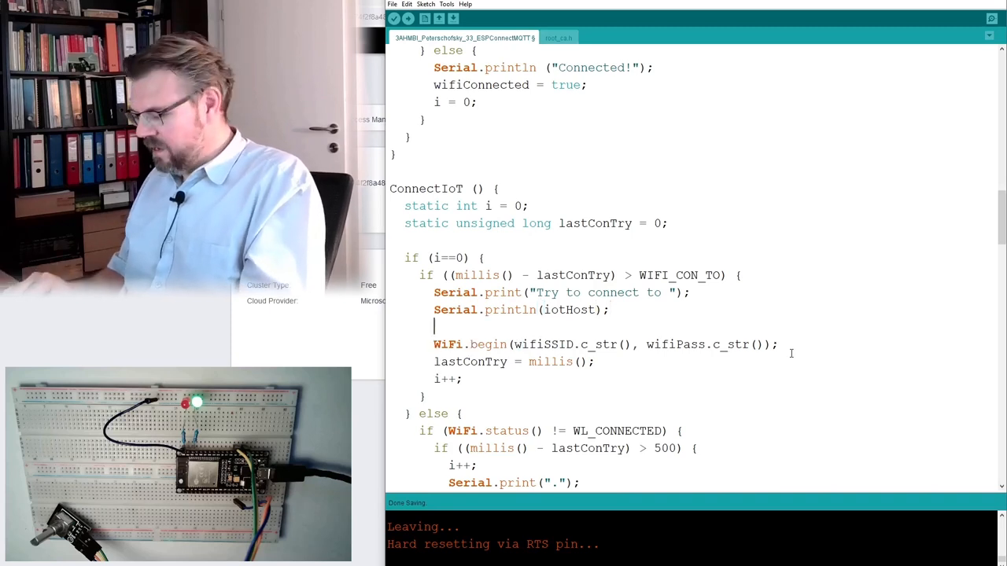
# Start an mqttClient.connect( call on the next line.
pyautogui.write('mqtt')
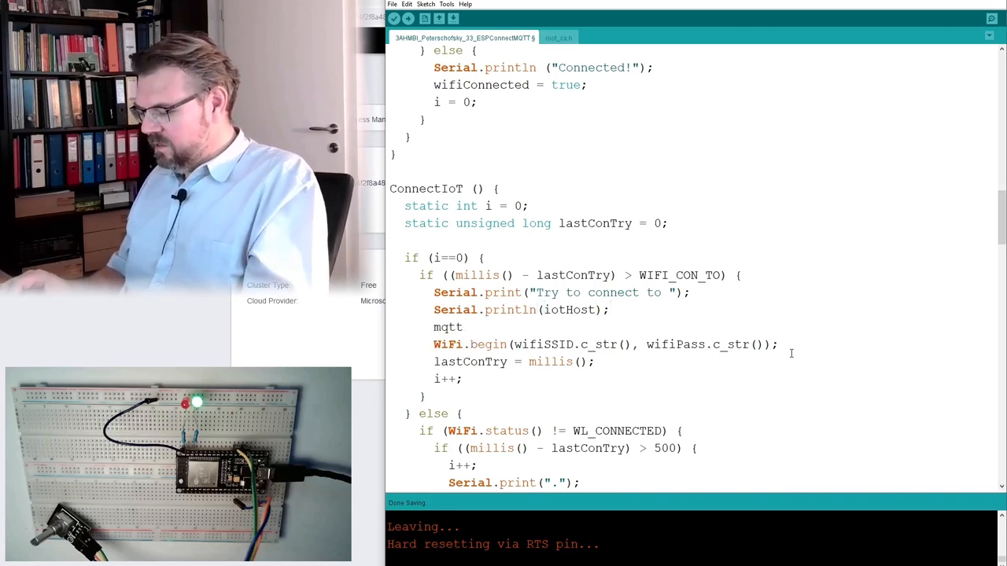
pyautogui.write('Client')
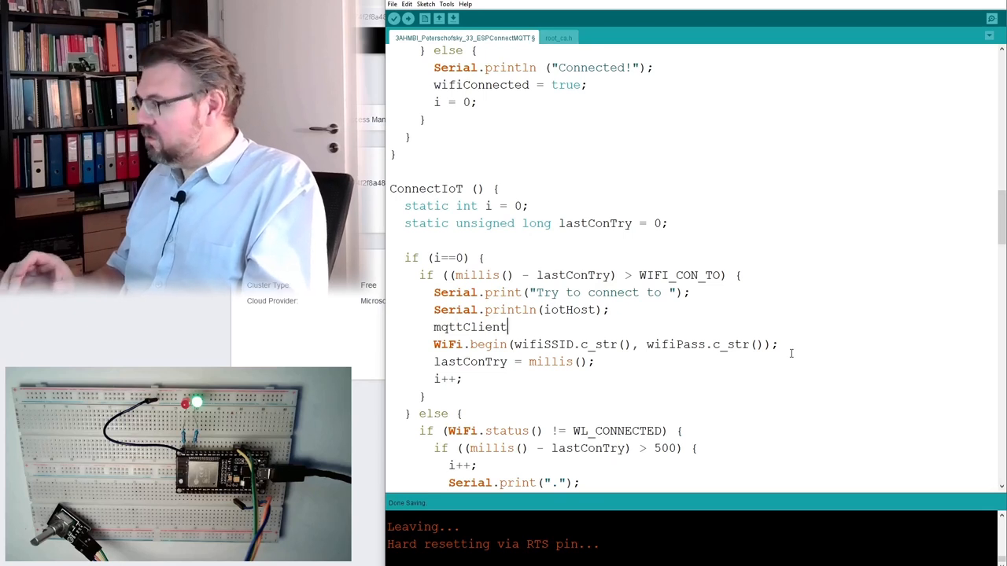
pyautogui.write('.')
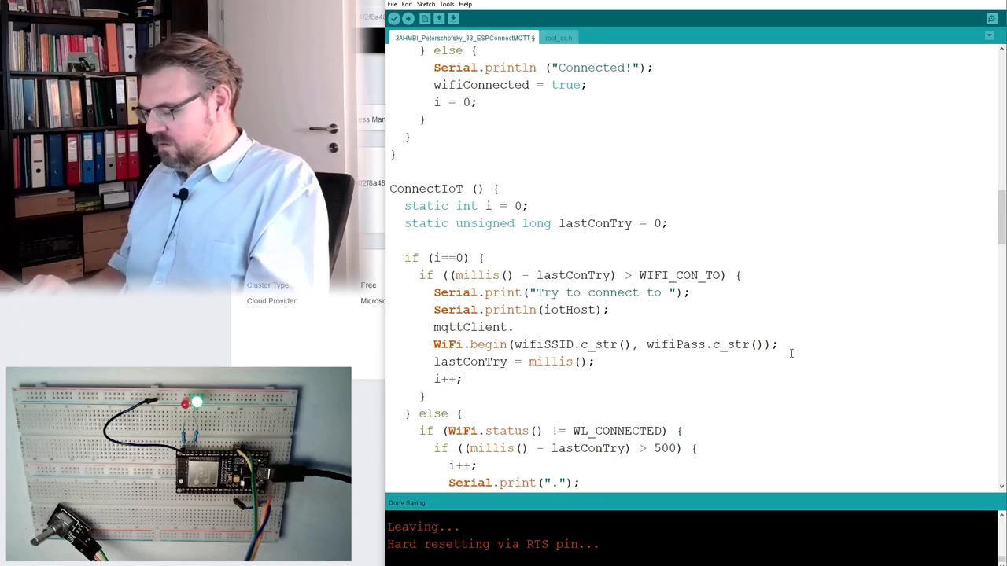
pyautogui.write('connect')
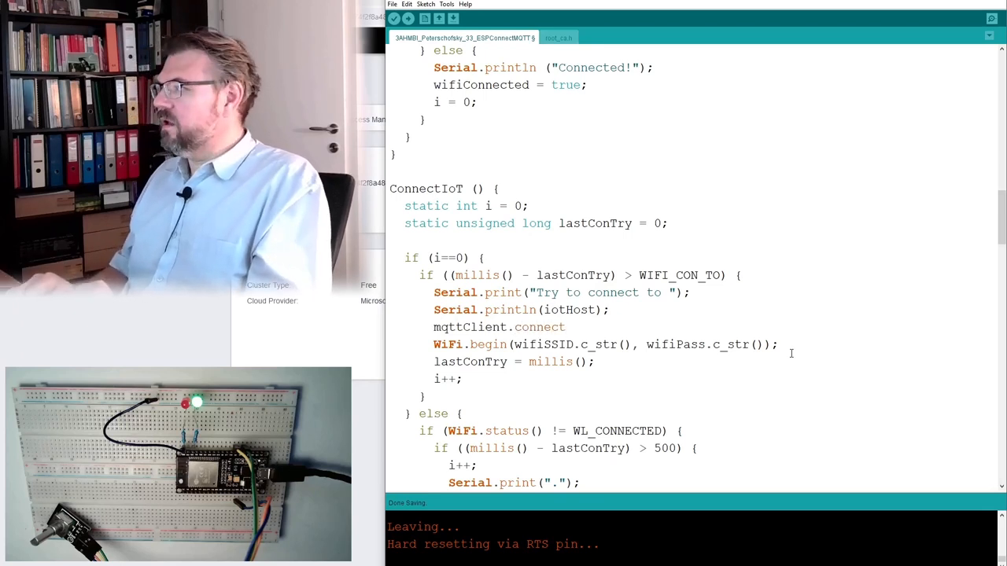
pyautogui.write('(')
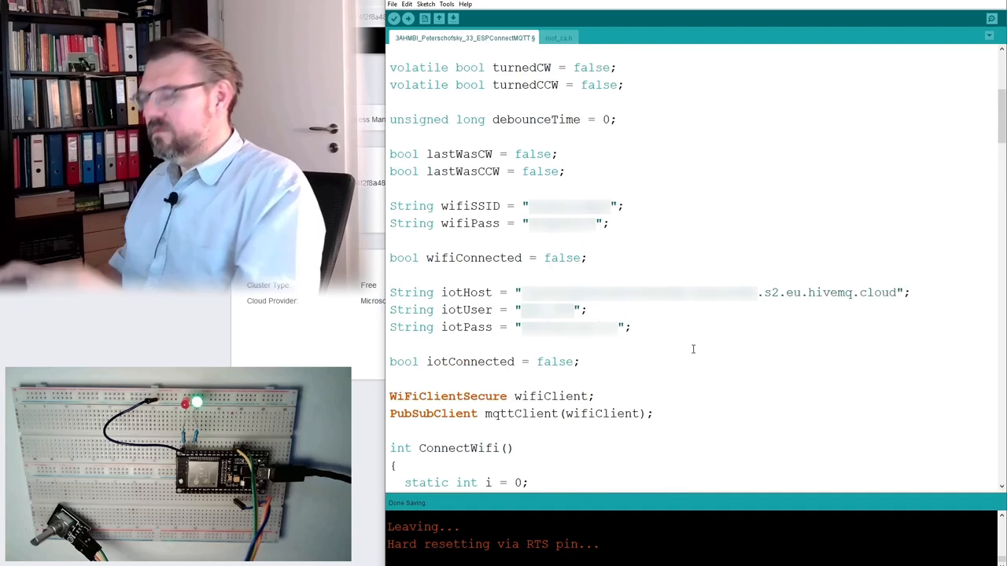
# Declare String iotClientId under iotPass with a client name starting "MQTTClient".
pyautogui.write('STri')
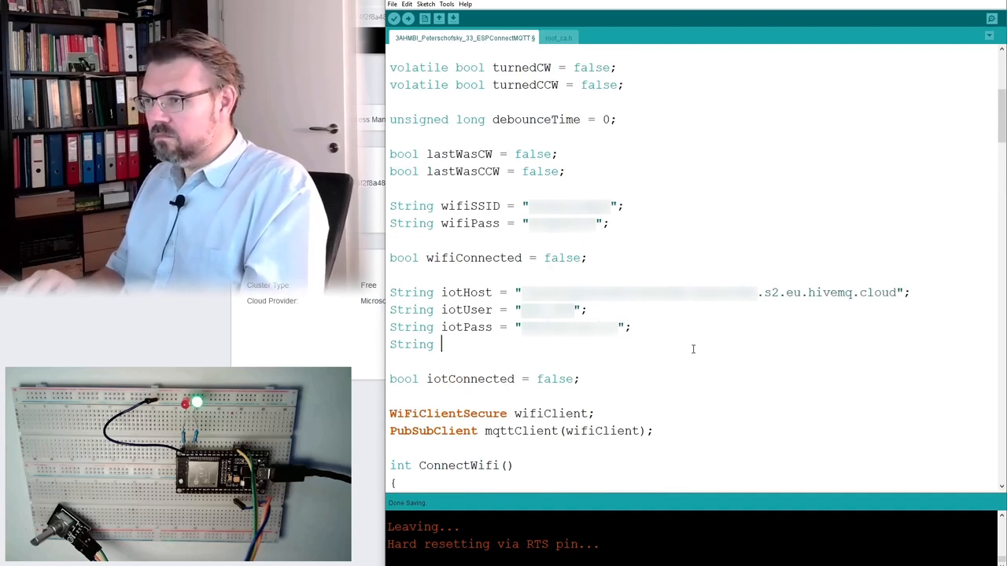
pyautogui.write('iotClientId =')
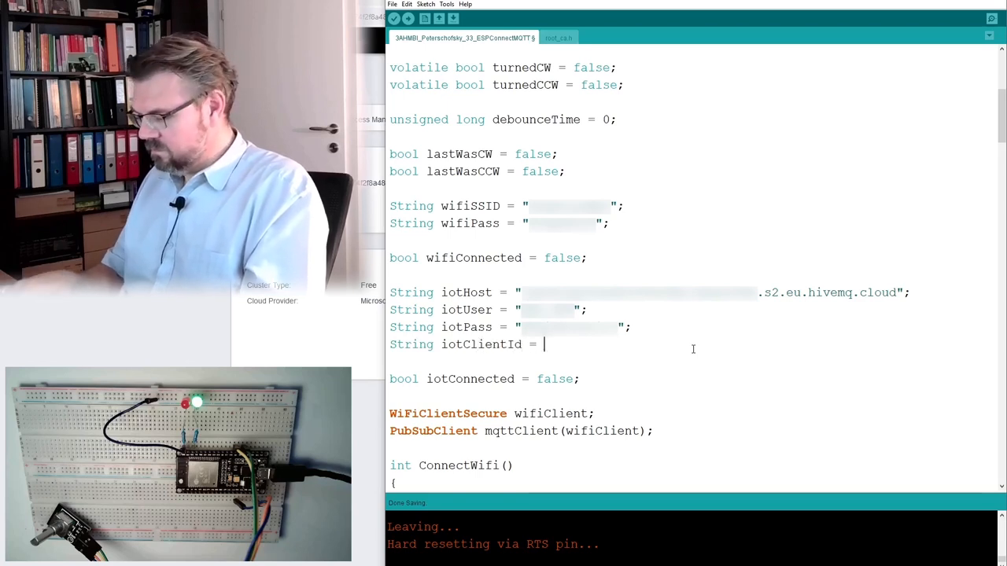
pyautogui.write('"')
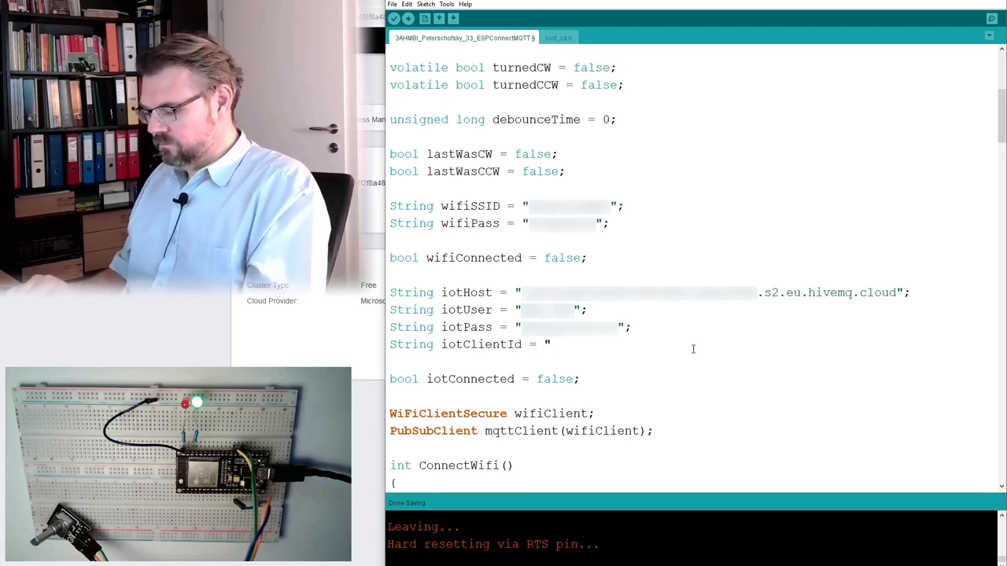
pyautogui.write('MQT')
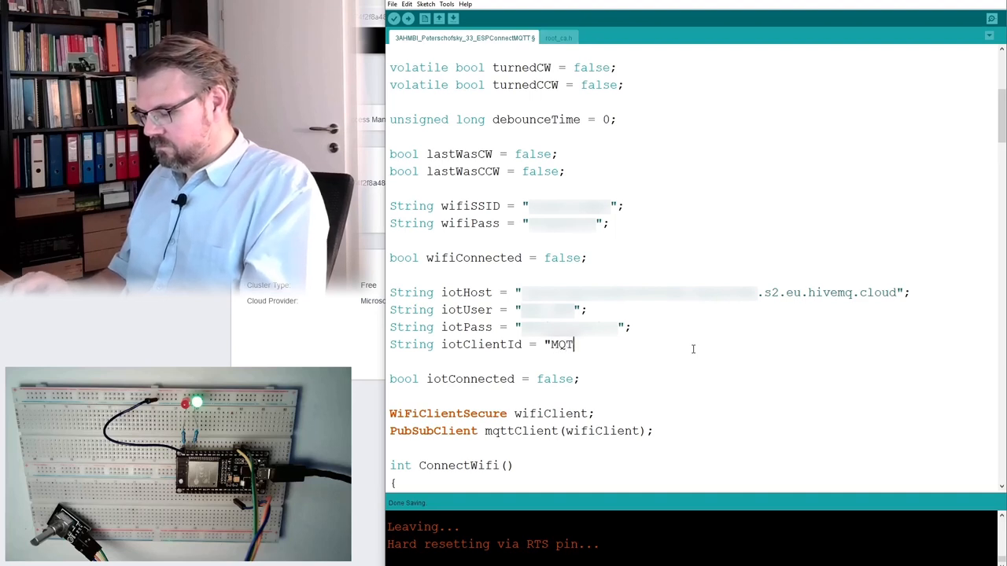
pyautogui.write('TClient Heinz')
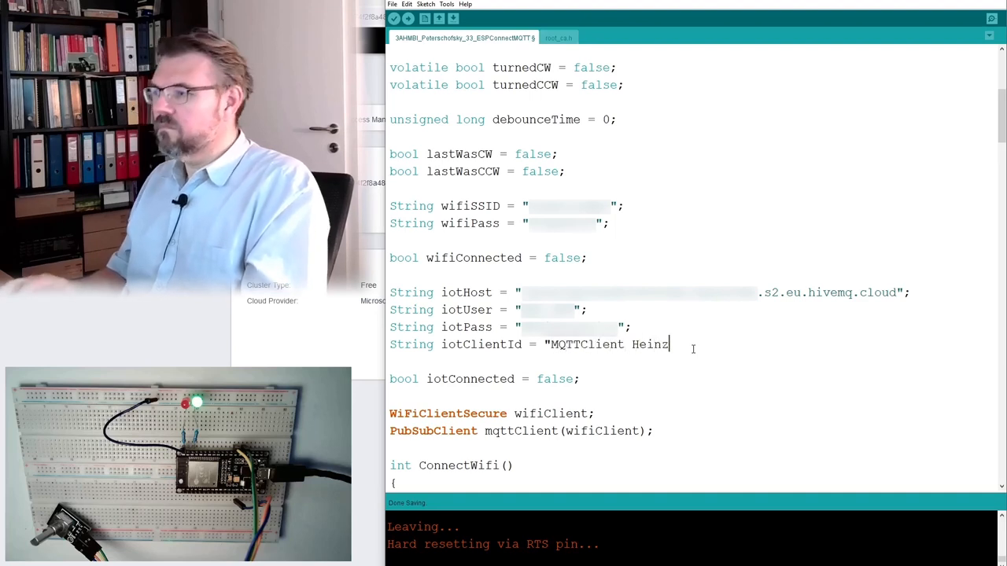
pyautogui.press('BackSpace')
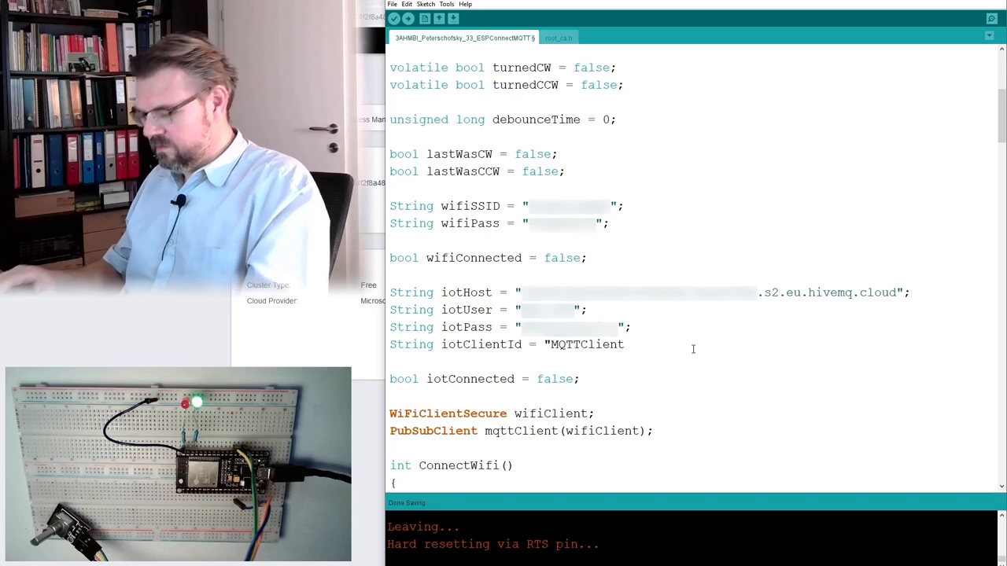
pyautogui.write('Heinz"')
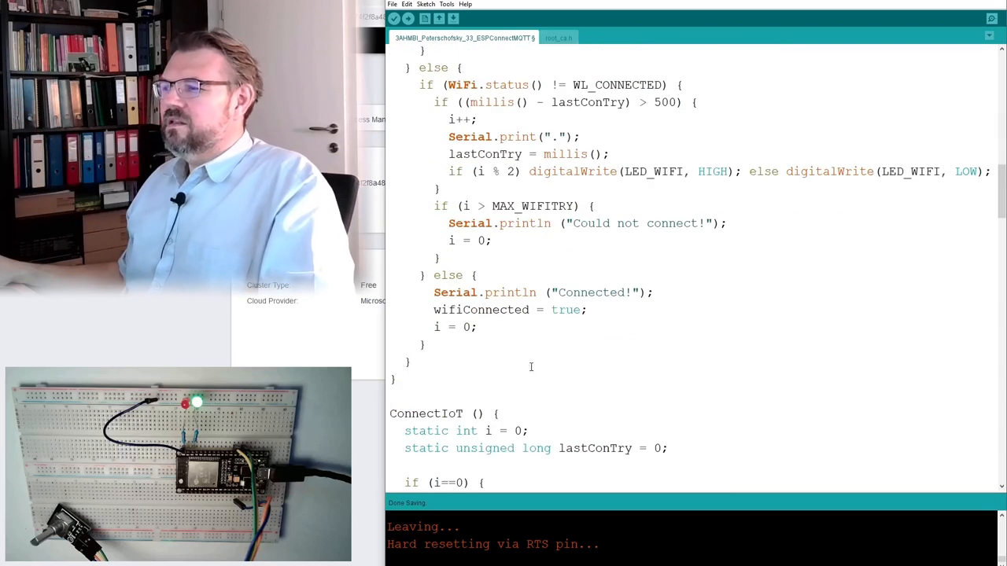
# Fill mqttClient.connect with iotClientId.c_str() and iotUser.cstr() on an aligned second line.
pyautogui.scroll(-3)
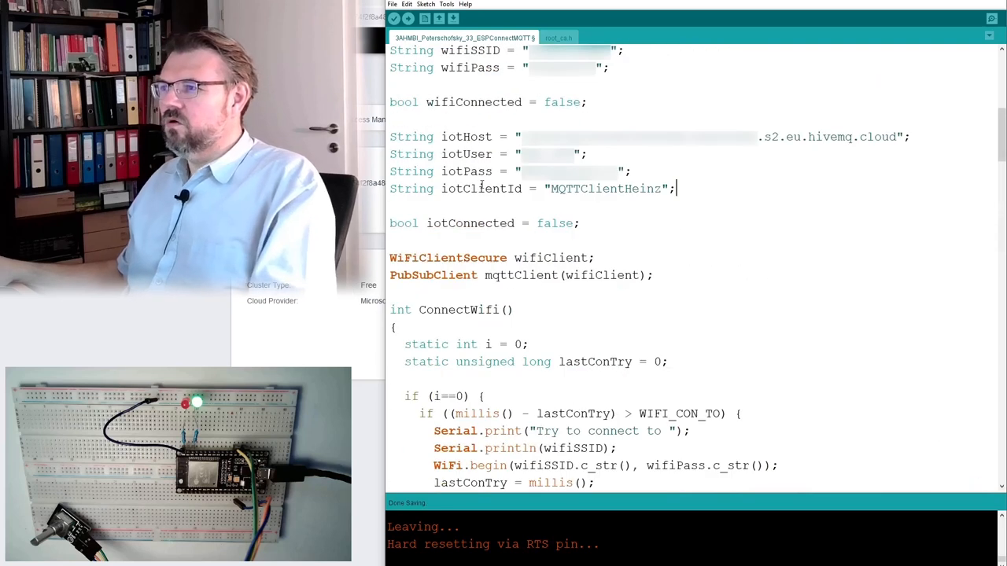
pyautogui.scroll(-3)
pyautogui.write('mqttClient.connect (')
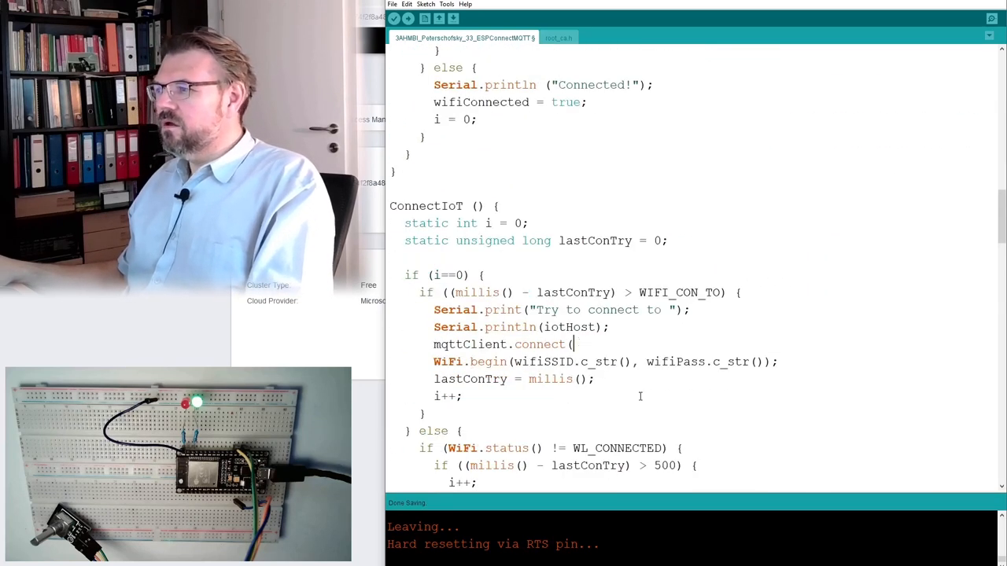
pyautogui.write('iotClientId')
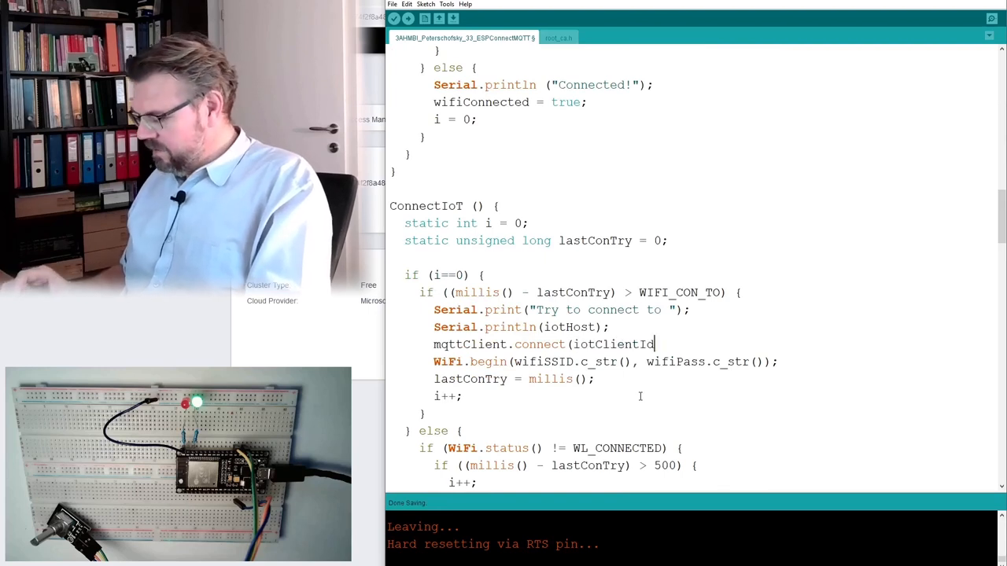
pyautogui.write('.c_str')
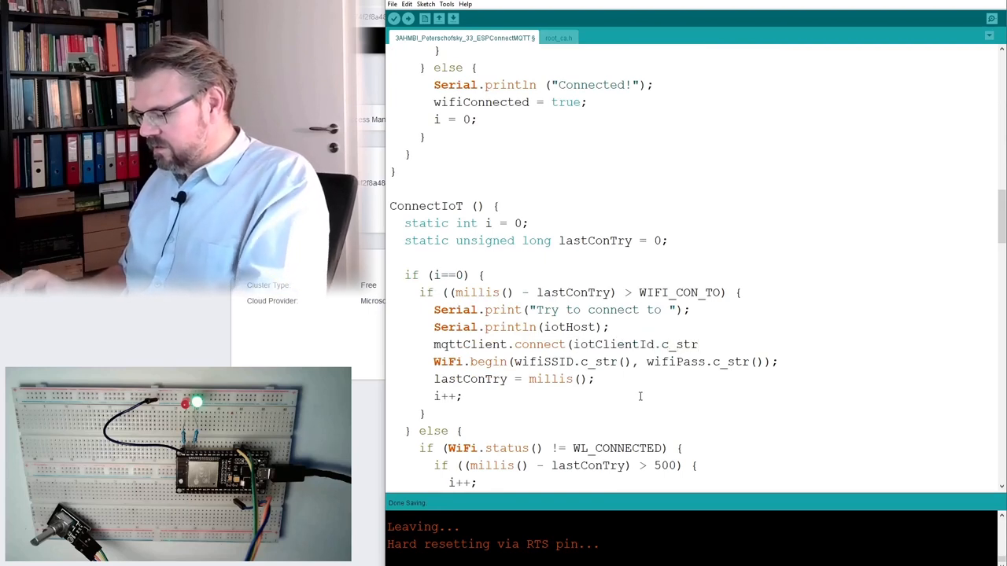
pyautogui.write('(),')
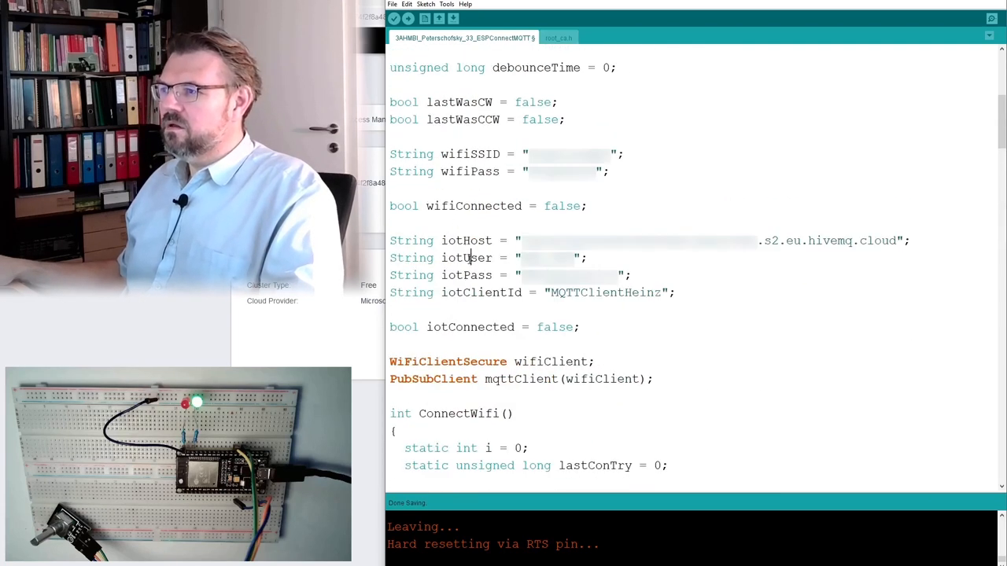
pyautogui.scroll(-3)
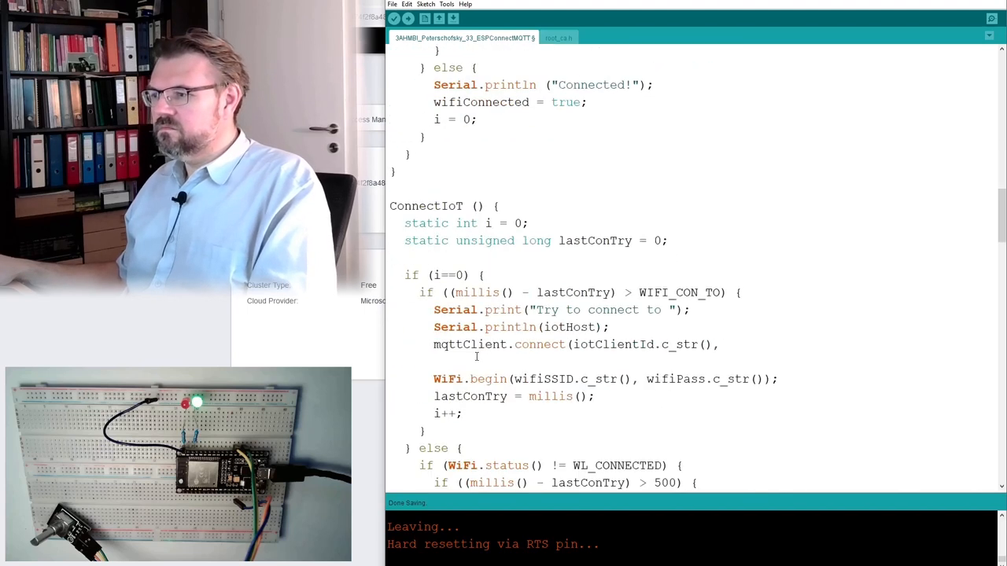
pyautogui.scroll(-3)
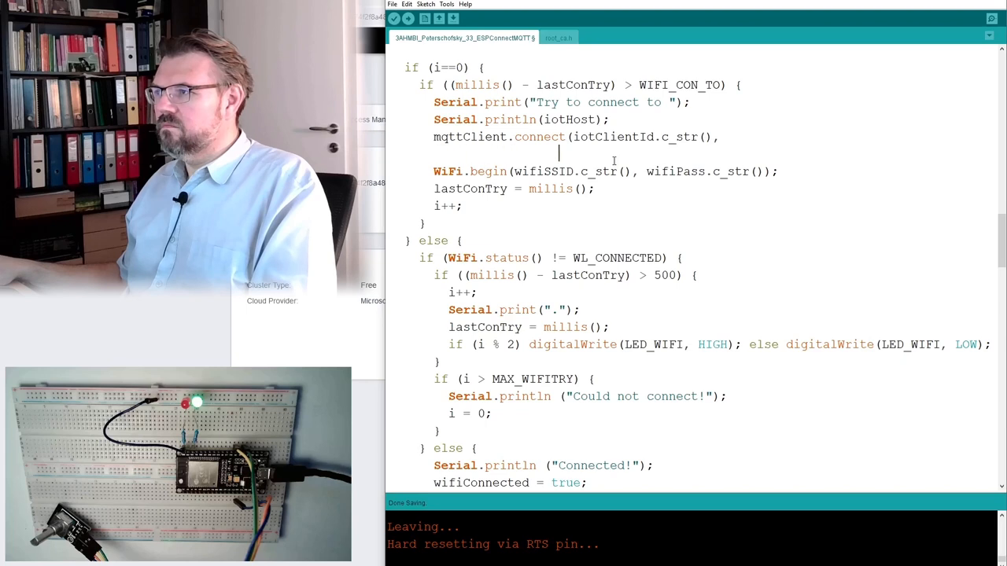
pyautogui.write('iotUser')
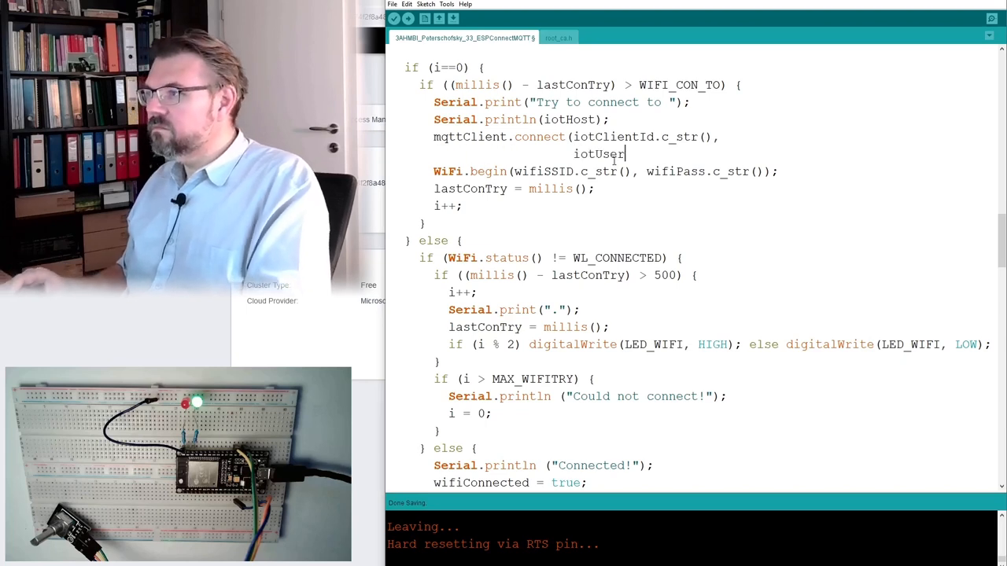
pyautogui.write('.')
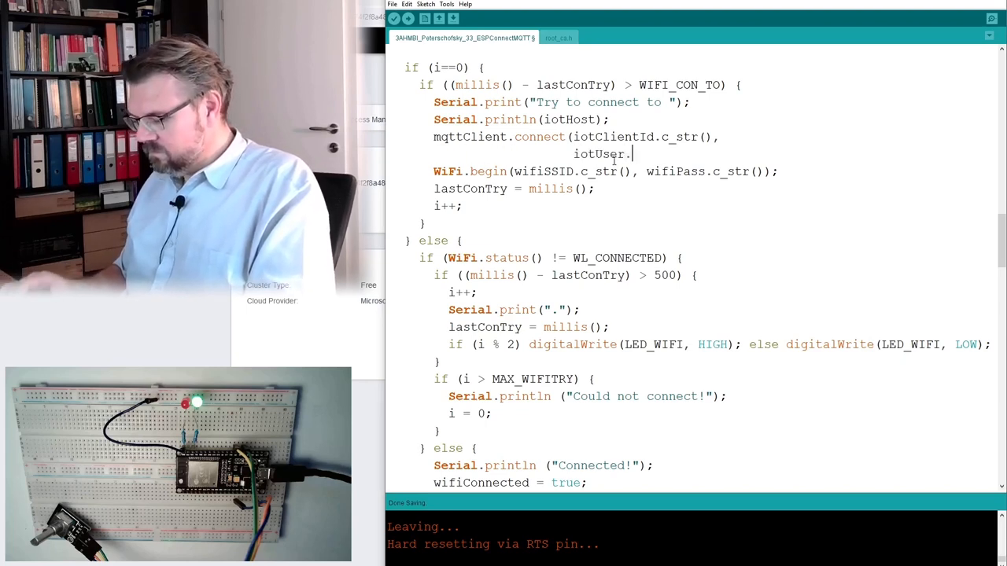
pyautogui.write('cstr')
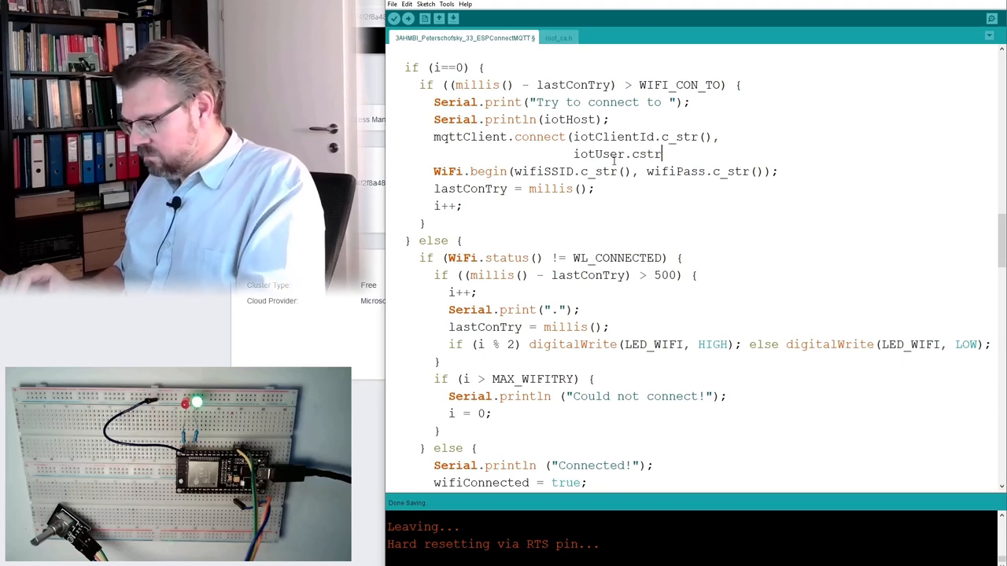
pyautogui.write('(),')
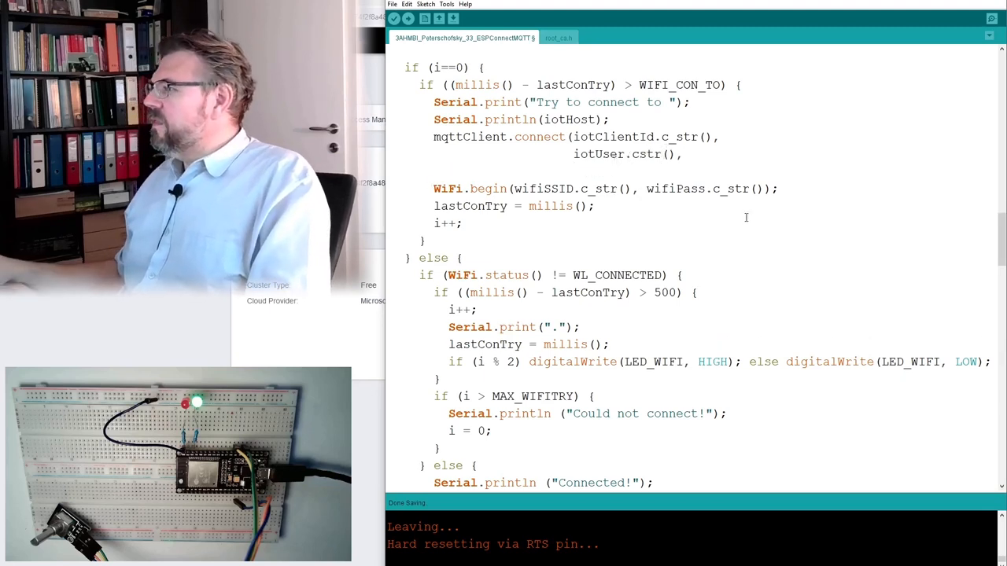
# Append iotPass.c_str() to mqttClient.connect and correct iotUser.cstr() to c_str().
pyautogui.scroll(-3)
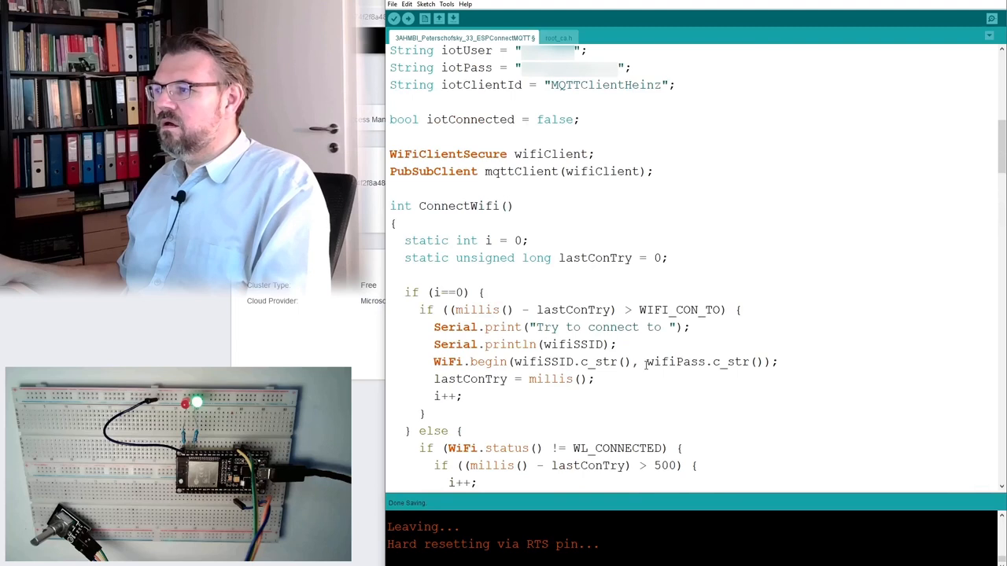
pyautogui.scroll(-3)
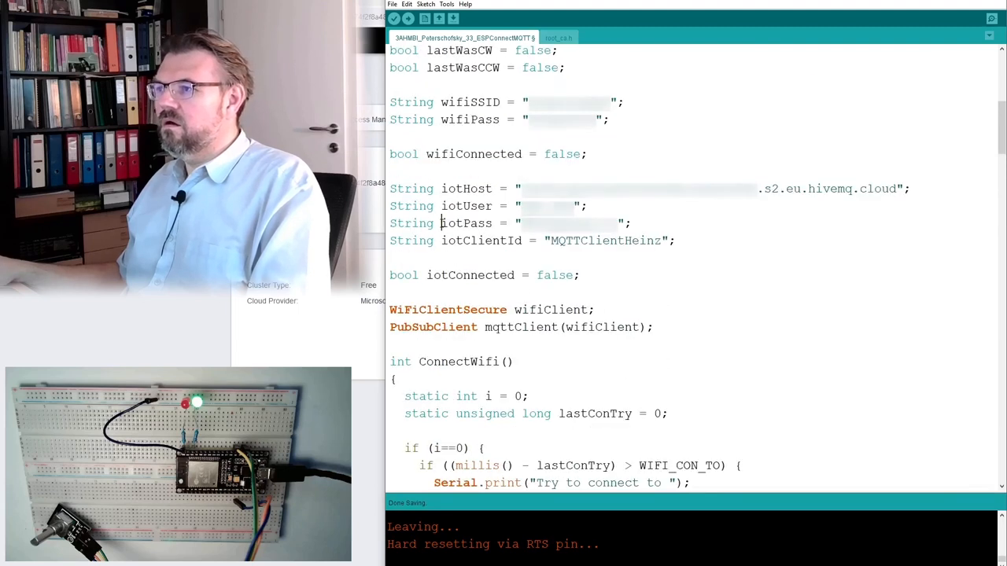
pyautogui.doubleClick(466, 223)
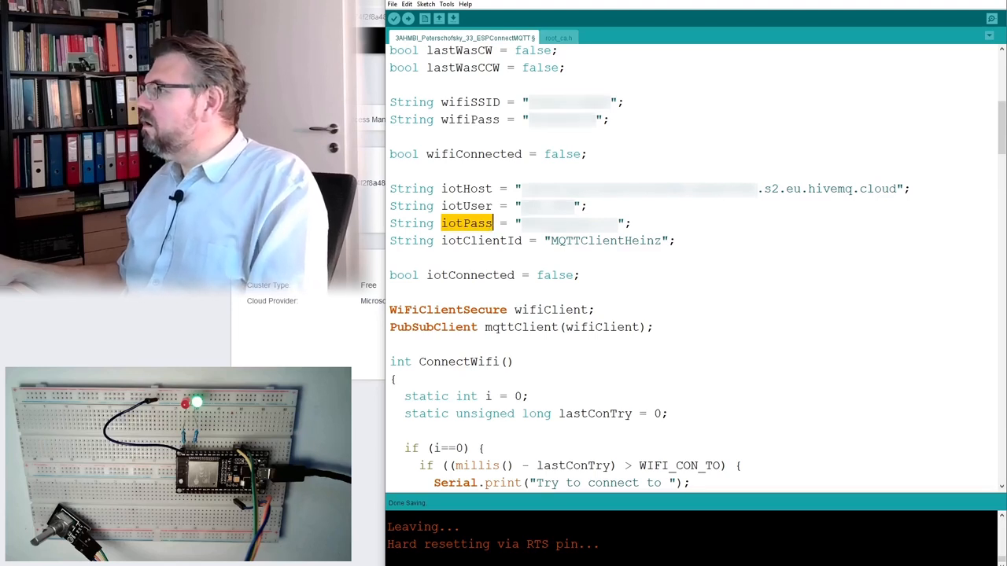
pyautogui.scroll(-3)
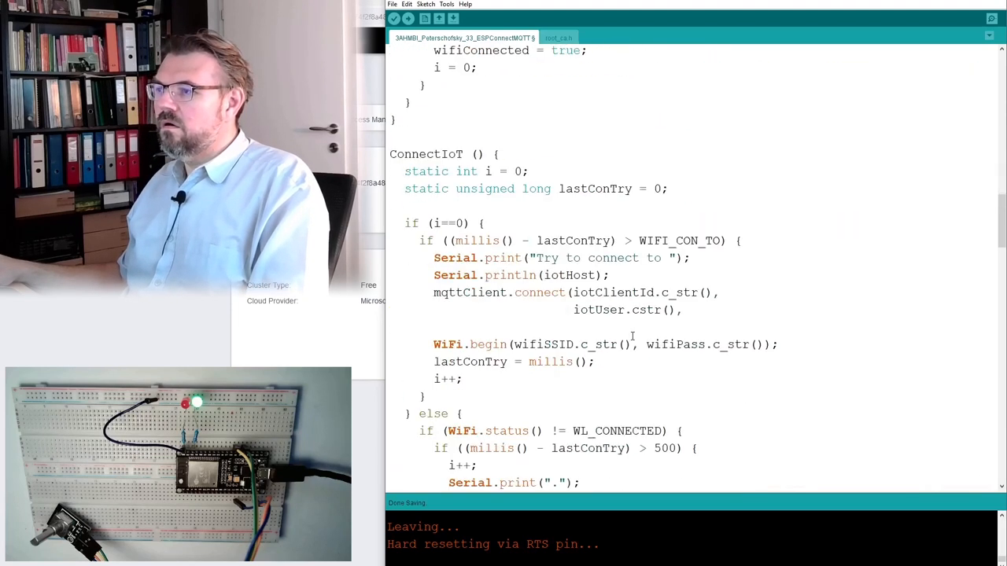
pyautogui.scroll(-3)
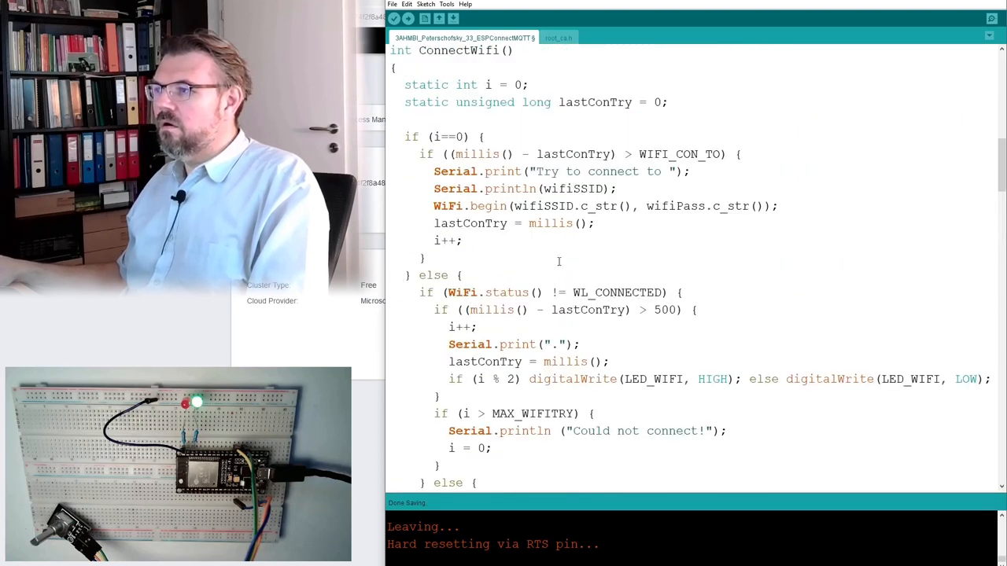
pyautogui.scroll(-3)
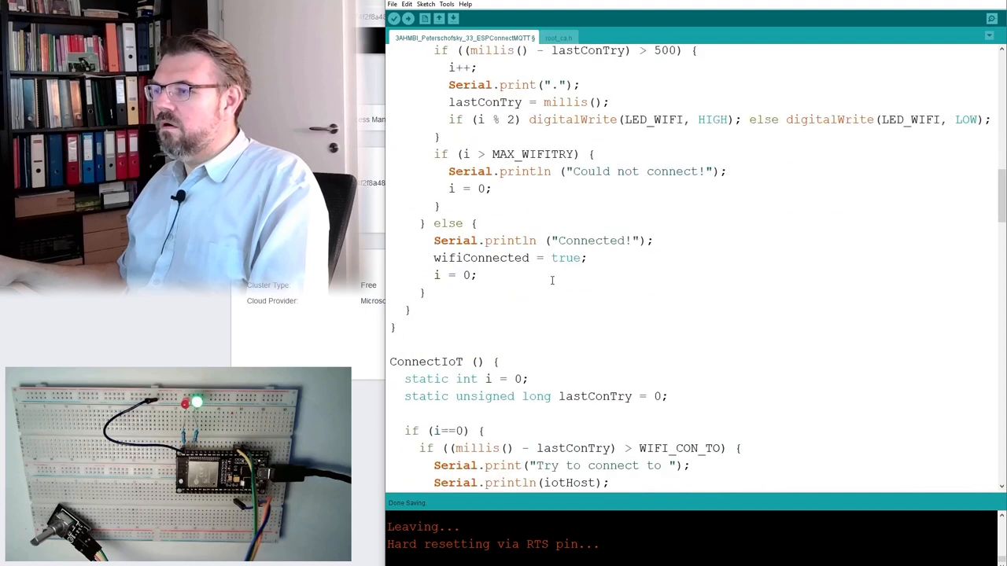
pyautogui.scroll(-3)
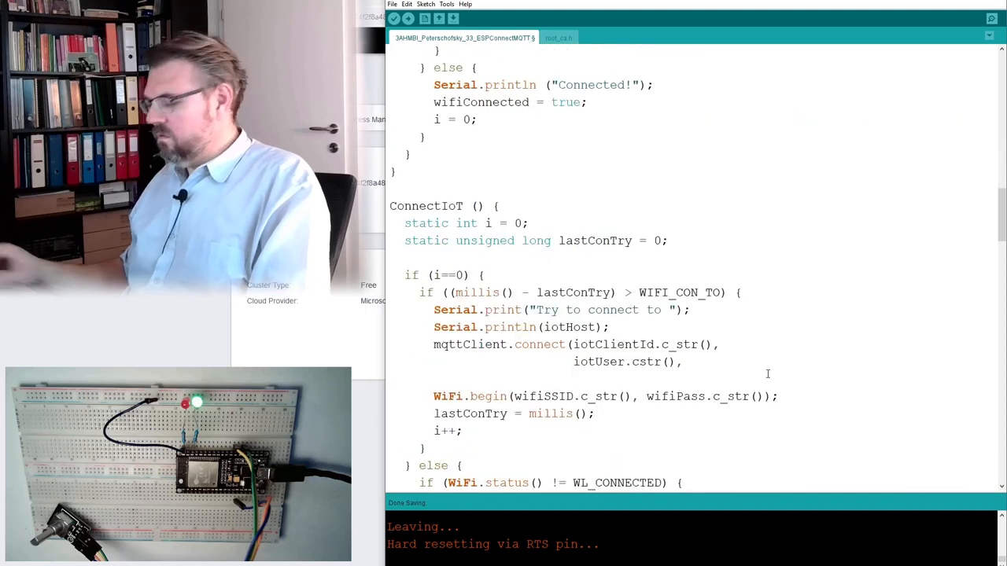
pyautogui.write('iotPass')
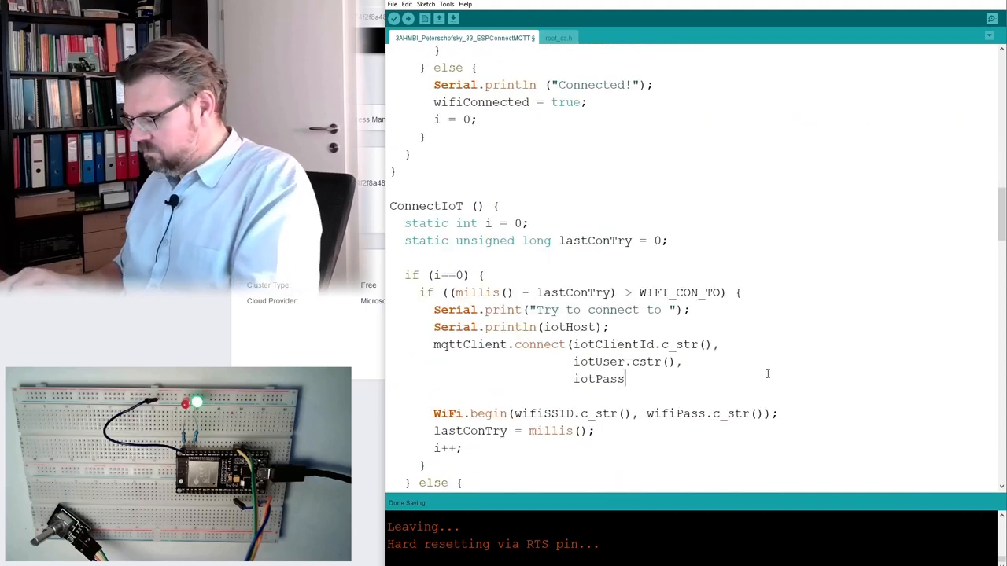
pyautogui.write('.c')
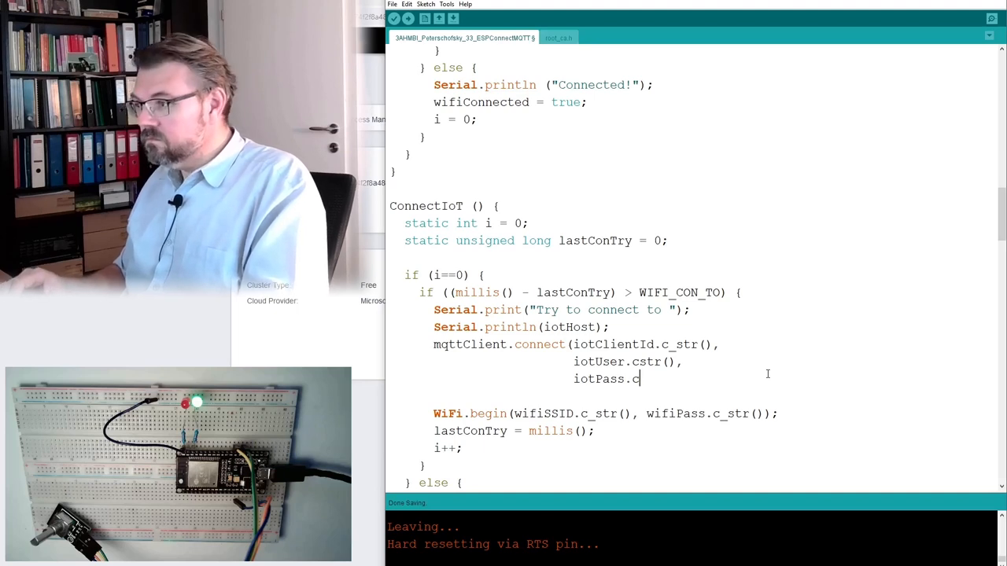
pyautogui.write('_str')
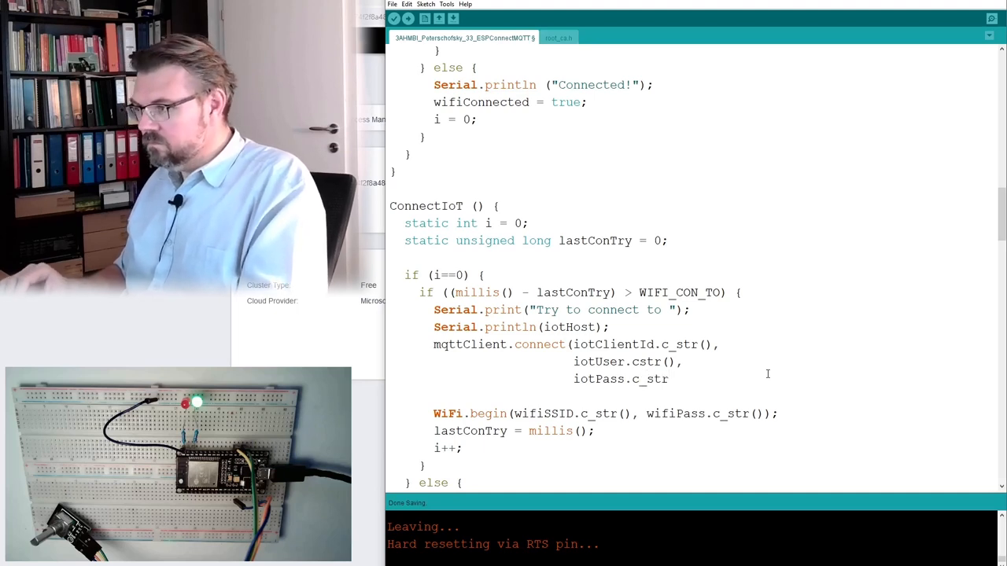
pyautogui.write('());')
pyautogui.write('_')
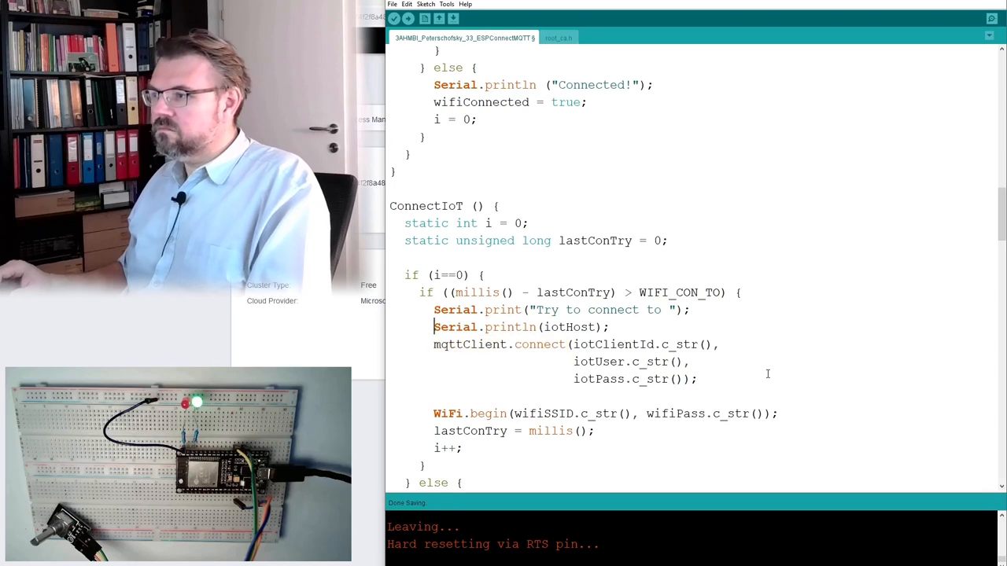
# Add mqttClient.setServer(iotHost.c_str(), 8883) before the connect call.
pyautogui.write('mqttClient.con')
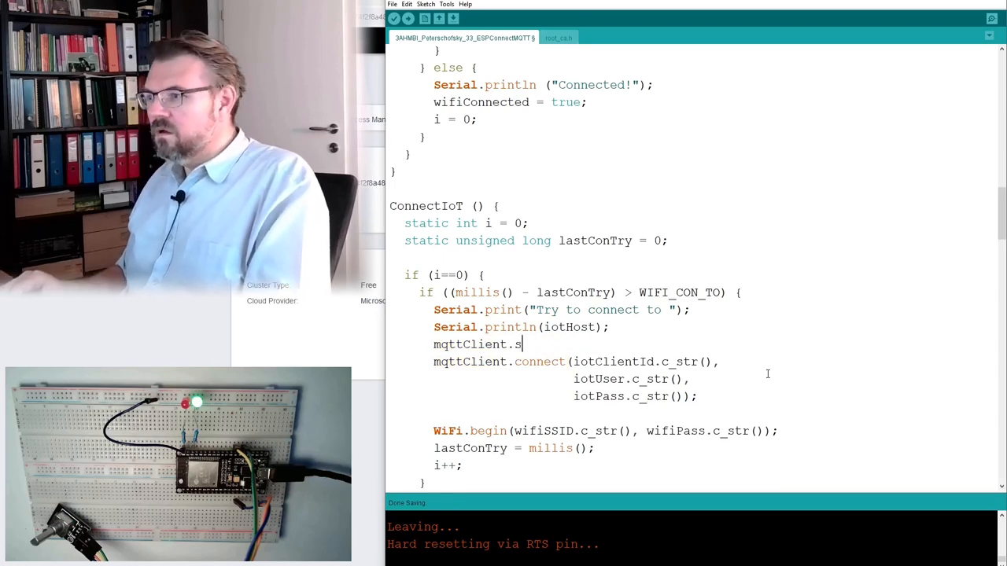
pyautogui.write('et')
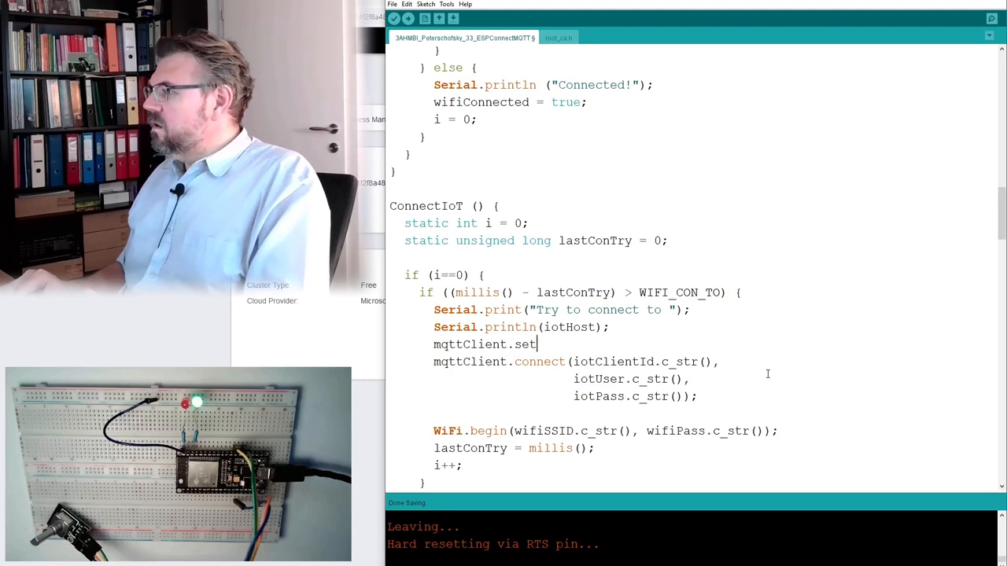
pyautogui.write('Server')
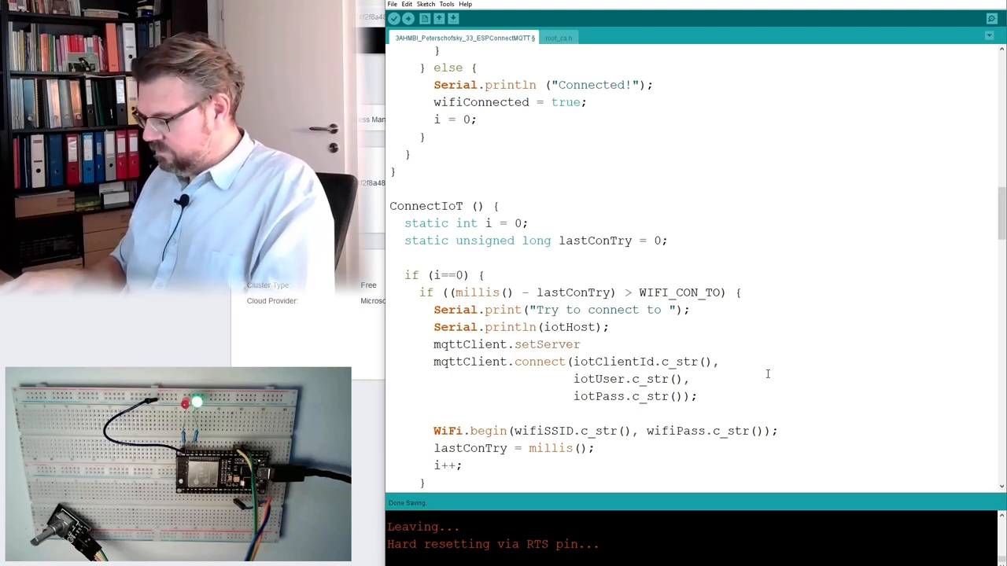
pyautogui.write('(iotH')
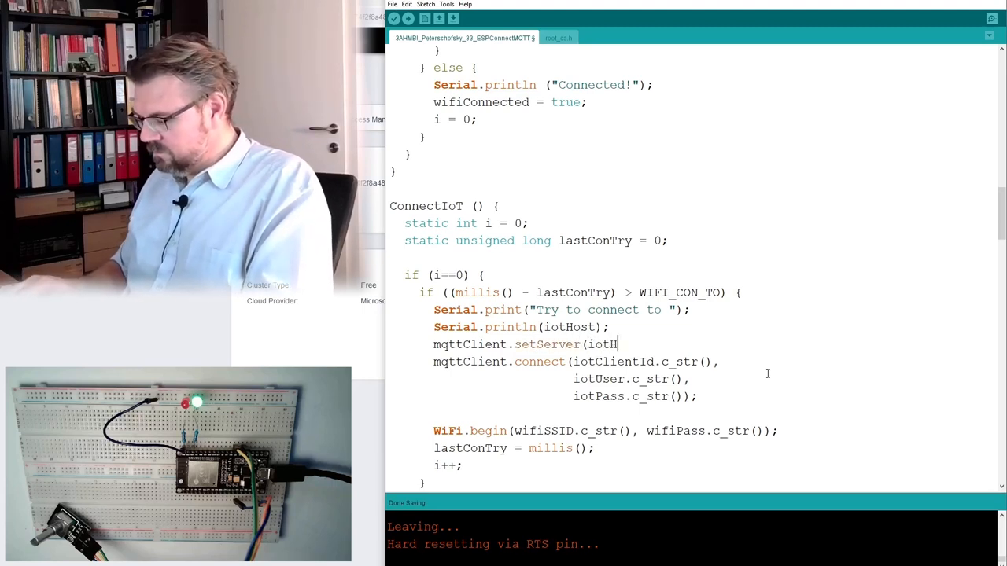
pyautogui.write('ost_c_str(), );')
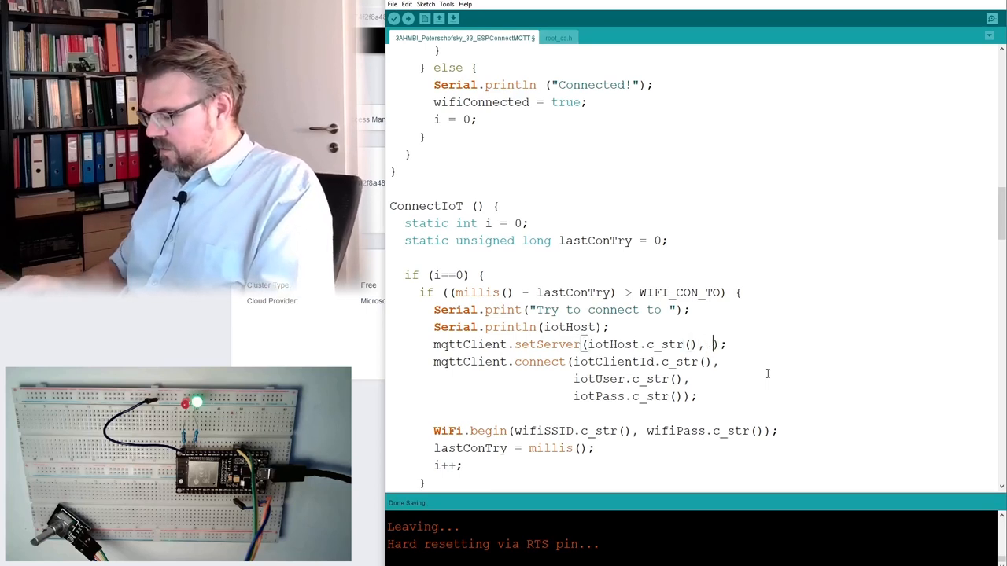
pyautogui.write('8883')
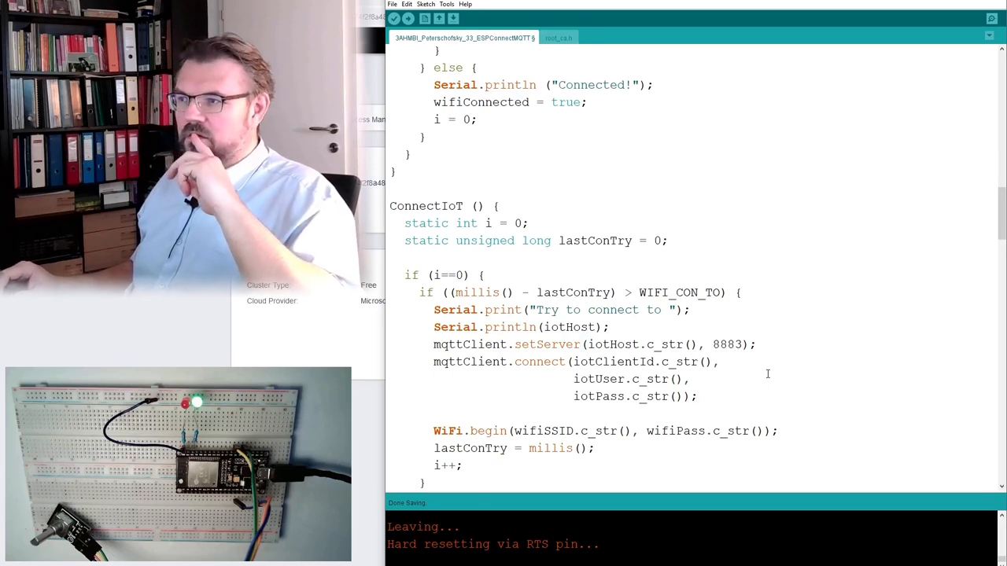
# Wrap connect in if (!...) printing "Cound not connect! Reason Code: " and mqttClient.state().
pyautogui.click(719, 362)
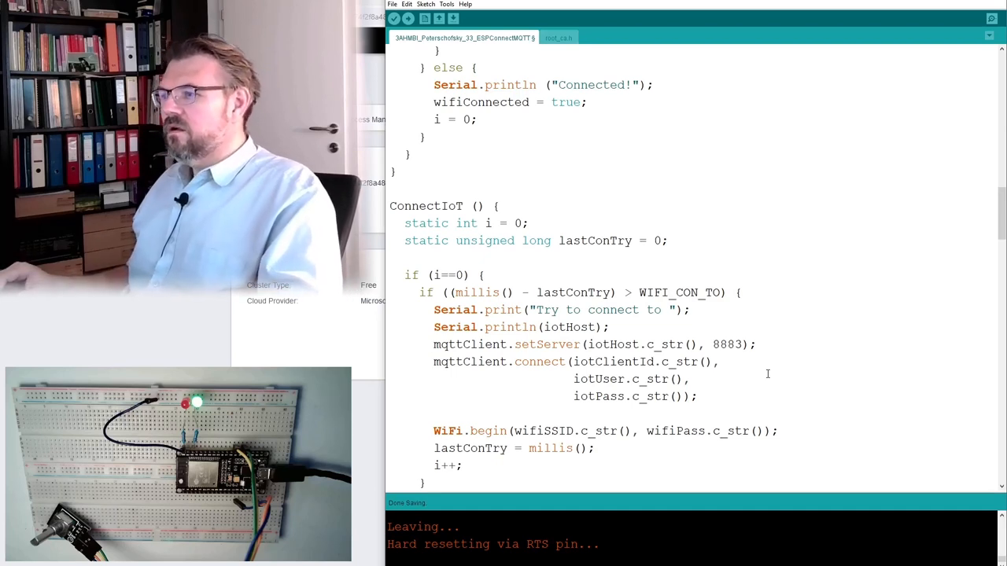
pyautogui.write('if (')
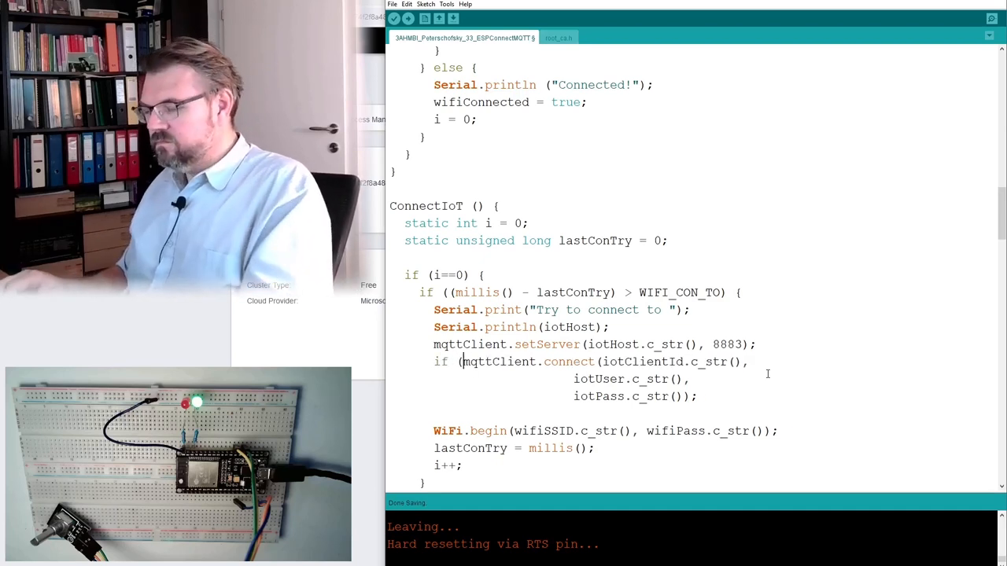
pyautogui.write('!')
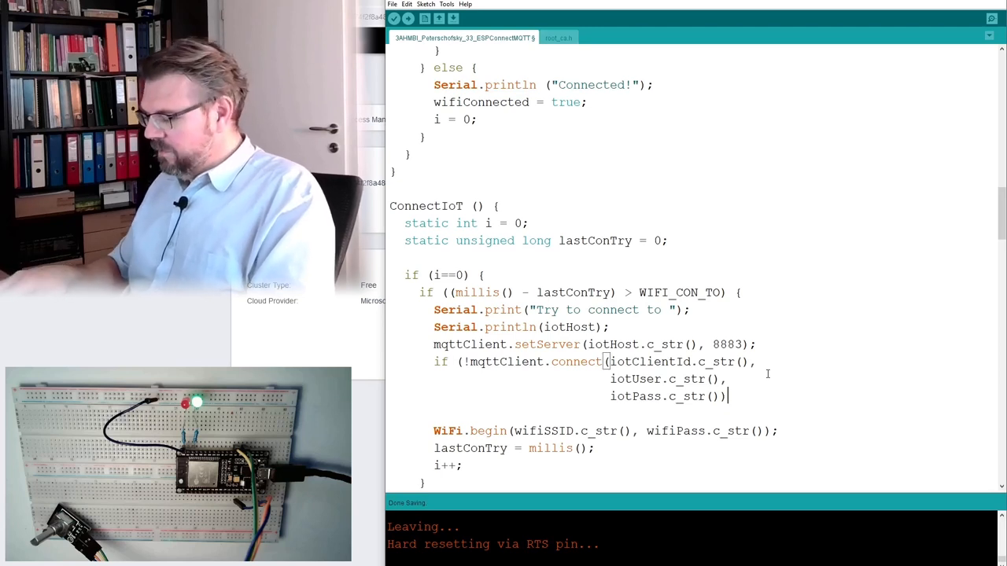
pyautogui.write('{')
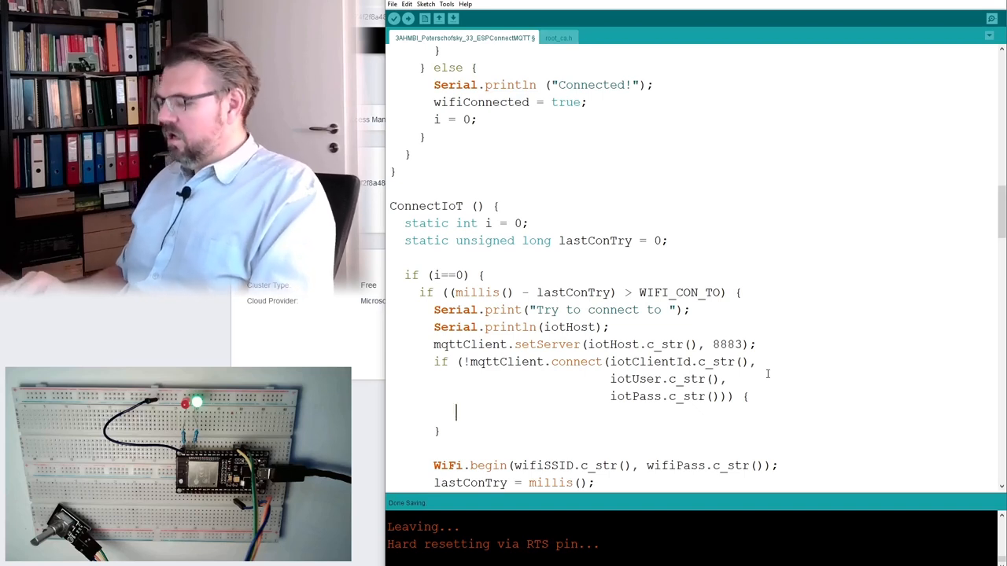
pyautogui.write('Seri')
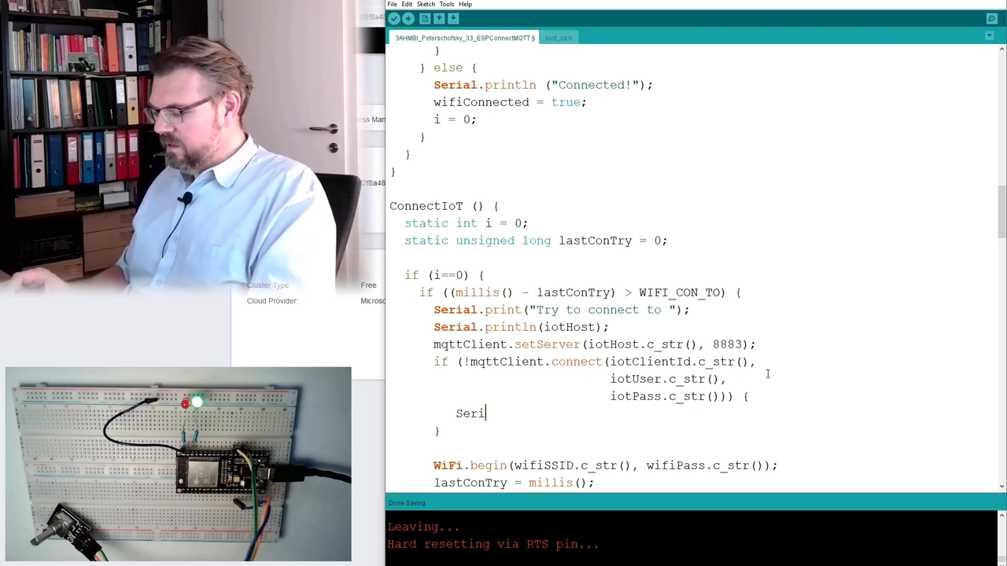
pyautogui.write('al.pr')
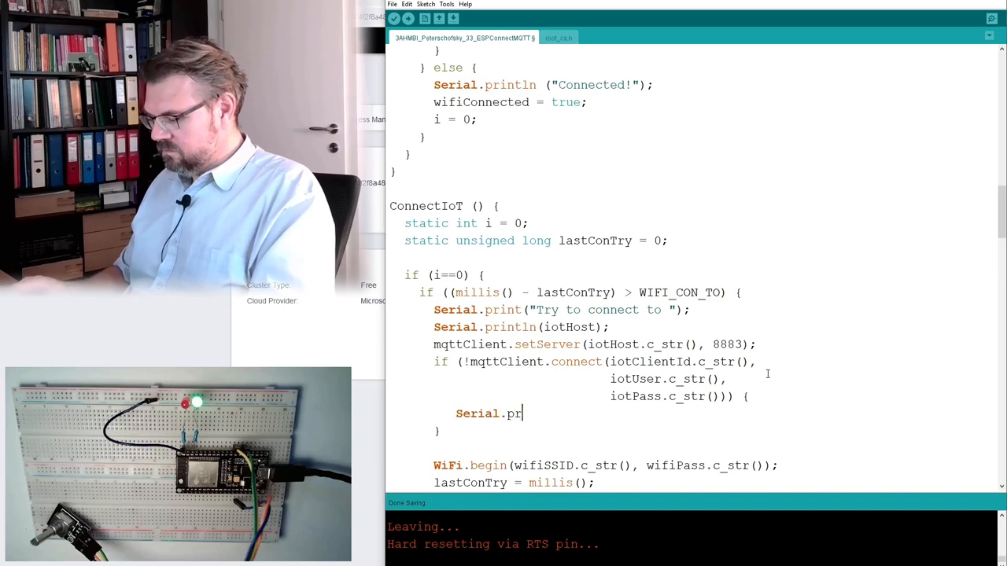
pyautogui.write('int("C')
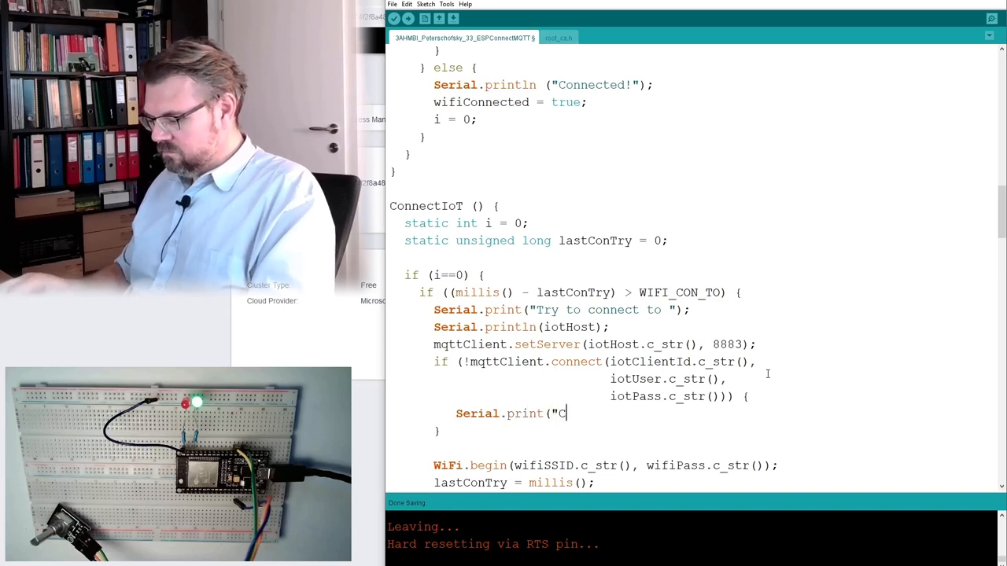
pyautogui.write('ould not conn')
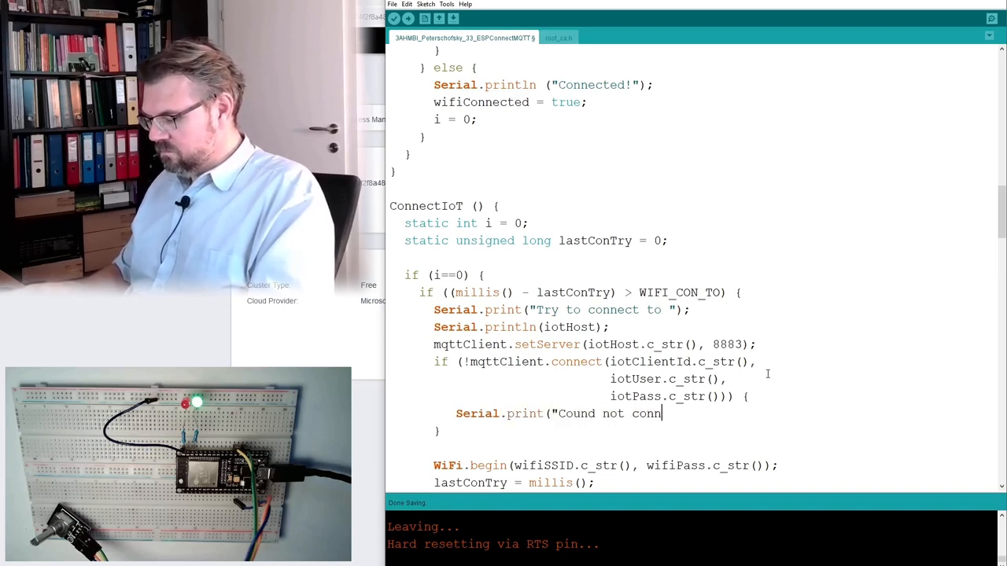
pyautogui.write('ect')
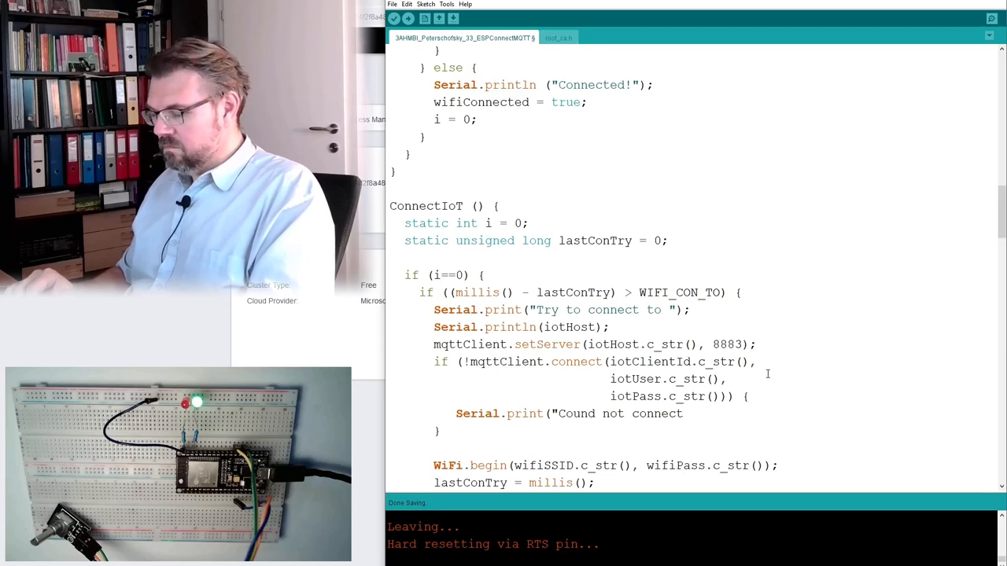
pyautogui.write('!");')
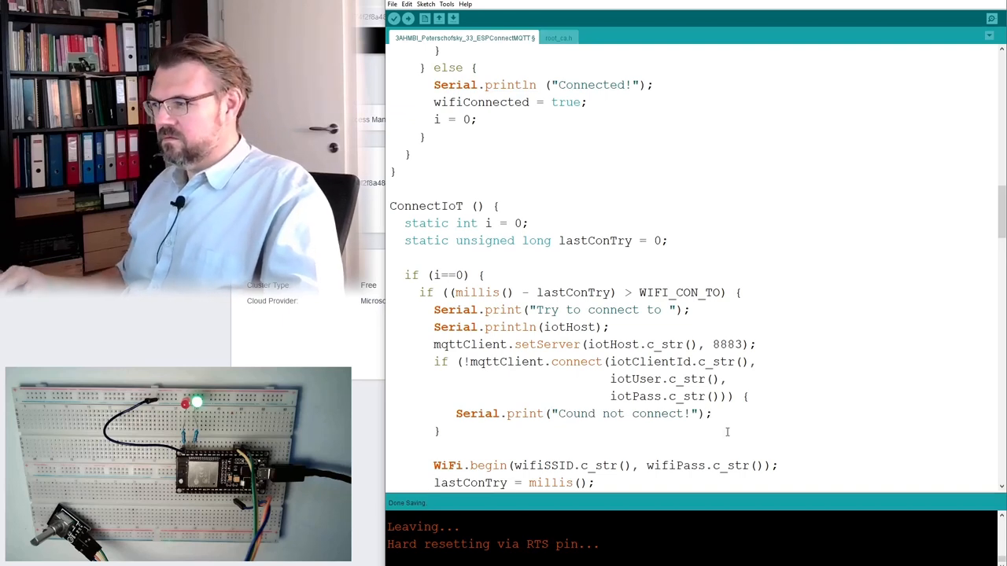
pyautogui.write('REaso')
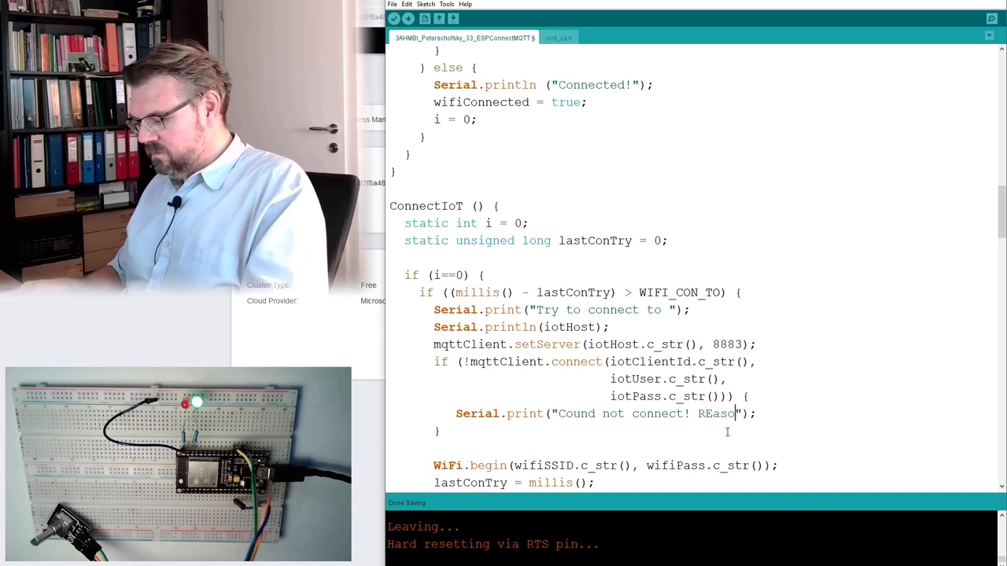
pyautogui.write('Code:')
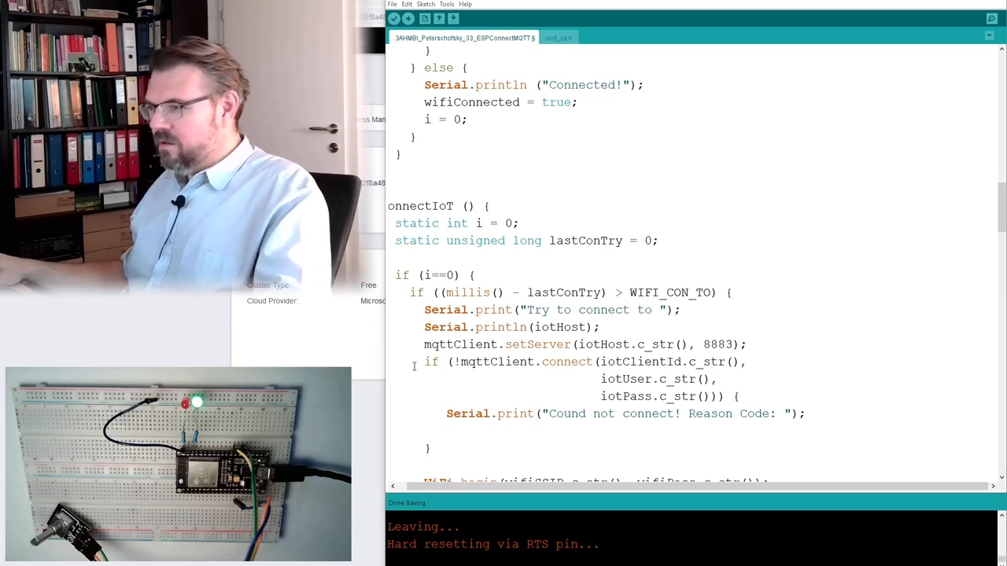
pyautogui.write('Serial.print(mqttClient.state());')
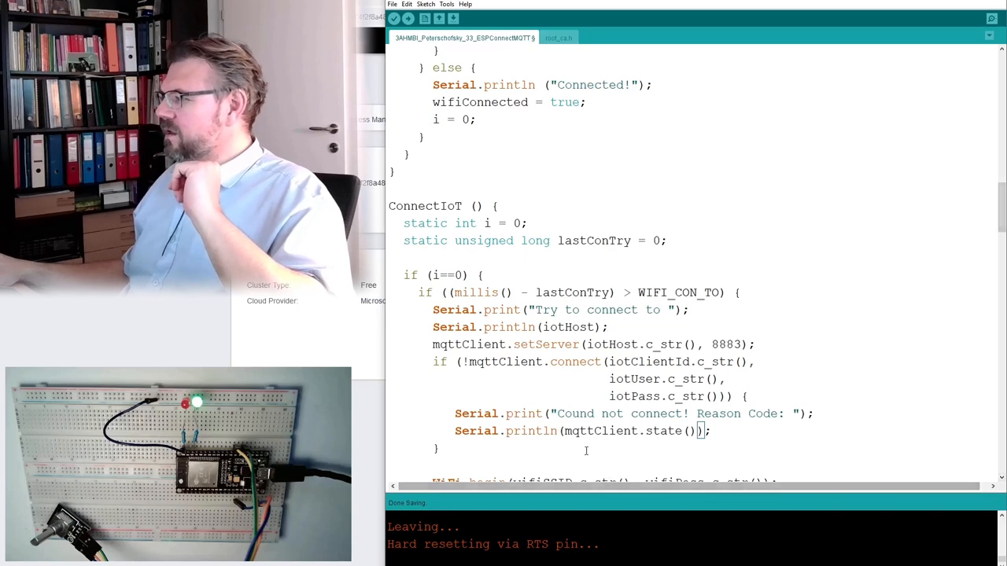
# Add an else branch to the connect check that sets iotConnected = true.
pyautogui.scroll(-3)
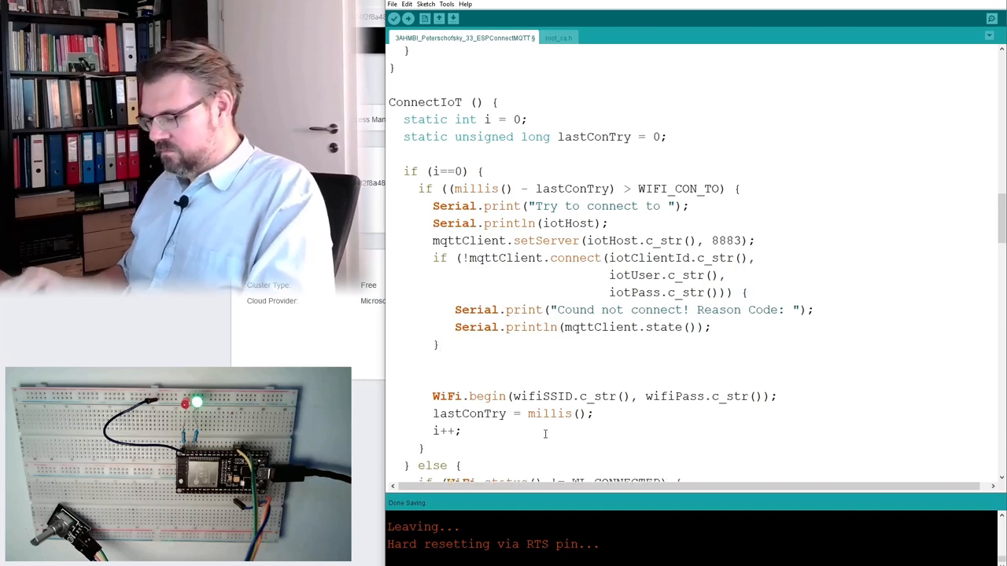
pyautogui.write('else')
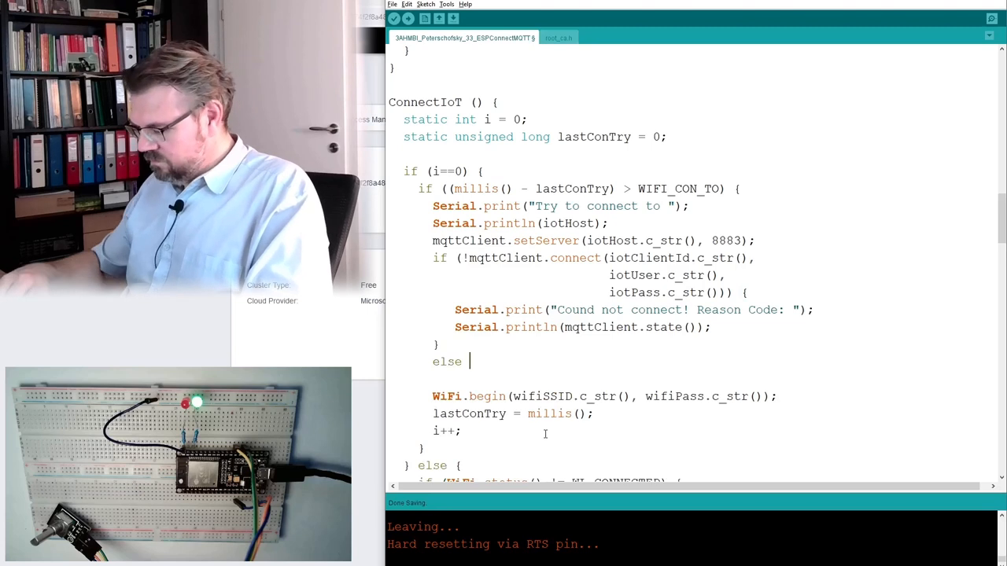
pyautogui.write('{')
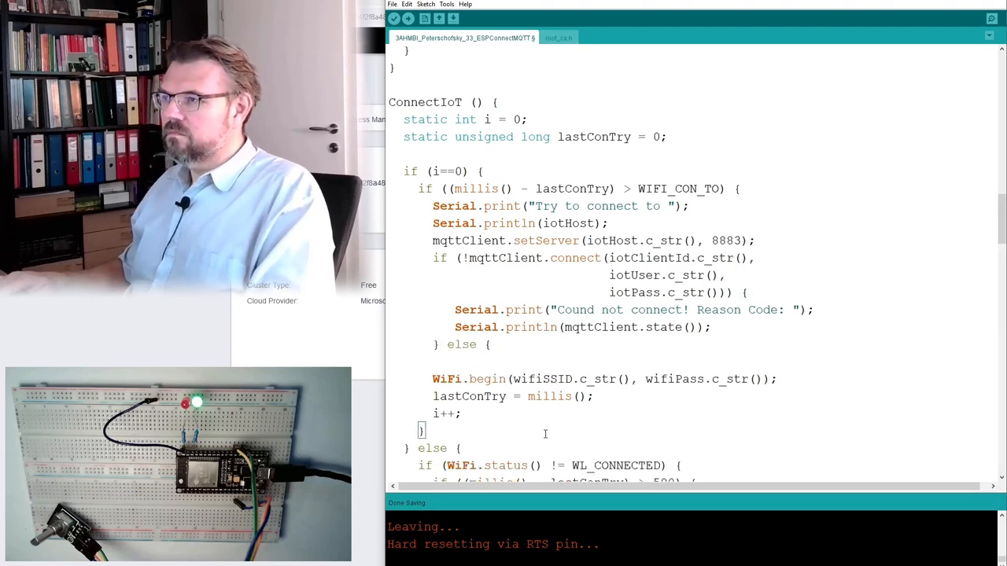
pyautogui.write('iot')
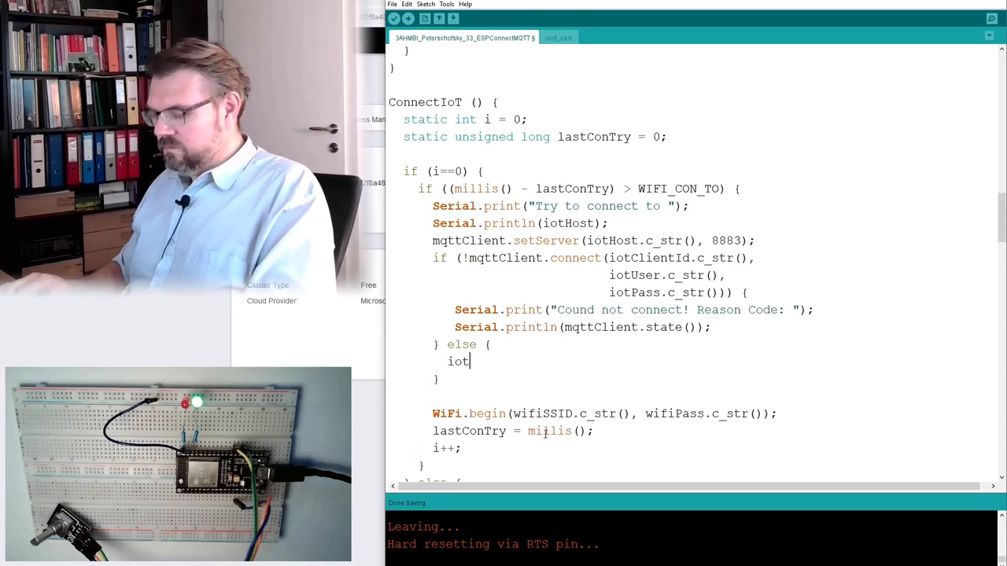
pyautogui.write('Conn')
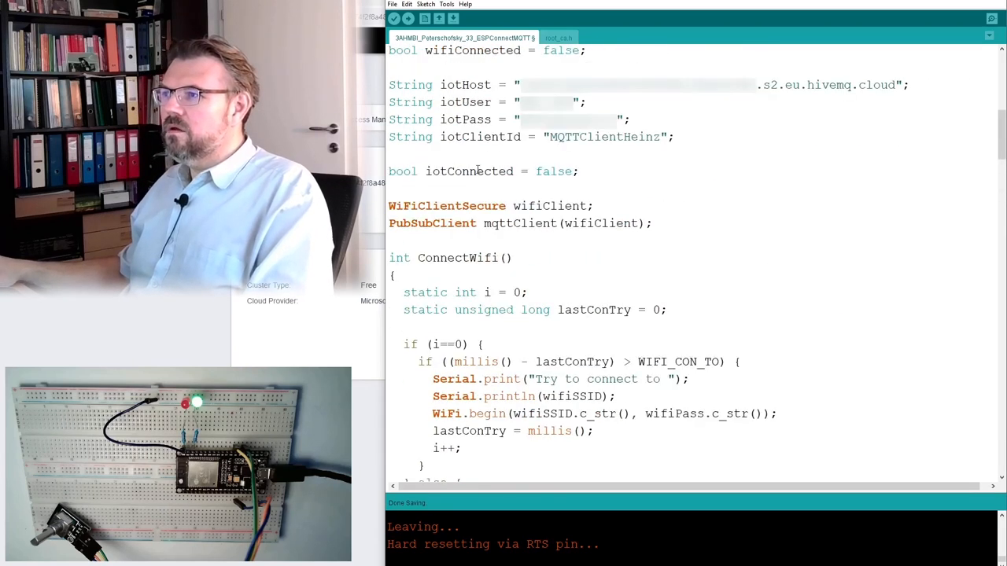
pyautogui.scroll(-3)
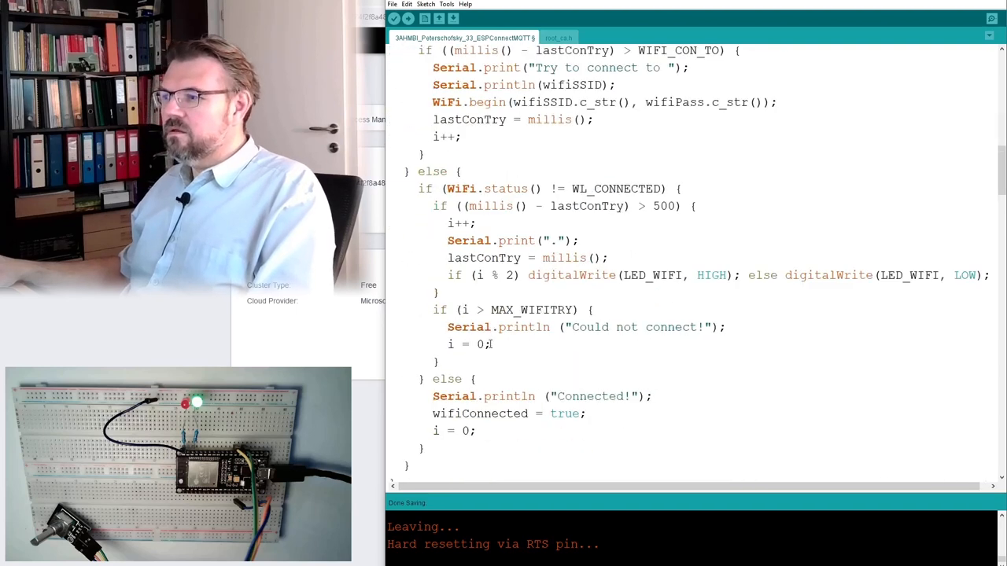
pyautogui.scroll(-3)
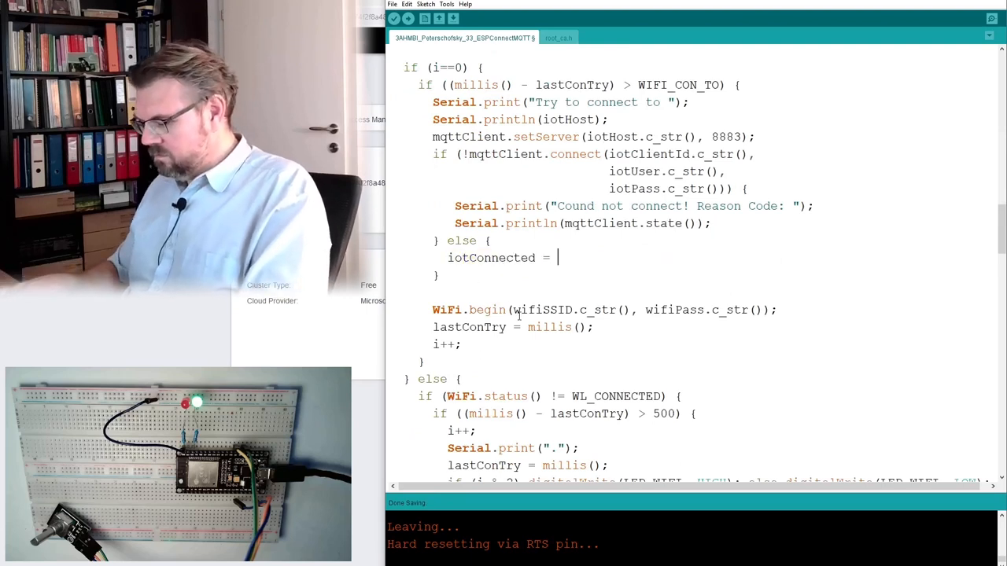
pyautogui.write('true;')
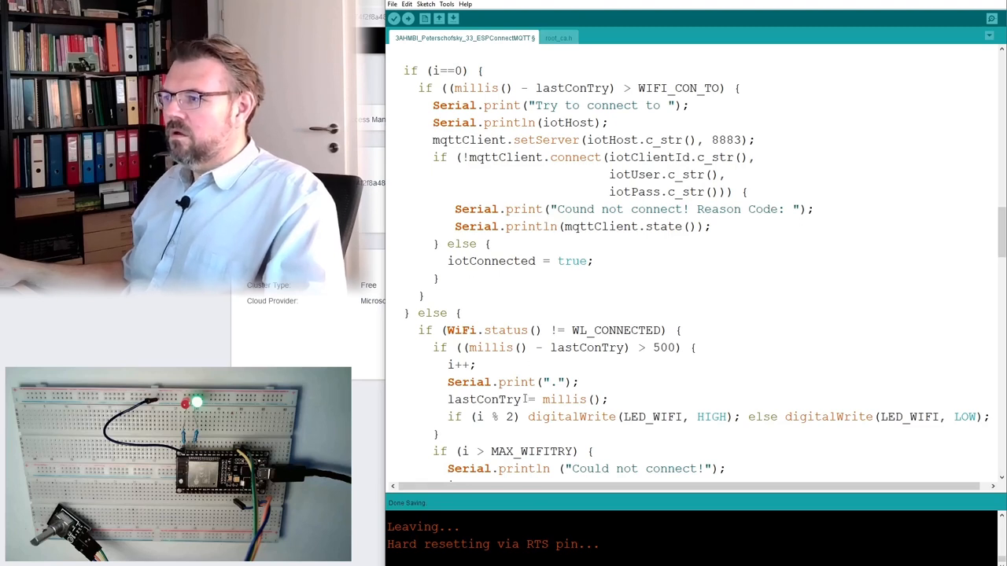
pyautogui.scroll(-3)
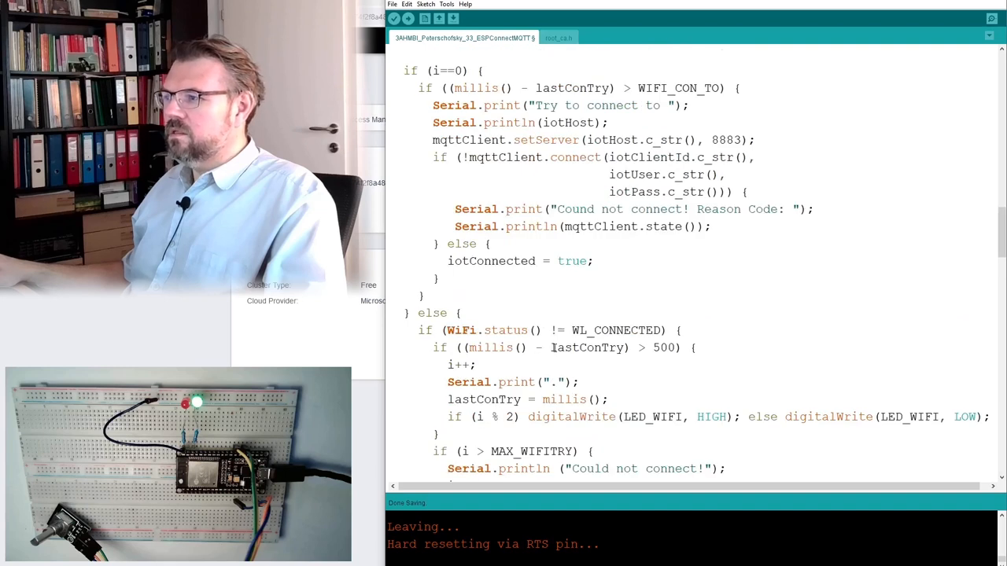
# Add lastConTry = millis() after the connect block and auto-format the sketch with Ctrl+T.
pyautogui.doubleClick(587, 347)
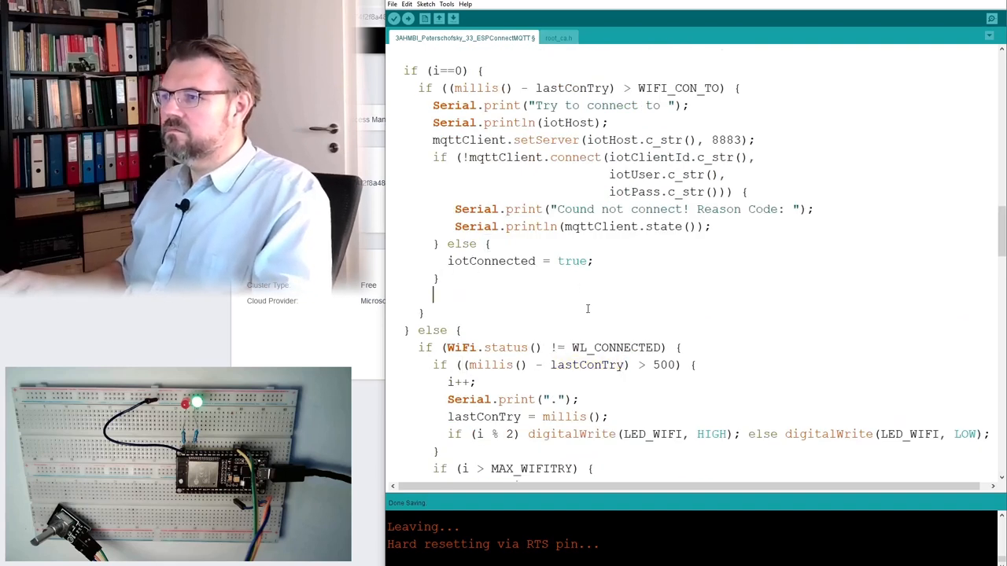
pyautogui.write('lastConTry = millis();')
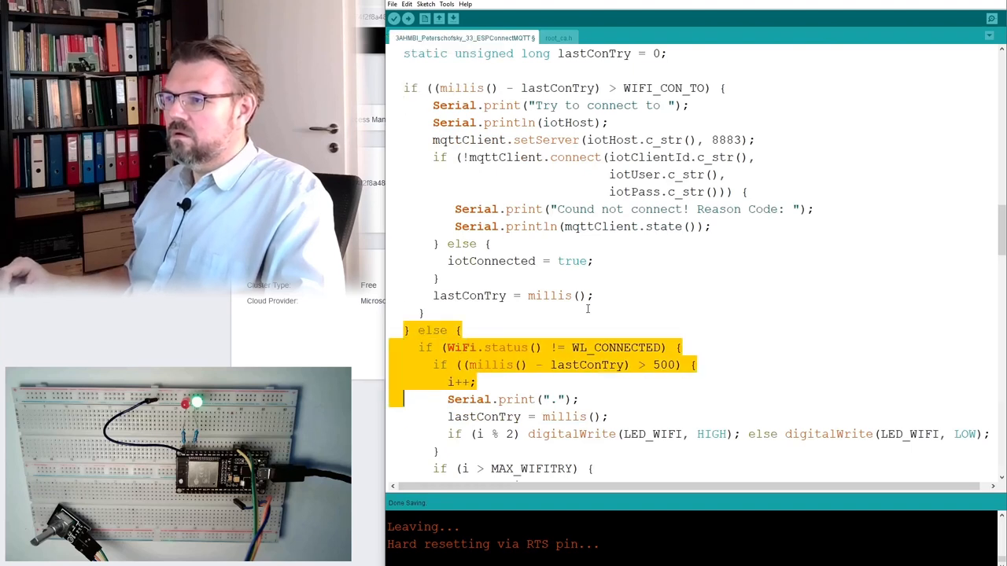
pyautogui.scroll(-3)
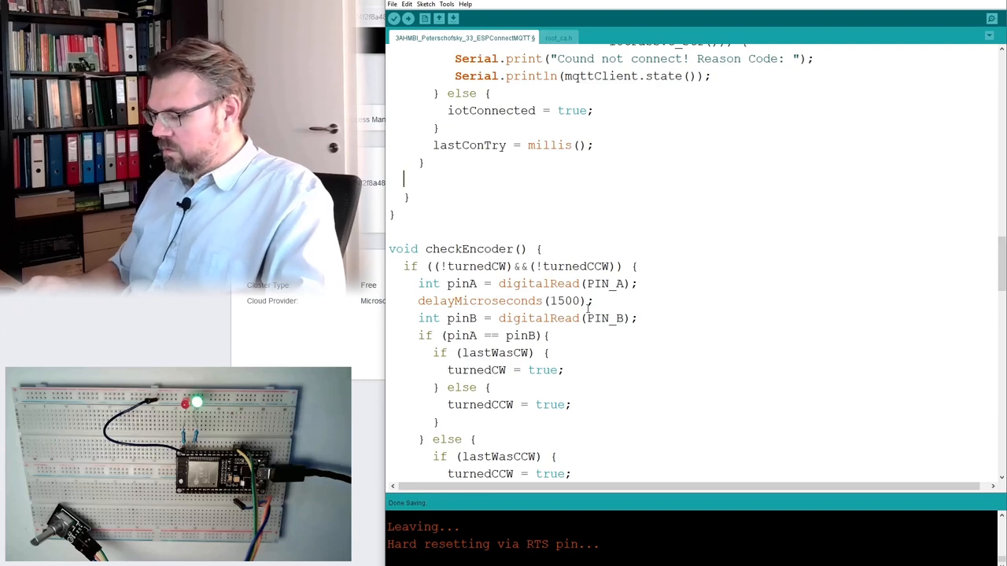
pyautogui.press('ctrl+t')
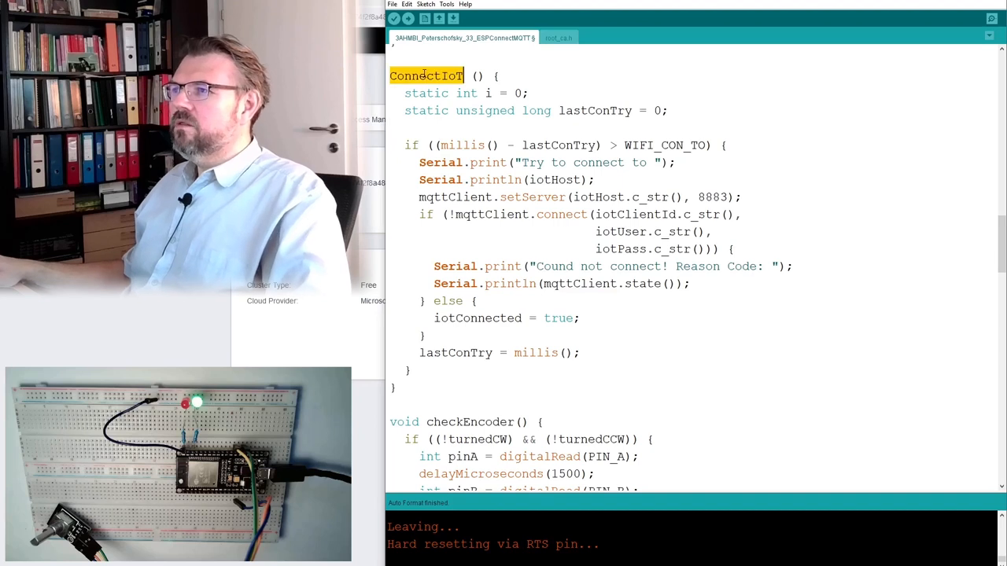
pyautogui.scroll(-3)
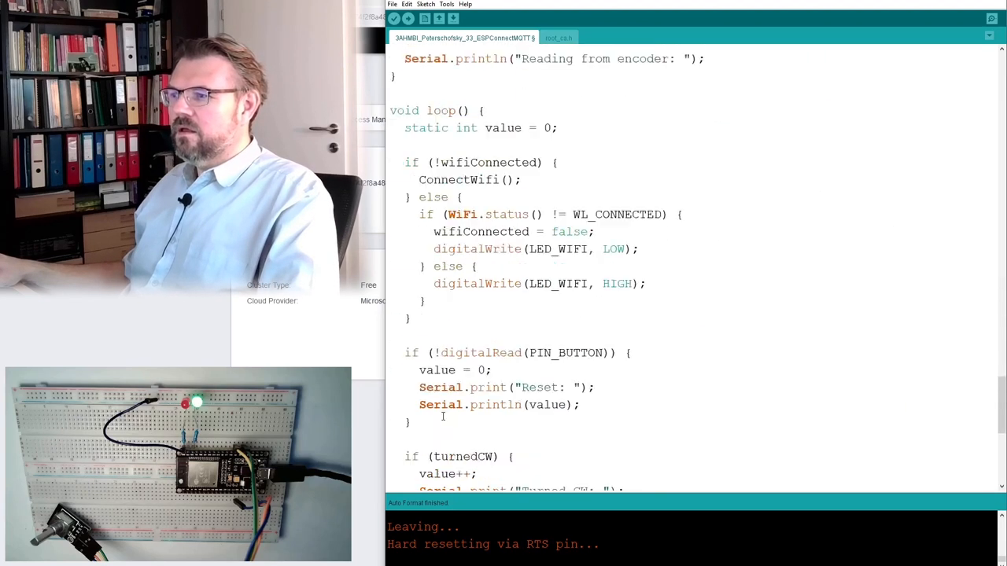
# In loop's else branch, call ConnectIoT() when !iotConnected.
pyautogui.scroll(-3)
pyautogui.write('if (')
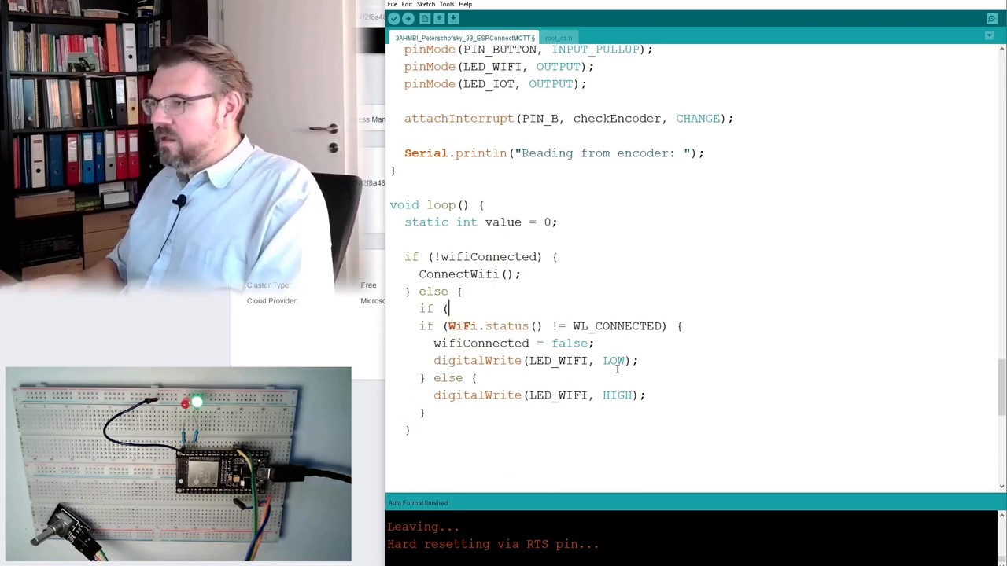
pyautogui.write('ConnectIoT')
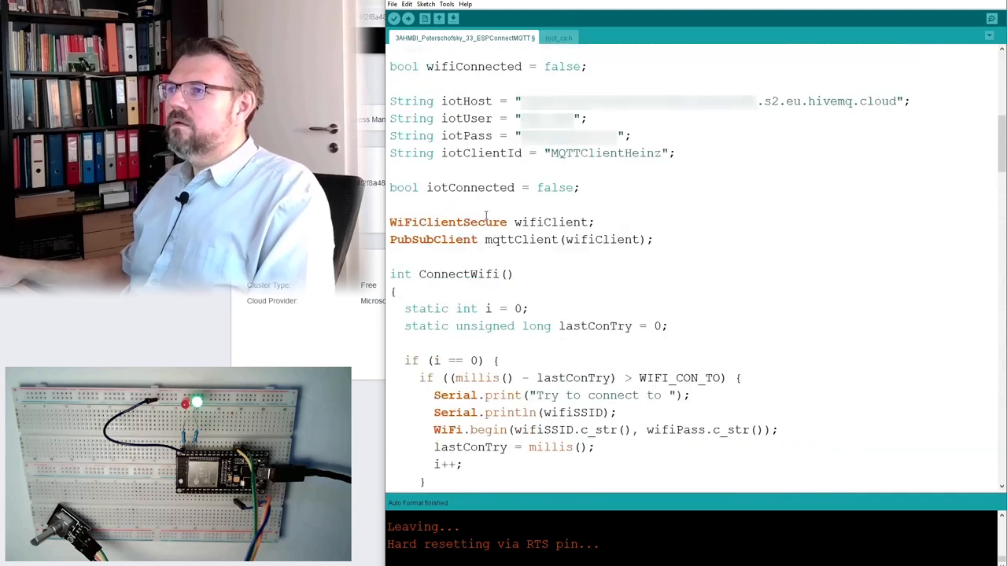
pyautogui.doubleClick(469, 187)
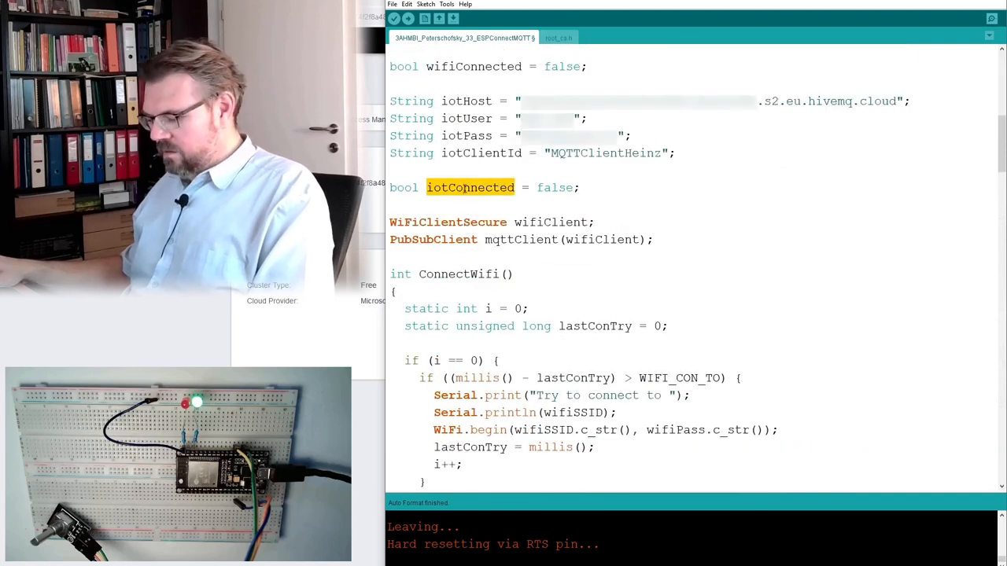
pyautogui.scroll(-3)
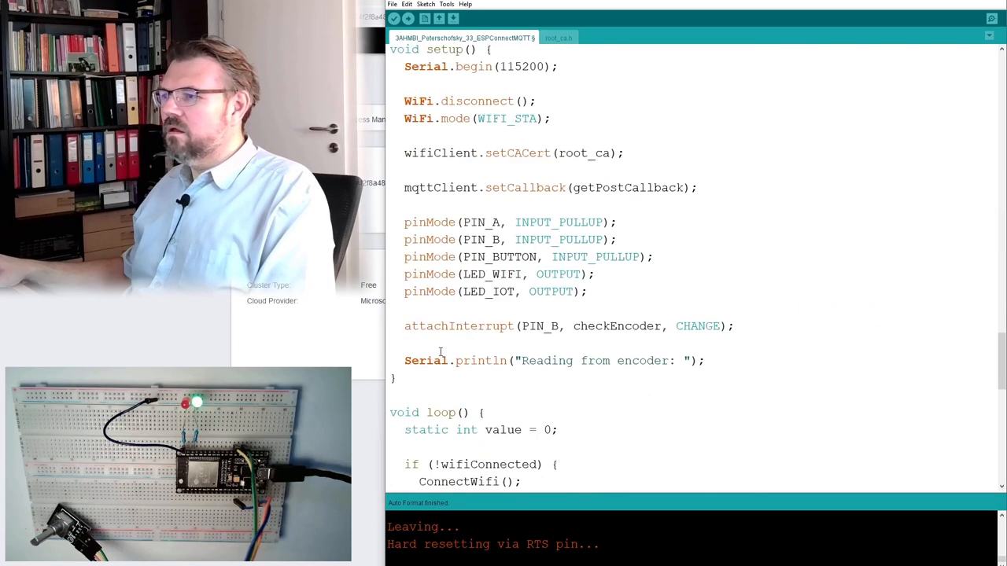
pyautogui.scroll(-3)
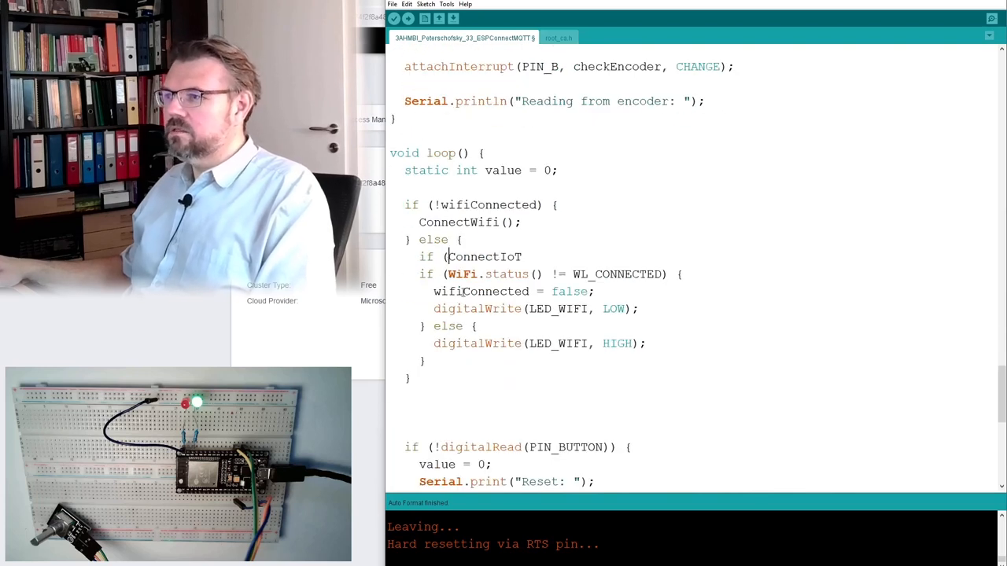
pyautogui.write('!iotConnected) {')
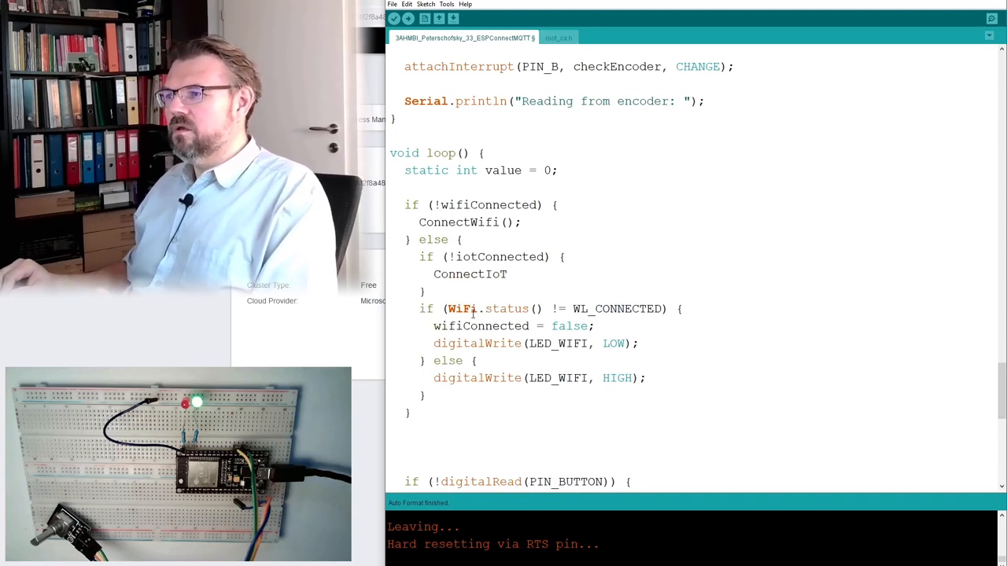
pyautogui.write('();')
pyautogui.write('digitalWrite(LED_IOT, LOW);')
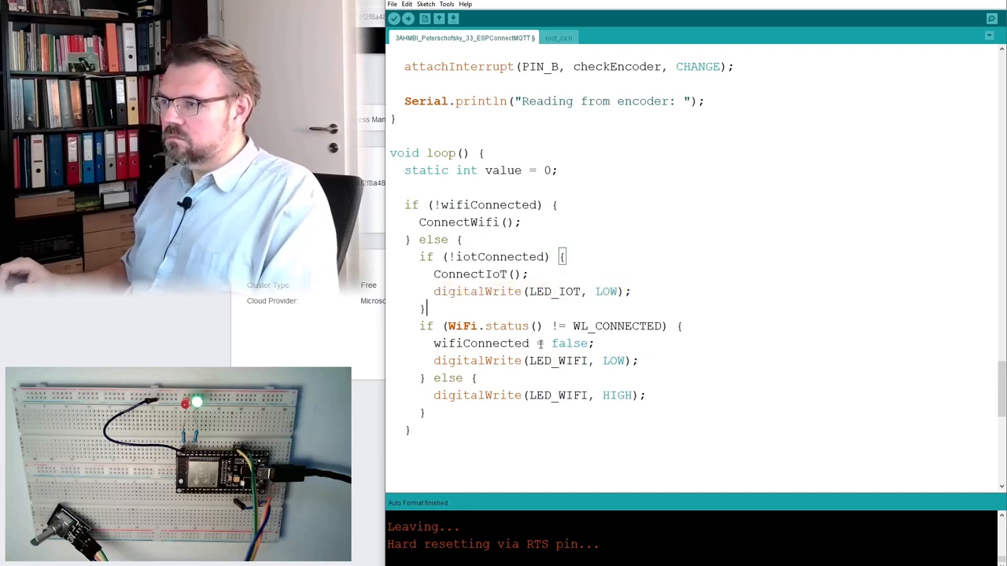
# Light LED_IOT when mqttClient.connected(), otherwise clear iotConnected, and start the upload.
pyautogui.write('else {')
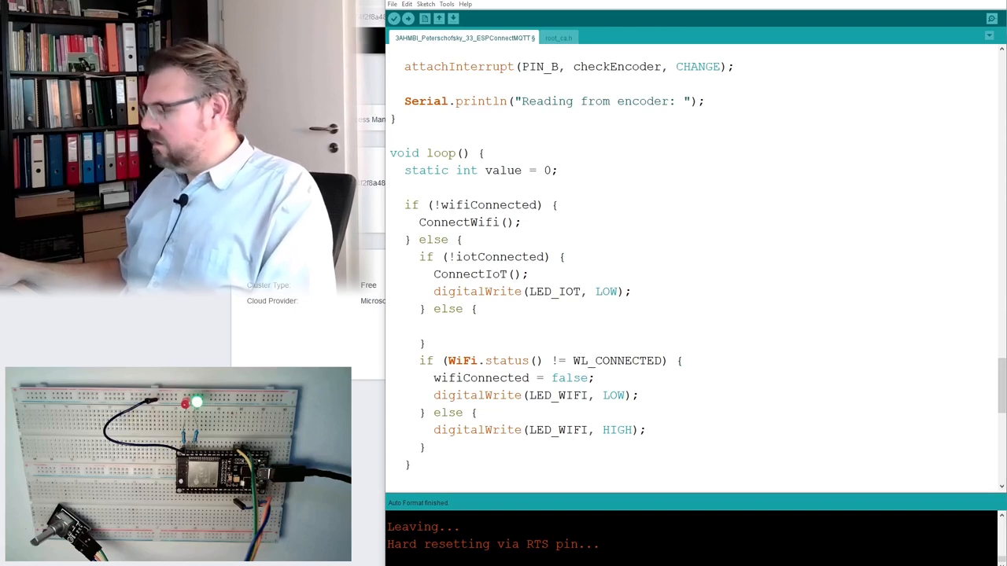
pyautogui.write('if (mqttClient.connected()) {')
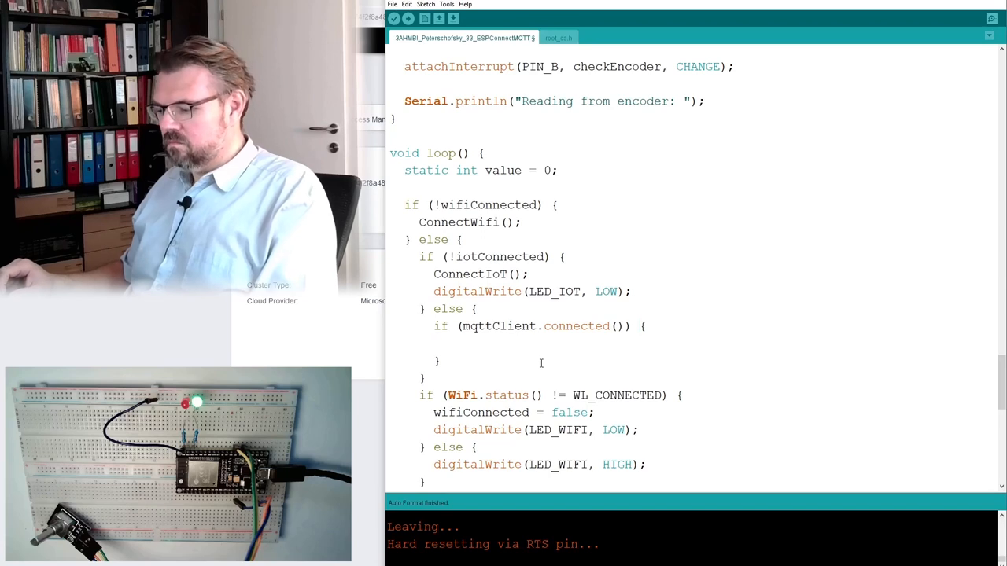
pyautogui.write('digitalWrite(LED_IOT, LOW);')
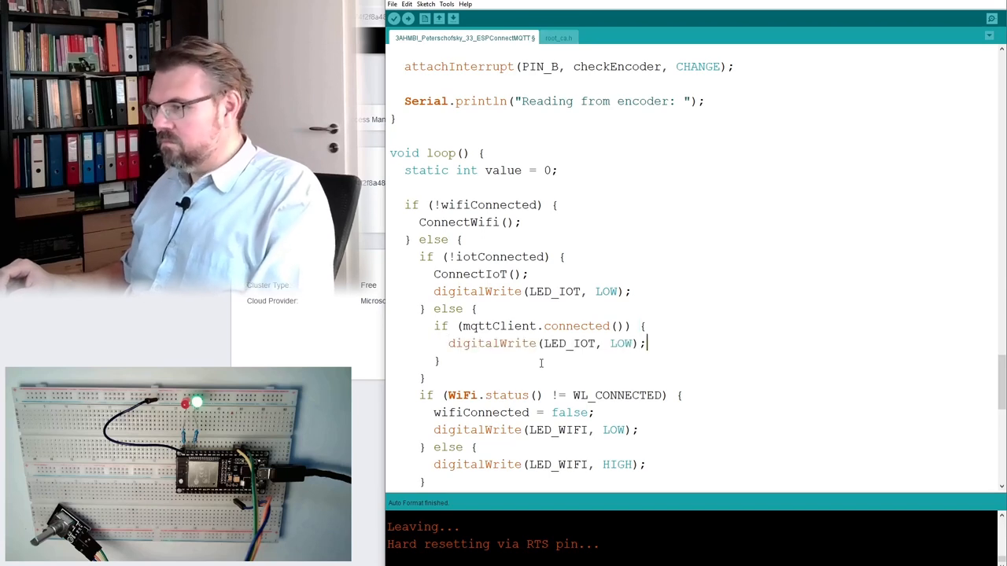
pyautogui.doubleClick(621, 342)
pyautogui.write('HIGH')
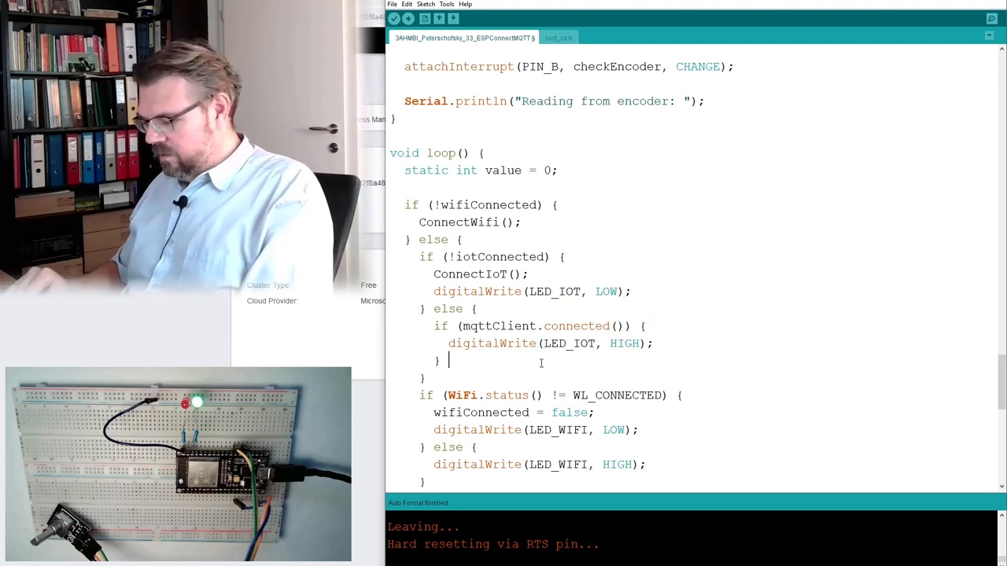
pyautogui.write('else {')
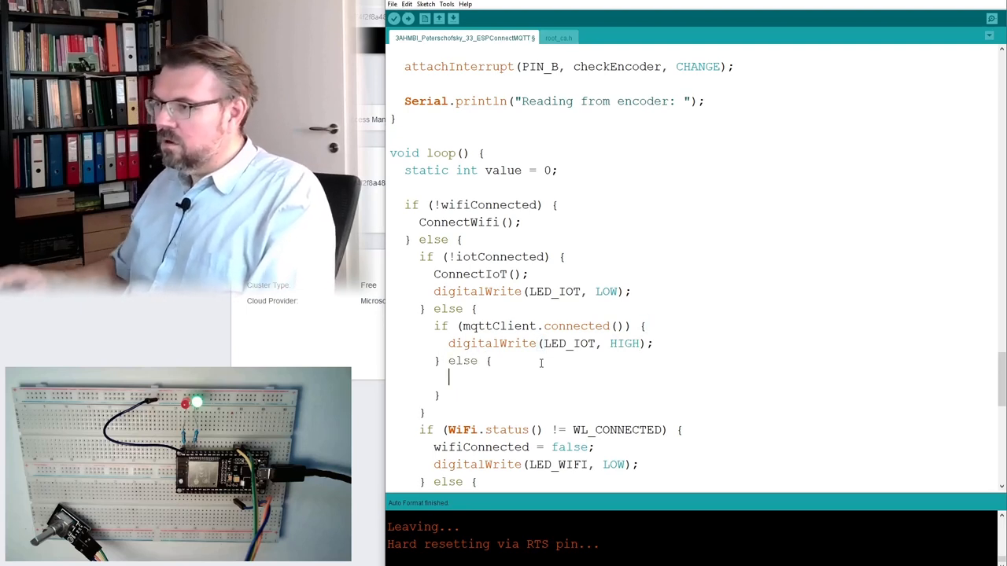
pyautogui.write('digitalWrite(LED_IOT, LOW);')
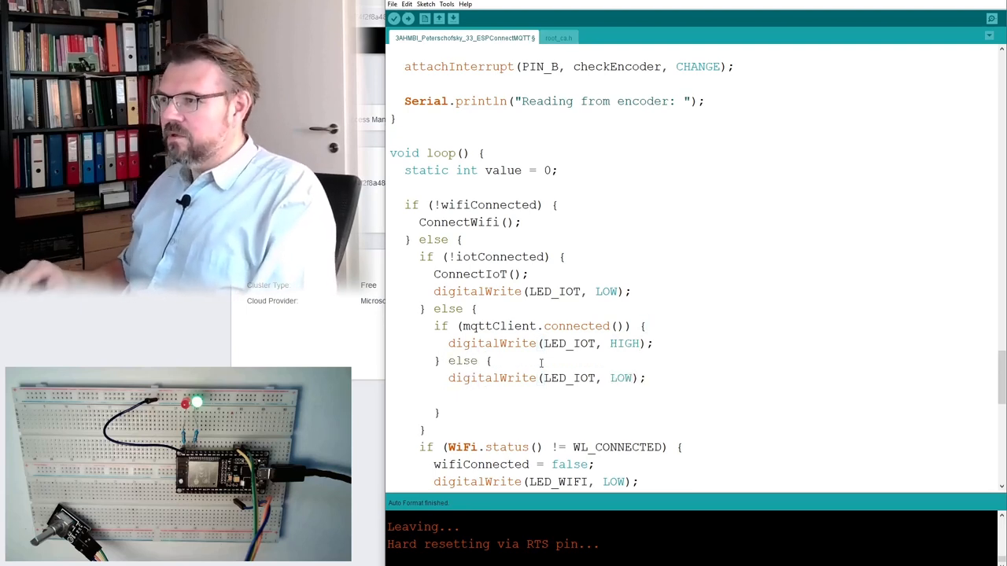
pyautogui.doubleClick(500, 256)
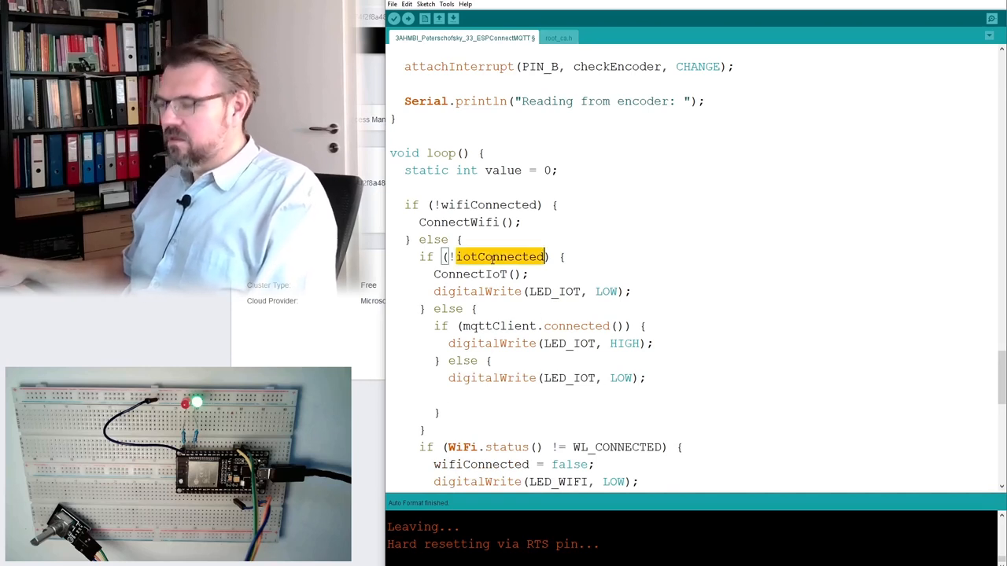
pyautogui.write('iotConnected = fa')
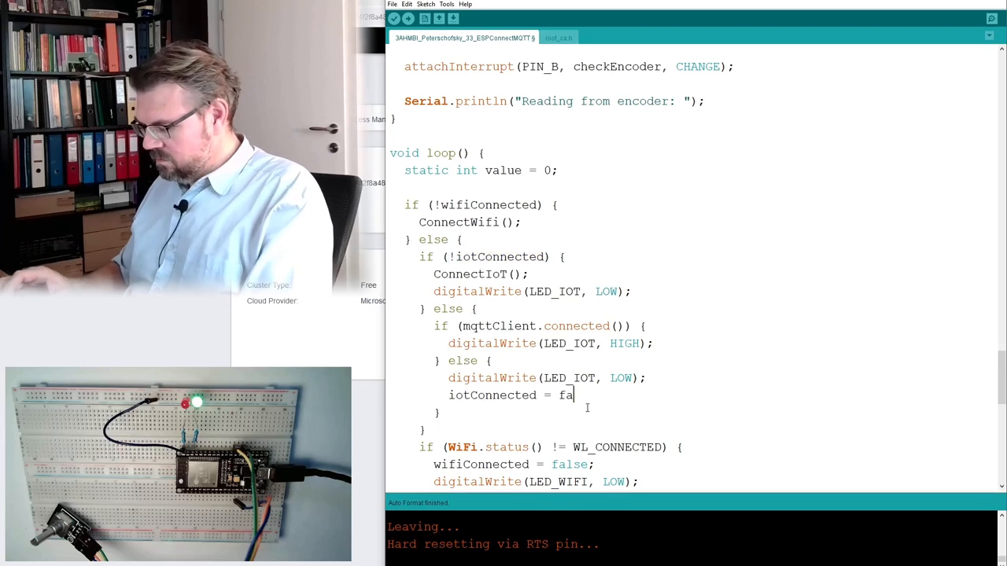
pyautogui.write('lse;')
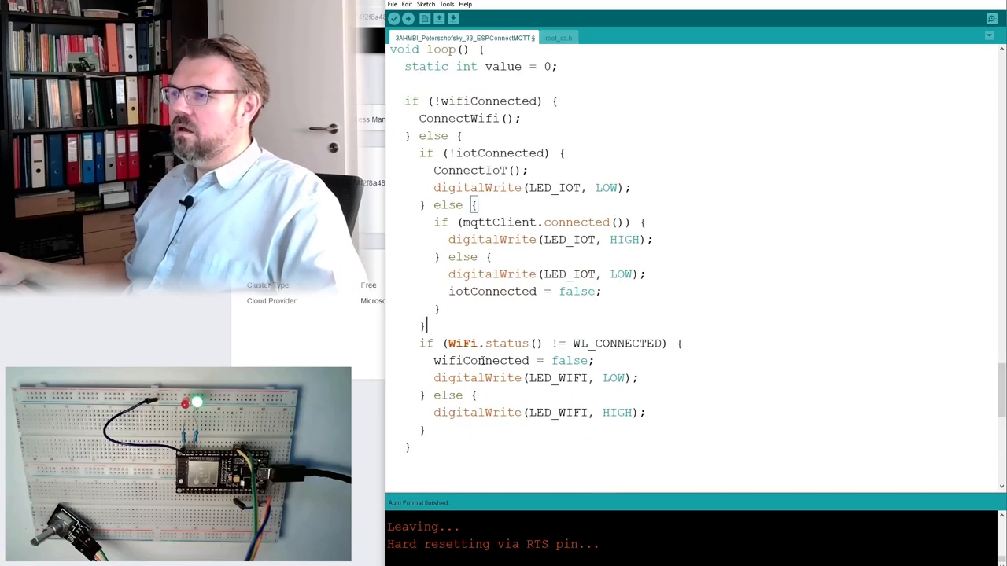
pyautogui.click(408, 18)
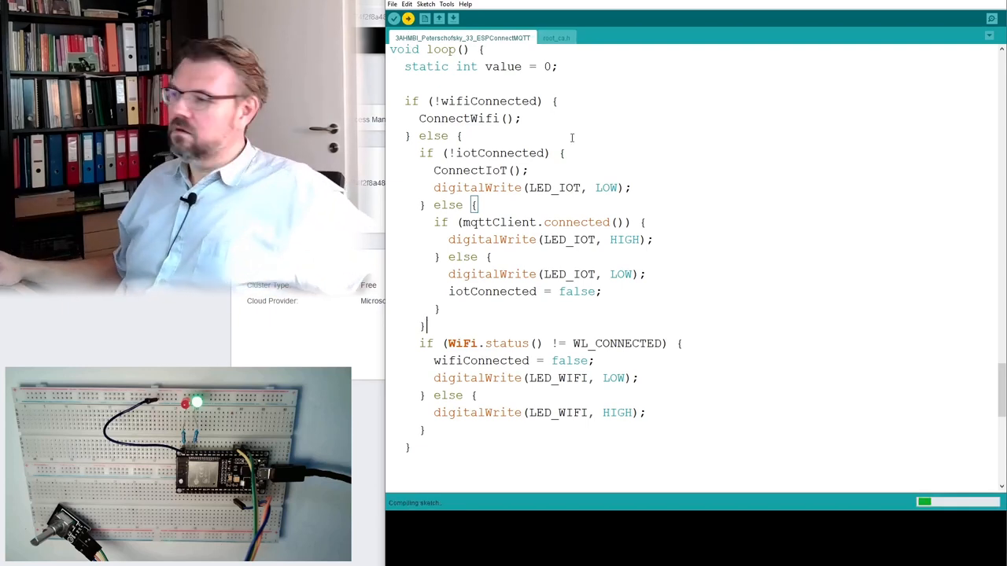
# Give ConnectIoT an int return type, fix the missing semicolon, and upload again.
pyautogui.click(991, 19)
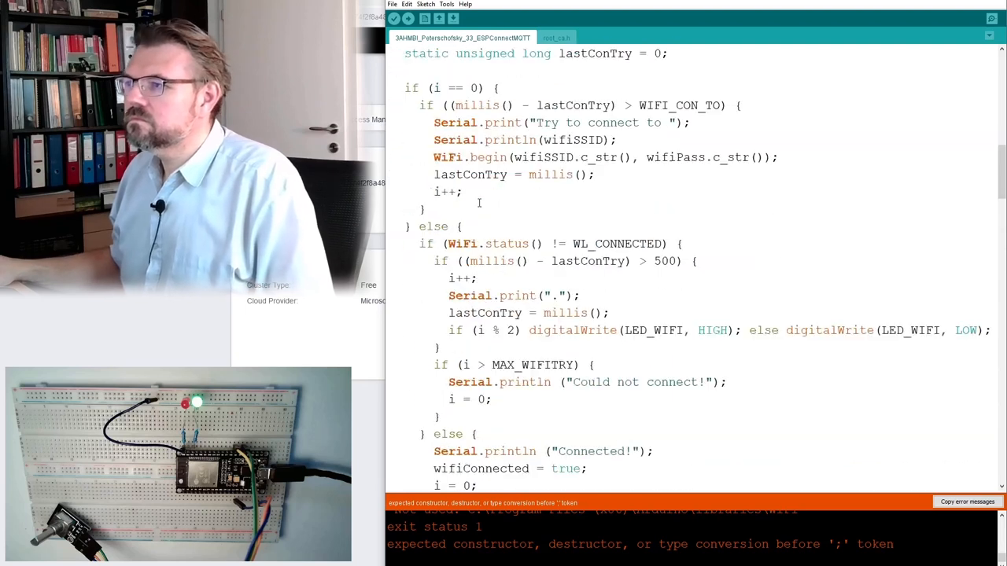
pyautogui.scroll(-3)
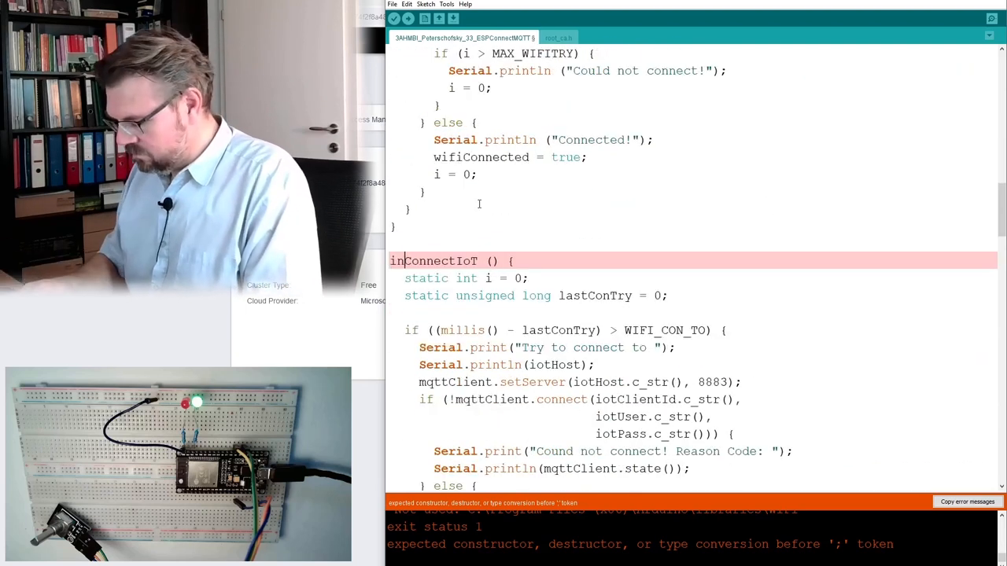
pyautogui.click(393, 18)
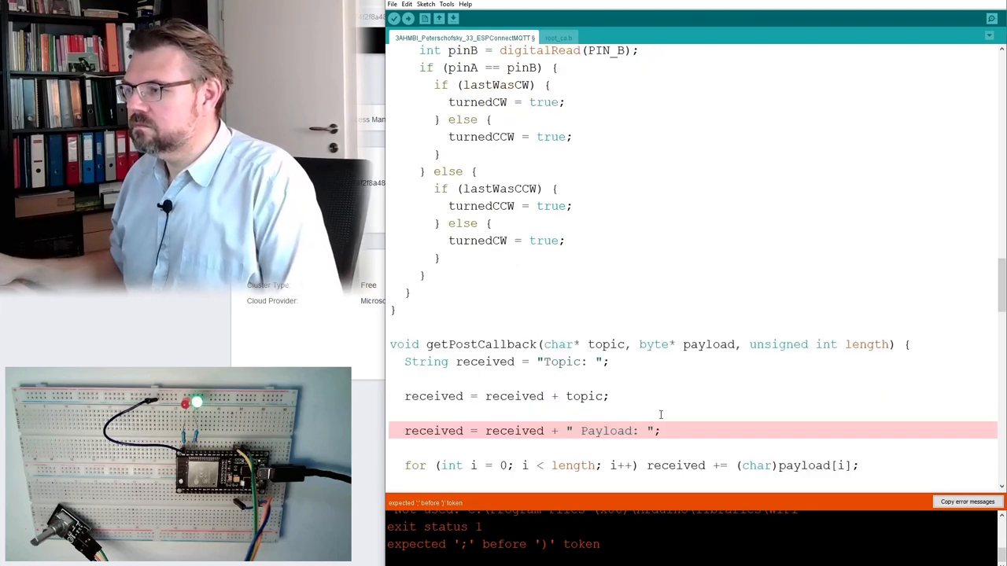
pyautogui.click(407, 18)
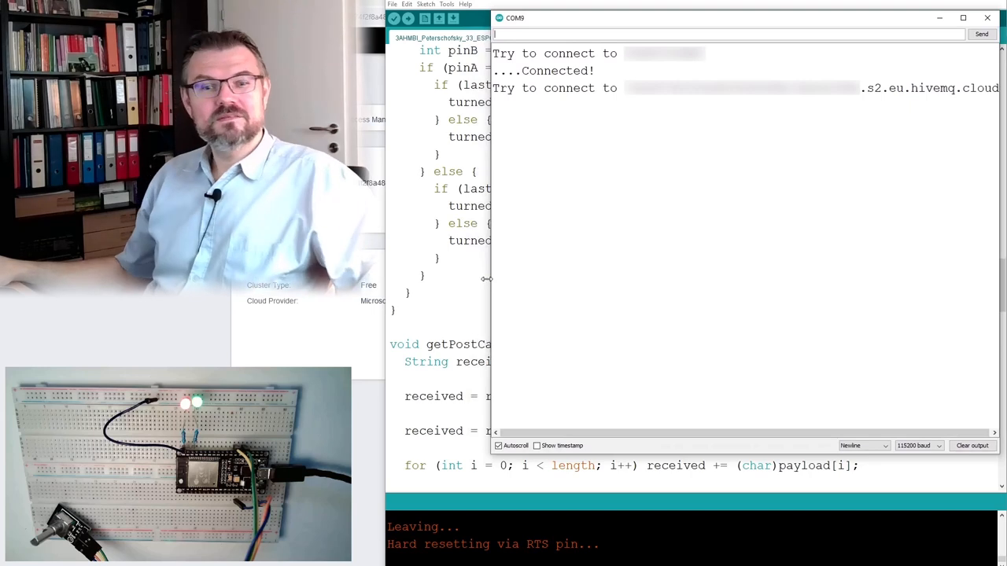
# Close the Serial Monitor after it shows WiFi connected and the HiveMQ connection attempt.
pyautogui.click(988, 17)
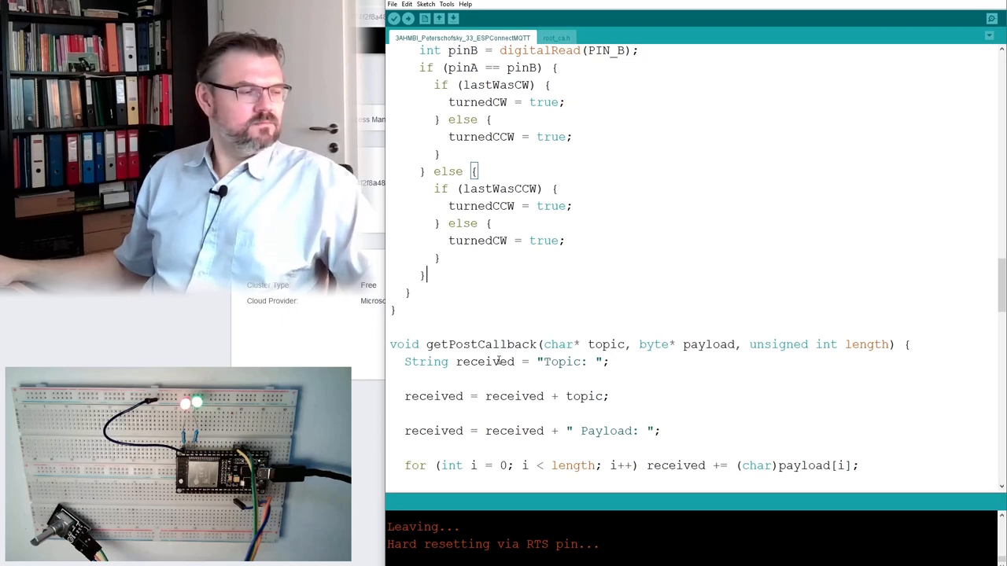
pyautogui.moveTo(501, 351)
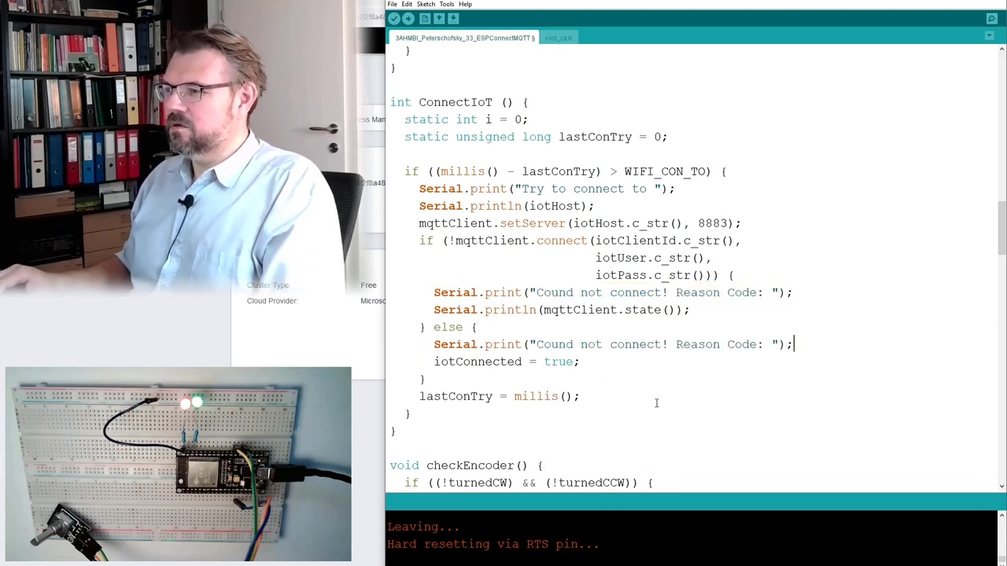
# Replace the failure wording in the print message with "Connected".
pyautogui.doubleClick(718, 345)
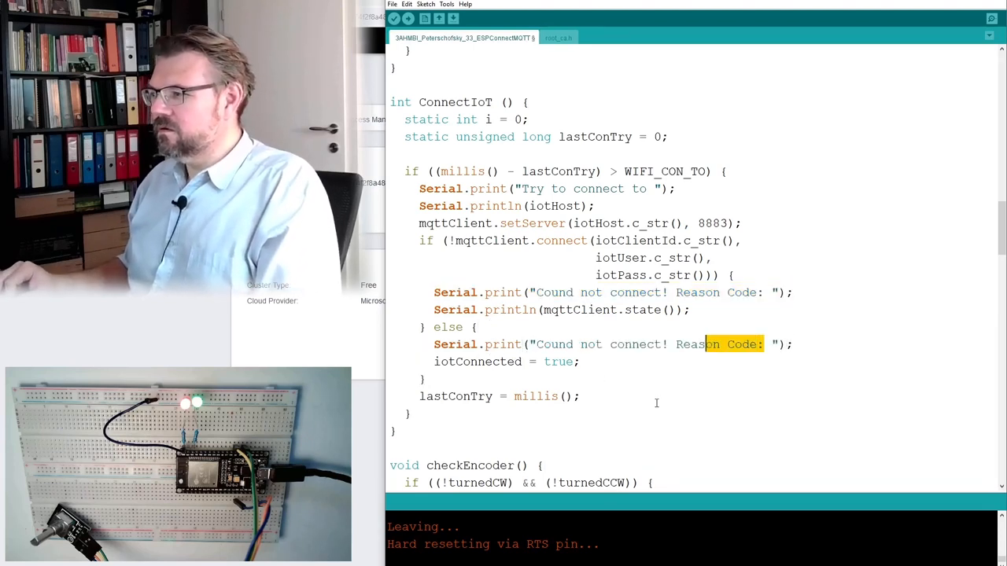
pyautogui.write('C ");')
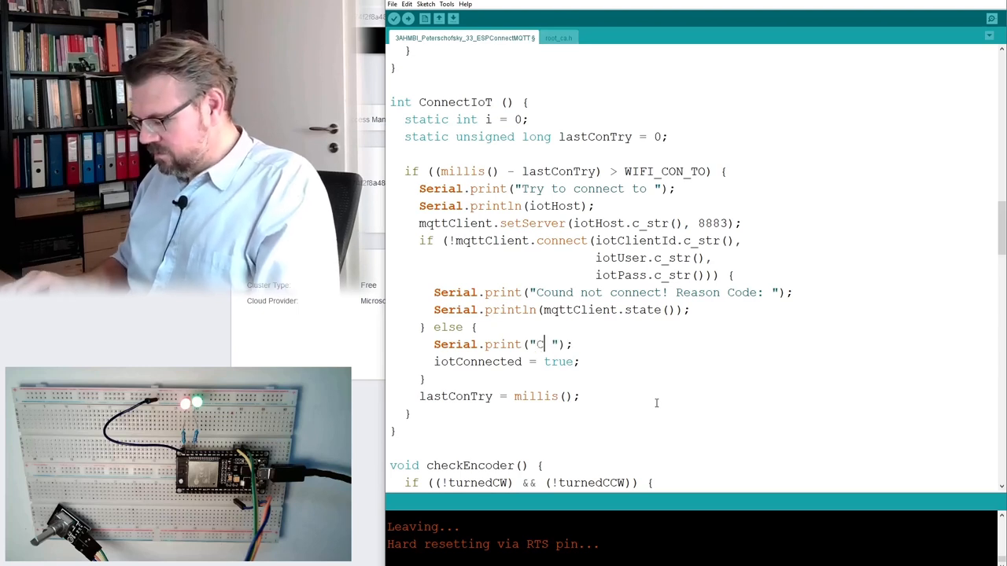
pyautogui.write('onnected')
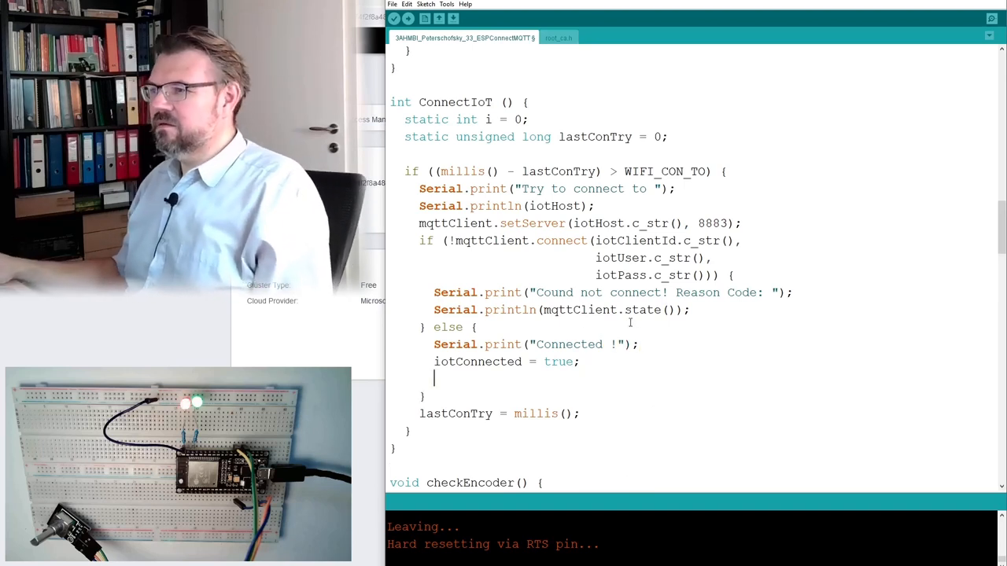
# Add mqttClient.subscribe("Heinz/encoder/") after iotConnected = true.
pyautogui.write('mqtt')
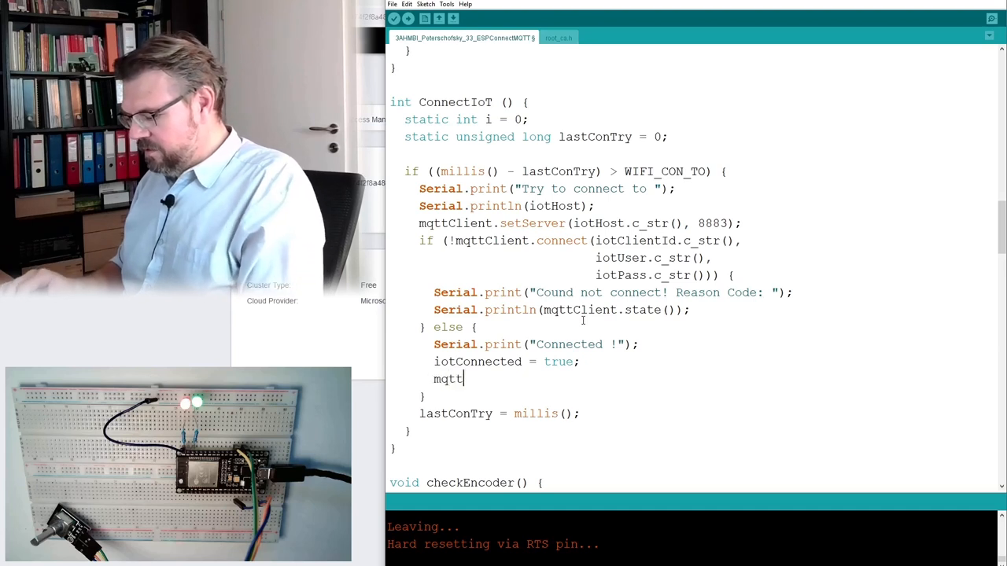
pyautogui.write('Client')
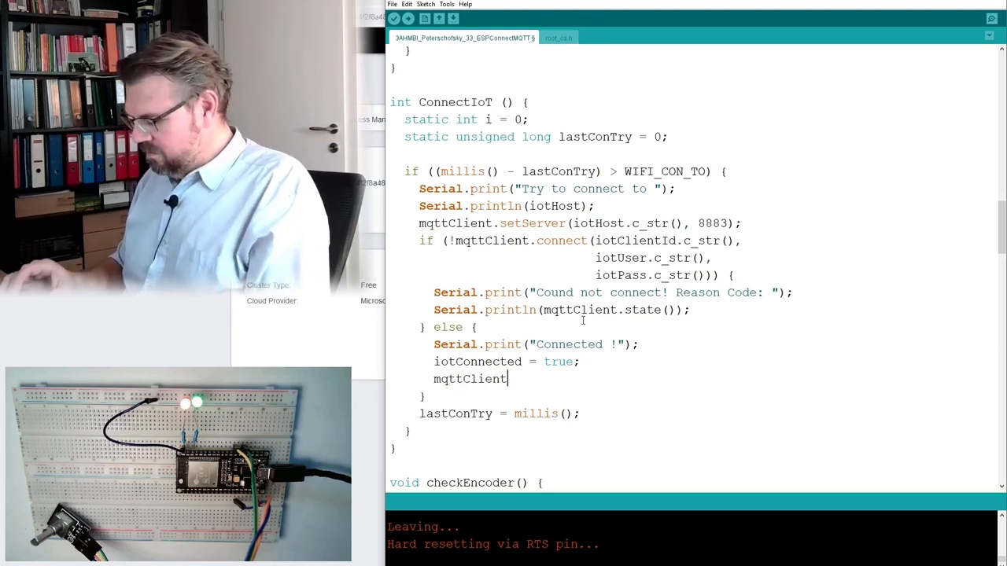
pyautogui.write('.subscir')
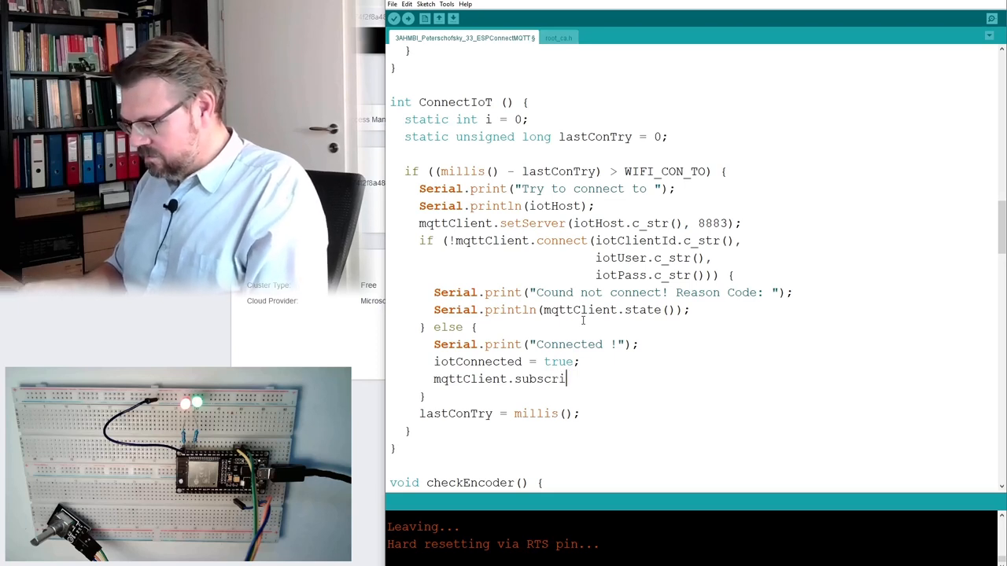
pyautogui.write('be(')
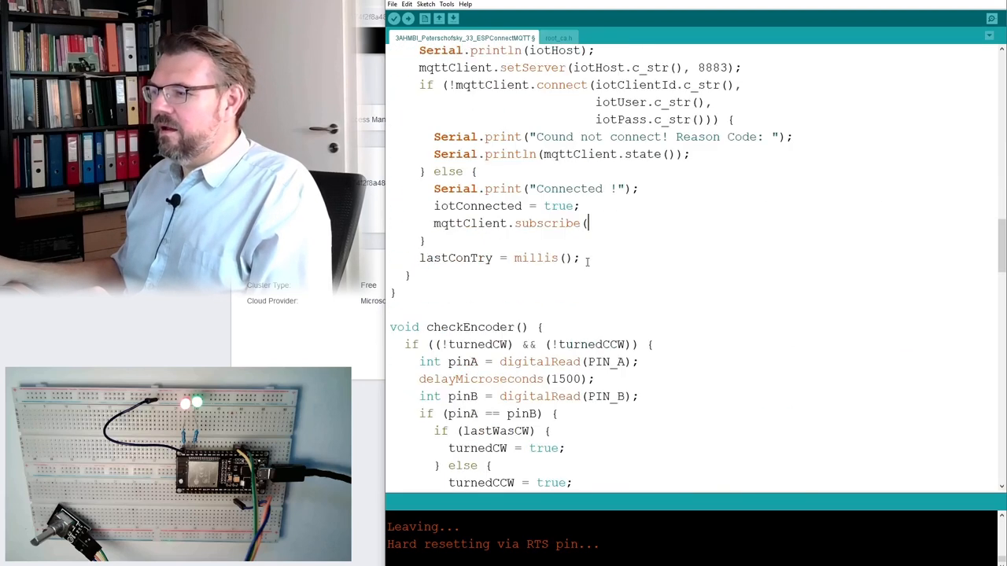
pyautogui.write('"')
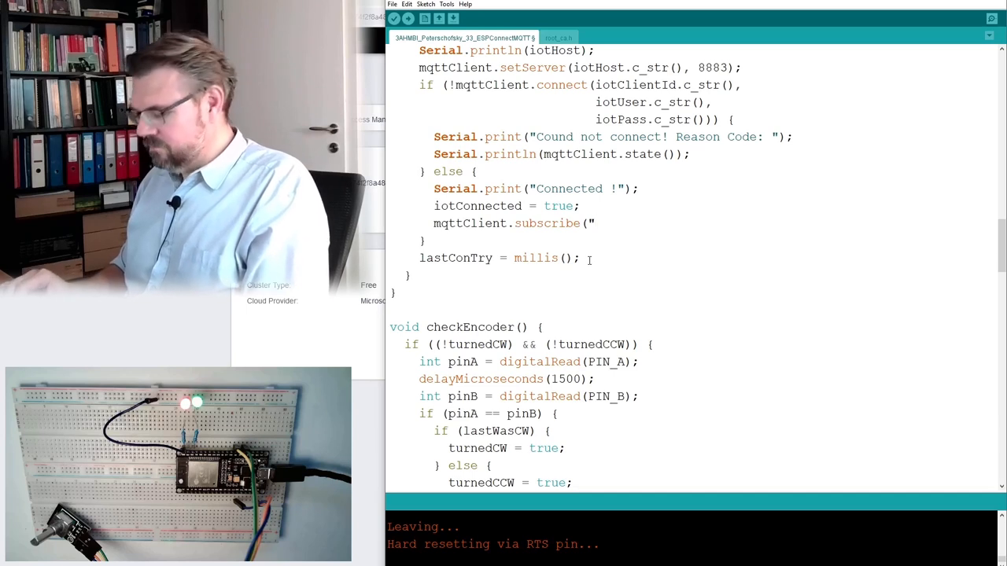
pyautogui.write('Heinz')
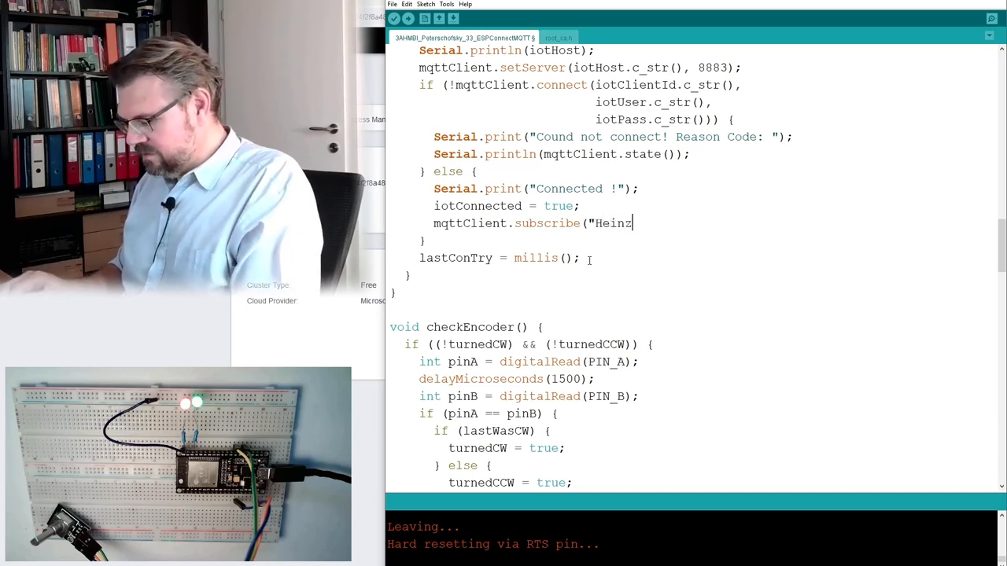
pyautogui.write('/en')
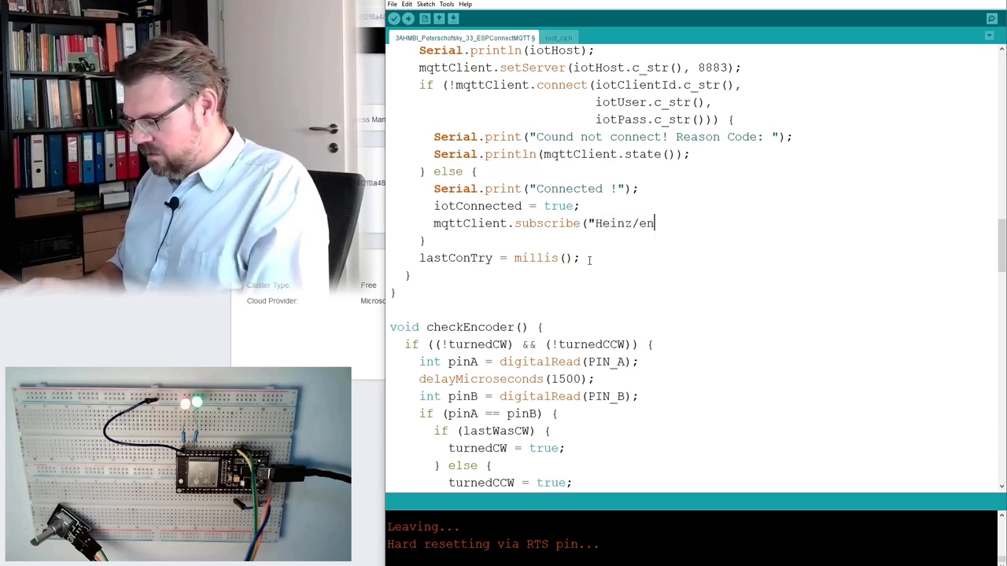
pyautogui.write('coder')
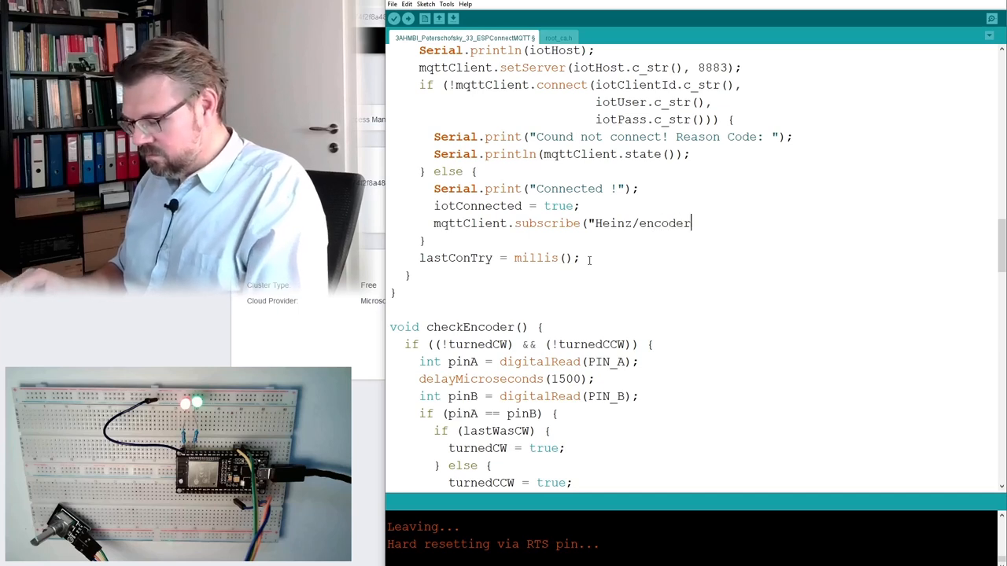
pyautogui.write('/");')
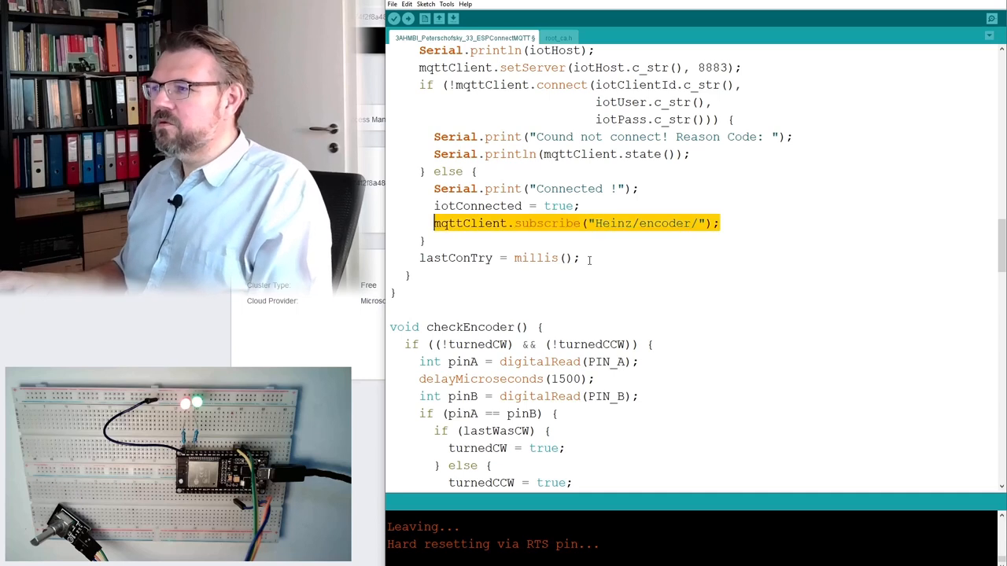
pyautogui.scroll(-3)
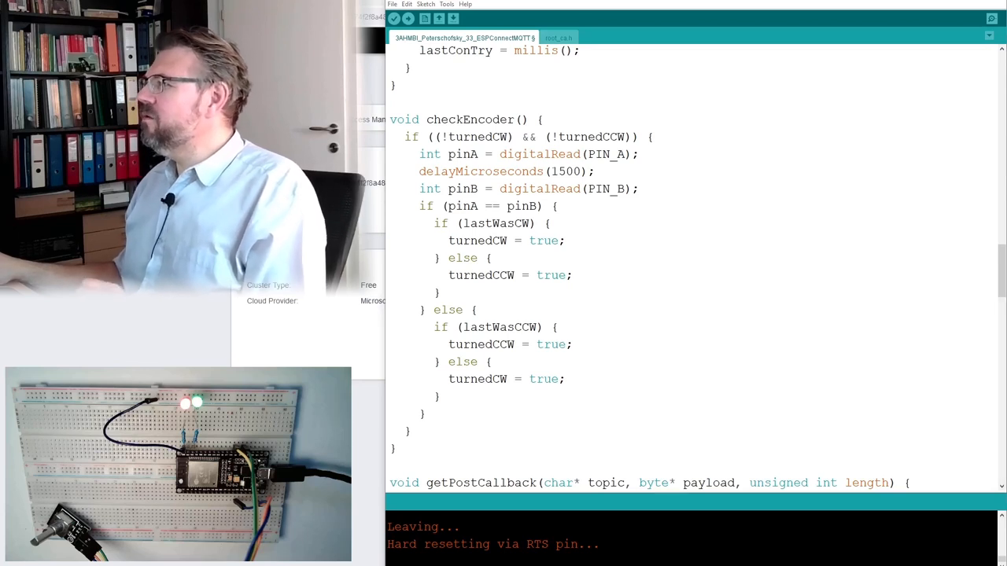
# Add mqttClient.publish("Heinz/encoder/", value) after Serial.println(value) in the turnedCCW branch.
pyautogui.scroll(-3)
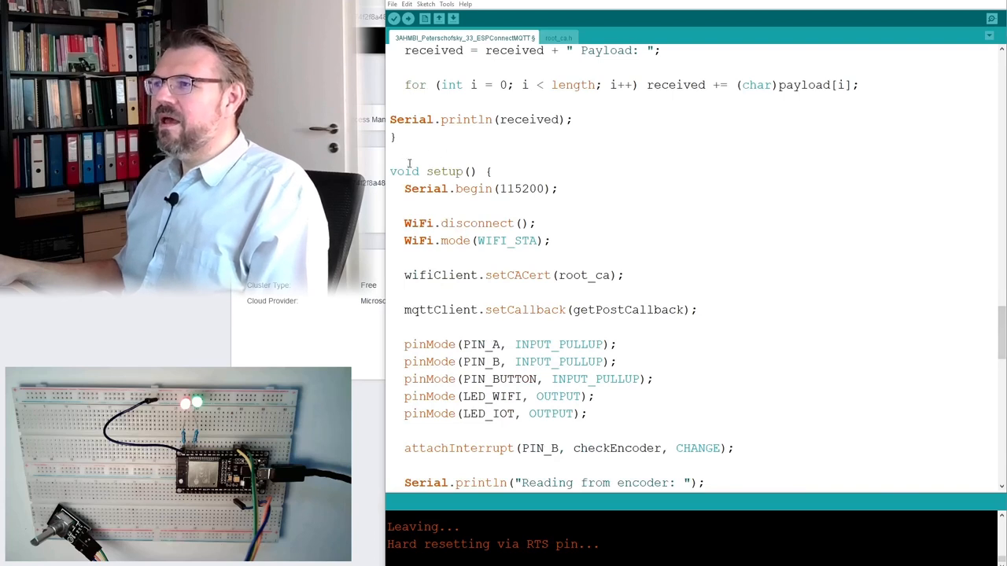
pyautogui.scroll(-3)
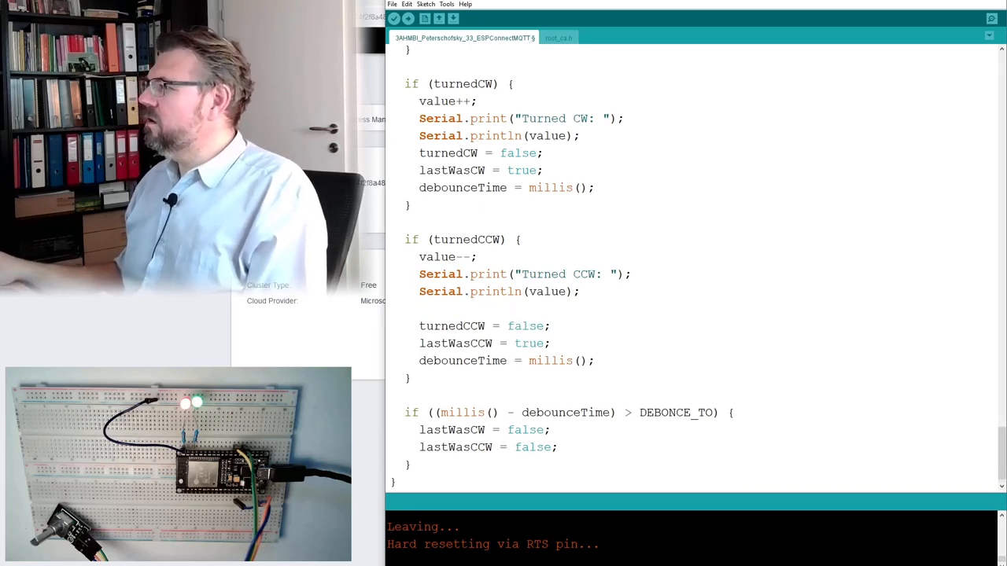
pyautogui.write('mqtt')
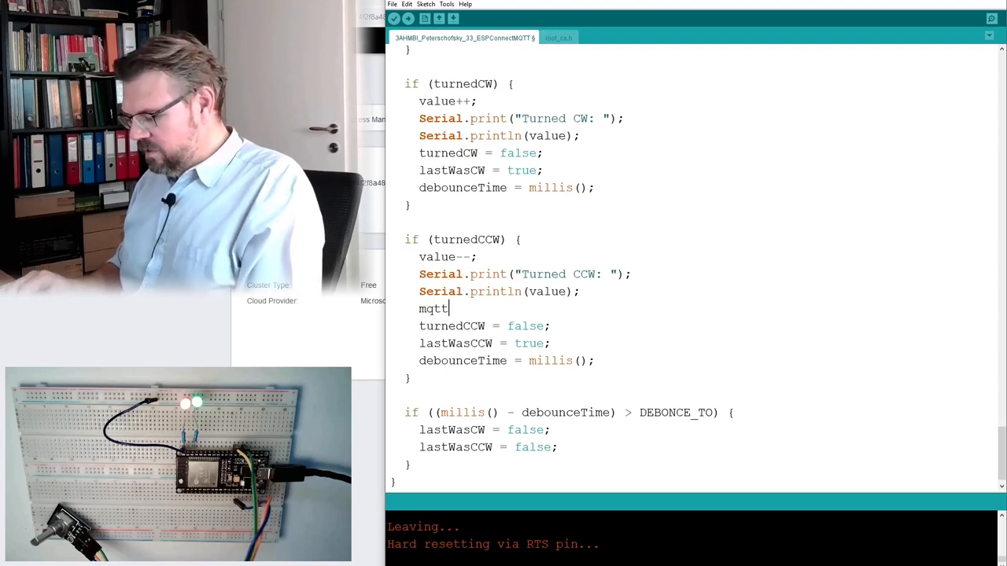
pyautogui.write('Client.')
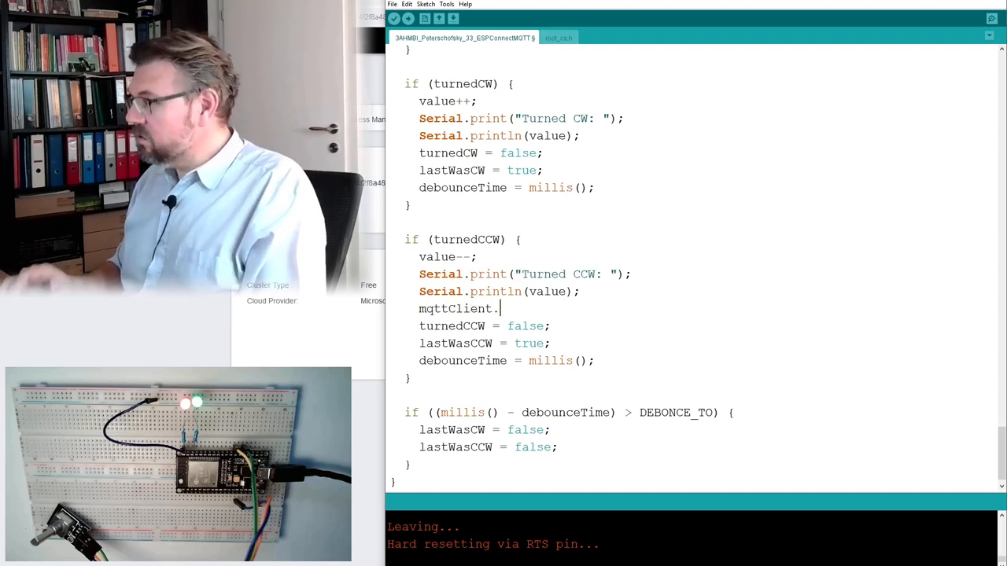
pyautogui.write('pub')
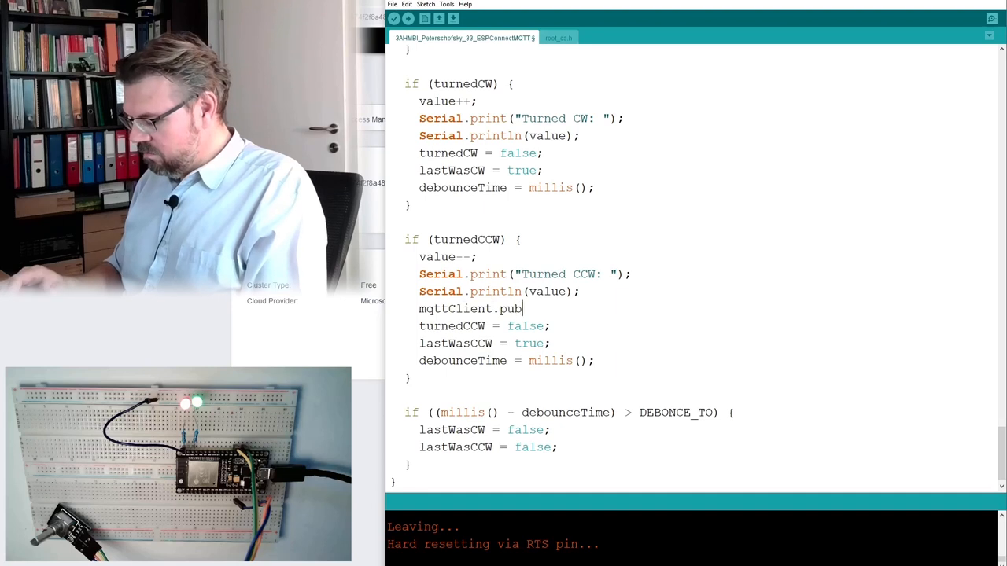
pyautogui.write('lish')
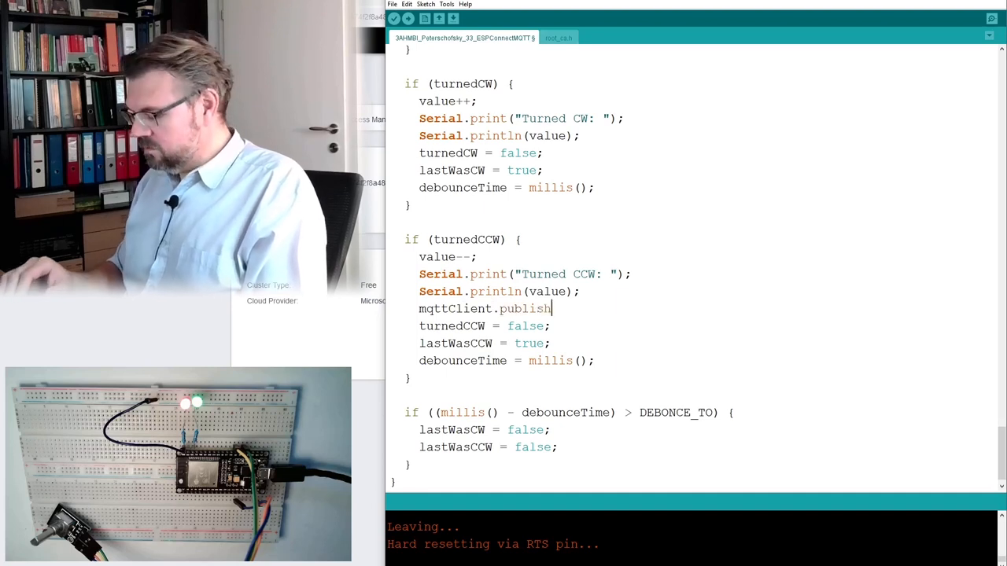
pyautogui.write('("mqttClient.subscribe("Heinz/encoder/");')
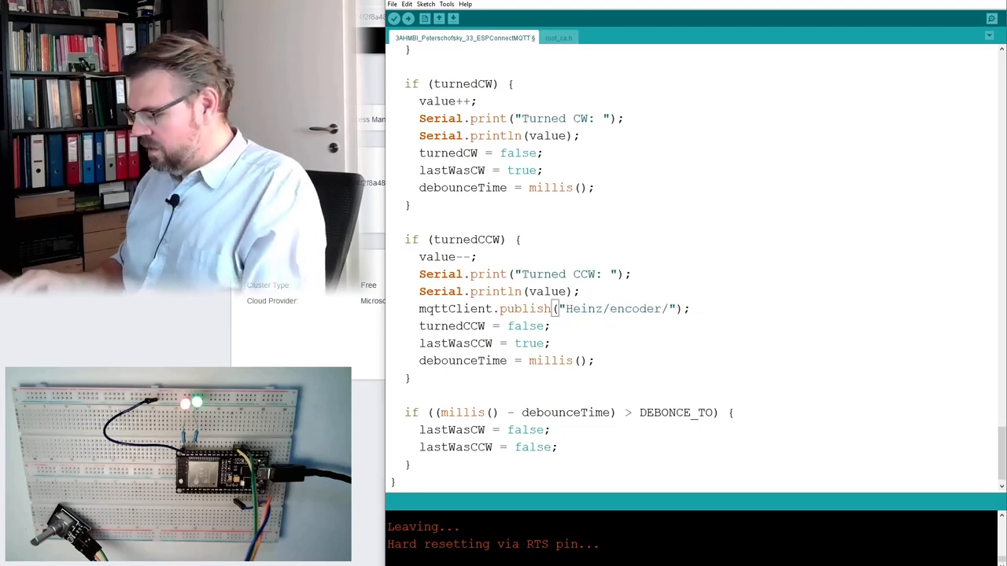
pyautogui.write(',')
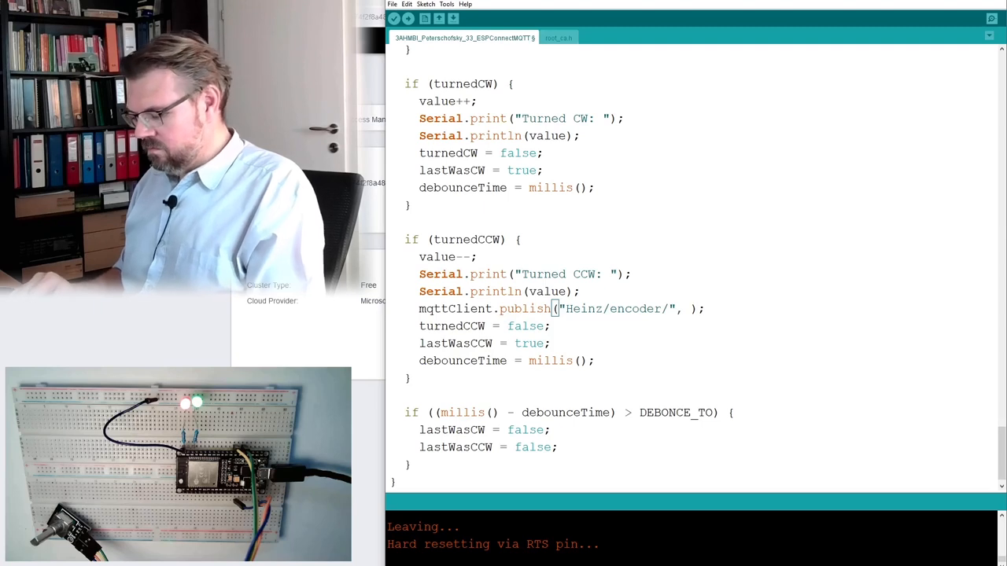
pyautogui.write('value')
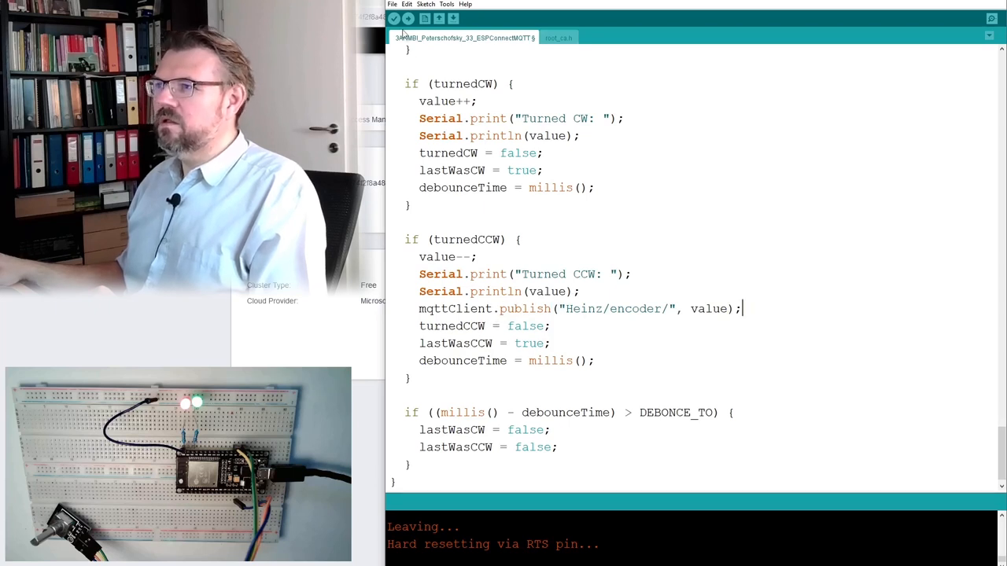
# Verify the sketch, then declare an empty String valueStr in loop.
pyautogui.click(408, 18)
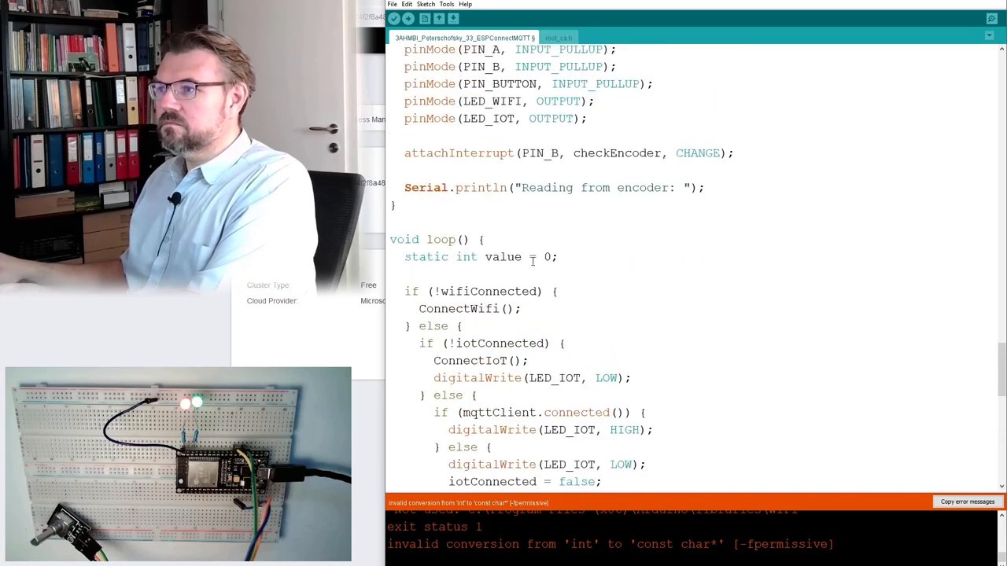
pyautogui.write('Stri')
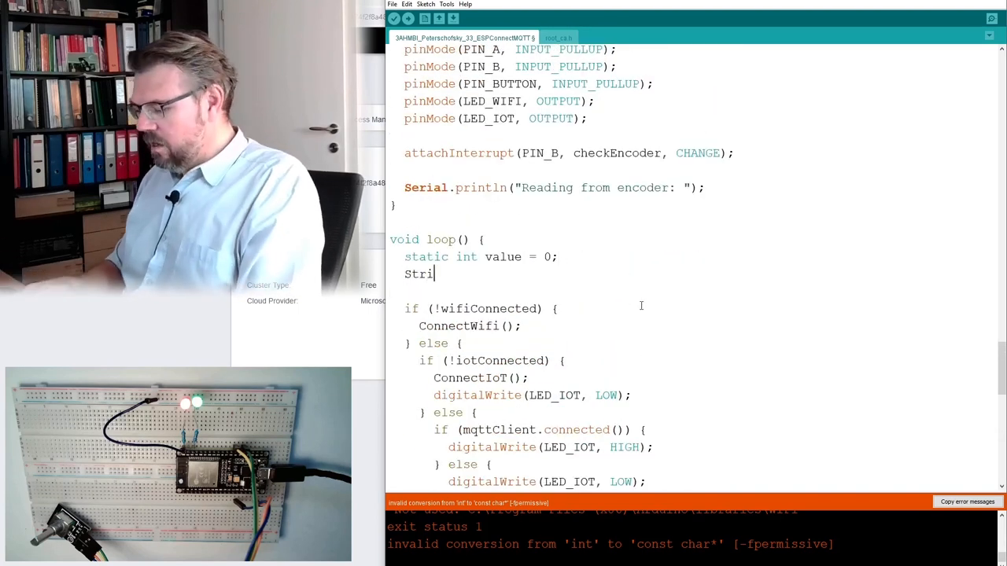
pyautogui.write('ng')
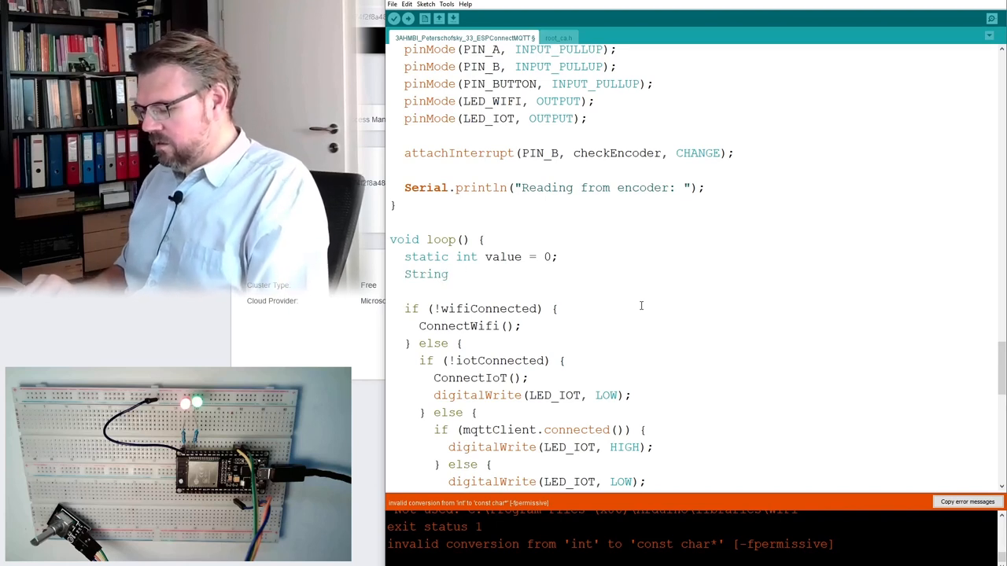
pyautogui.write('value =')
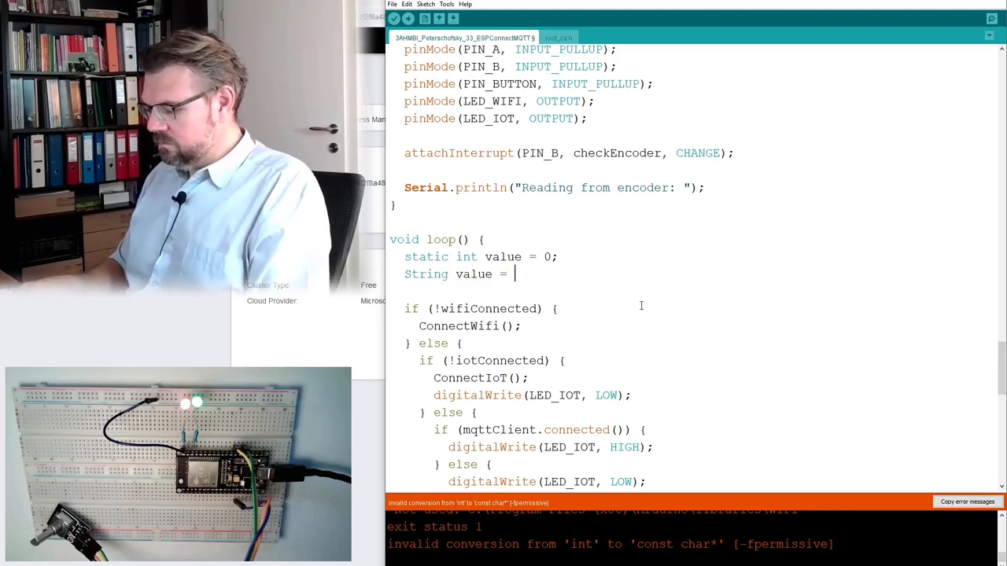
pyautogui.write('"";')
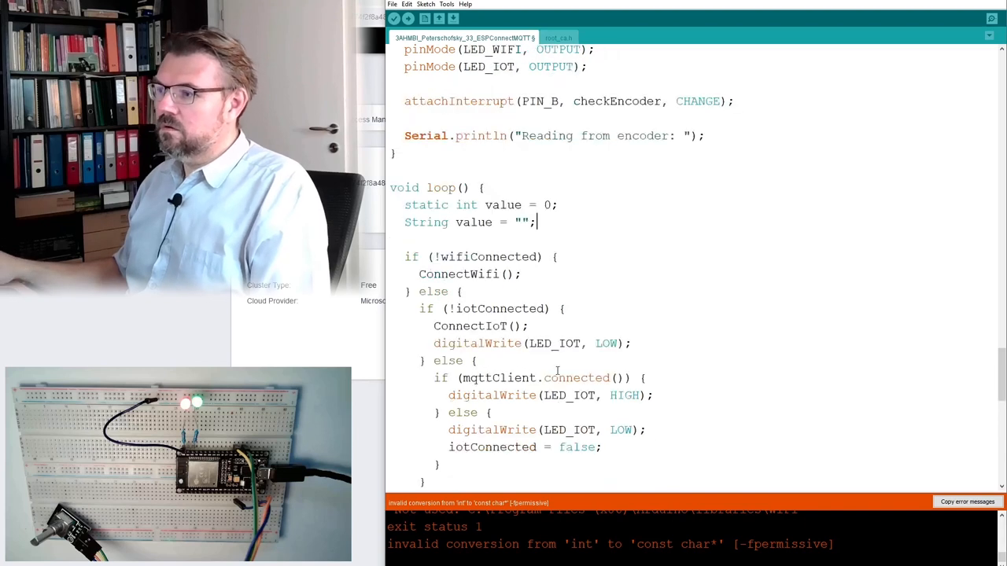
pyautogui.scroll(-3)
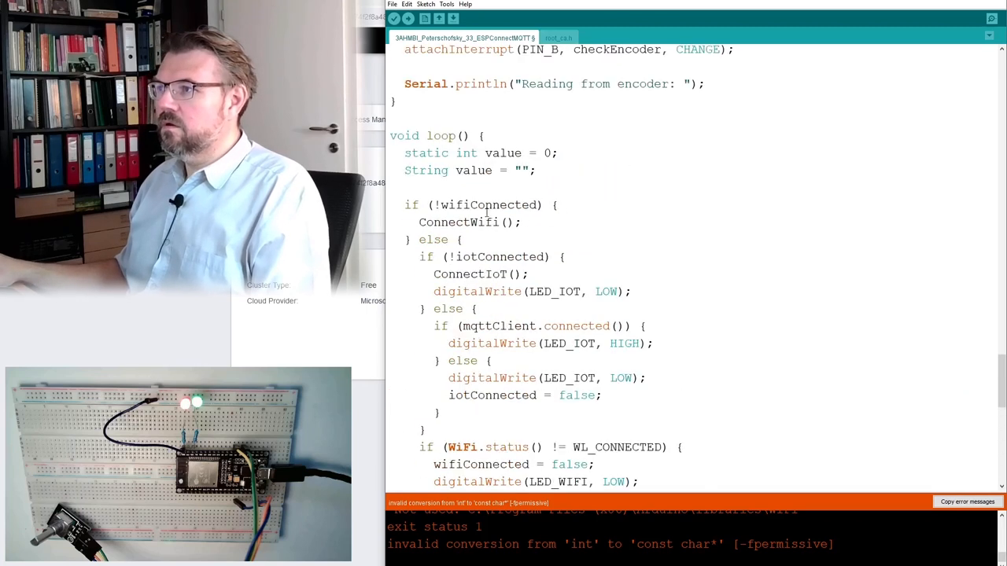
# Append the encoder value with valueStr += value; under value++.
pyautogui.write('S')
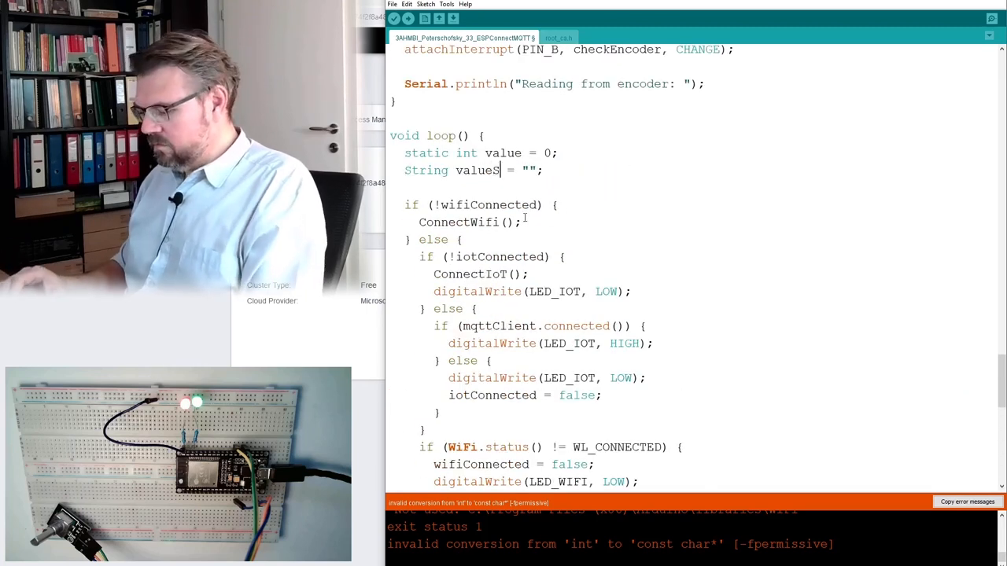
pyautogui.scroll(-3)
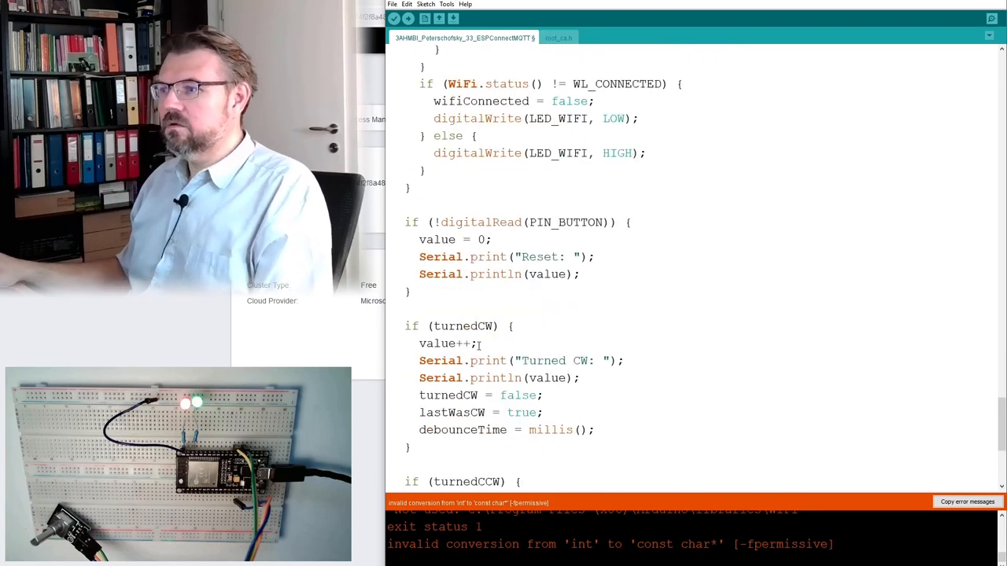
pyautogui.write('v')
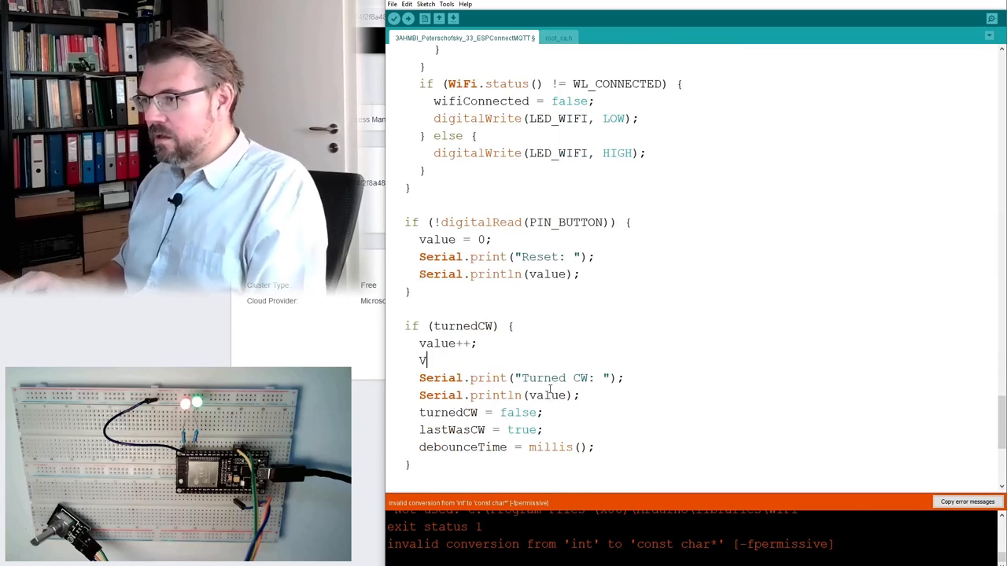
pyautogui.write('alueStr')
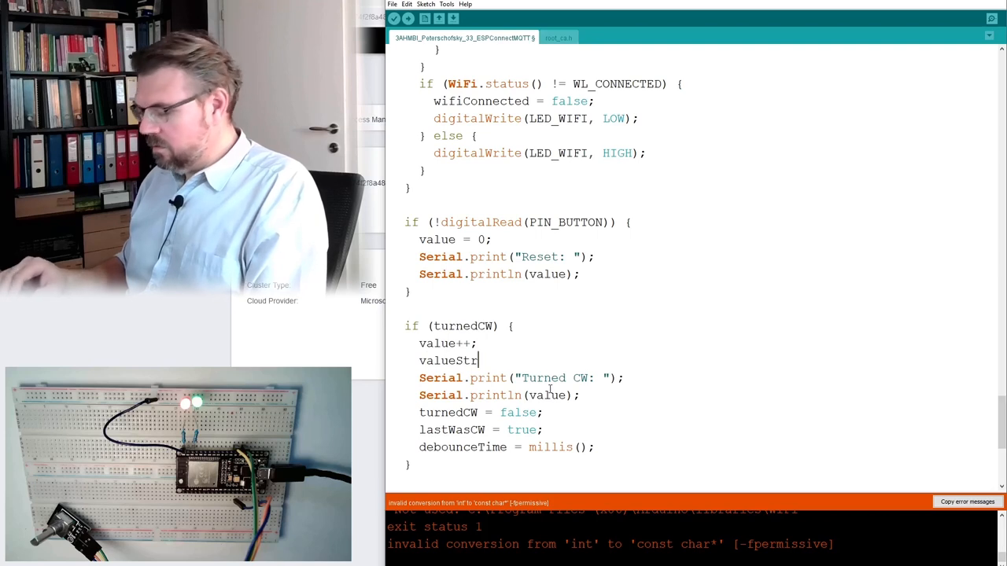
pyautogui.write('+= va')
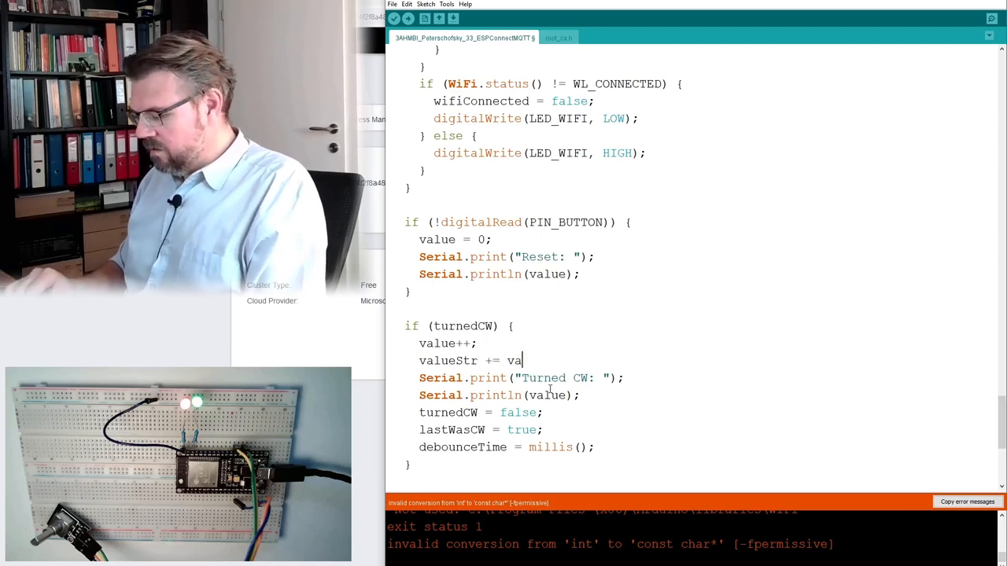
pyautogui.write('lue;')
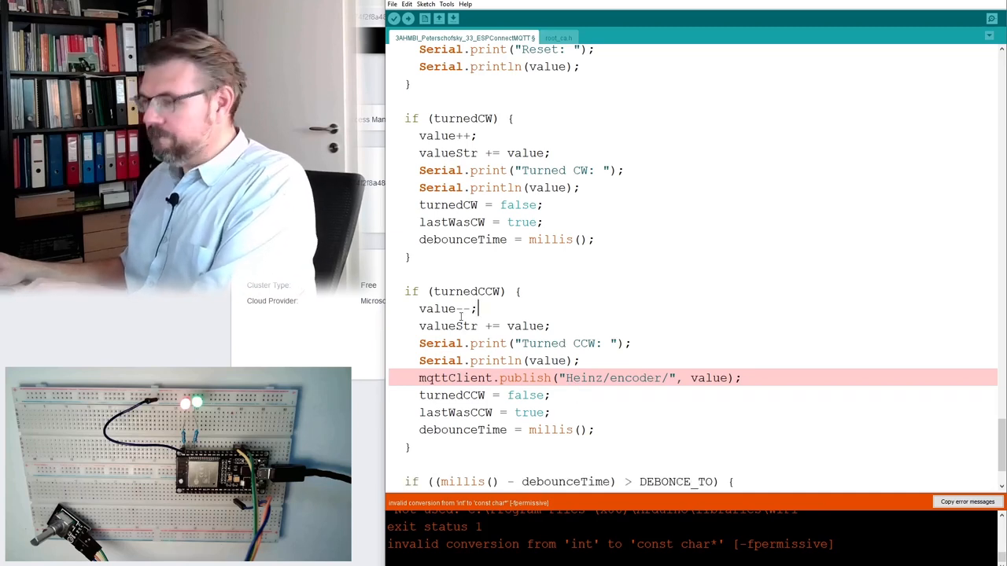
# Change both encoder publish calls to send valueStr instead of value, then verify the sketch.
pyautogui.doubleClick(448, 326)
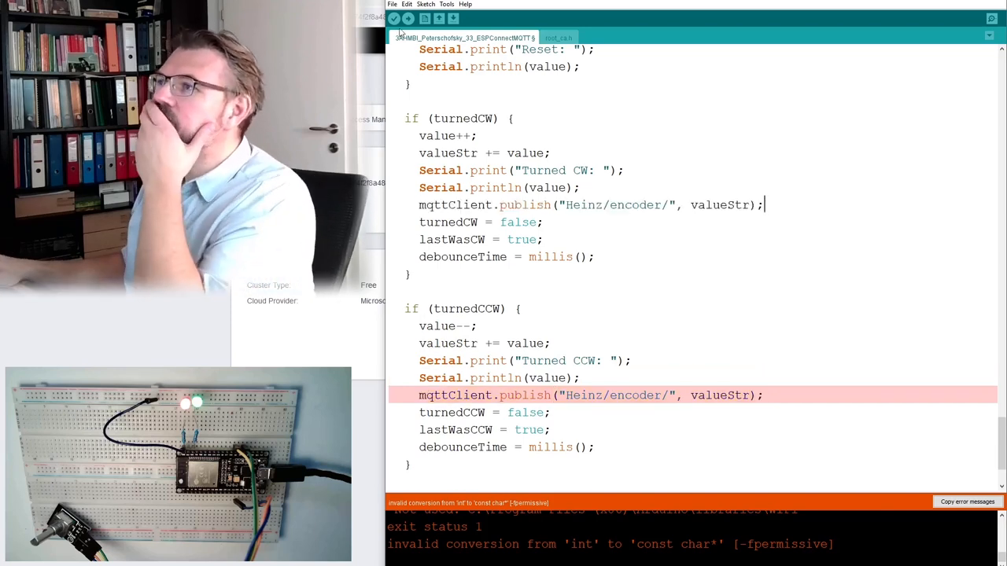
pyautogui.click(393, 18)
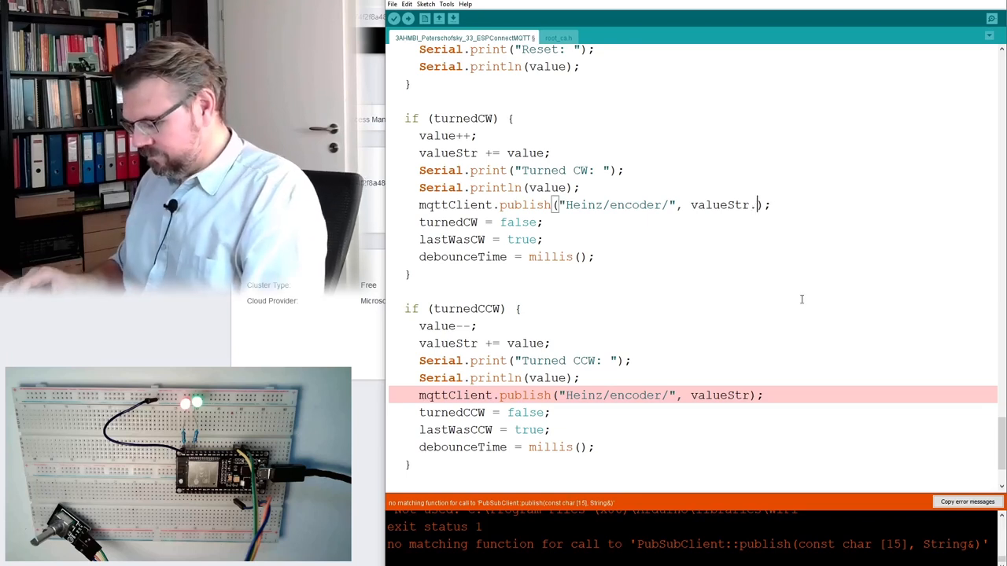
# Pass valueStr.c_str() in both publish calls and upload the sketch to the ESP32.
pyautogui.write('.c_str()')
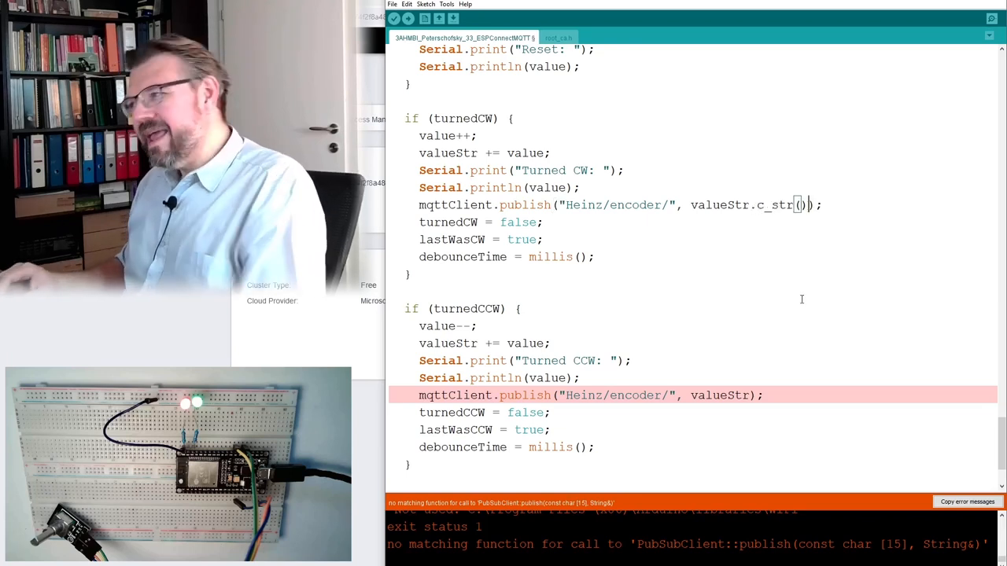
pyautogui.doubleClick(778, 205)
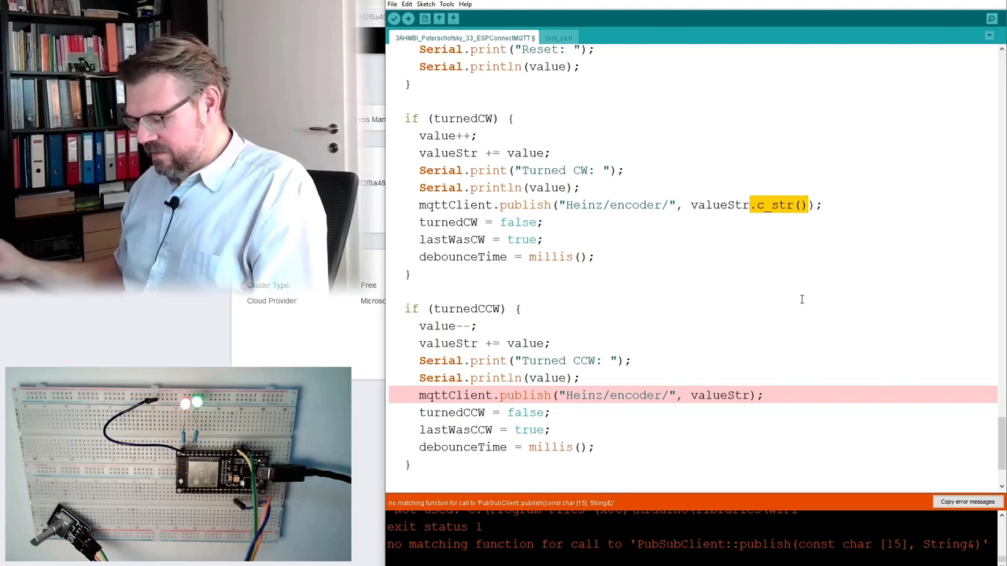
pyautogui.write('.c_str()')
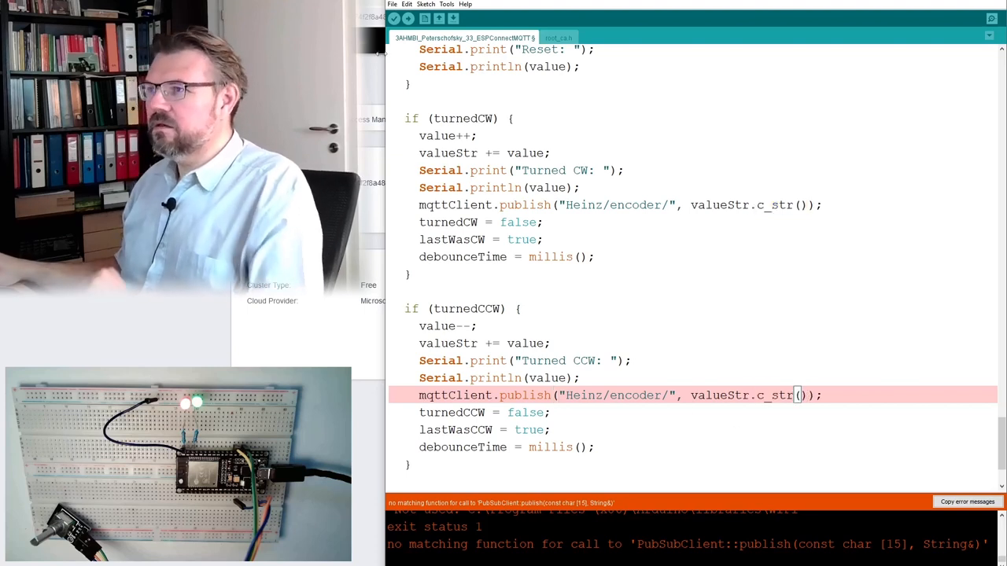
pyautogui.click(407, 18)
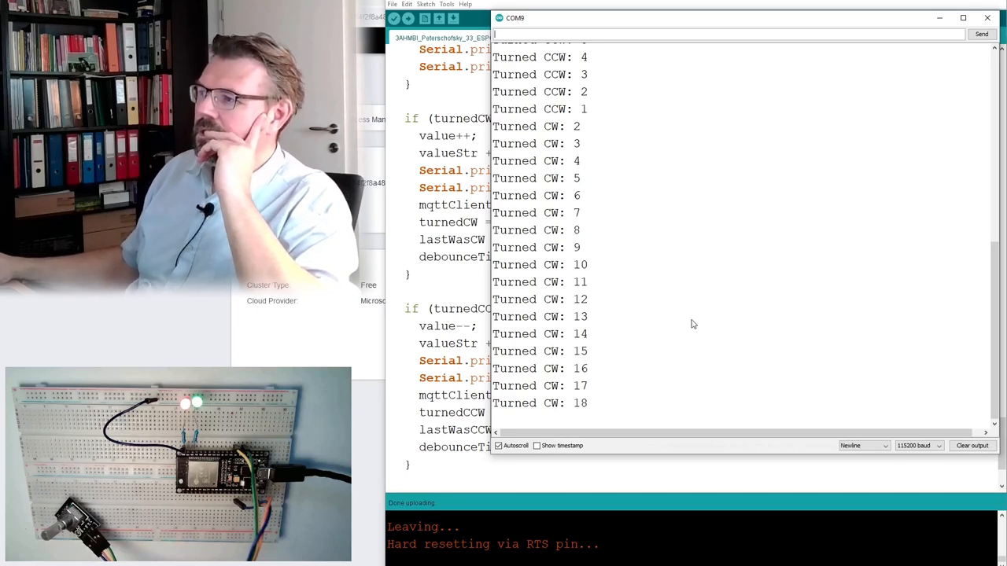
# Close the Serial Monitor and wrap ConnectIoT's subscribe to "Heinz/encoder/" in an if-block.
pyautogui.click(987, 17)
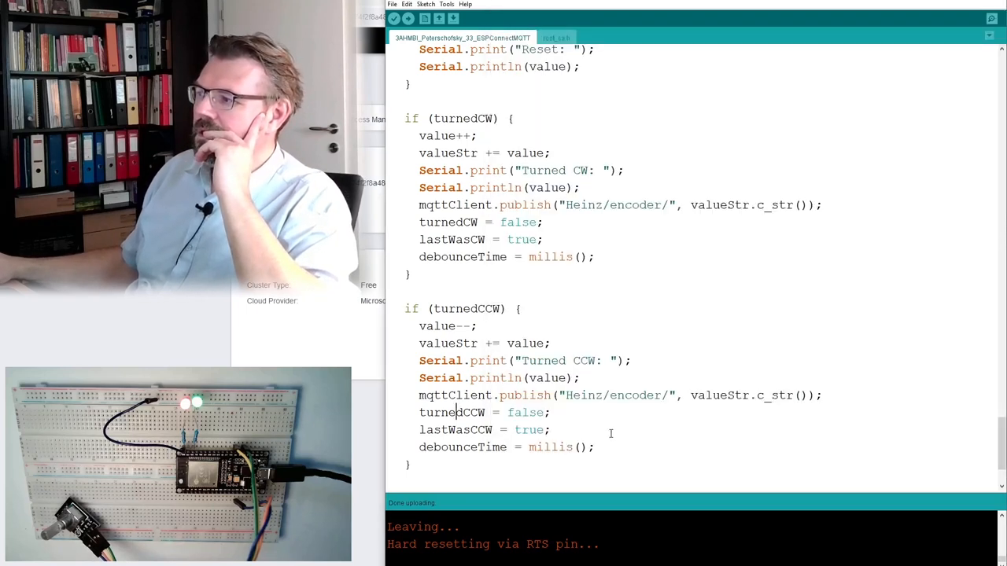
pyautogui.scroll(-3)
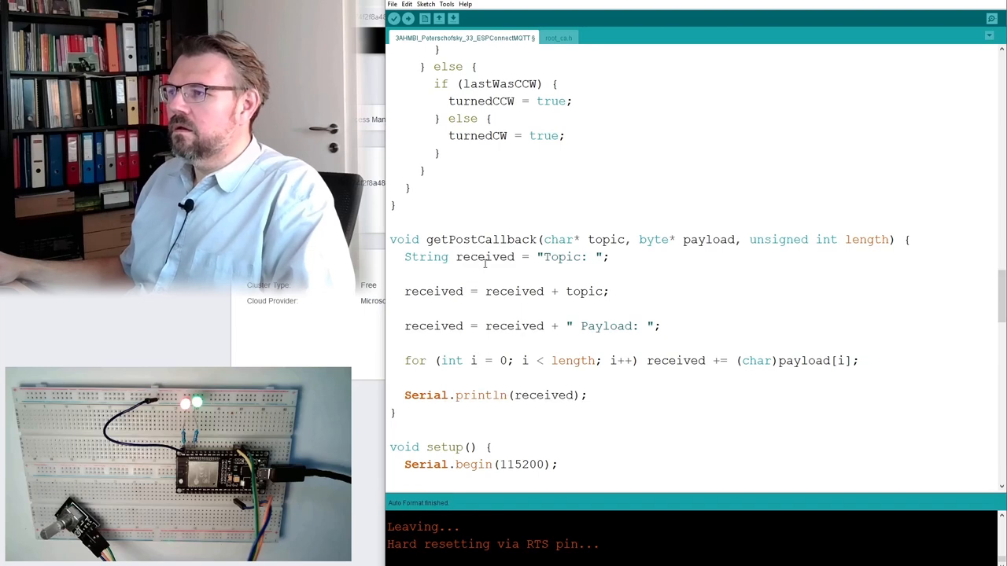
pyautogui.scroll(-3)
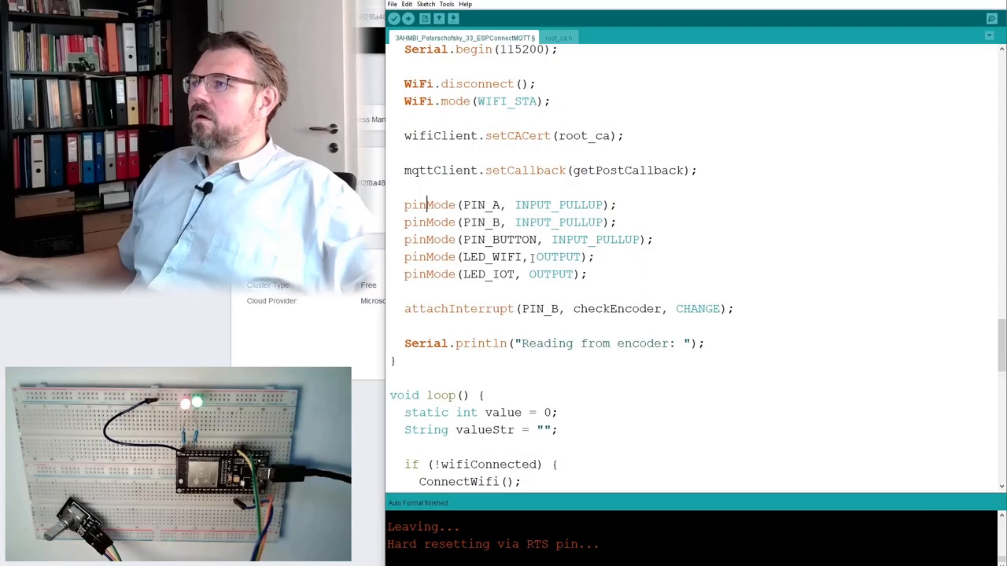
pyautogui.scroll(3)
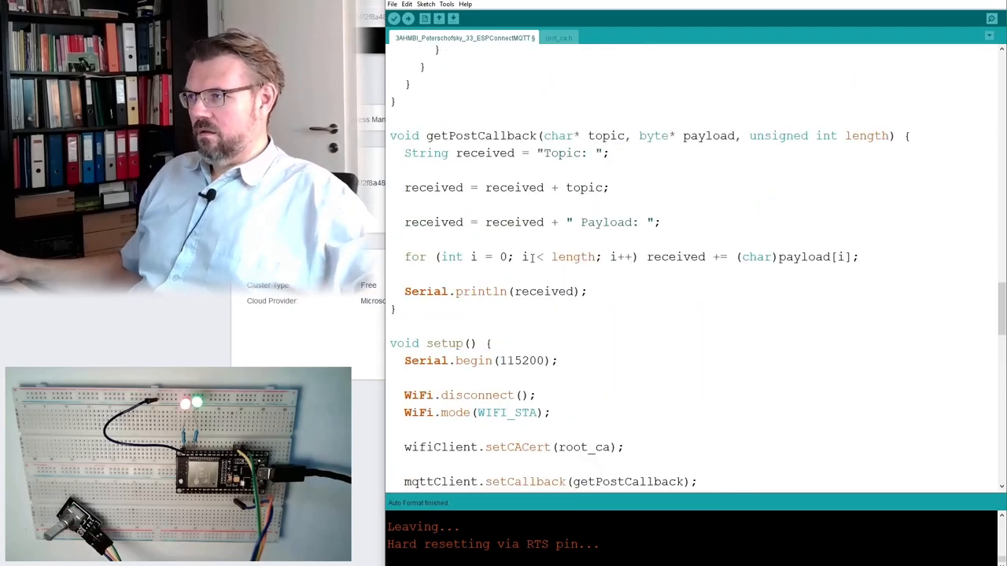
pyautogui.scroll(-3)
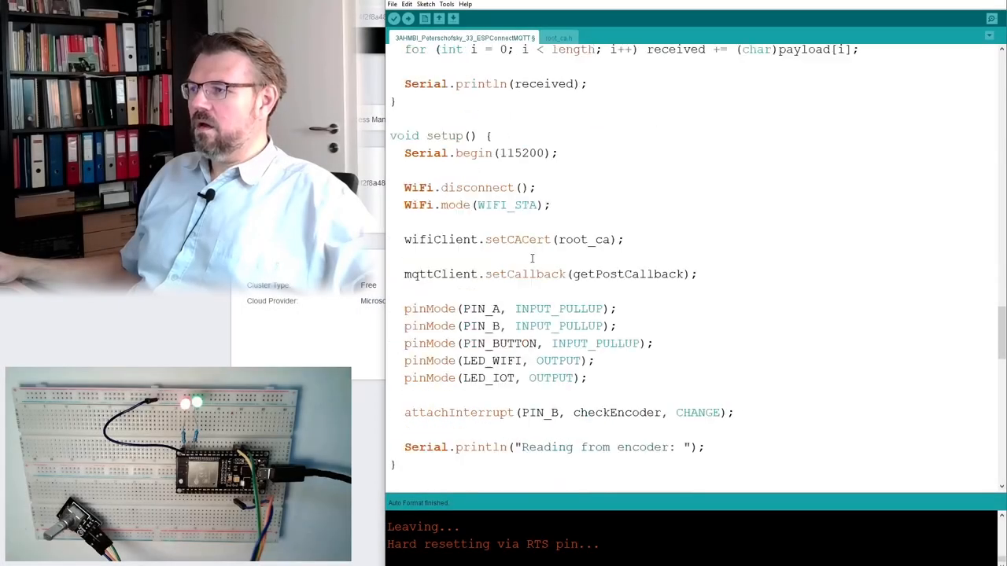
pyautogui.scroll(-3)
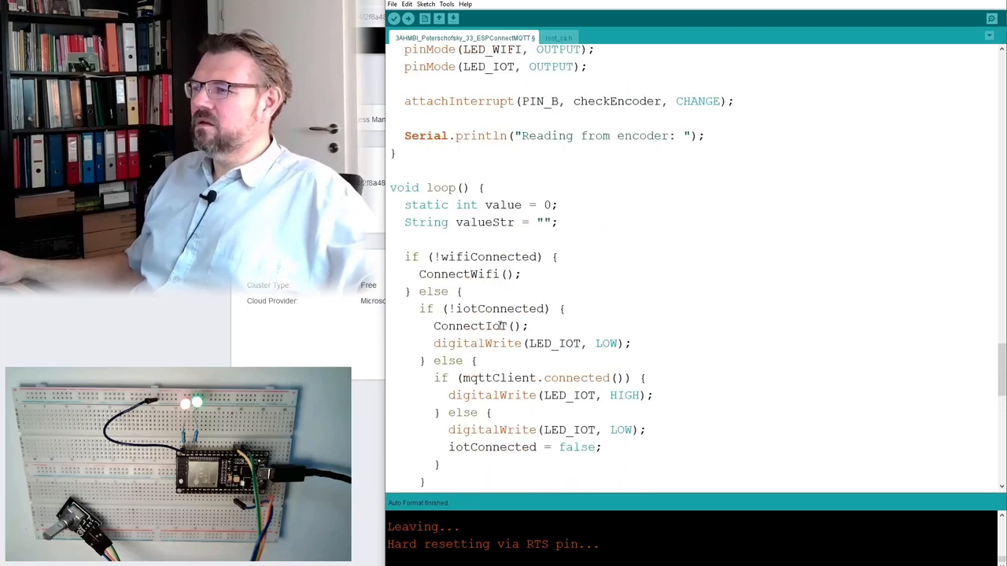
pyautogui.scroll(-3)
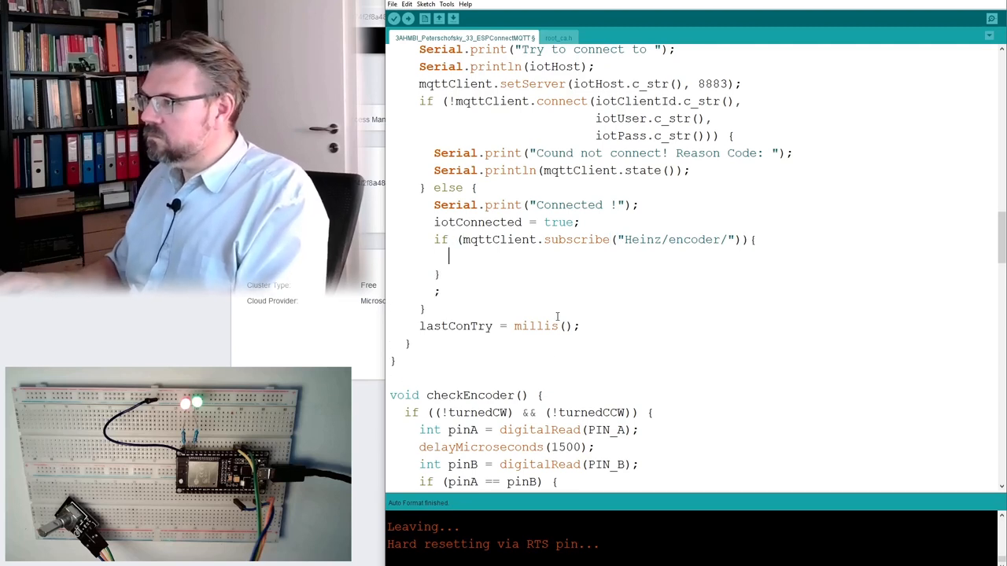
# Print "Subscribed to: Heinz/encoder" inside the subscribe branch and trim the topic to Heinz/encoder.
pyautogui.click(642, 204)
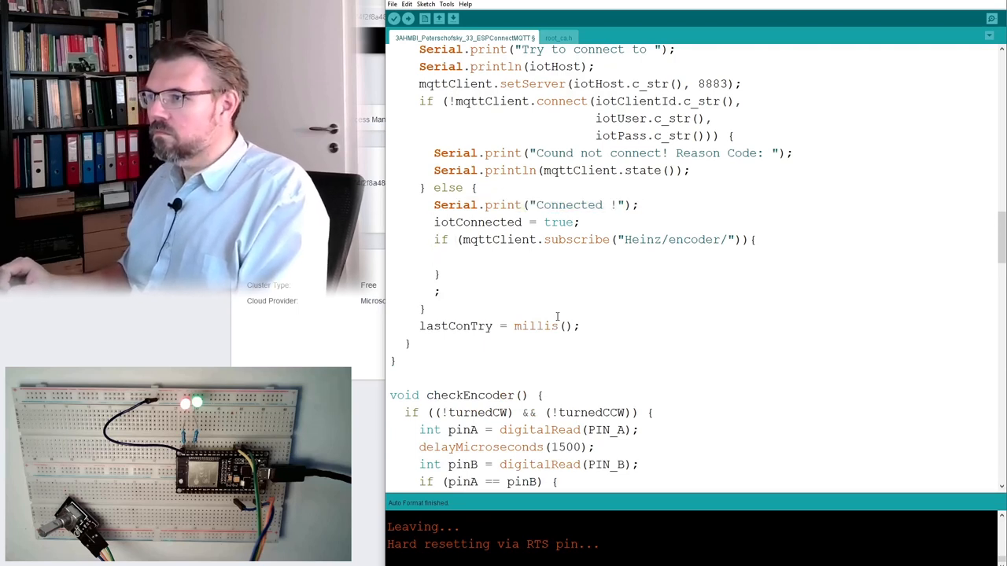
pyautogui.write('Serial.print("Connected !");')
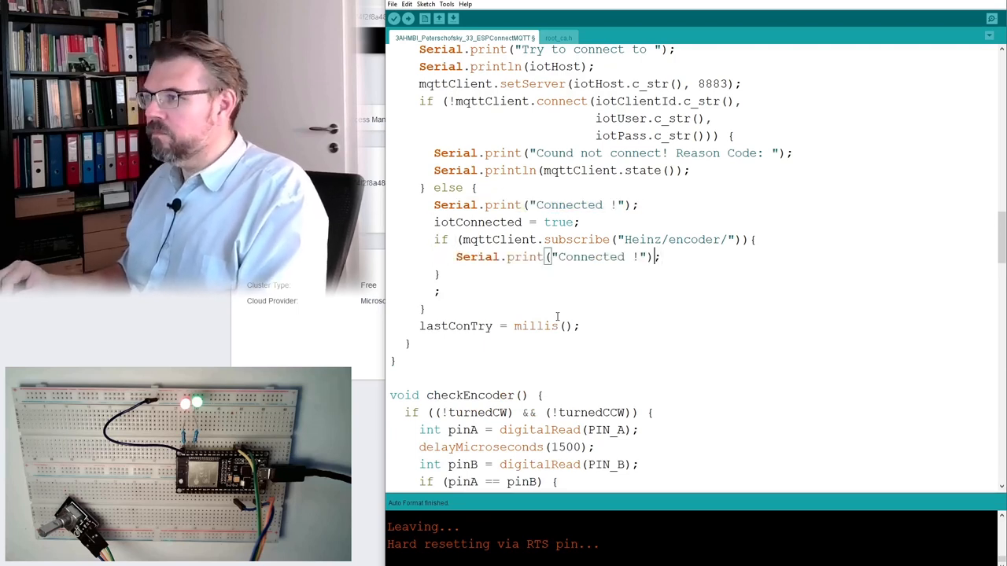
pyautogui.doubleClick(591, 256)
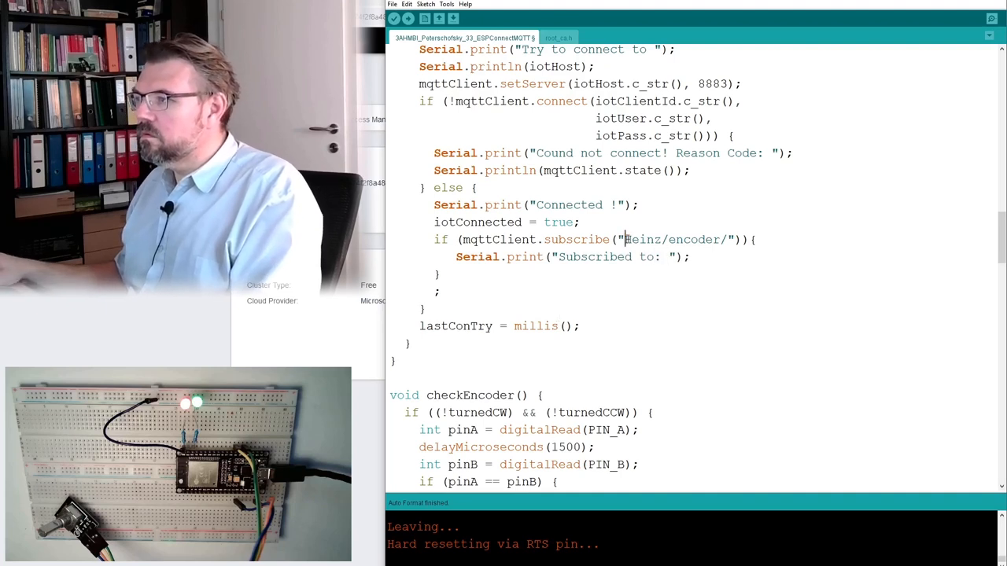
pyautogui.doubleClick(673, 239)
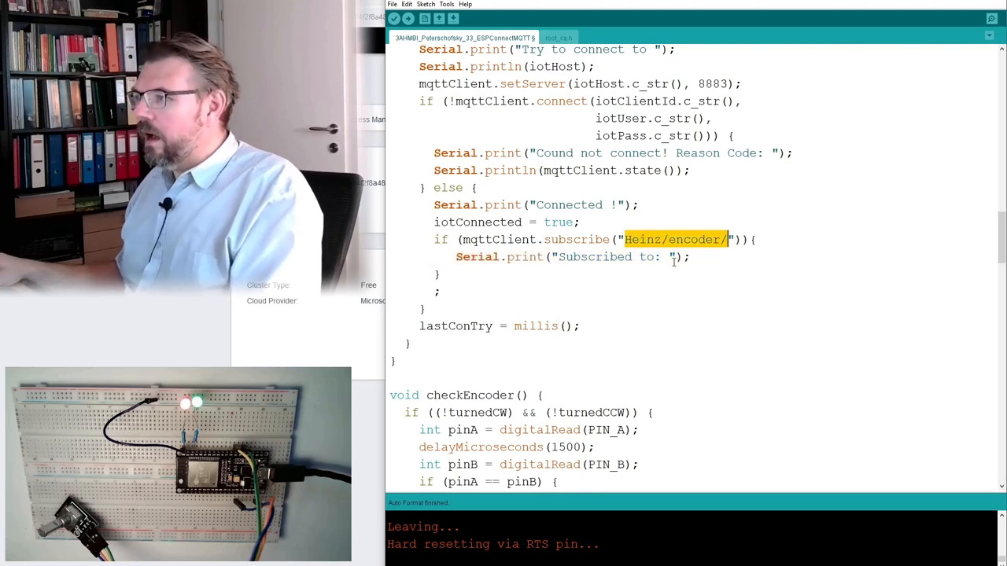
pyautogui.write('Heinz/encoder/')
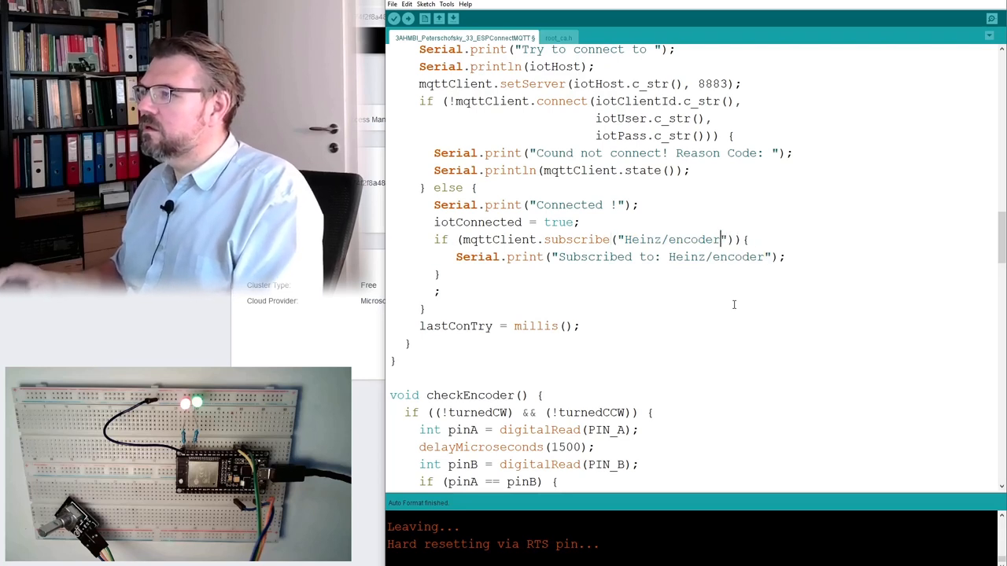
pyautogui.scroll(-3)
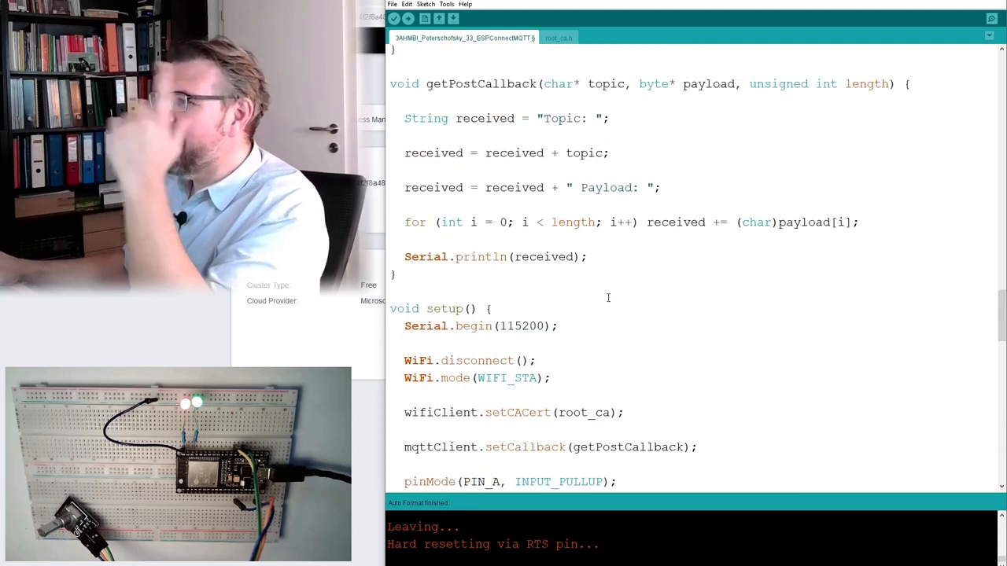
# Upload the subscription sketch to the ESP32 and review the setup and loop code.
pyautogui.scroll(-3)
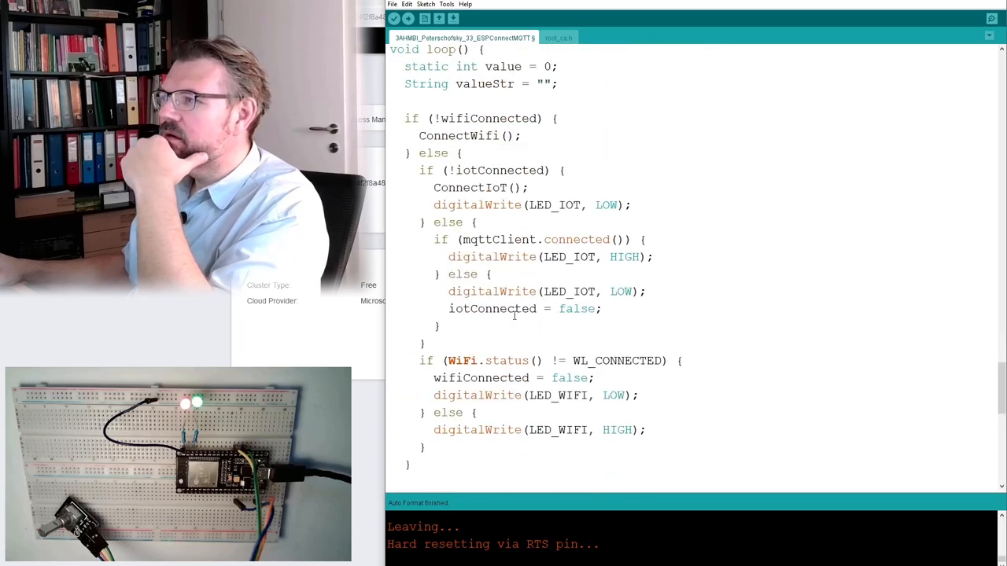
pyautogui.click(407, 18)
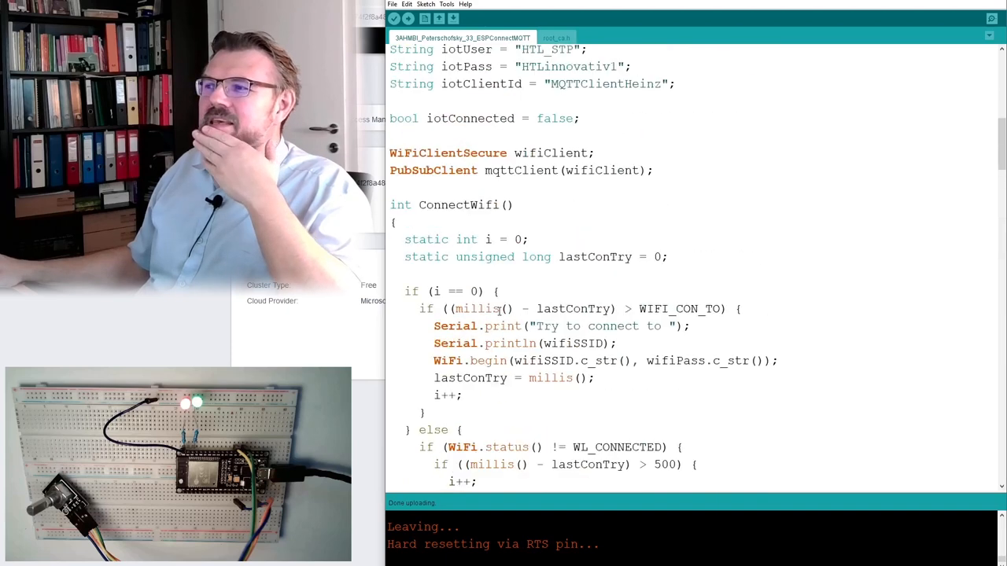
pyautogui.scroll(-3)
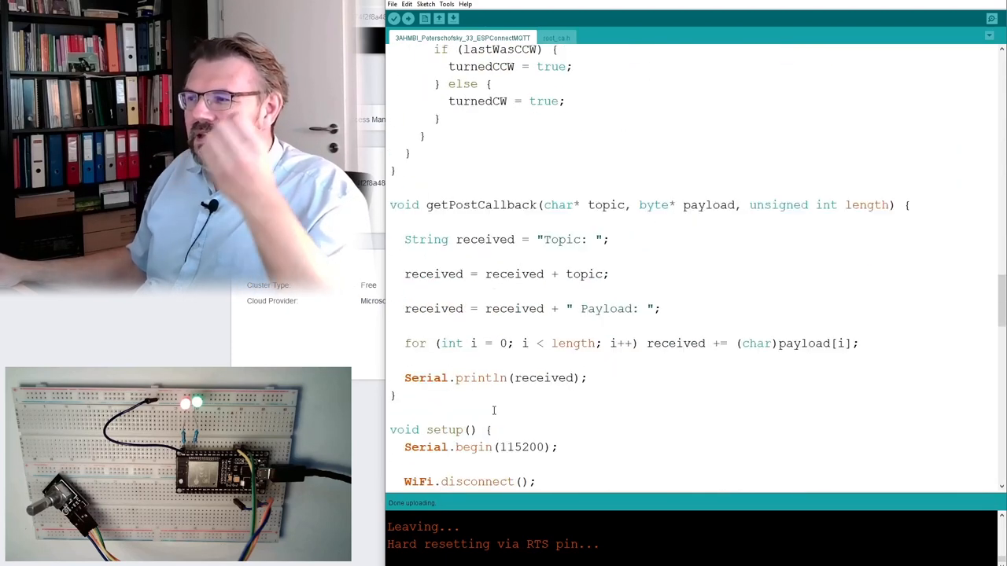
pyautogui.scroll(-3)
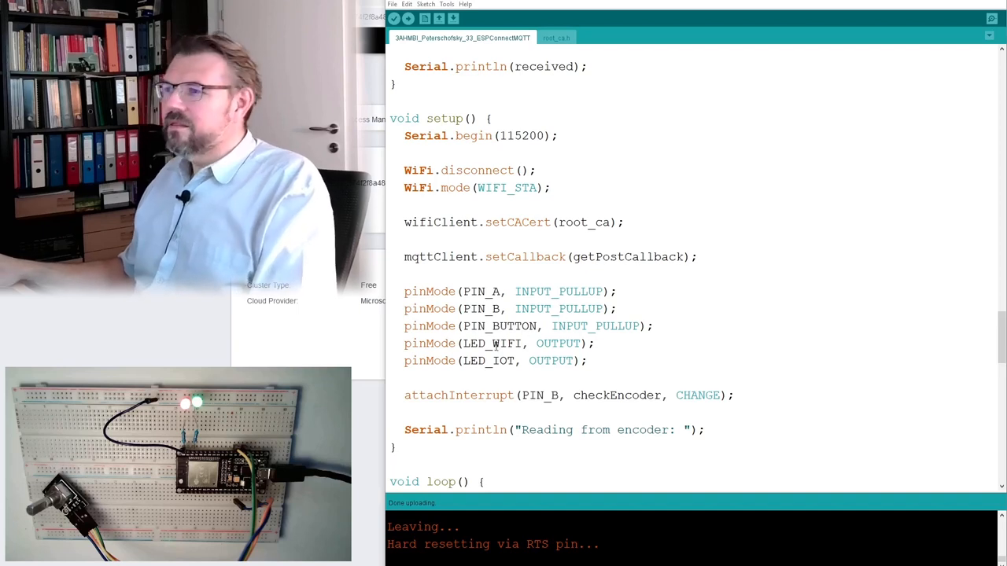
pyautogui.scroll(-3)
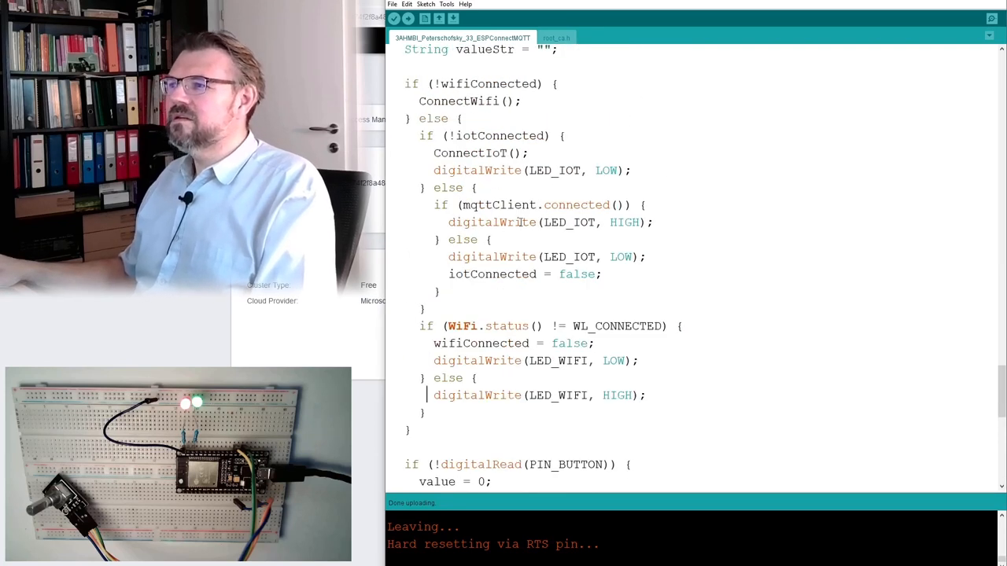
# Add mqttClient.loop(); to loop's connected branch and open the Serial Monitor.
pyautogui.write('mqttClient.loop();')
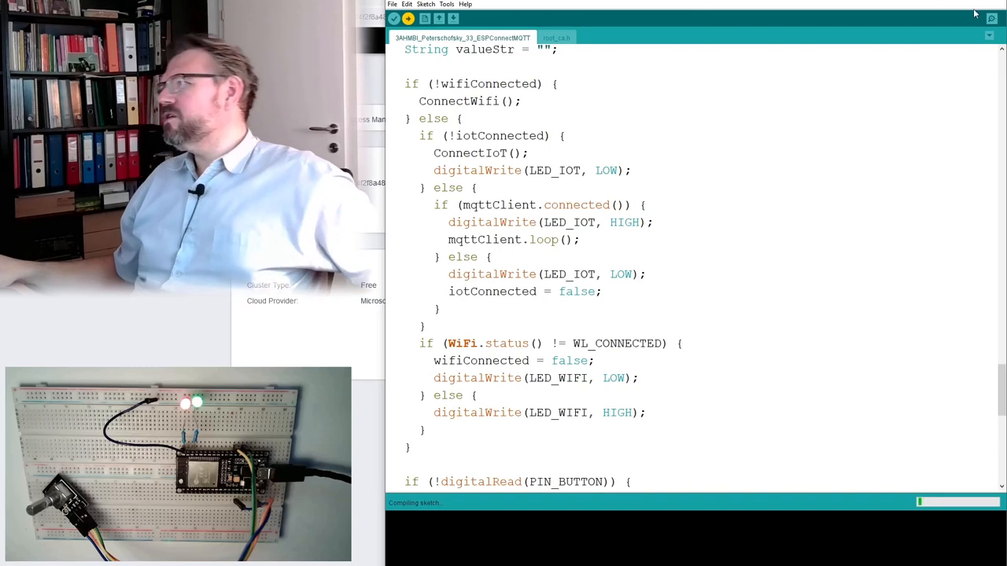
pyautogui.click(991, 18)
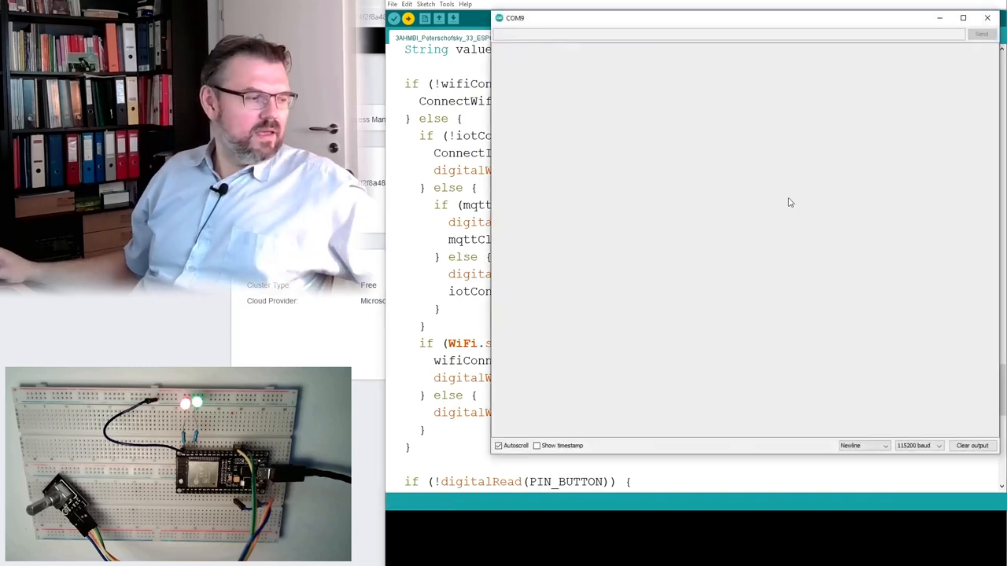